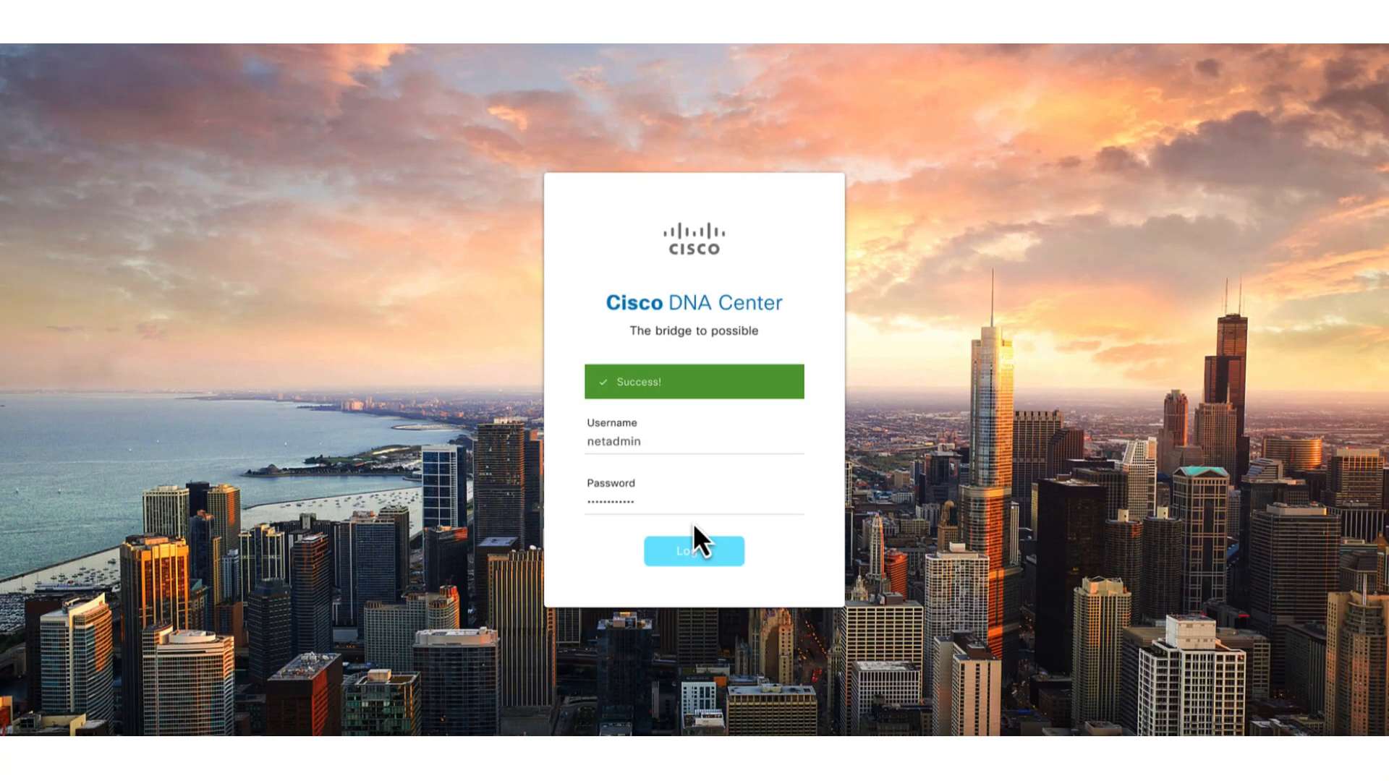
# Sign in as netadmin and open the main navigation menu to list Assurance dashboards
pyautogui.click(694, 549)
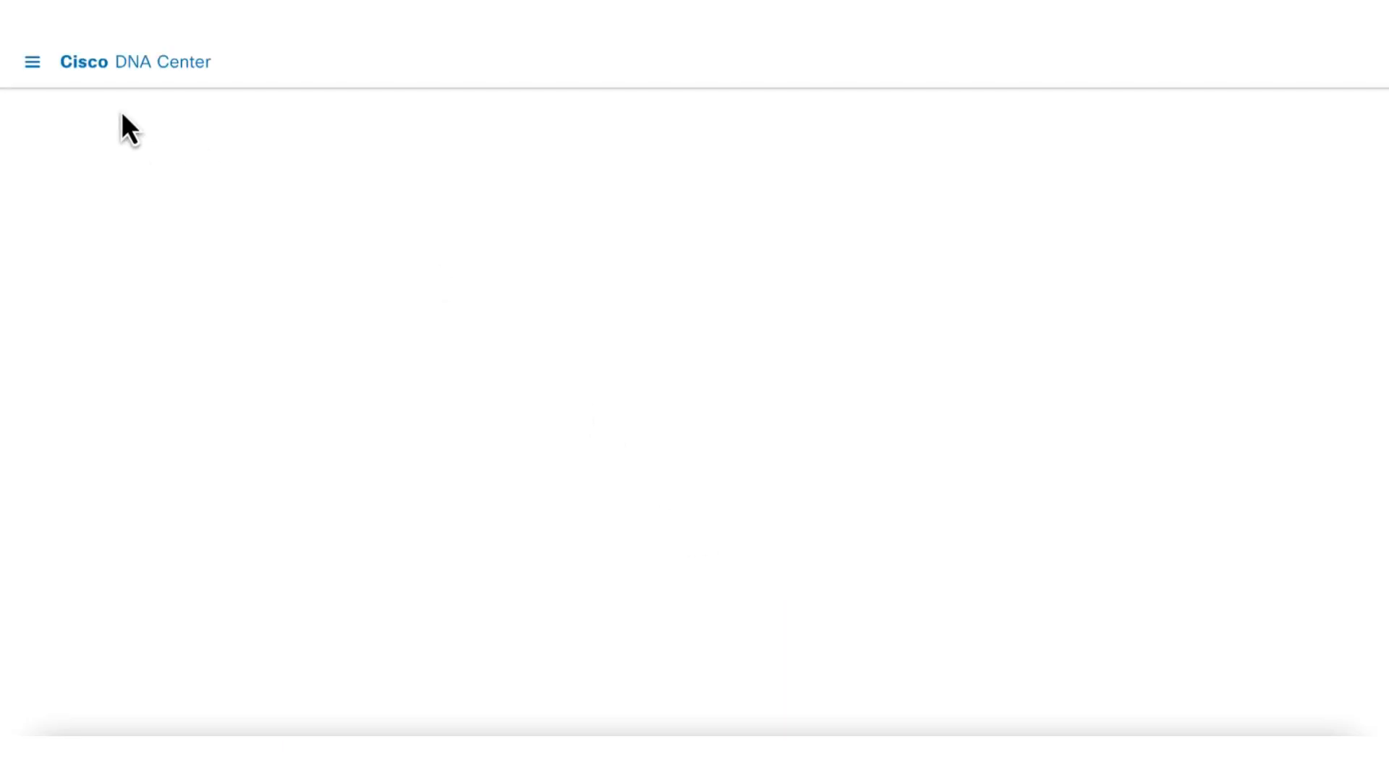
pyautogui.click(32, 63)
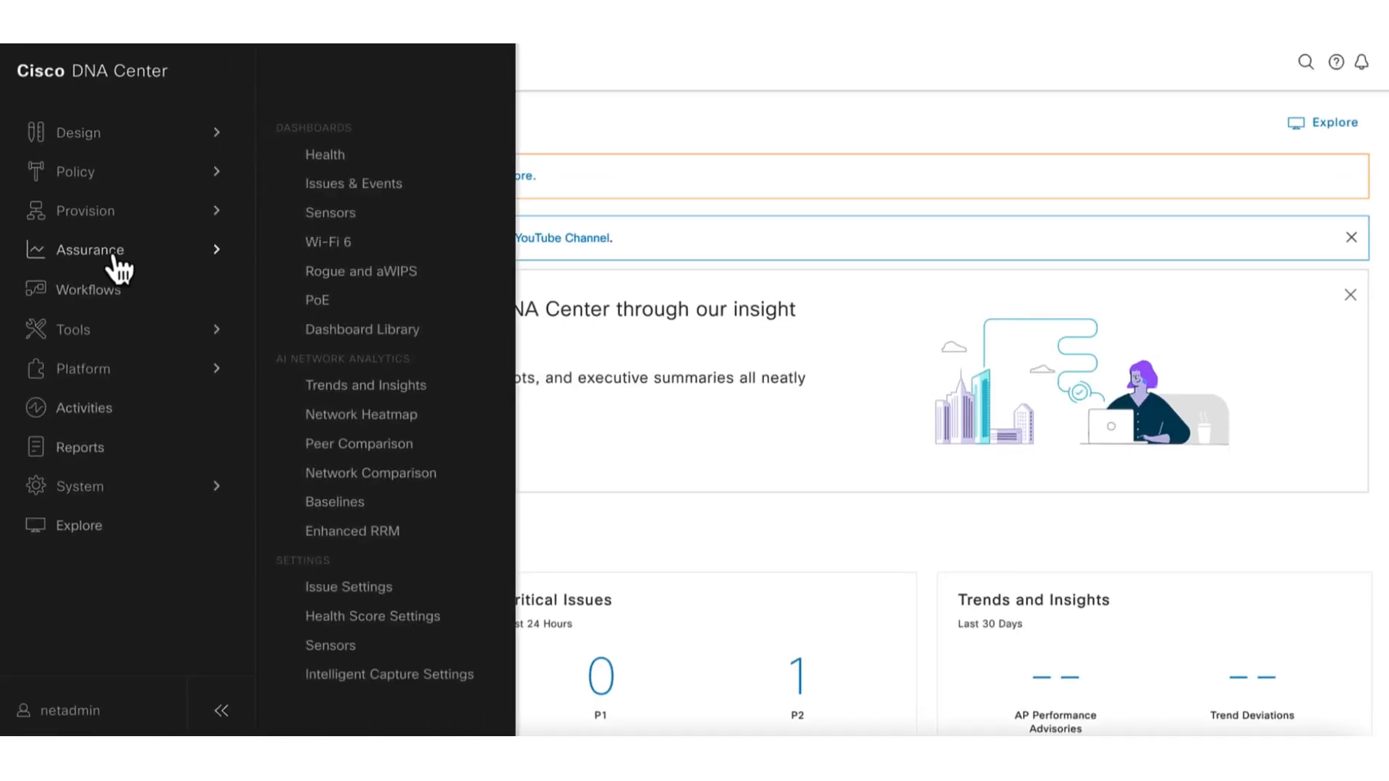
pyautogui.moveTo(324, 154)
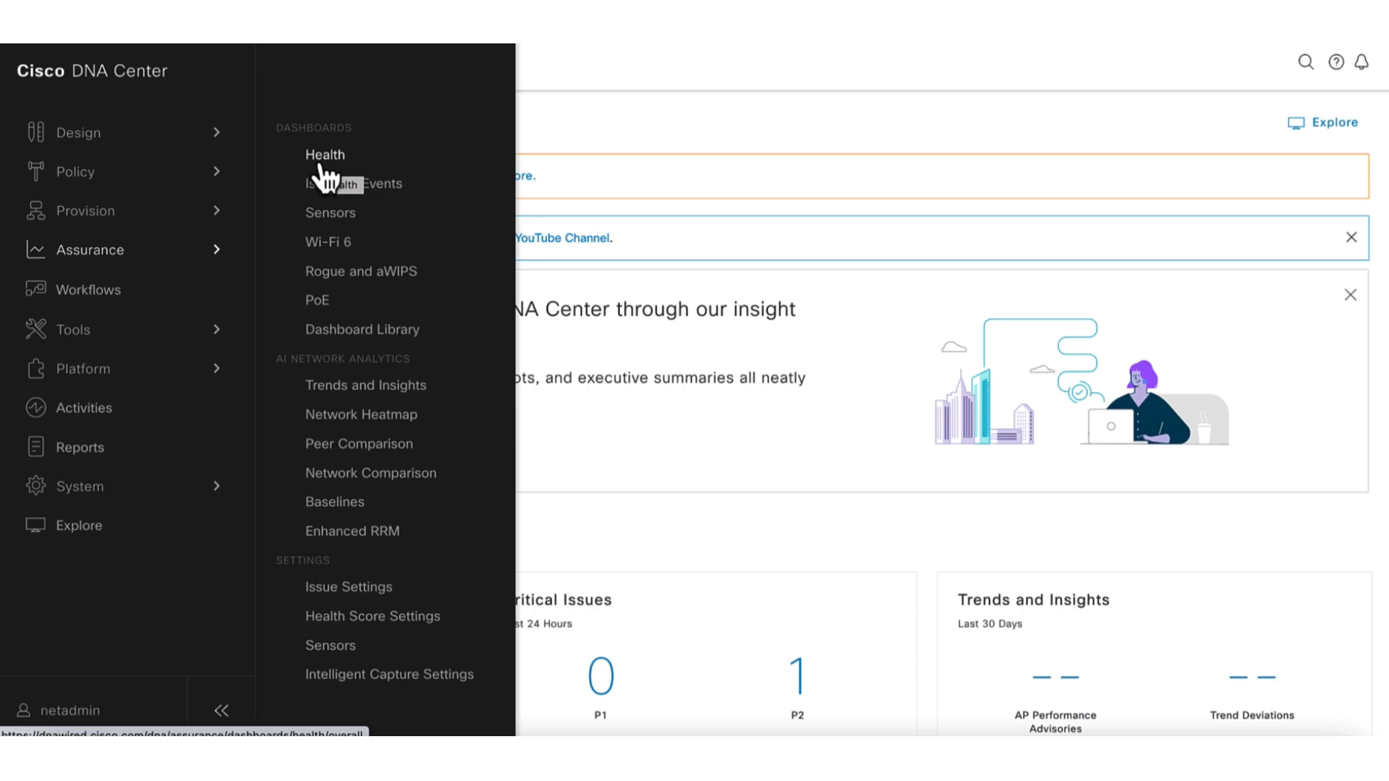
# Open Assurance Health and expand San Jose in the Global site hierarchy to show SJC14
pyautogui.click(325, 154)
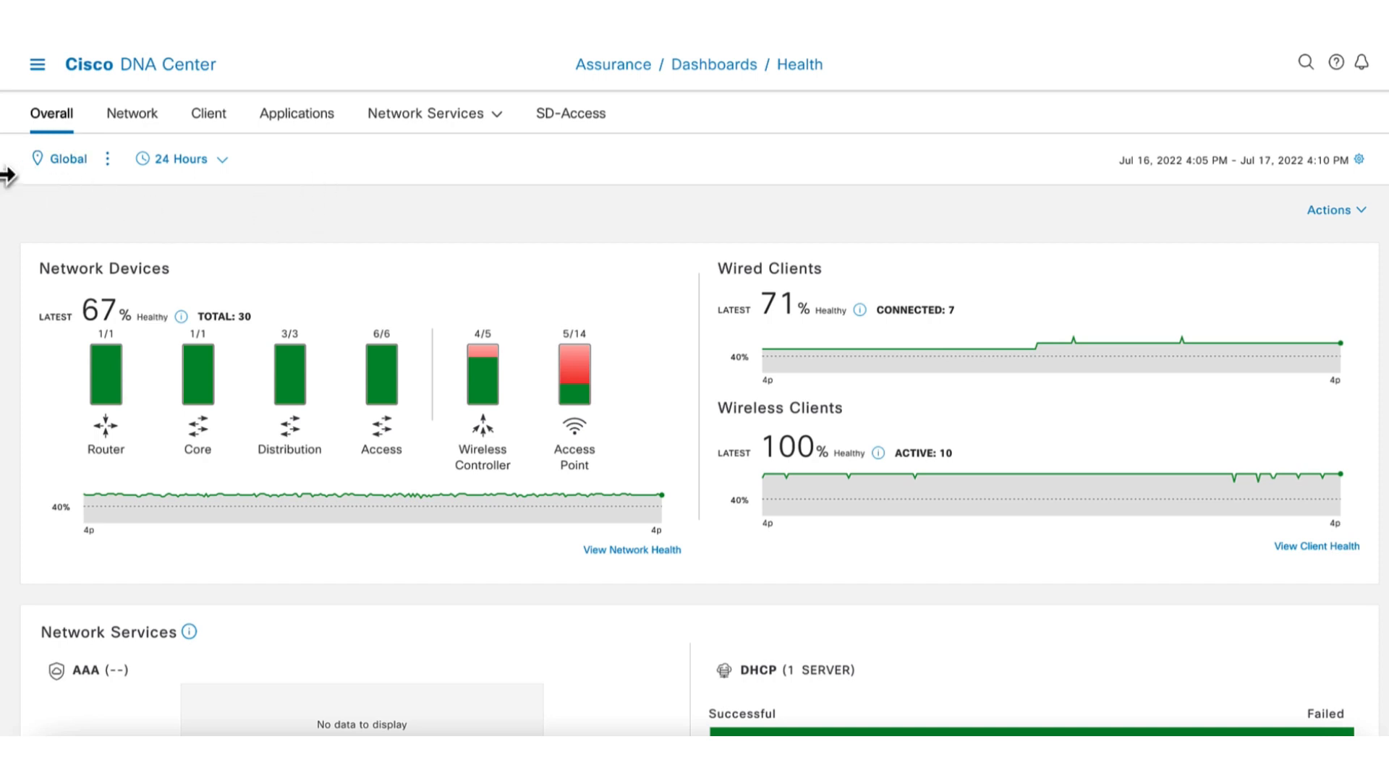
pyautogui.moveTo(71, 169)
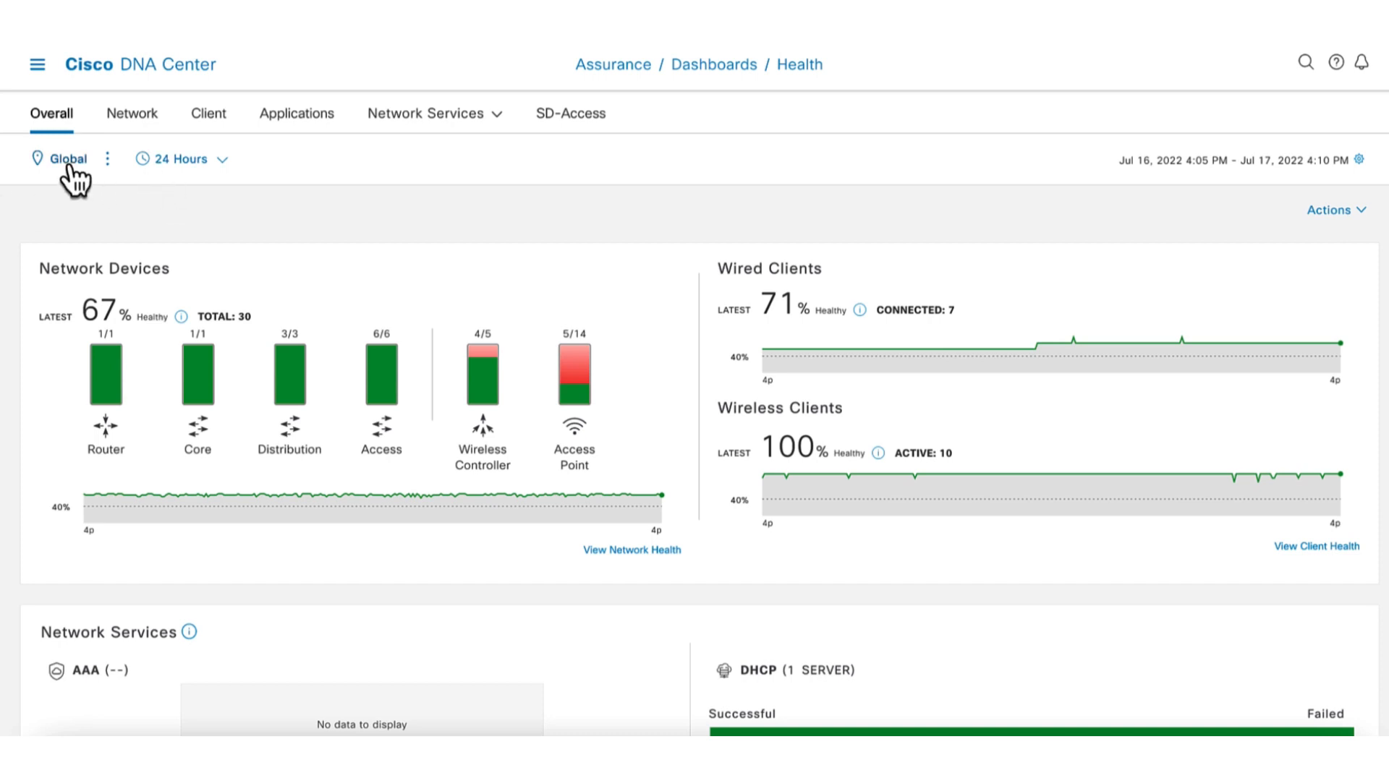
pyautogui.click(68, 159)
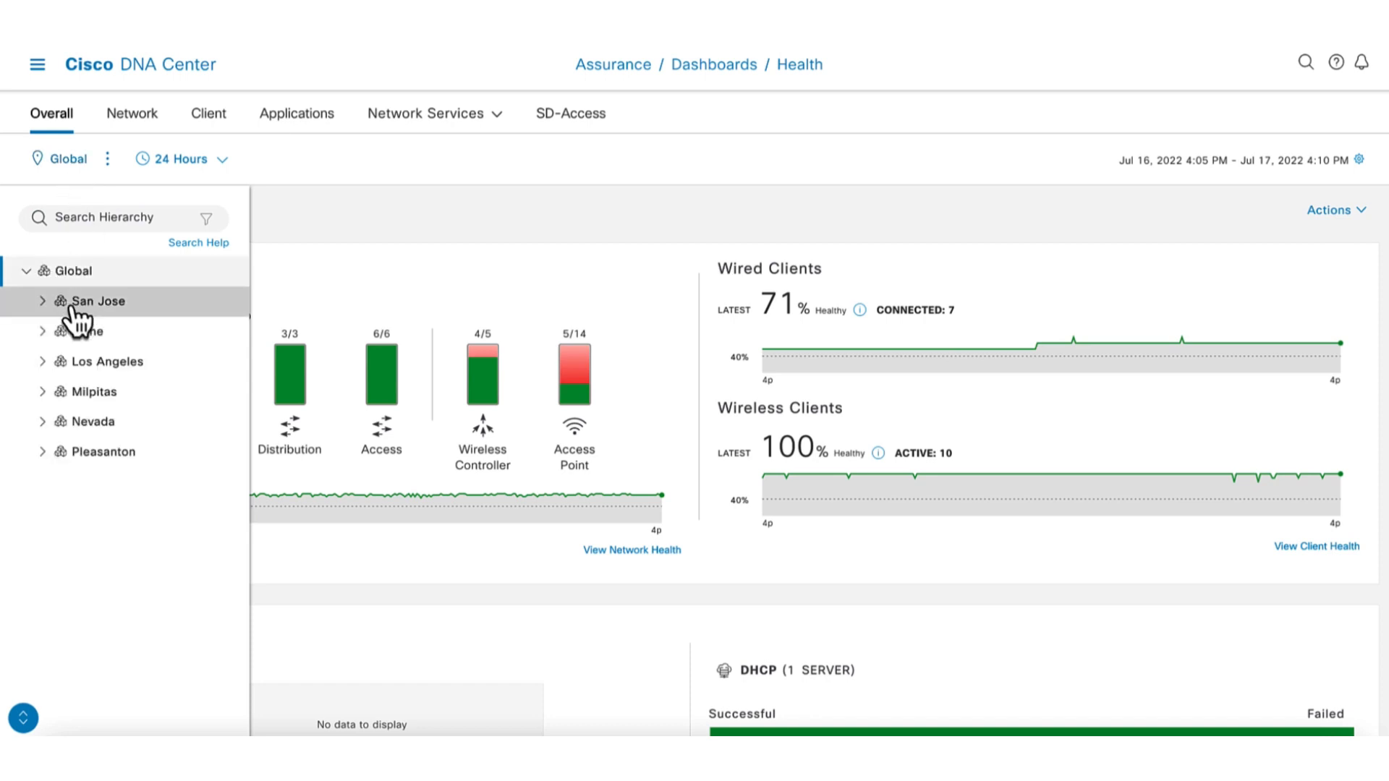
pyautogui.click(42, 301)
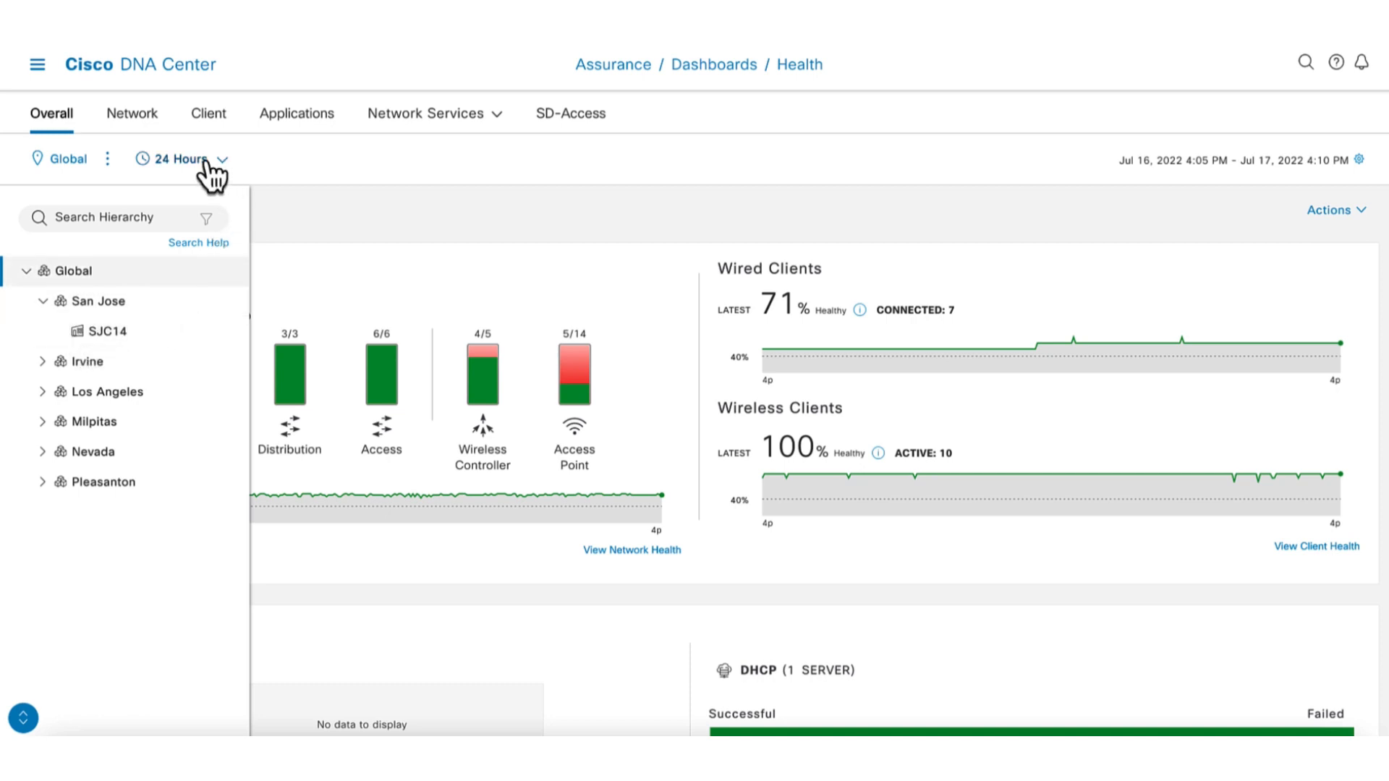
# Preview the 7 Days and 3 Hours ranges, then cancel to keep 24 Hours
pyautogui.click(181, 159)
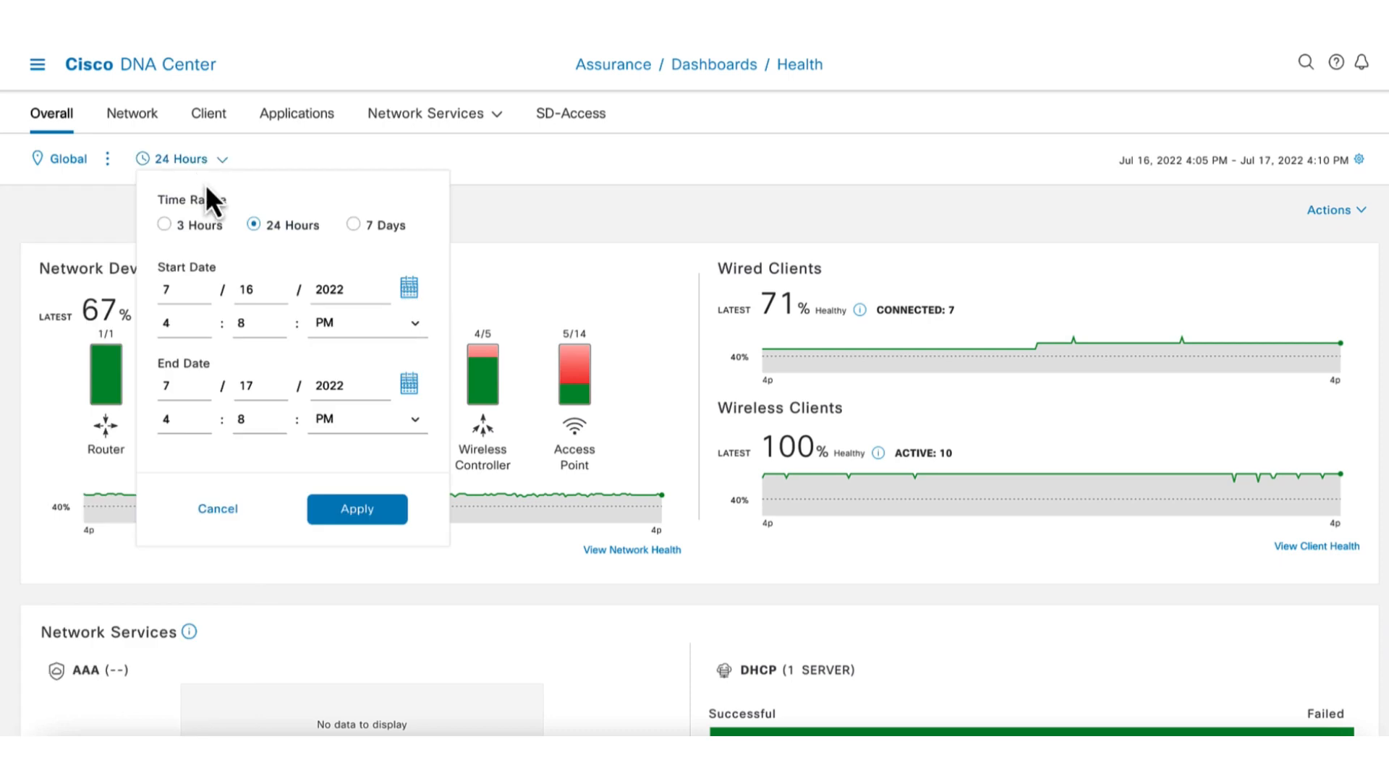
pyautogui.click(355, 225)
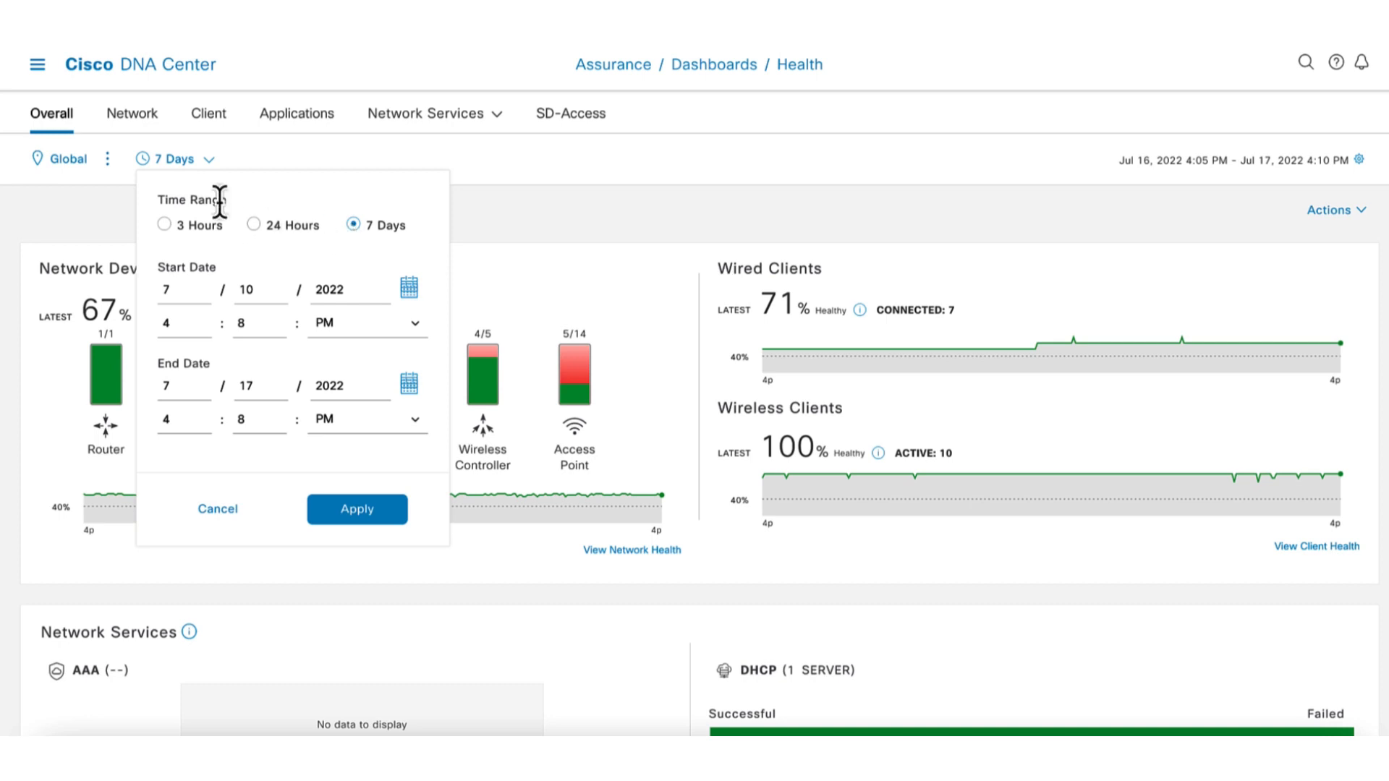
pyautogui.click(164, 225)
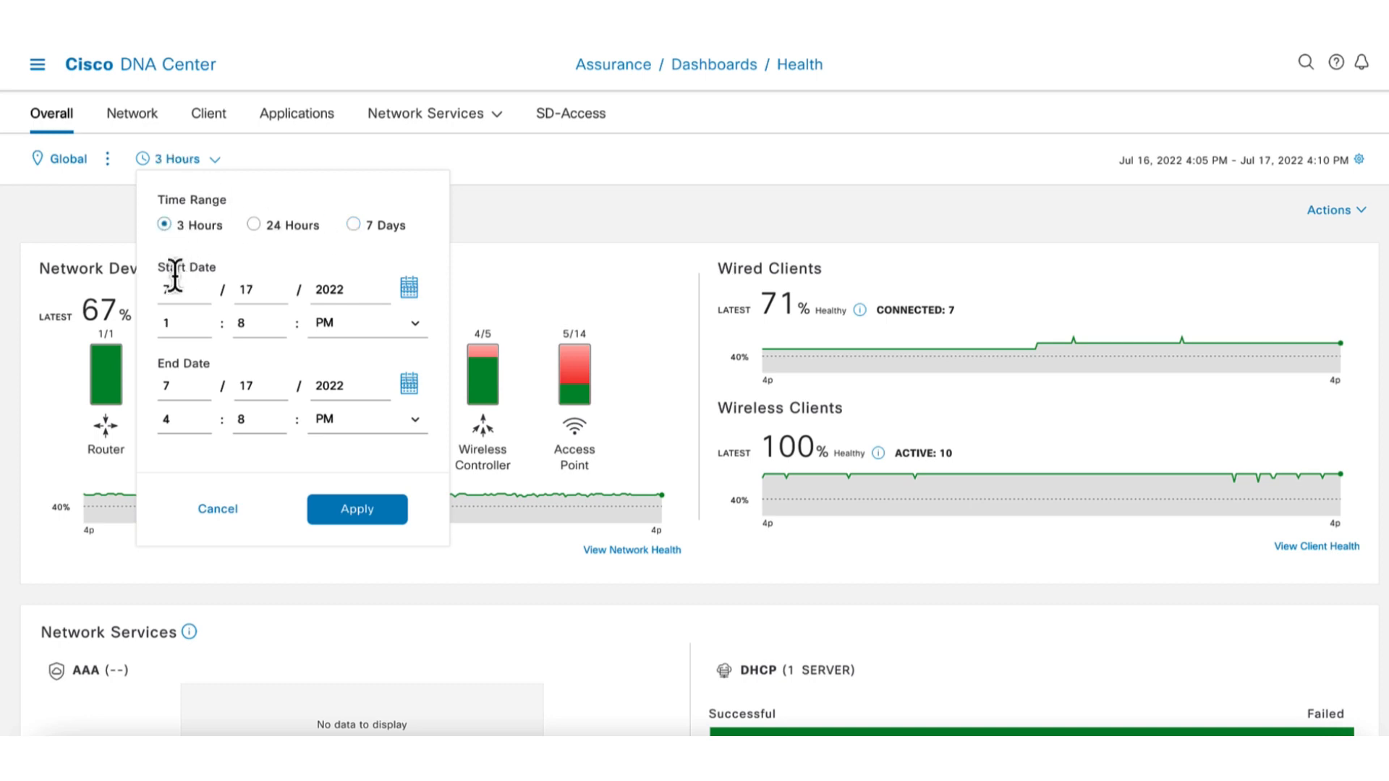
pyautogui.click(356, 509)
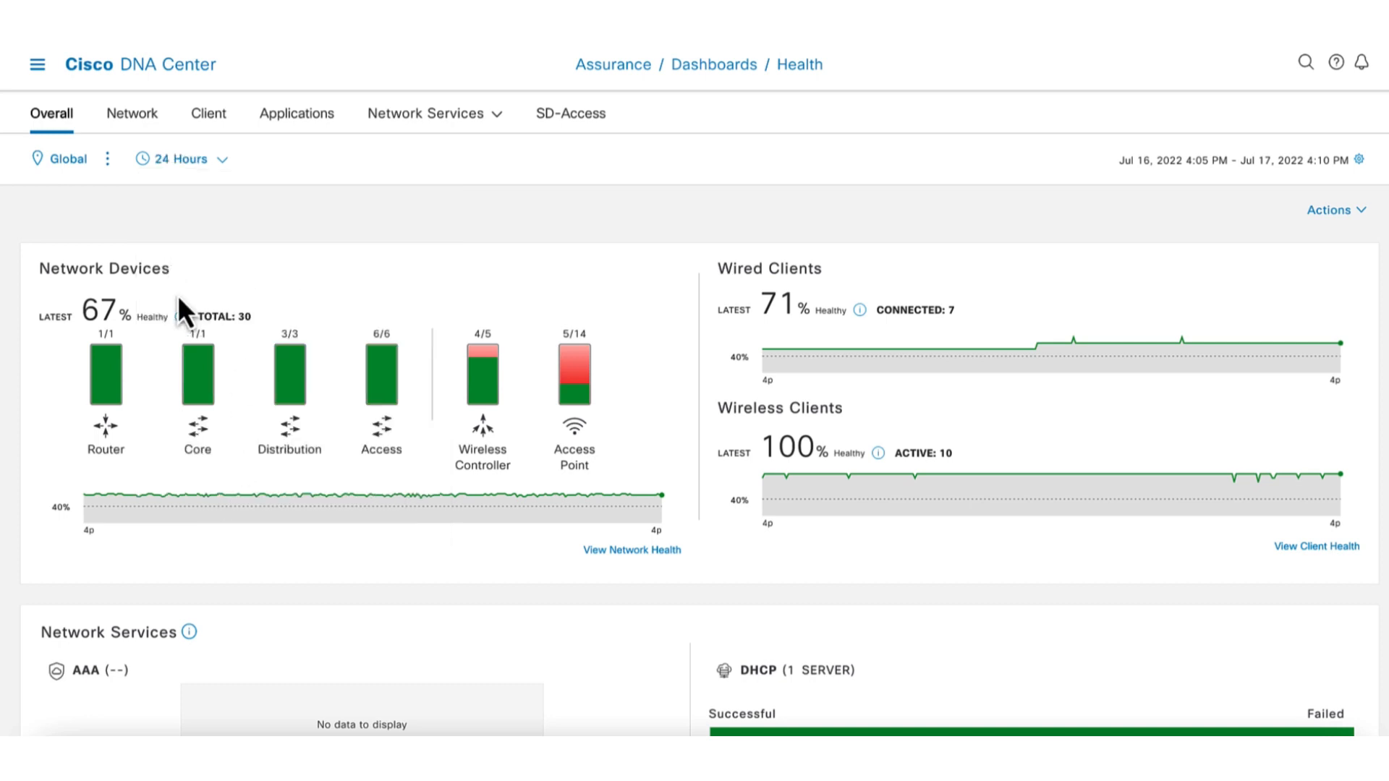
# Open Global's Site Details and switch to the map view of site health markers
pyautogui.click(107, 159)
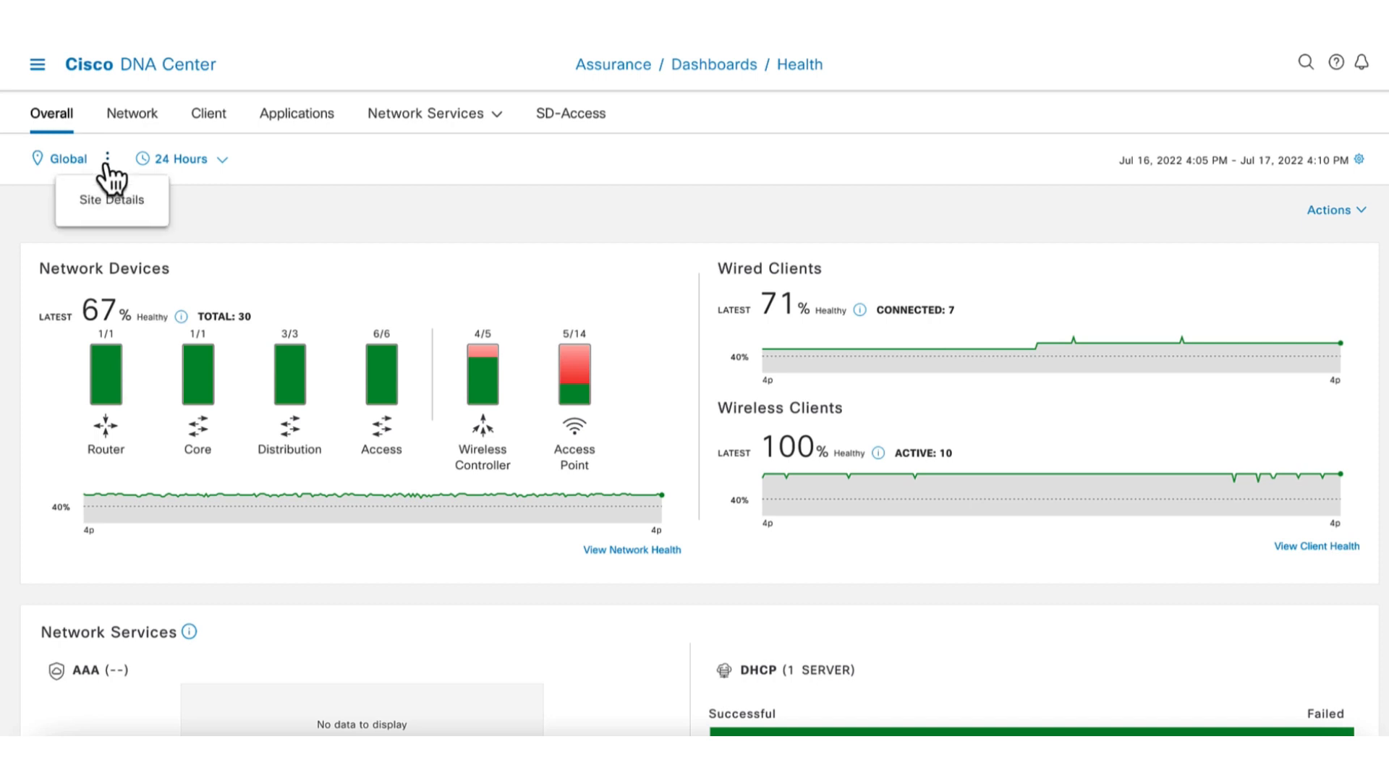
pyautogui.click(111, 200)
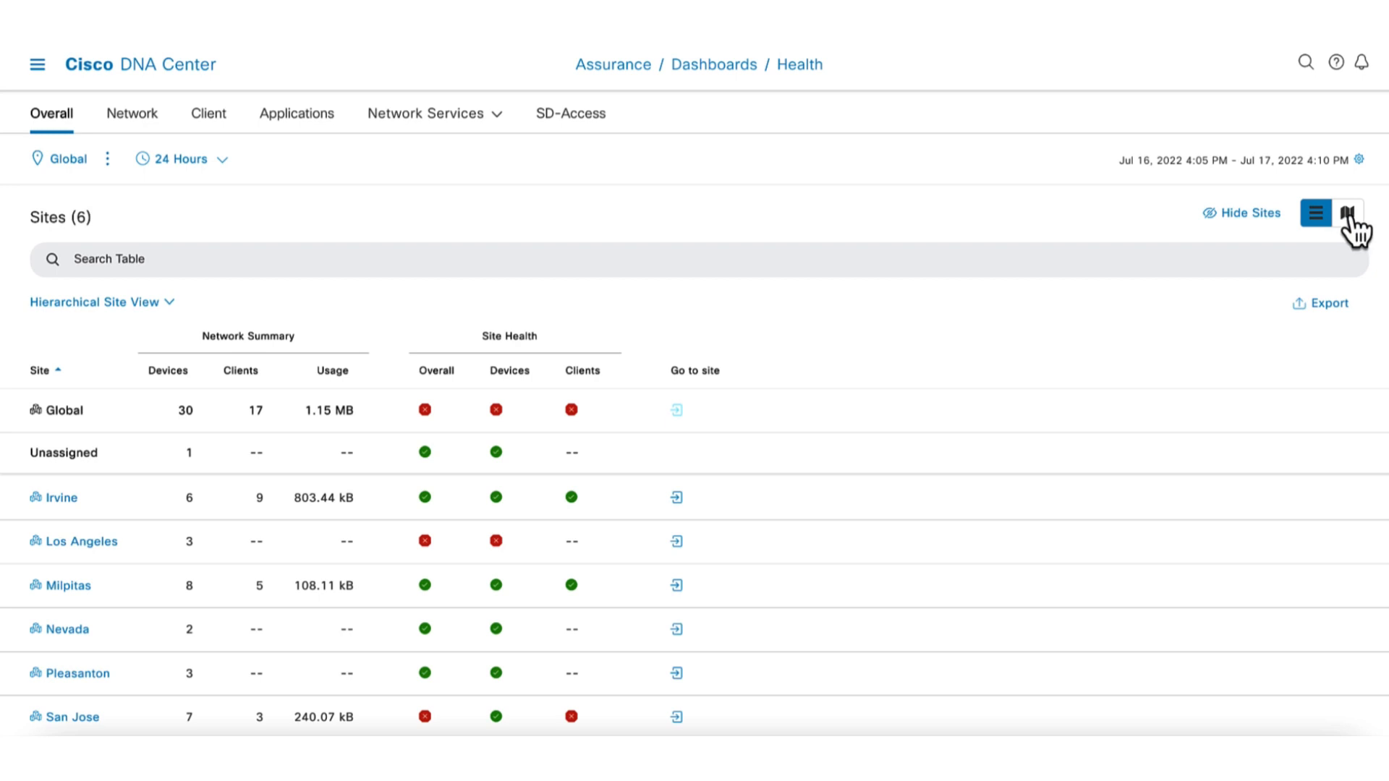
pyautogui.click(1347, 213)
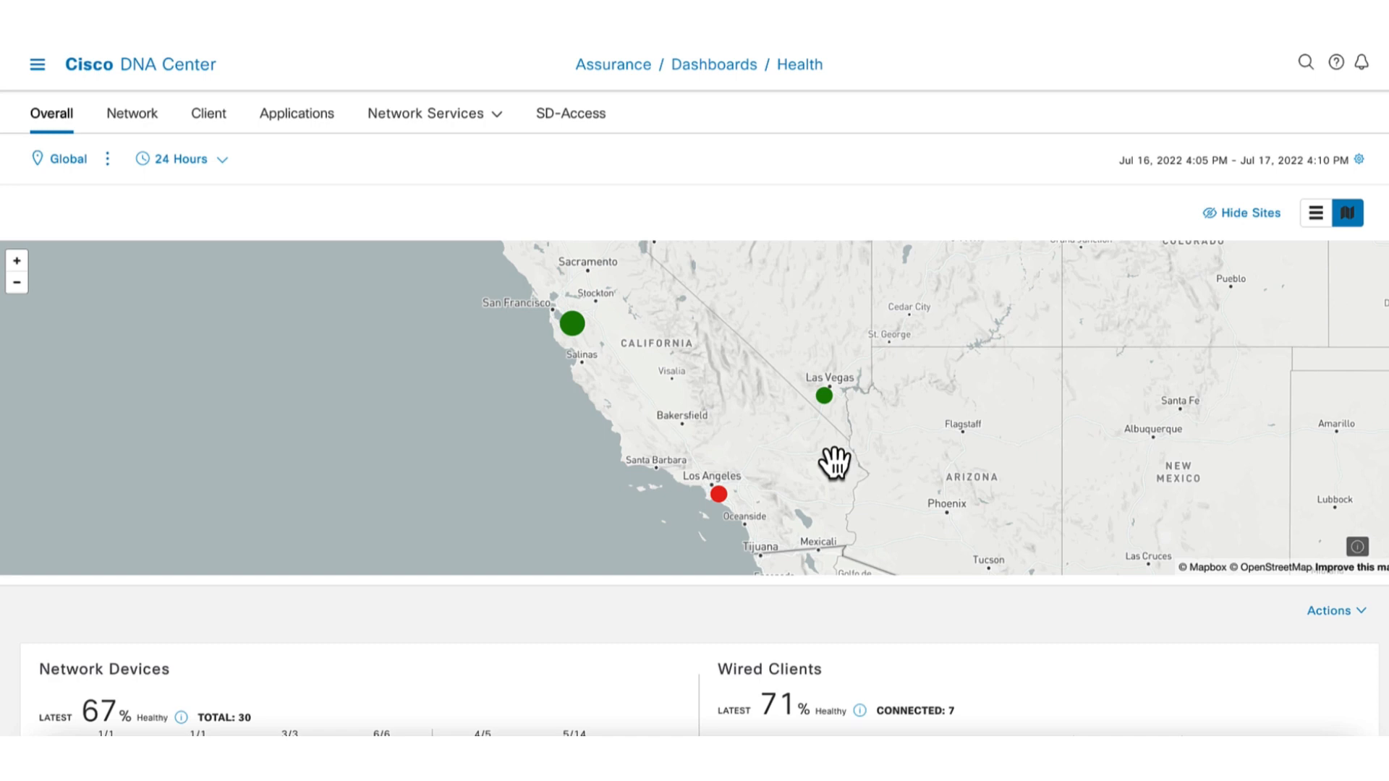
pyautogui.moveTo(761, 480)
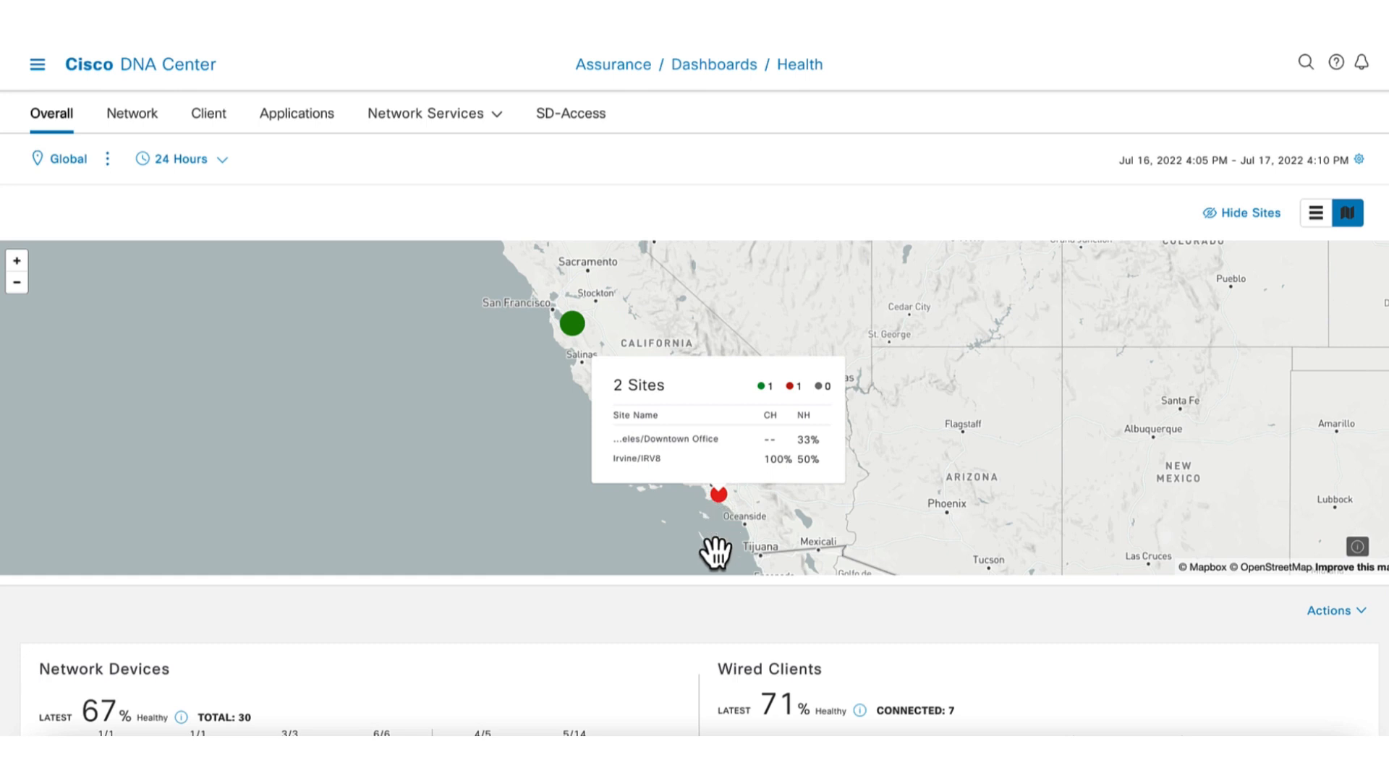
pyautogui.scroll(-3)
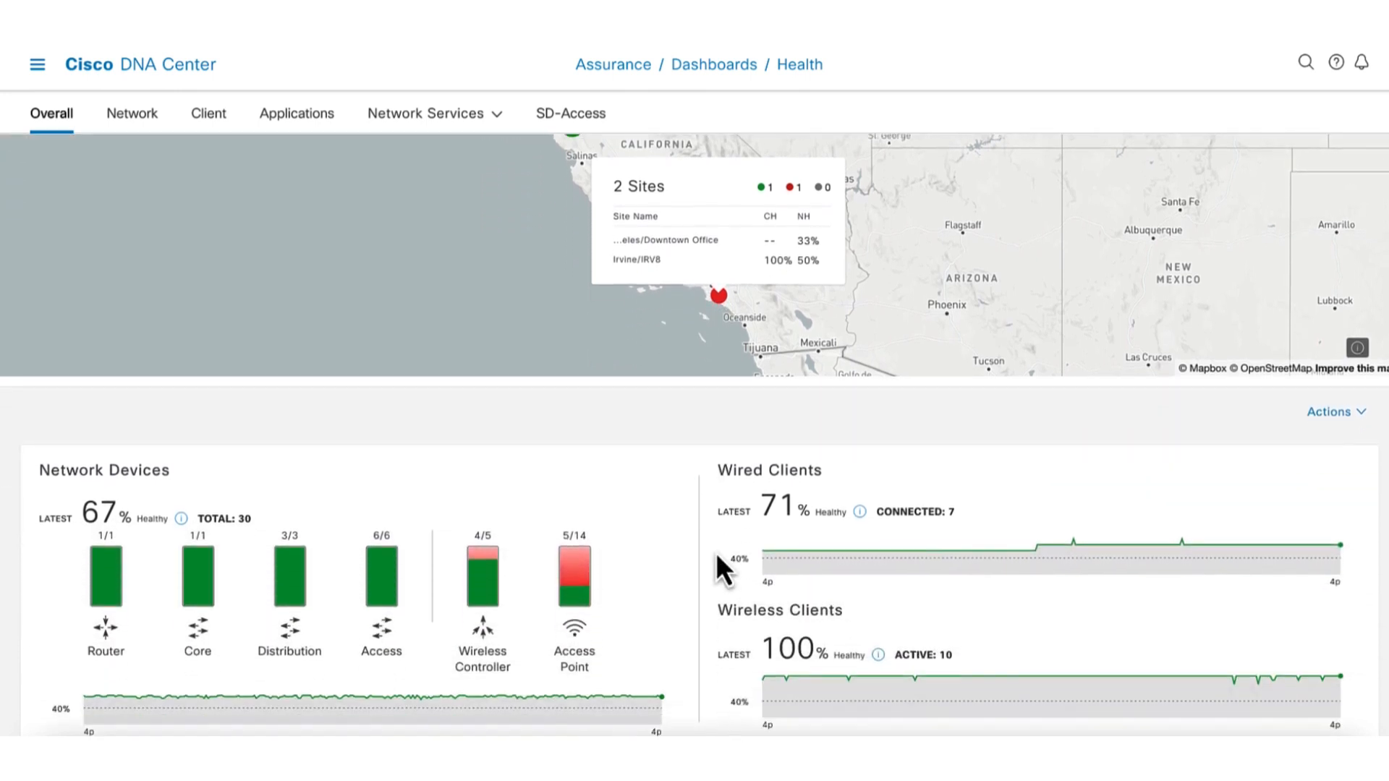
pyautogui.scroll(-3)
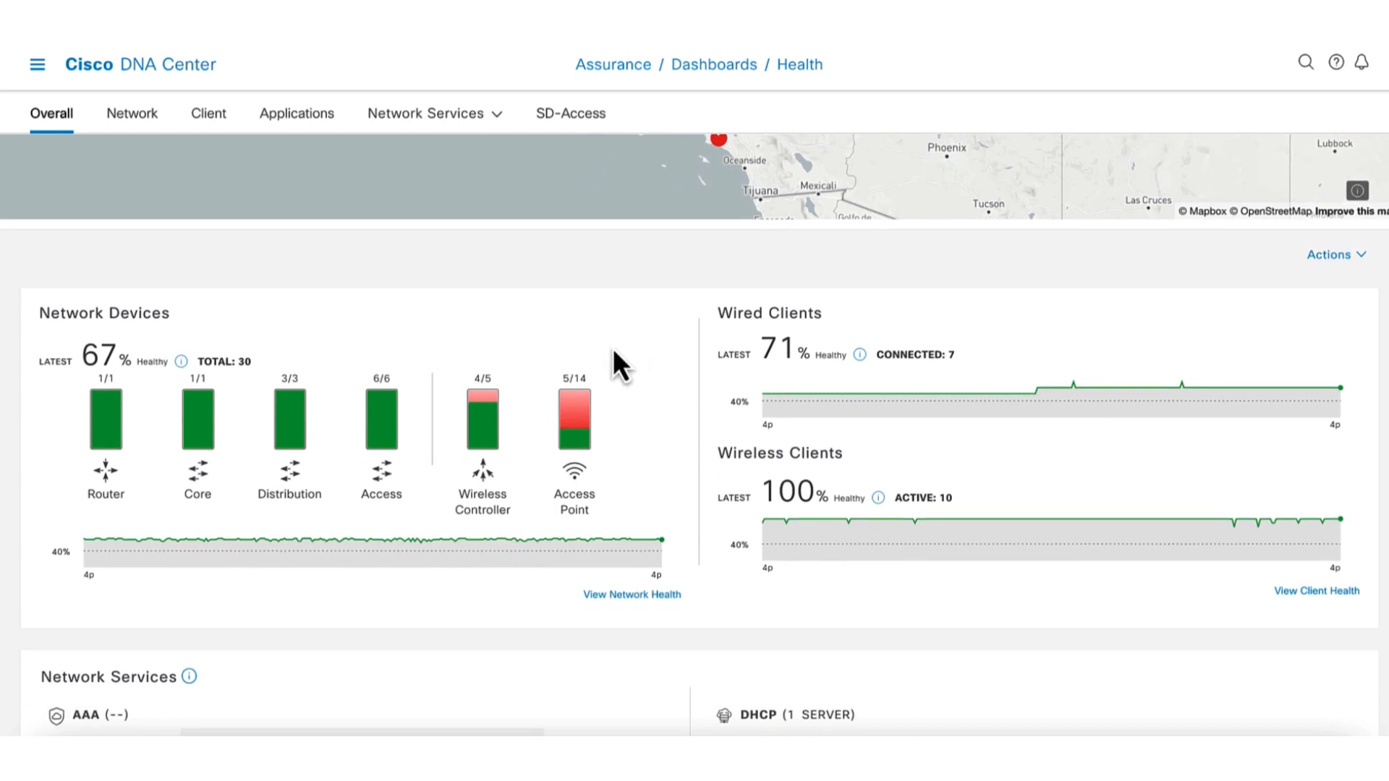
pyautogui.moveTo(617, 368)
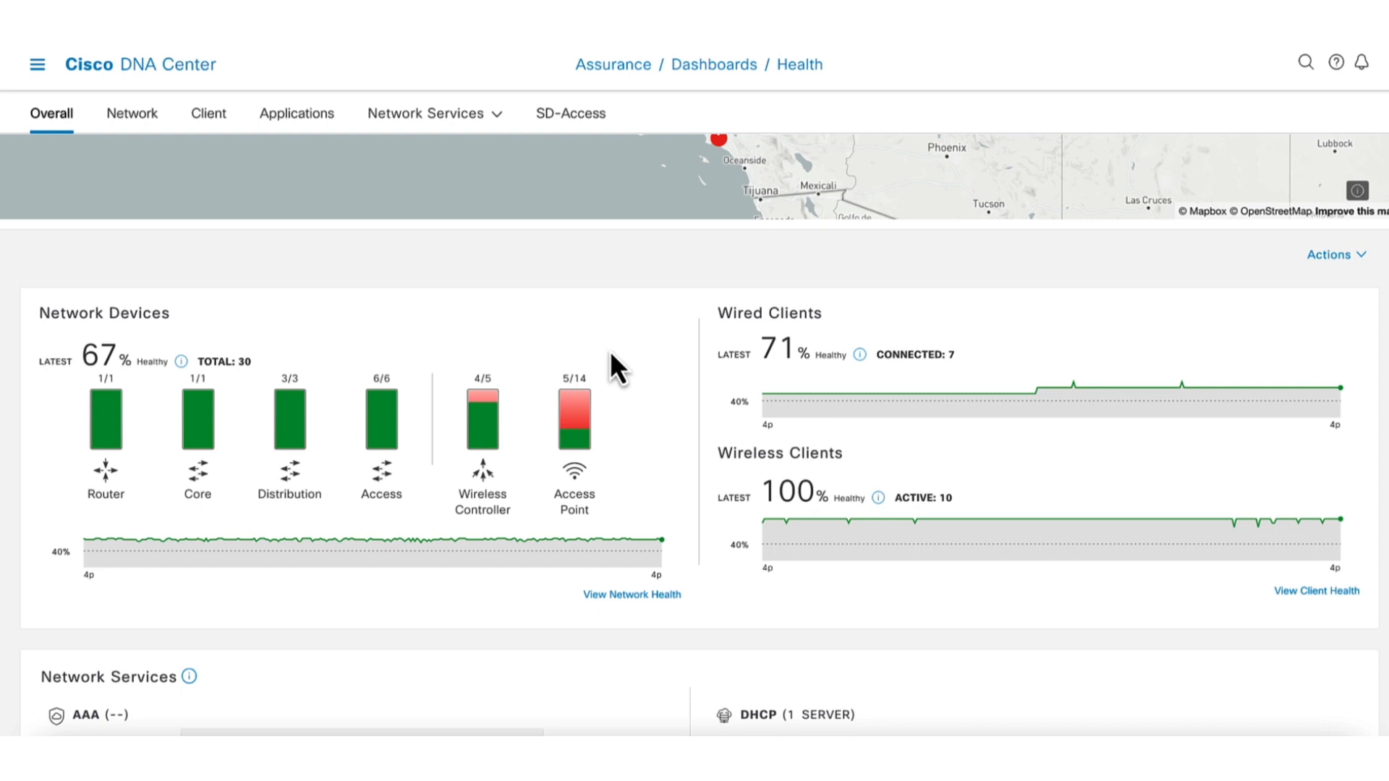
pyautogui.moveTo(603, 376)
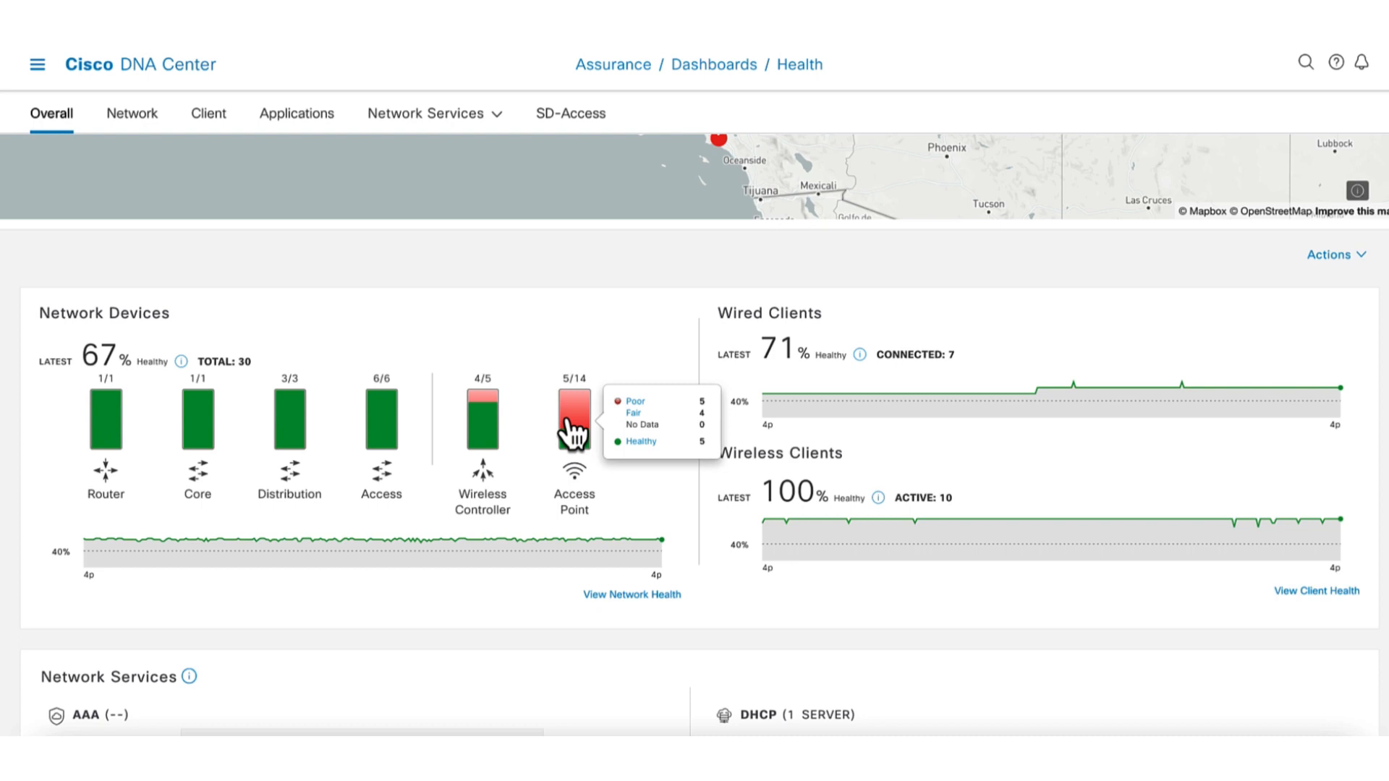
pyautogui.moveTo(663, 423)
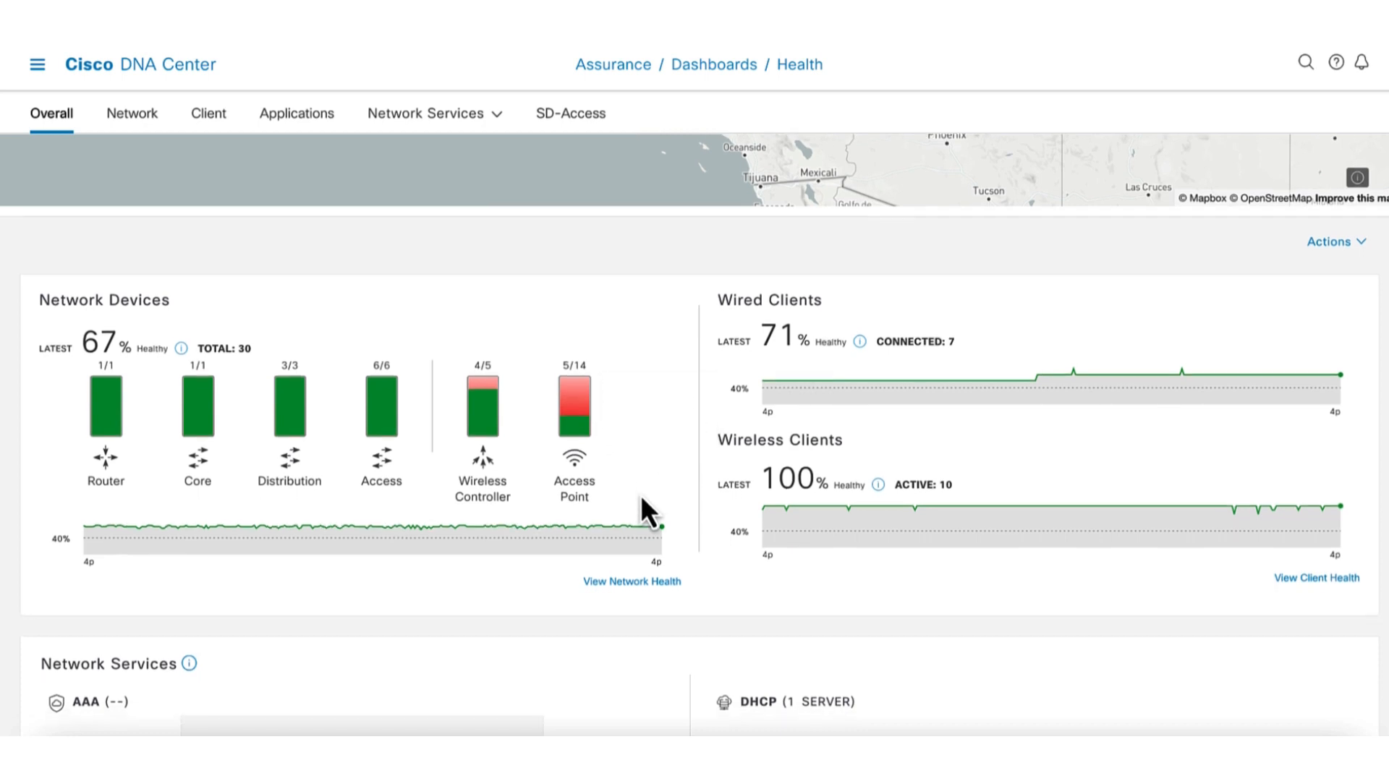
pyautogui.scroll(-3)
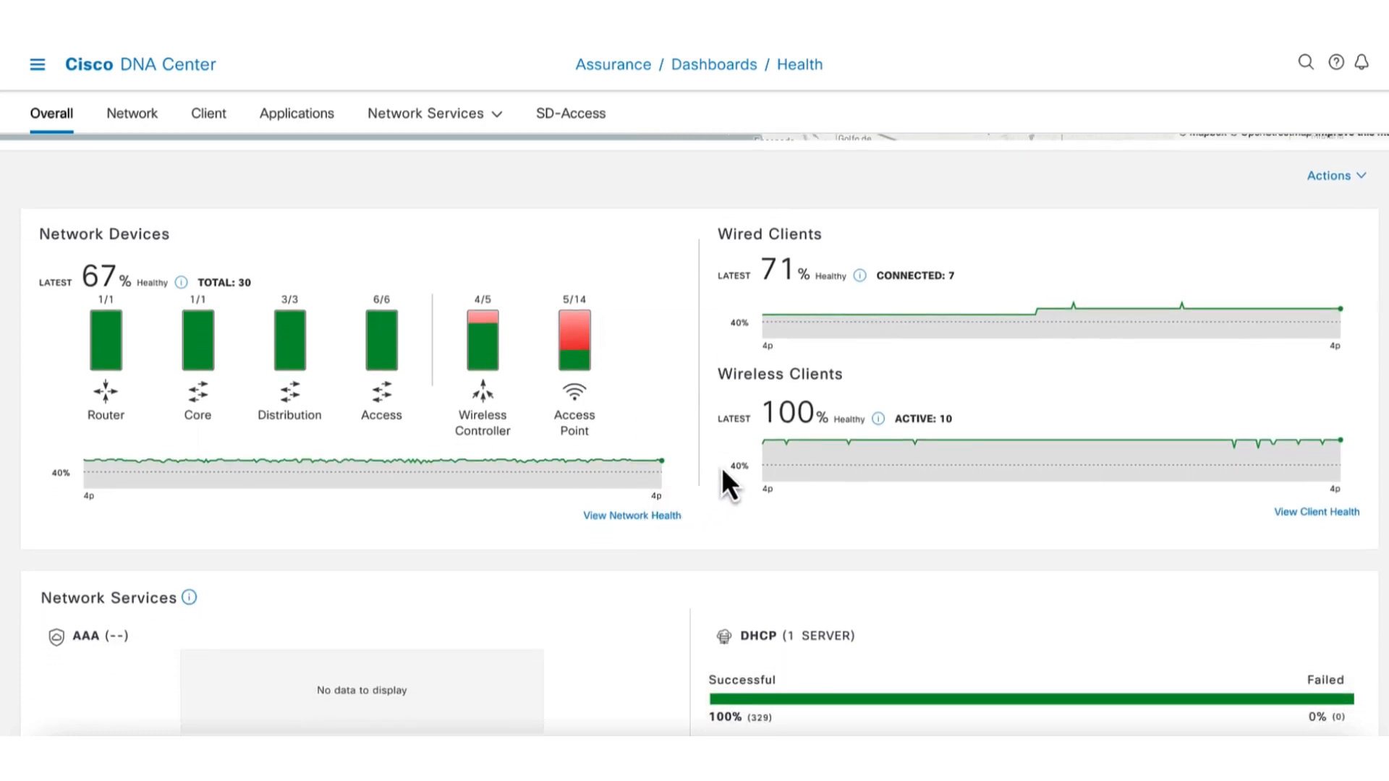
pyautogui.moveTo(846, 406)
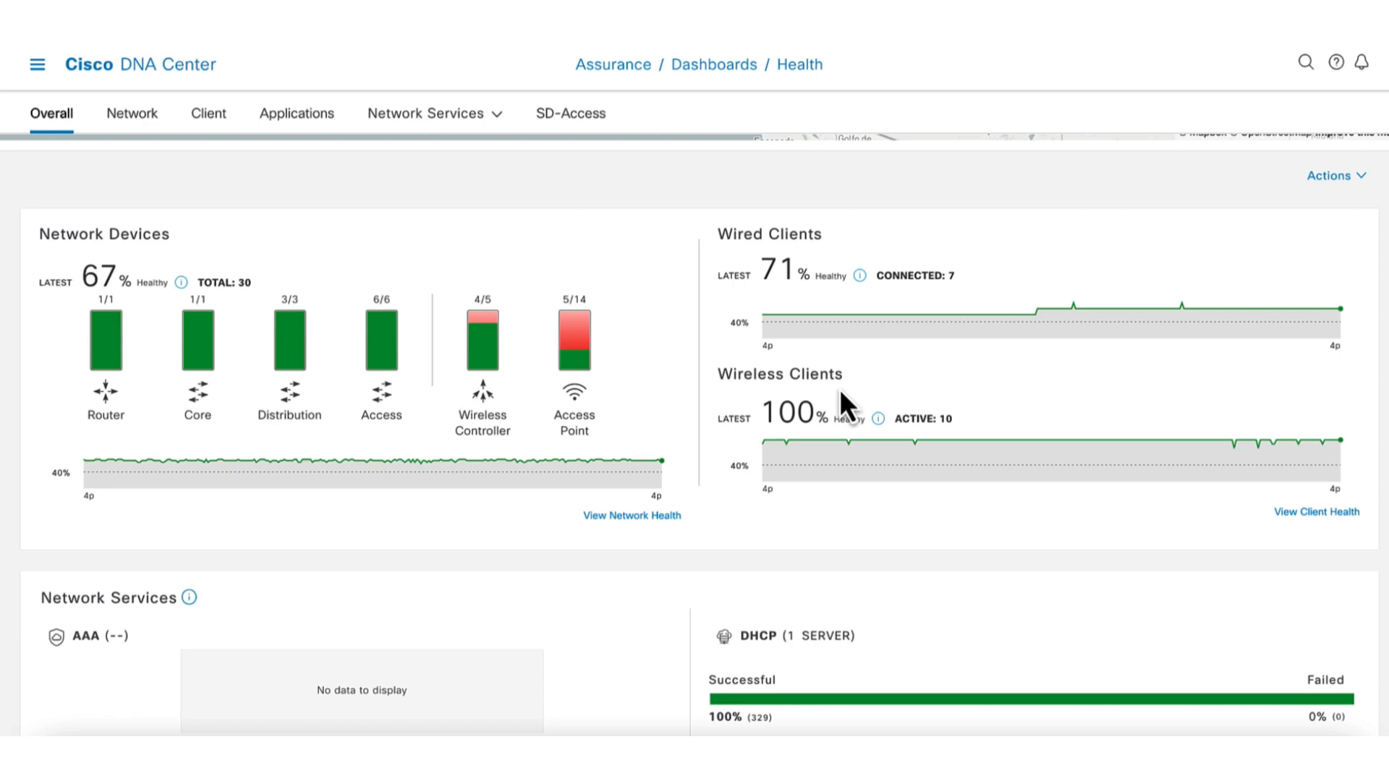
pyautogui.moveTo(905, 427)
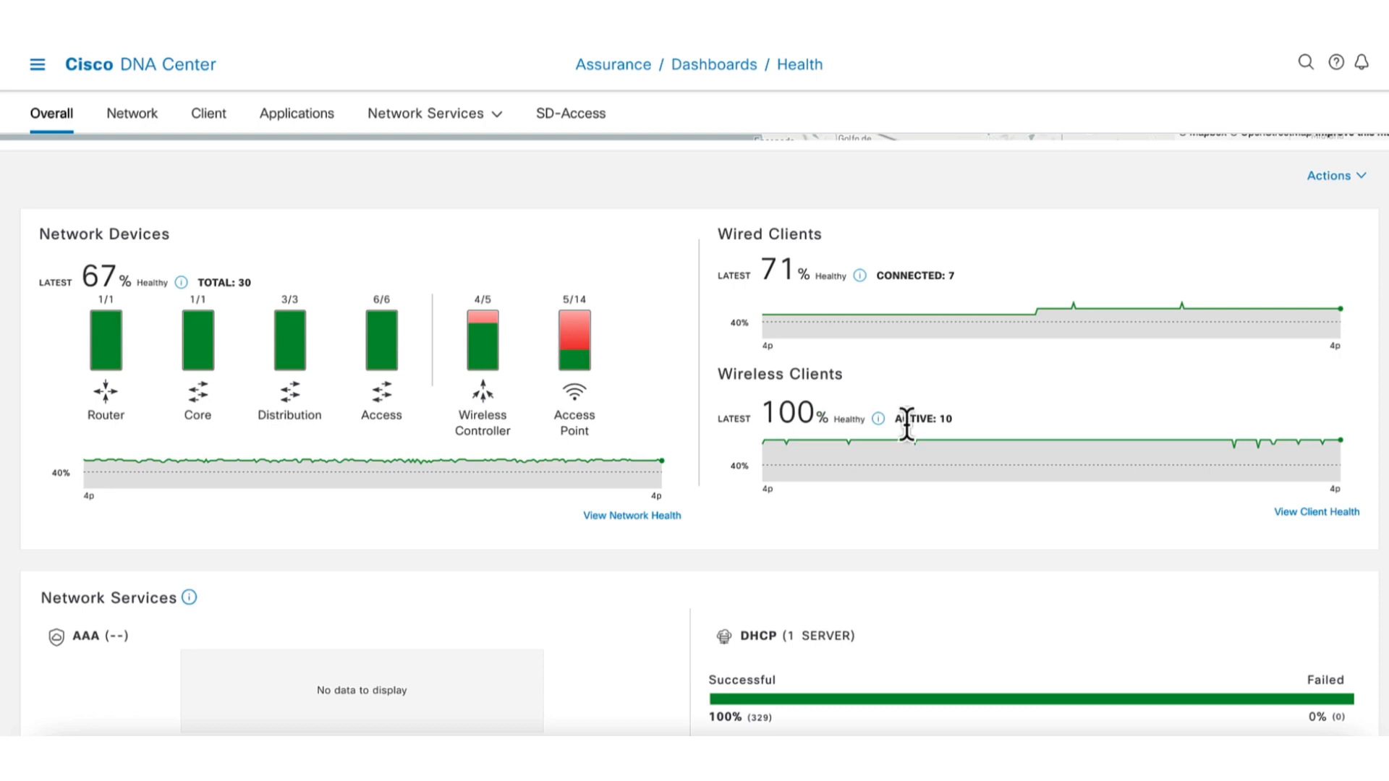
# Scroll the Overall health dashboard down to the Top 10 Issue Types table
pyautogui.scroll(-3)
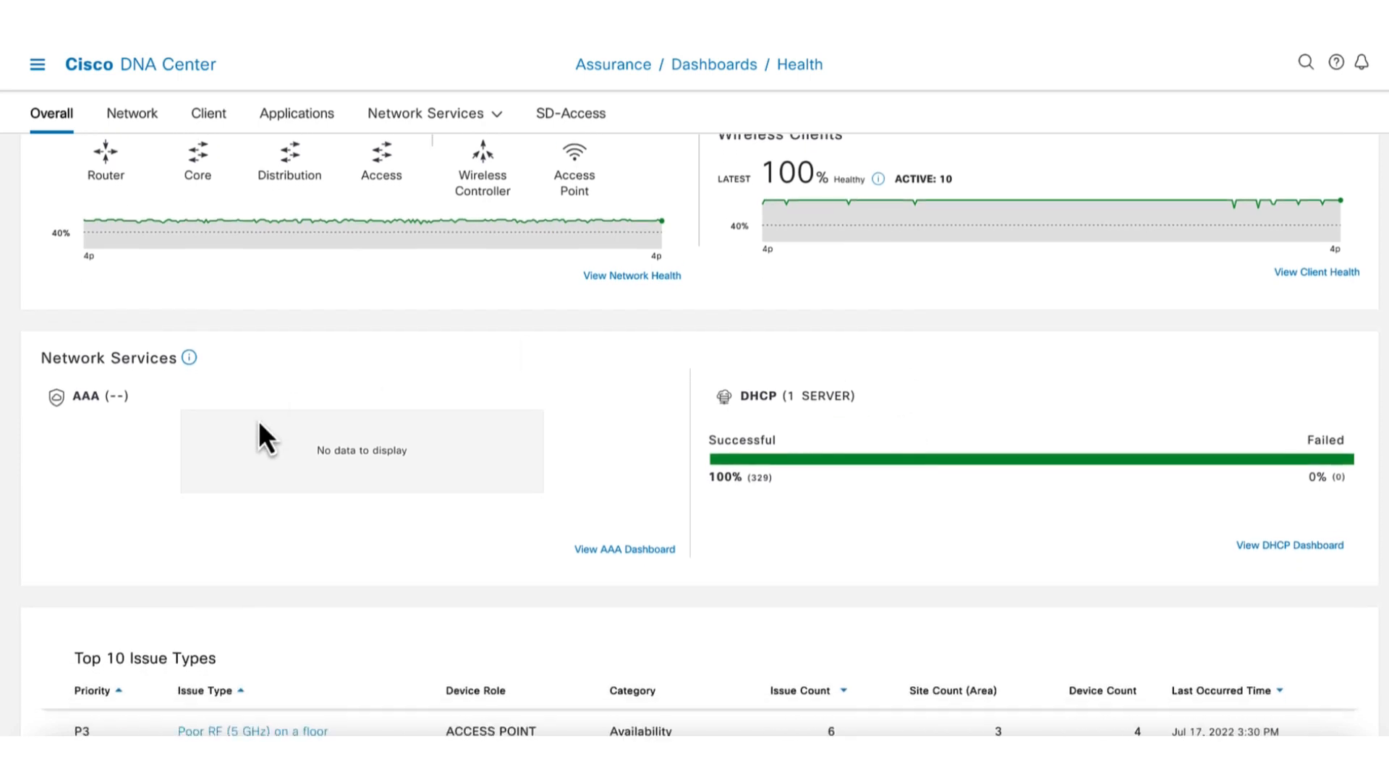
pyautogui.scroll(-3)
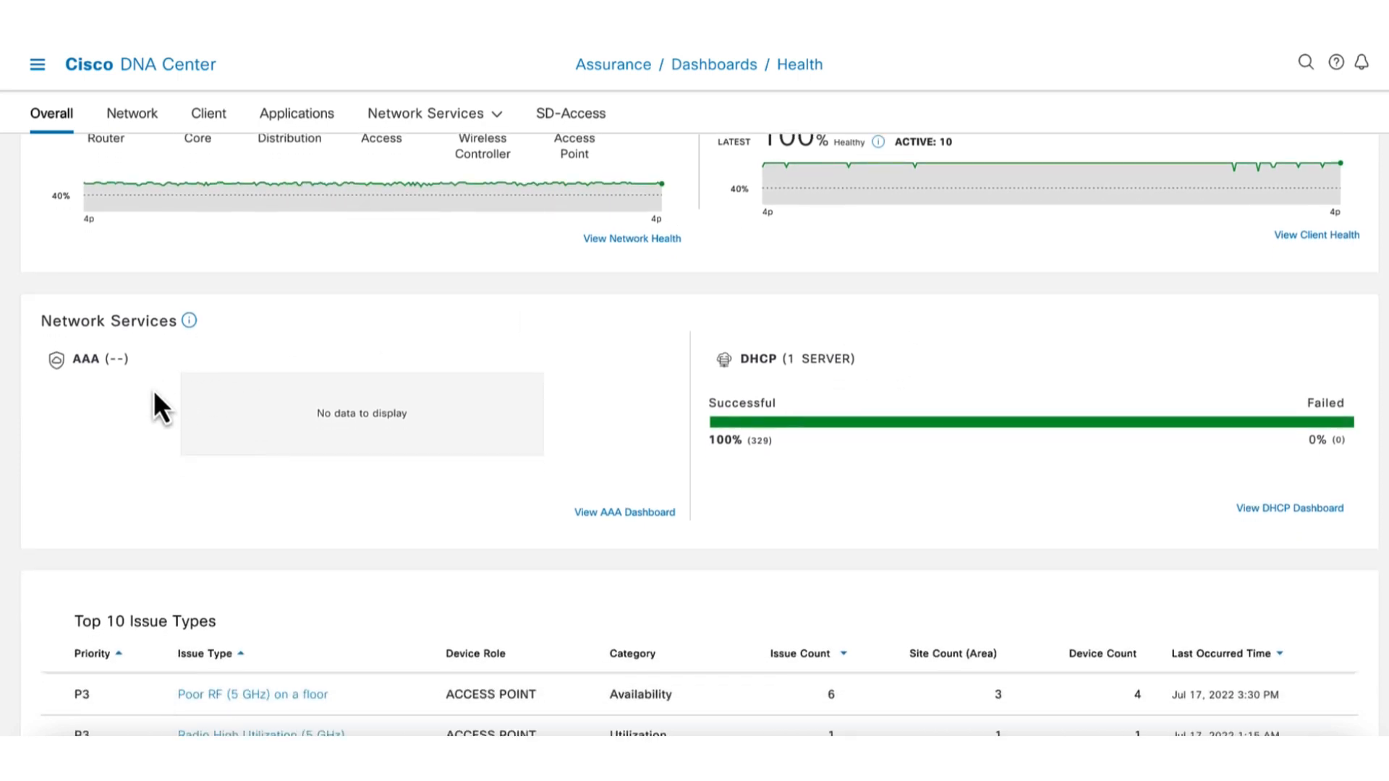
pyautogui.moveTo(173, 412)
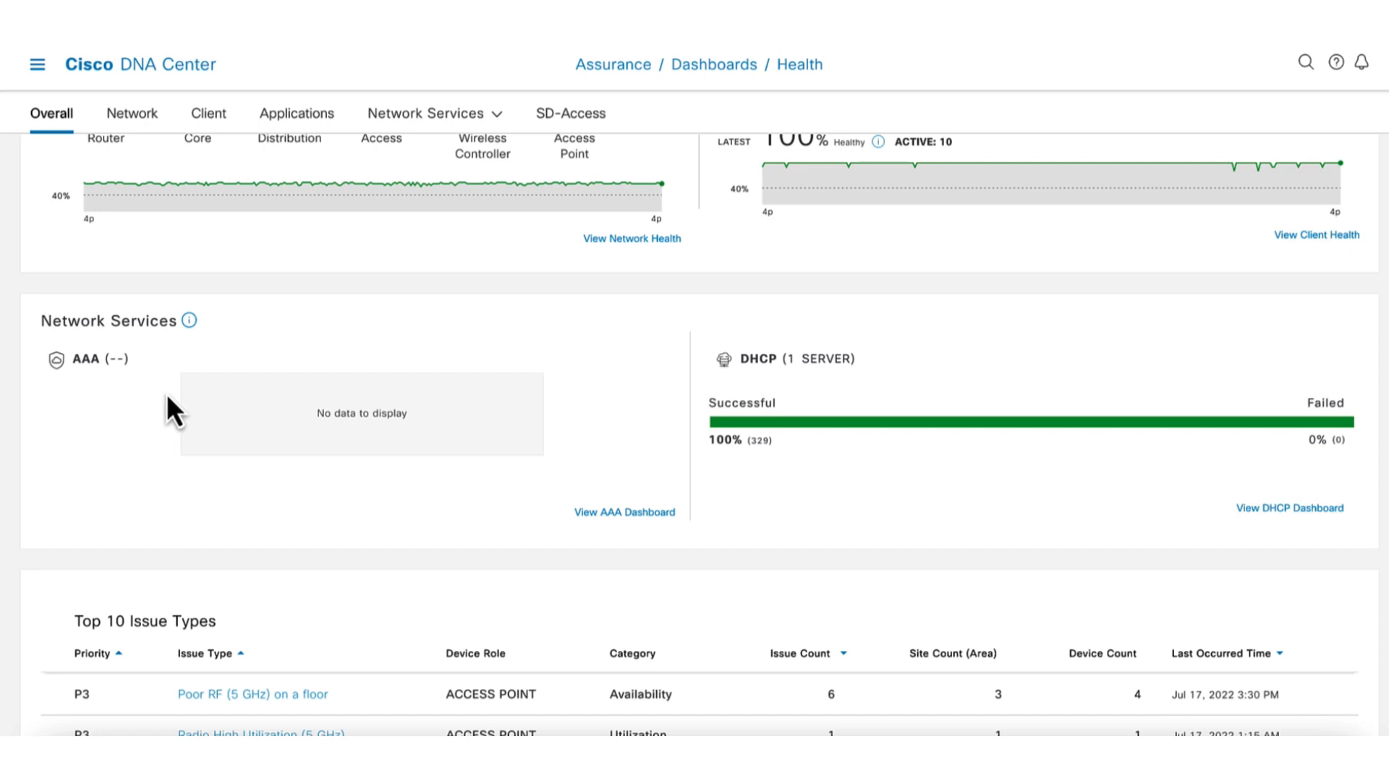
pyautogui.moveTo(869, 403)
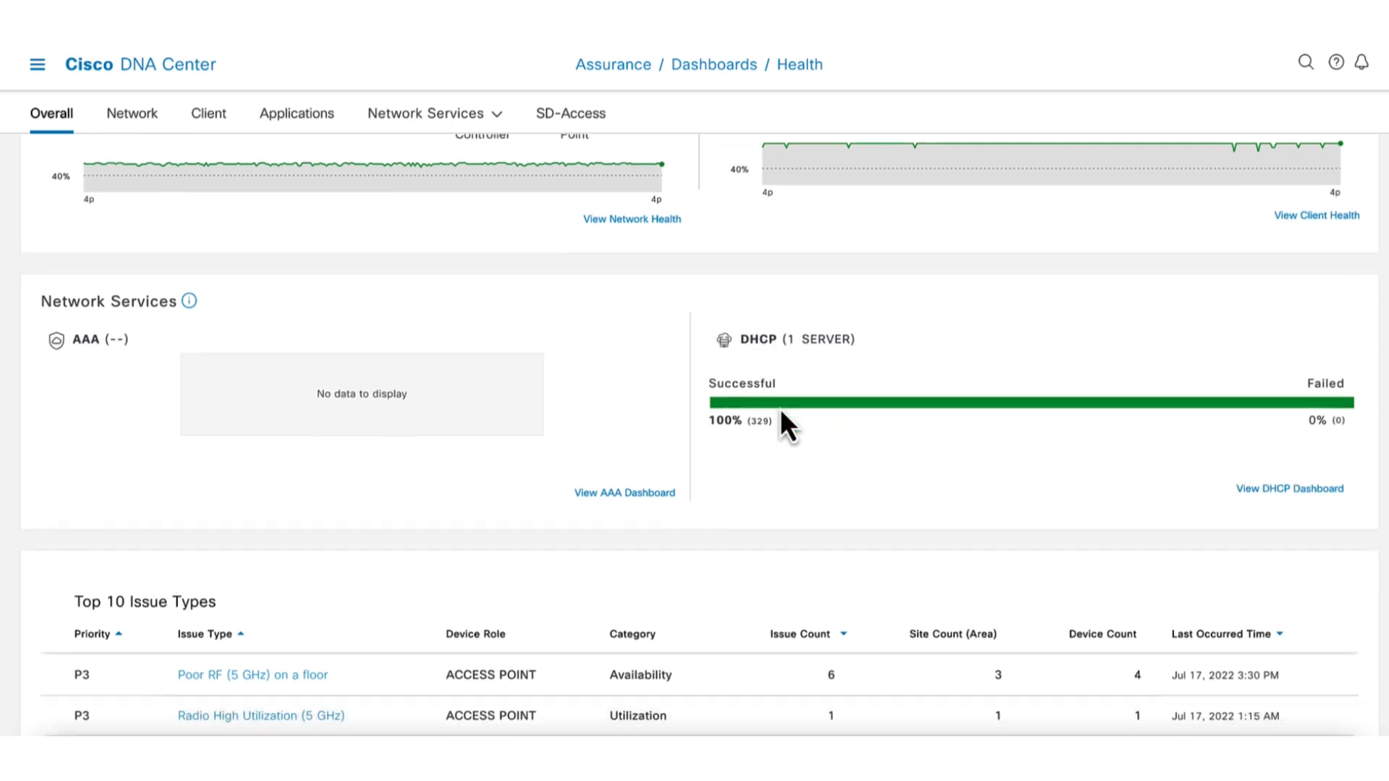
pyautogui.scroll(-3)
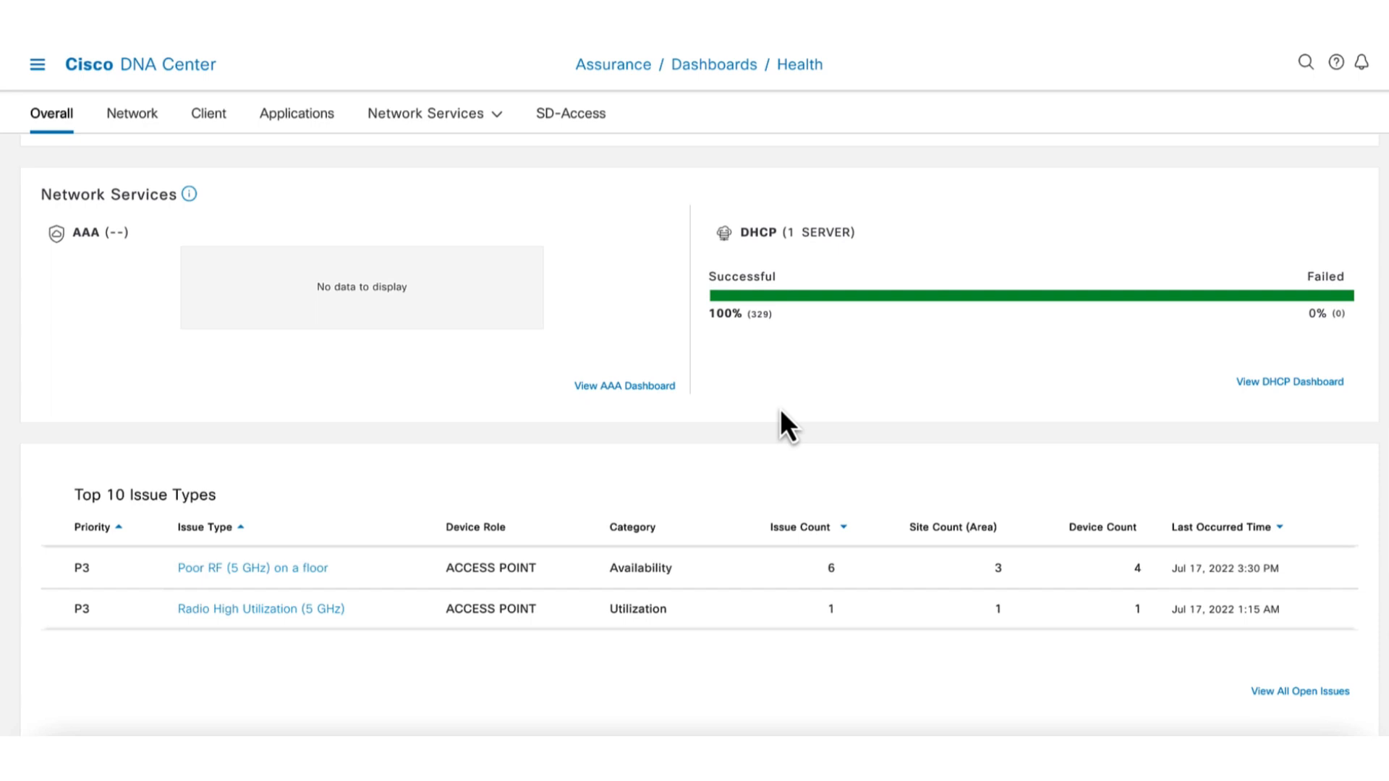
pyautogui.scroll(-3)
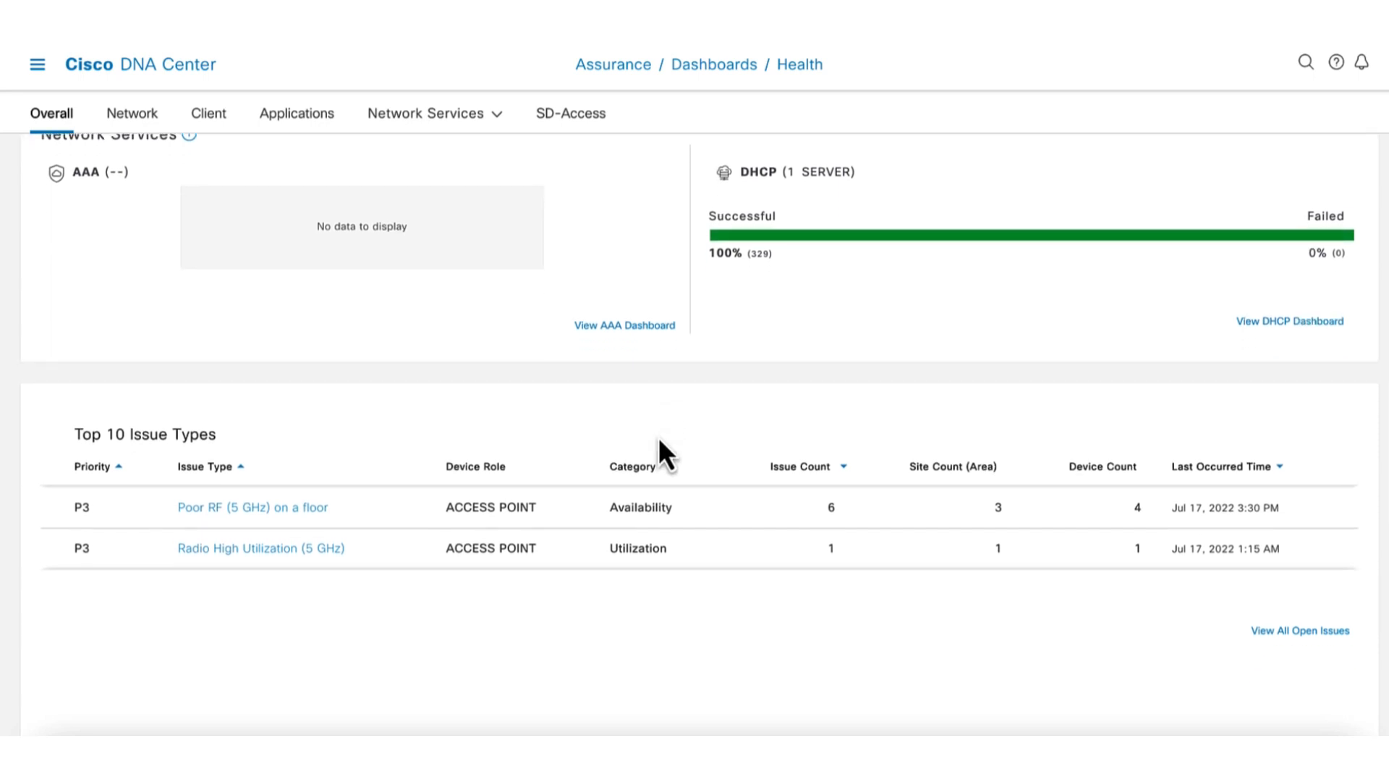
pyautogui.moveTo(251, 418)
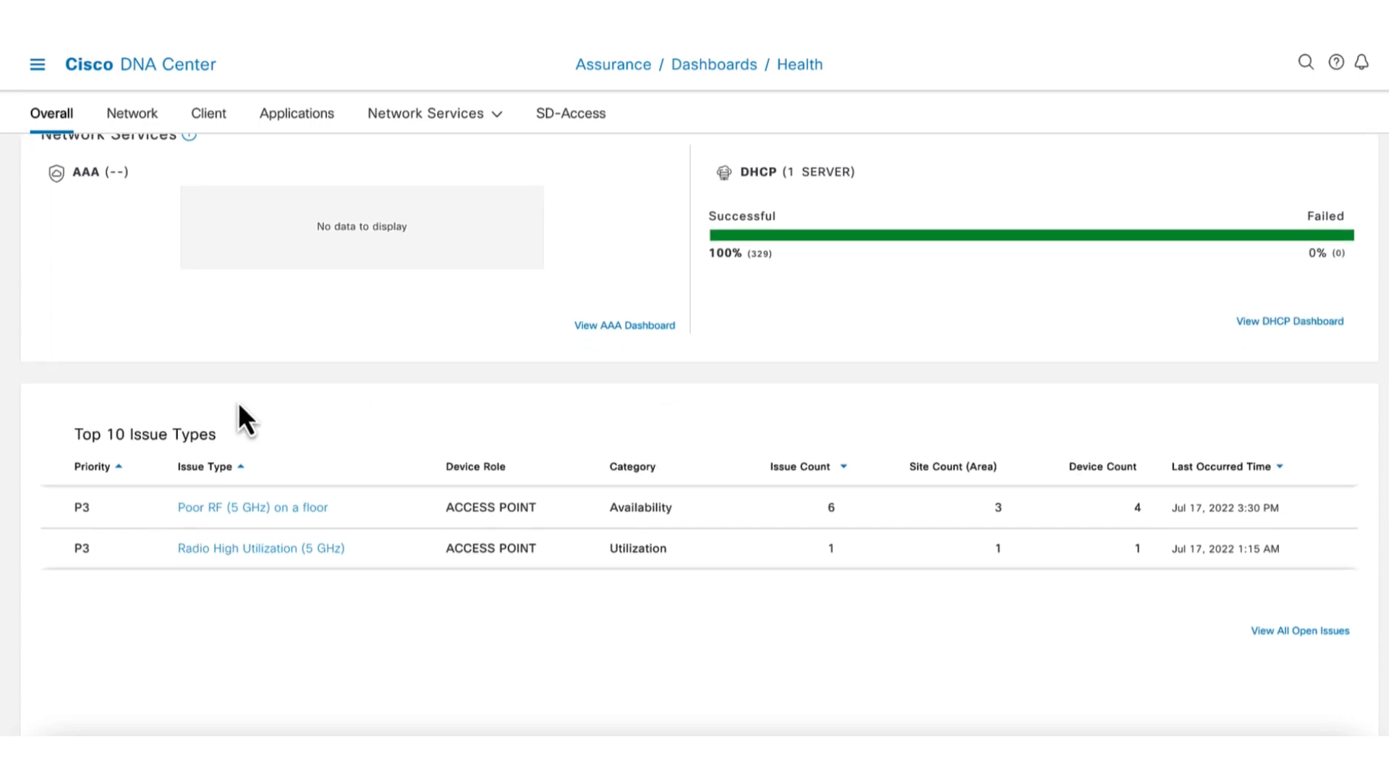
pyautogui.moveTo(89, 532)
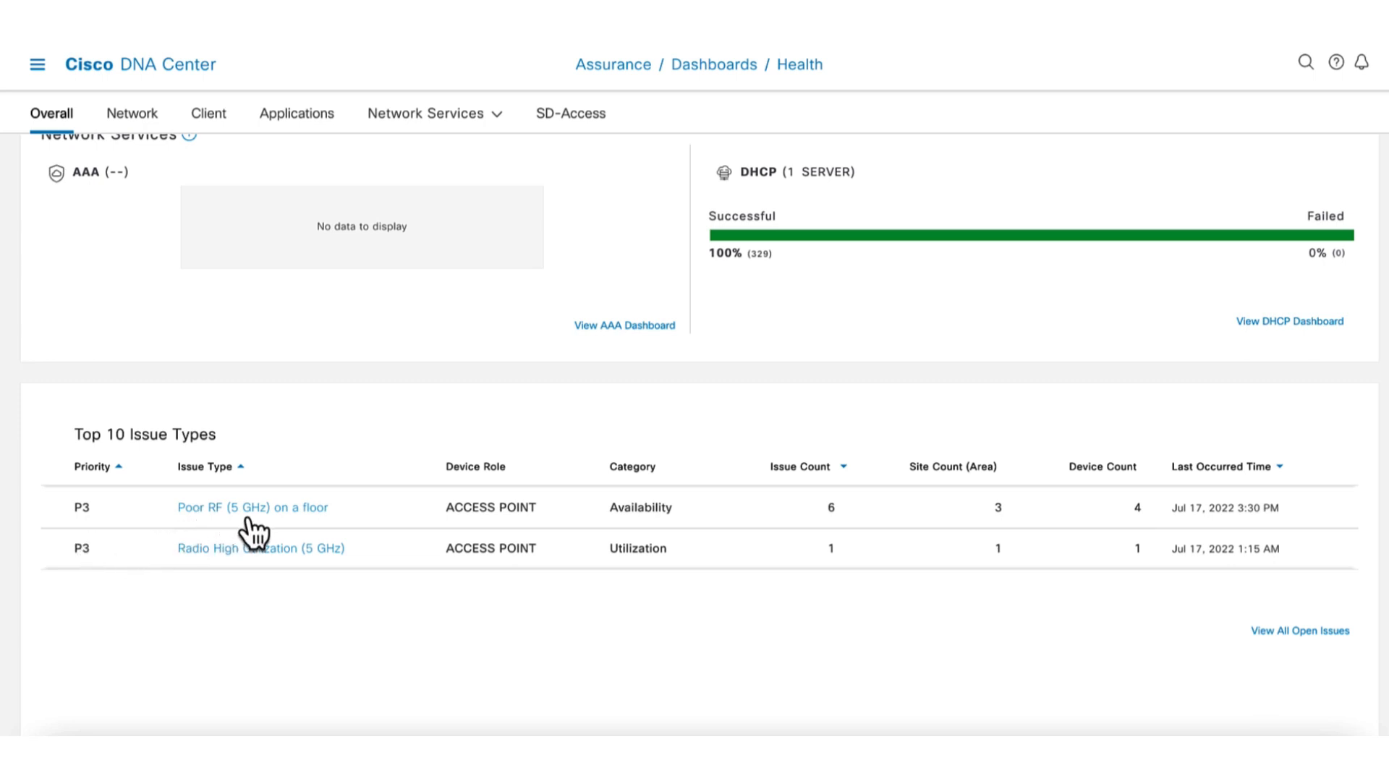
pyautogui.moveTo(251, 574)
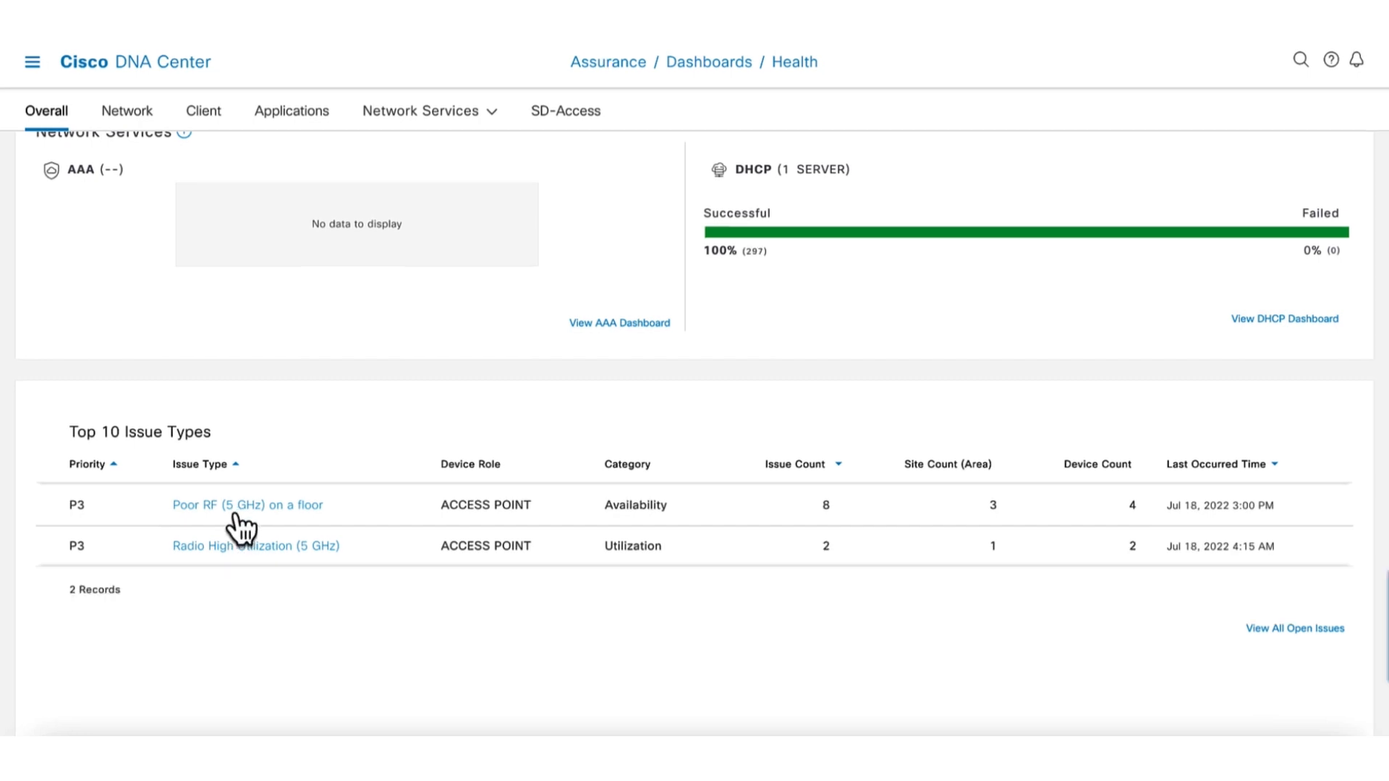
# Open the 'Poor RF (5 GHz) on a floor' issue showing three open issues
pyautogui.click(247, 505)
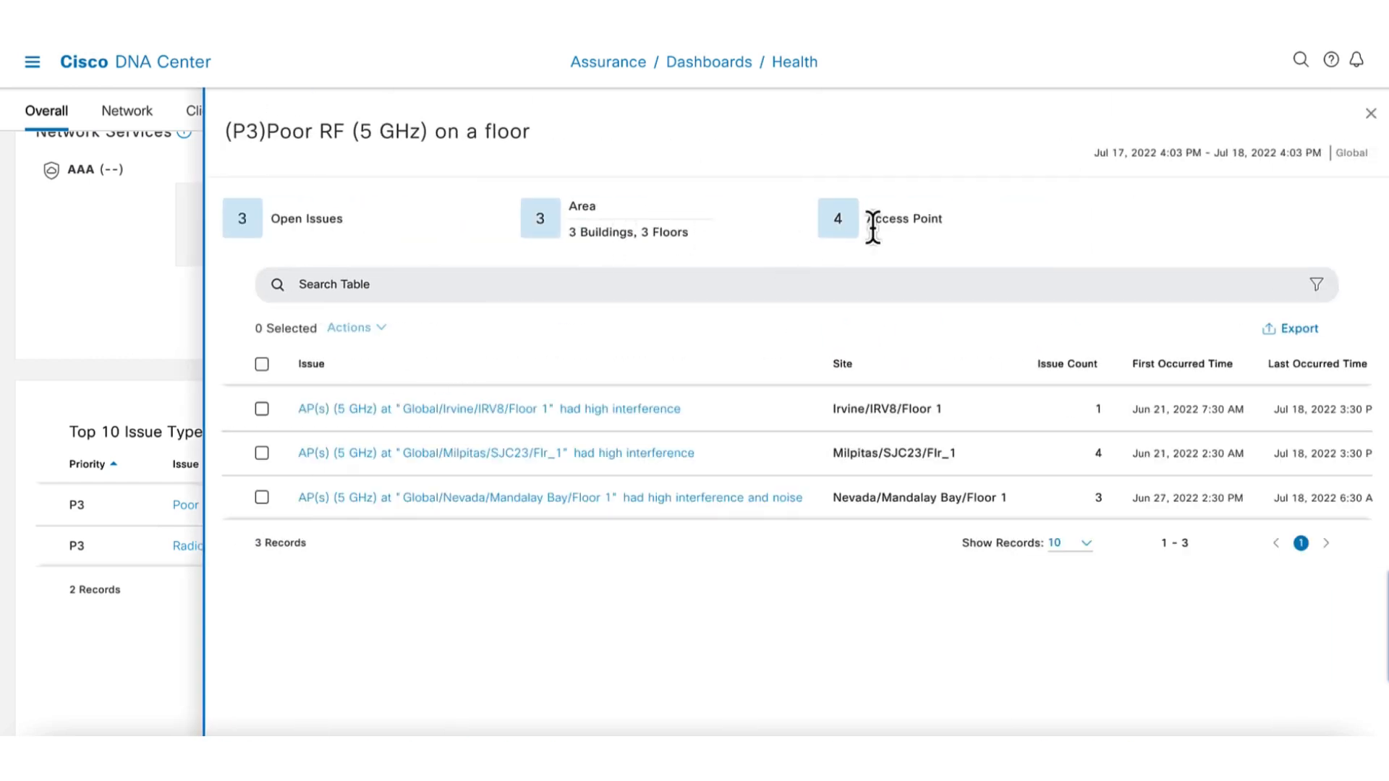
pyautogui.moveTo(603, 297)
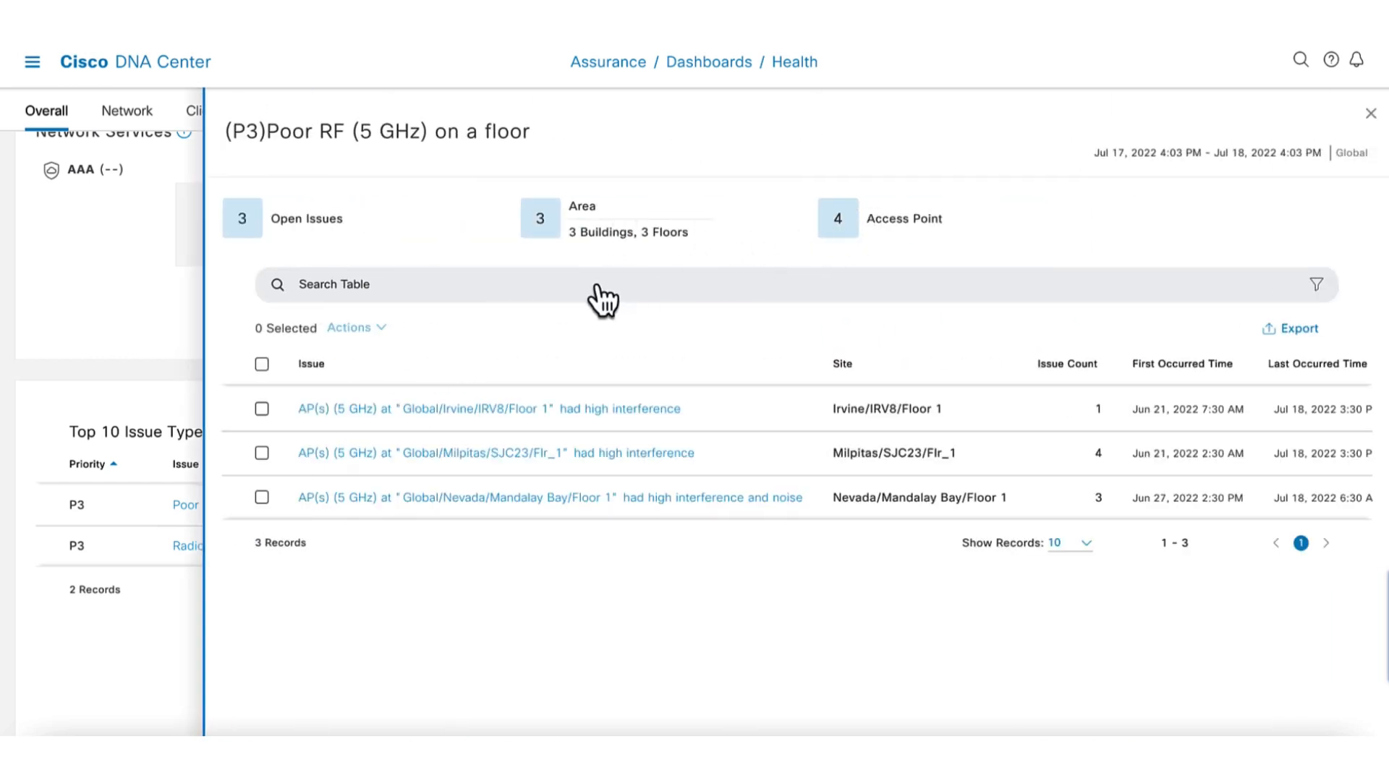
pyautogui.moveTo(474, 470)
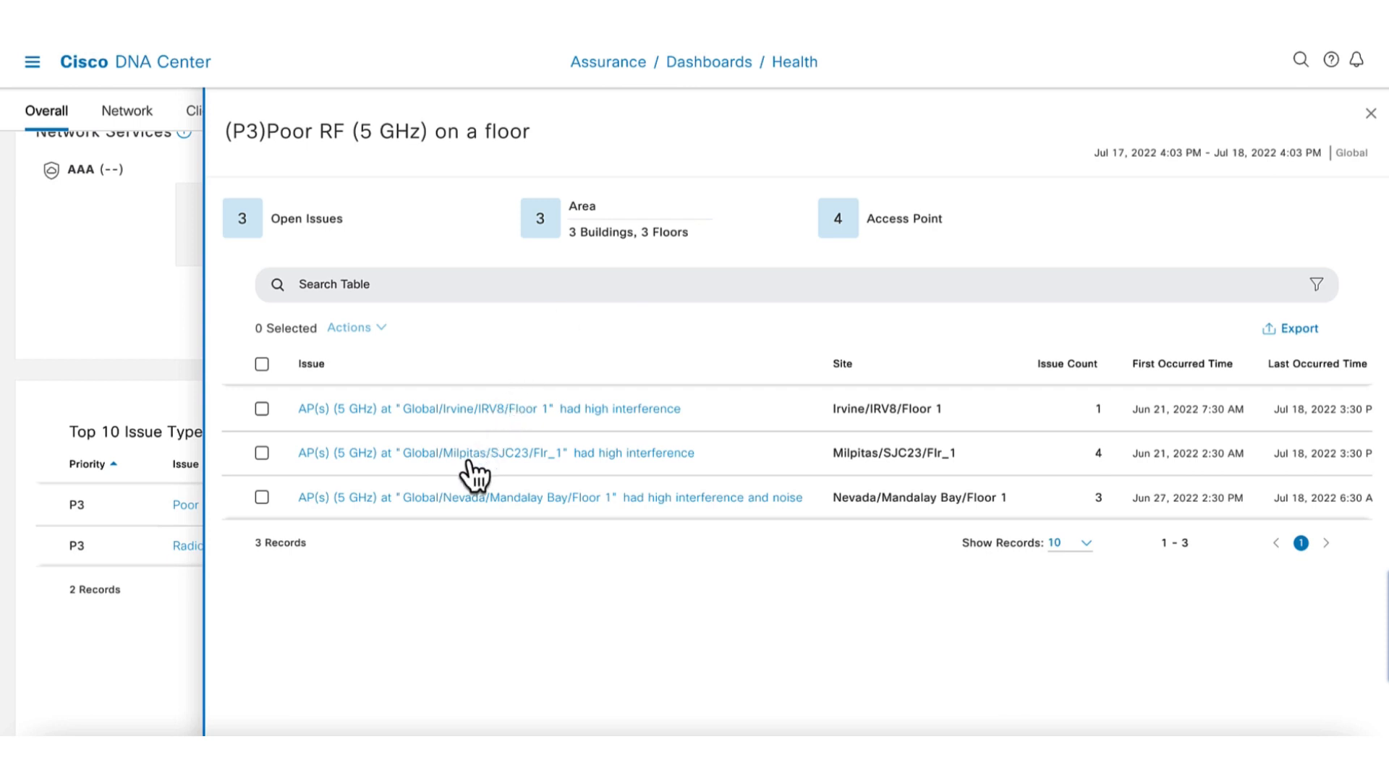
# Open the Global/Milpitas/SJC23/Flr_1 high interference issue with its floor heatmap
pyautogui.click(493, 453)
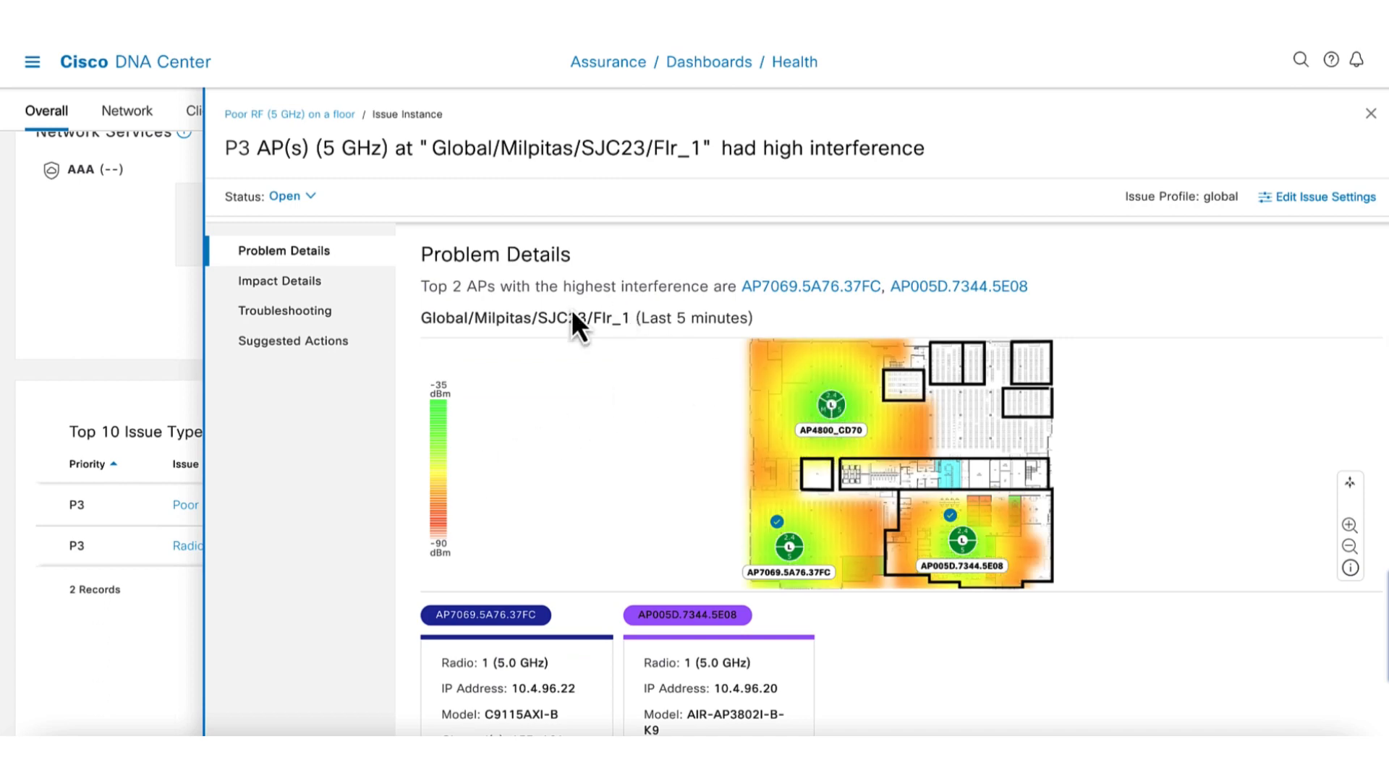
pyautogui.moveTo(769, 317)
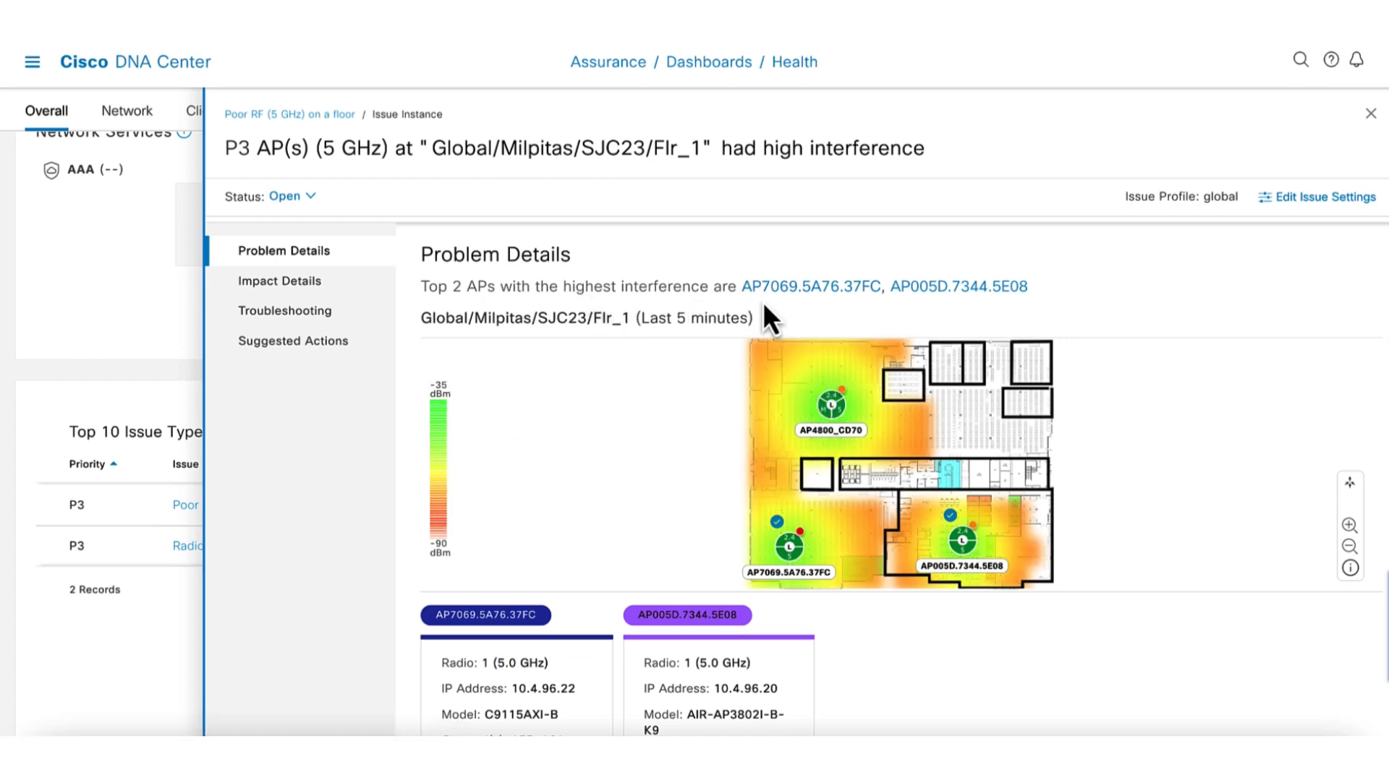
pyautogui.moveTo(686, 385)
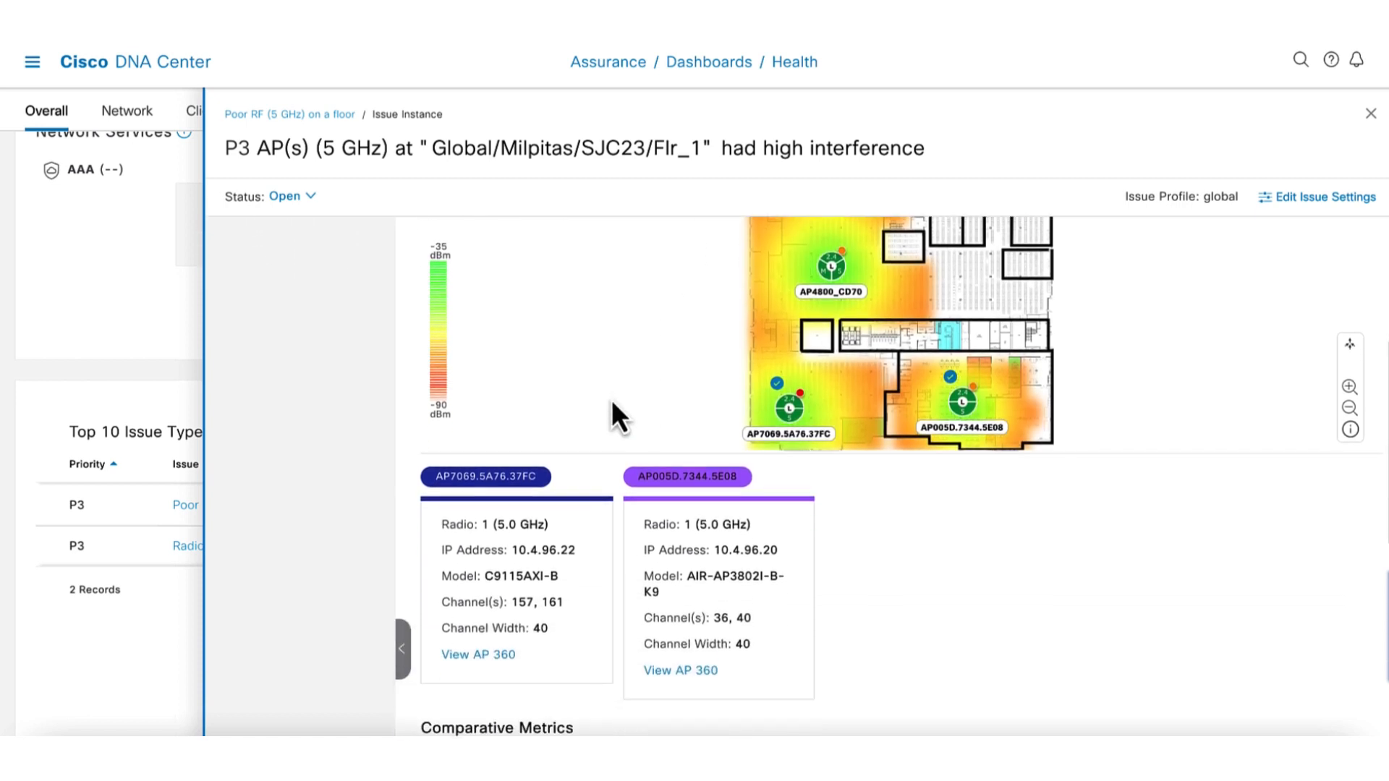
# Review Comparative Metrics and the four Suggested Actions, then close the issue panel
pyautogui.scroll(-3)
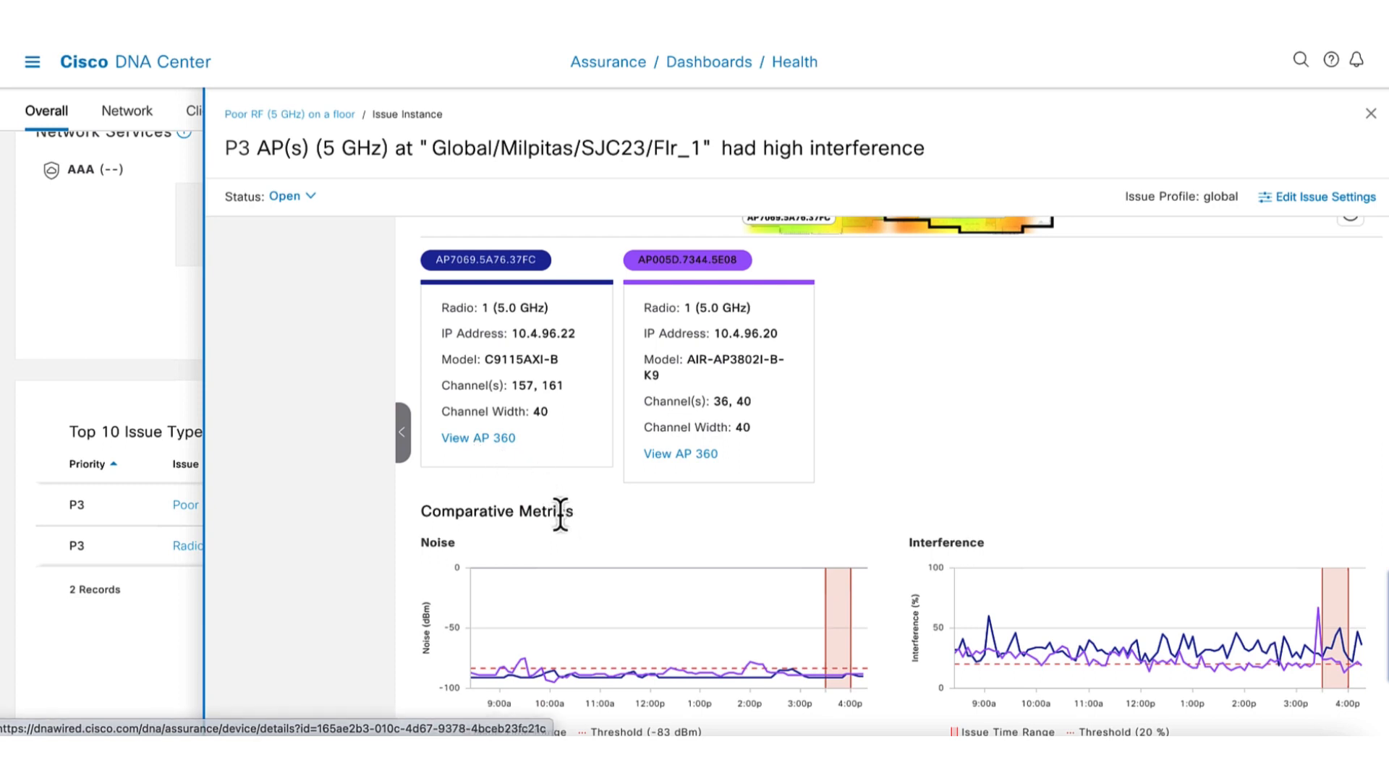
pyautogui.scroll(-3)
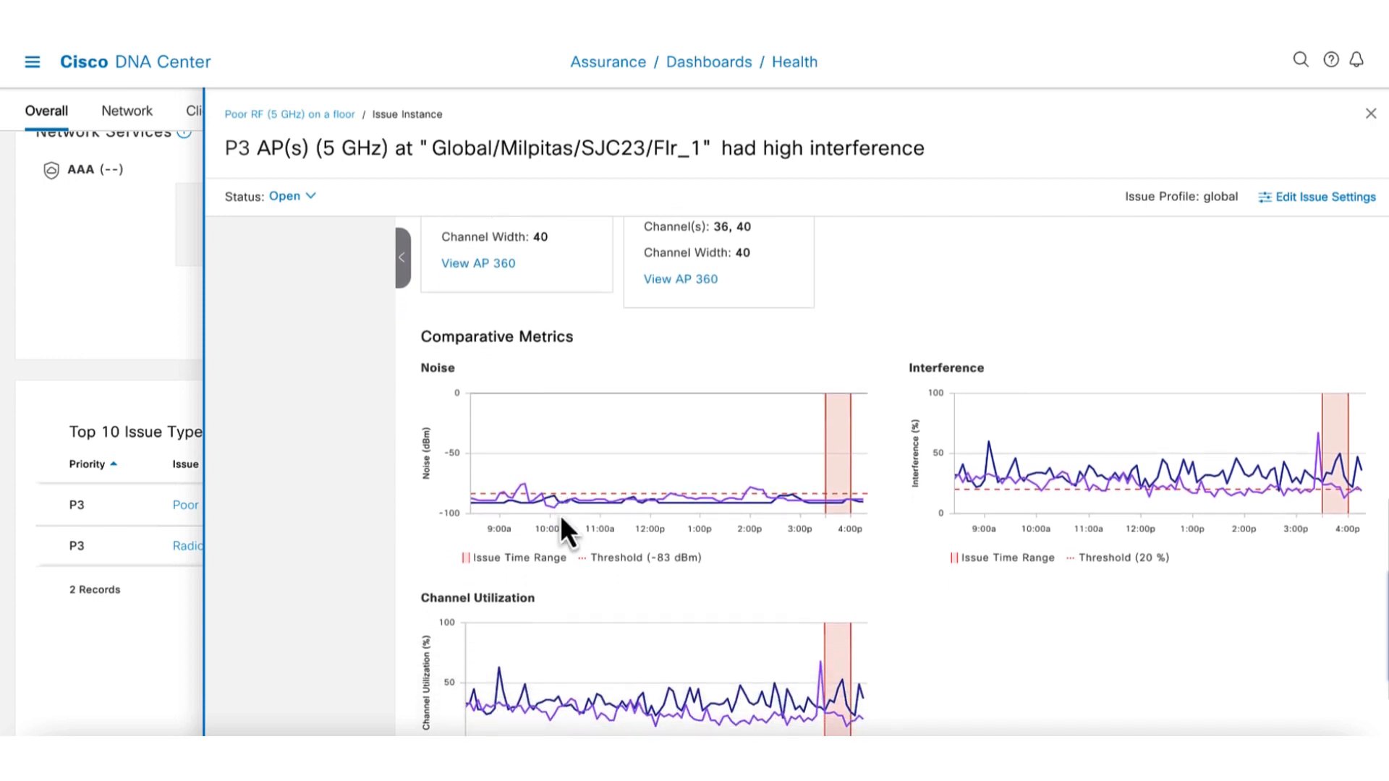
pyautogui.scroll(-3)
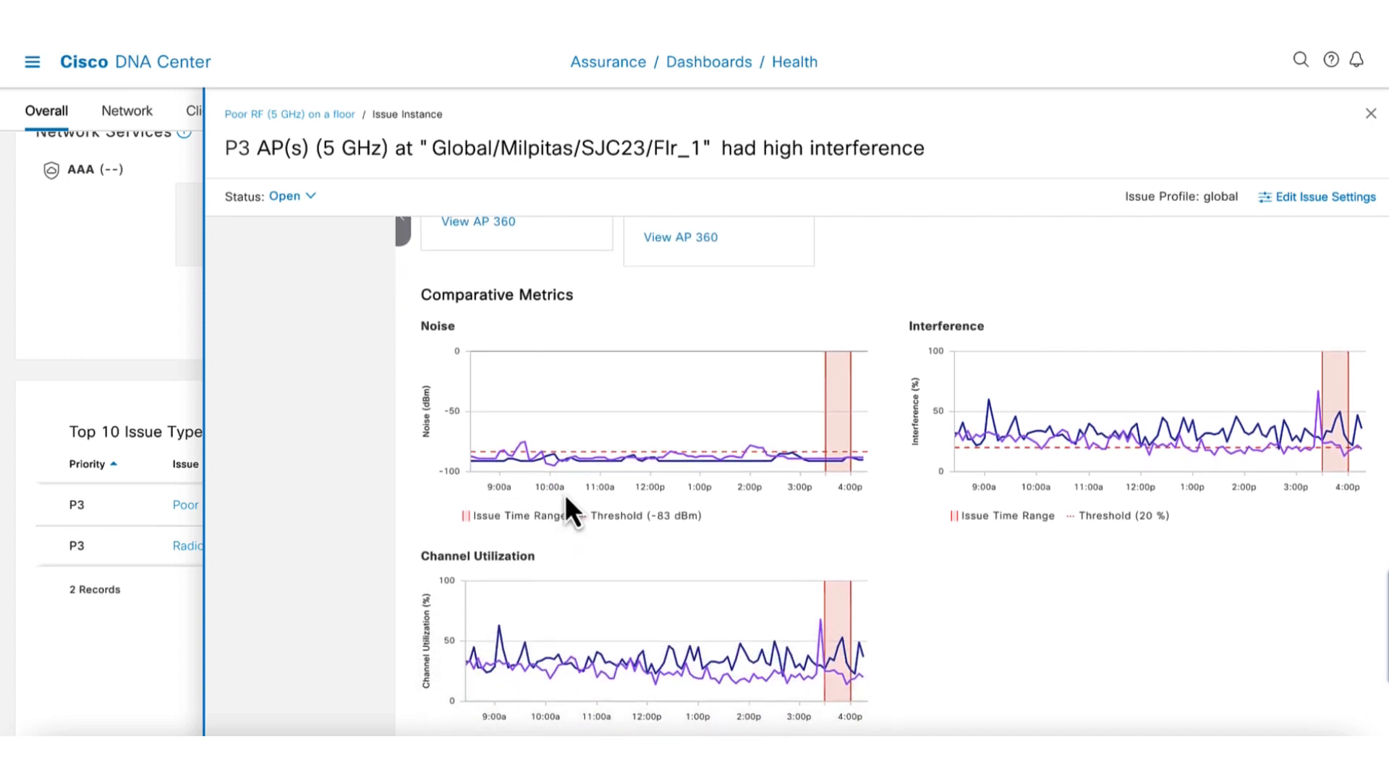
pyautogui.moveTo(560, 426)
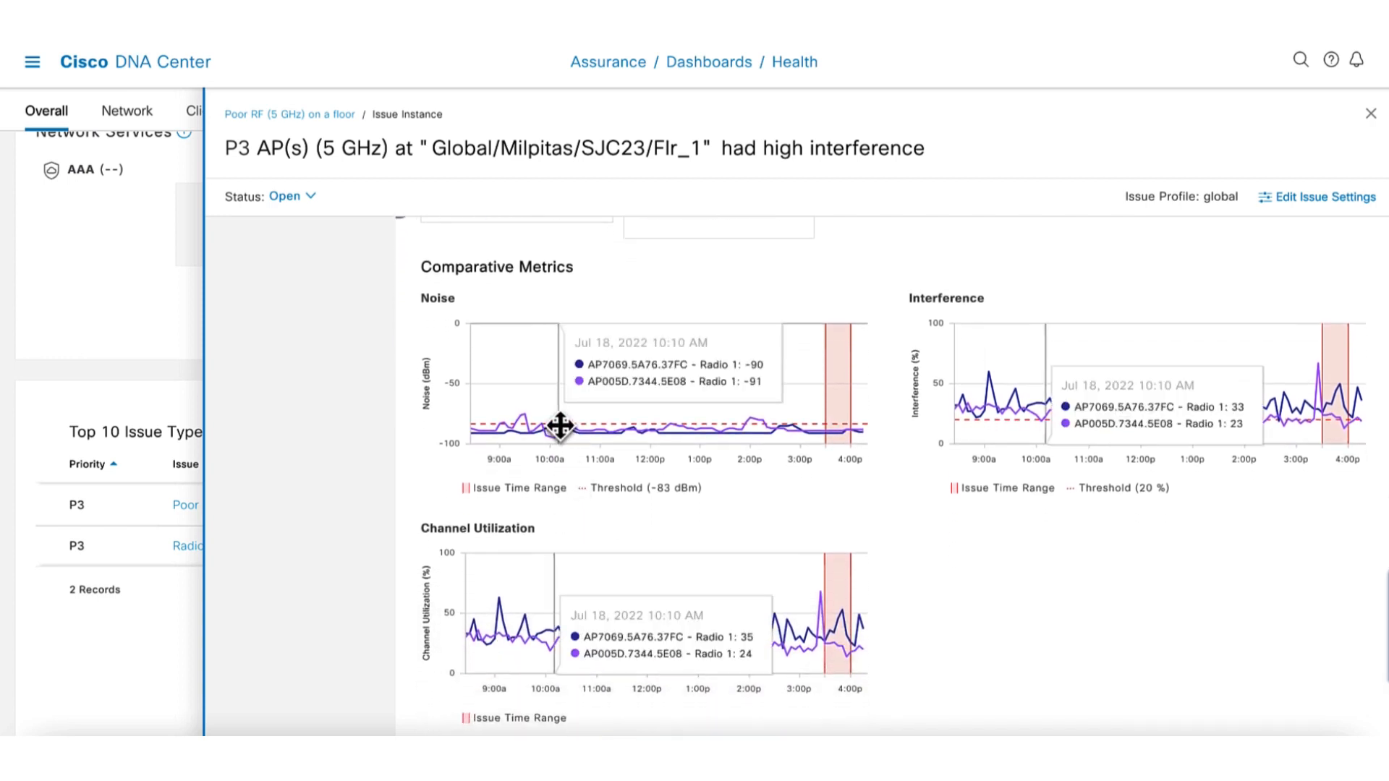
pyautogui.moveTo(733, 431)
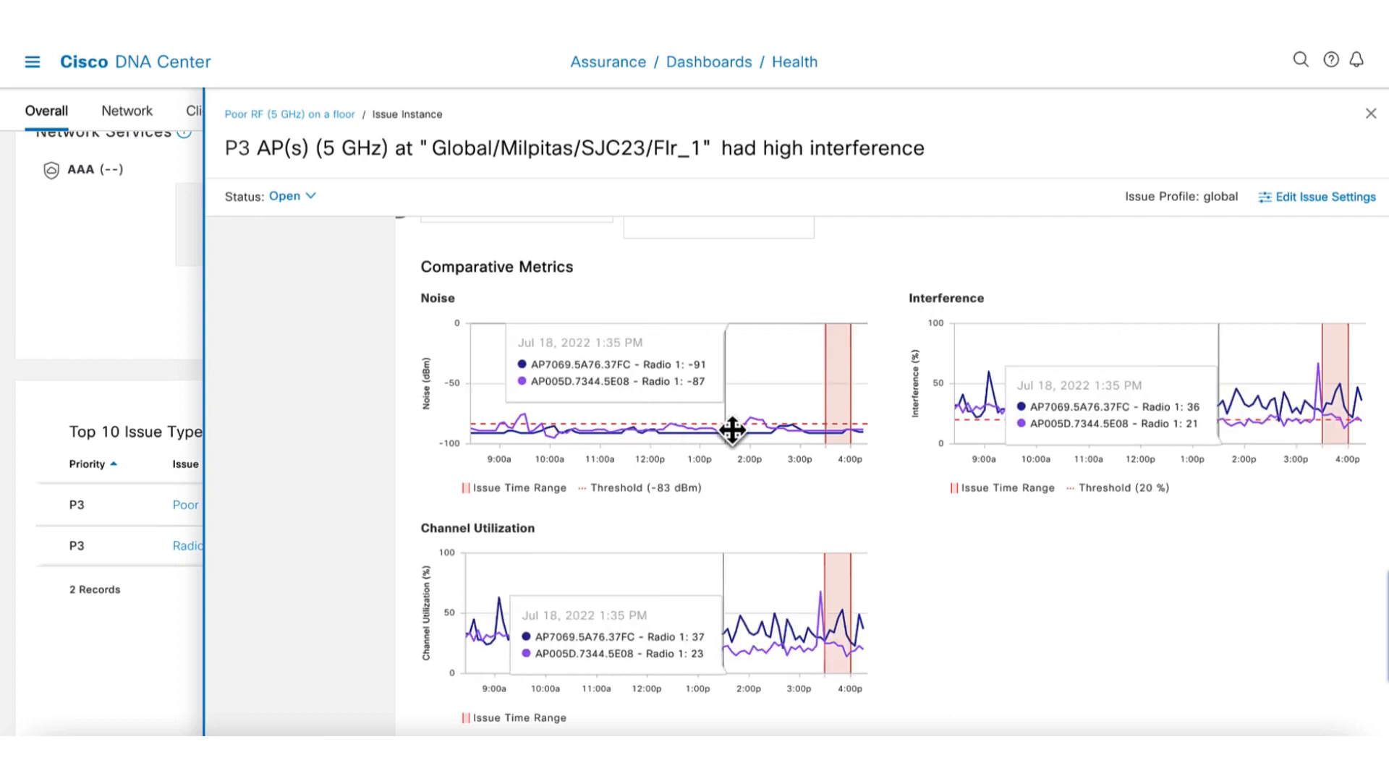
pyautogui.moveTo(751, 423)
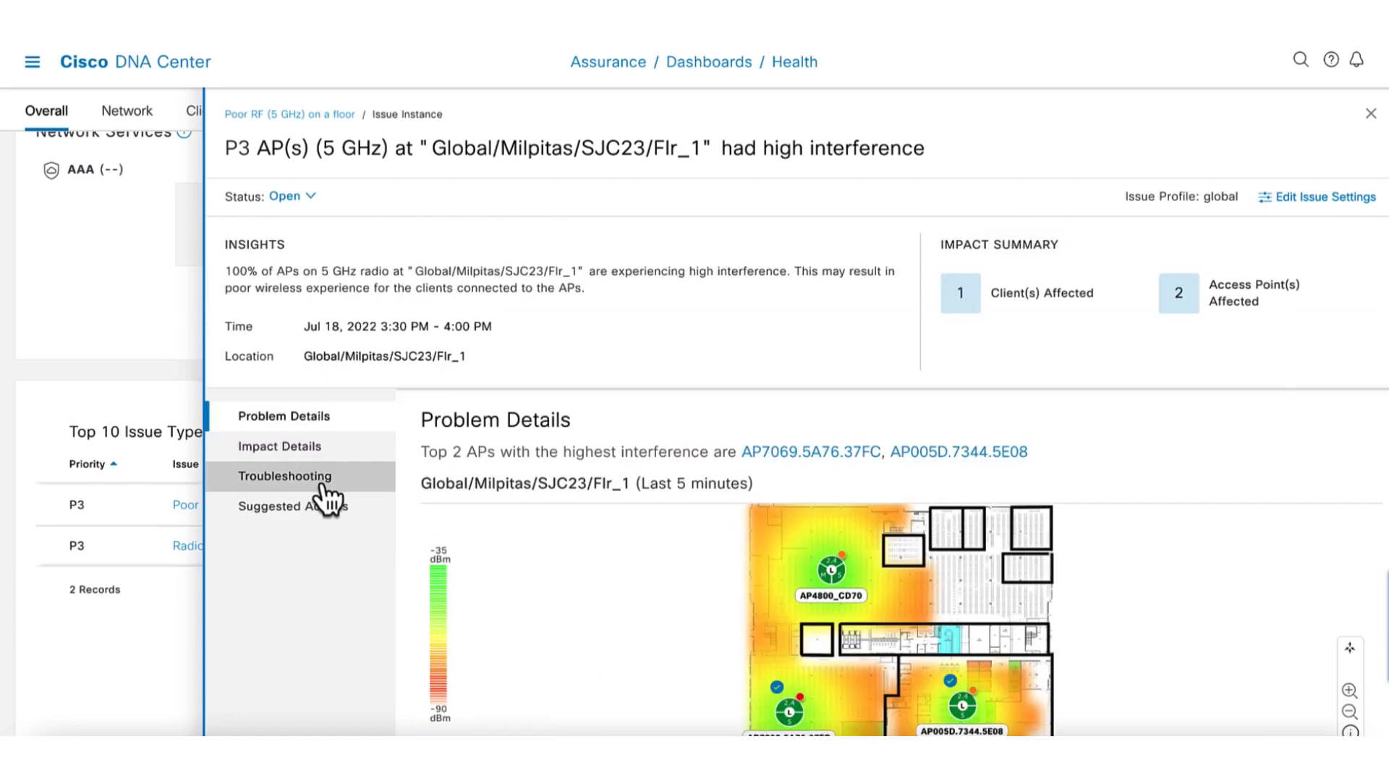
pyautogui.click(293, 506)
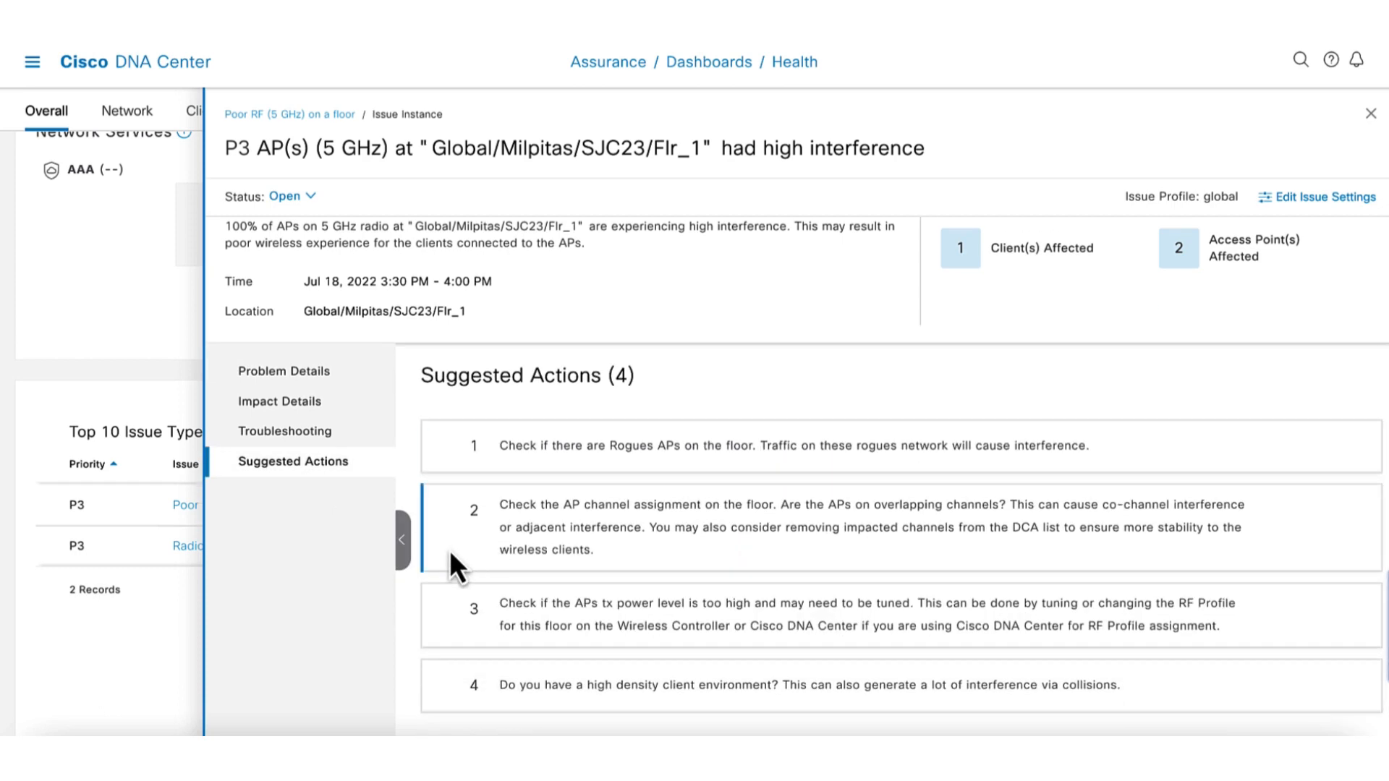
pyautogui.click(1372, 114)
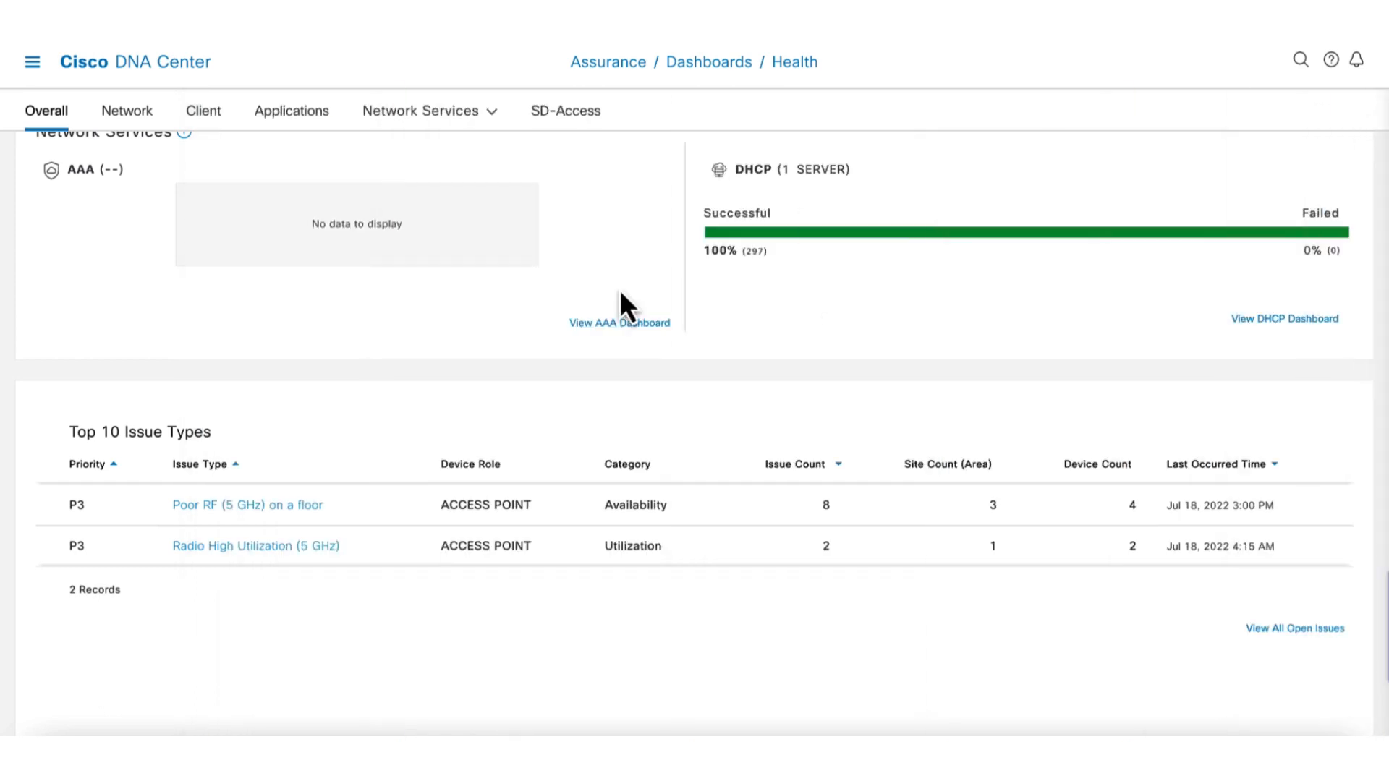
# Switch to the Network health tab and scroll to the 67% healthy Network Devices summary
pyautogui.click(126, 110)
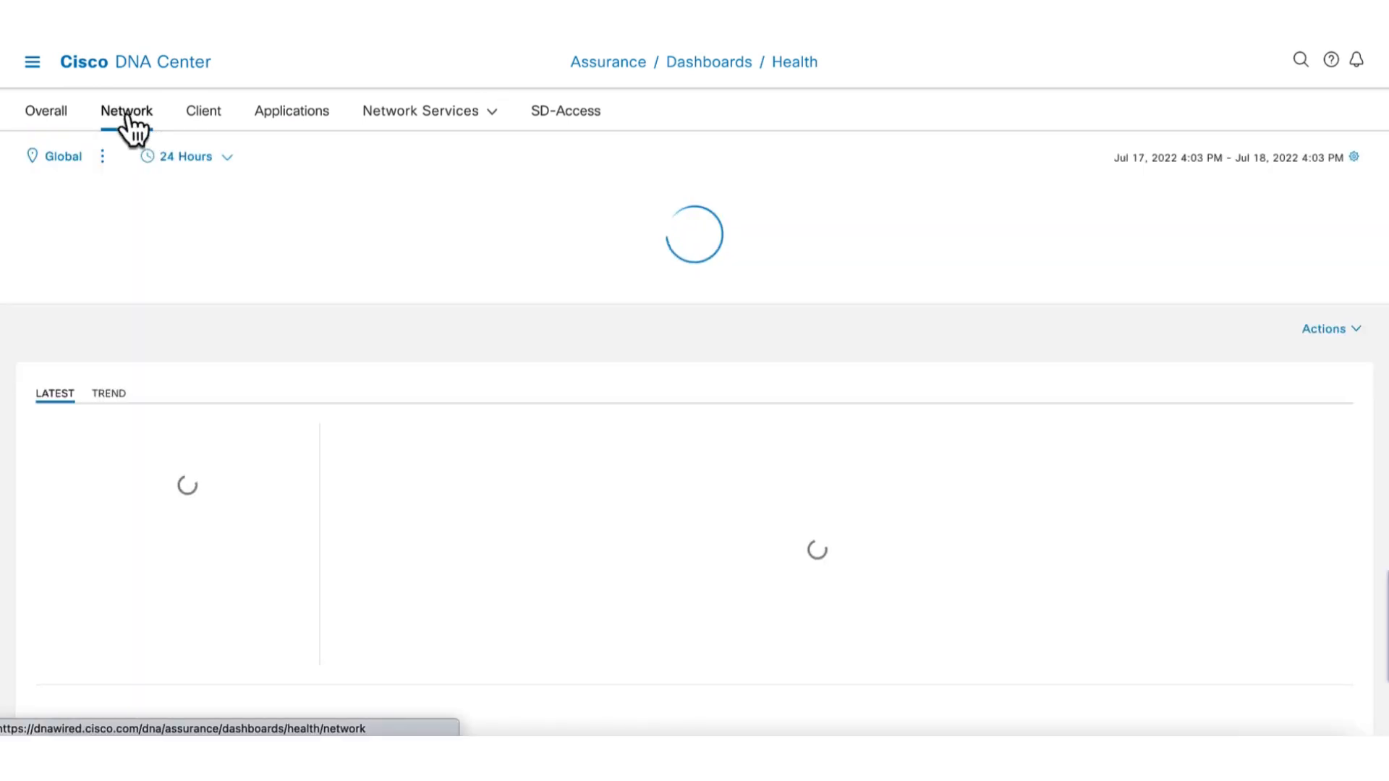
pyautogui.click(126, 111)
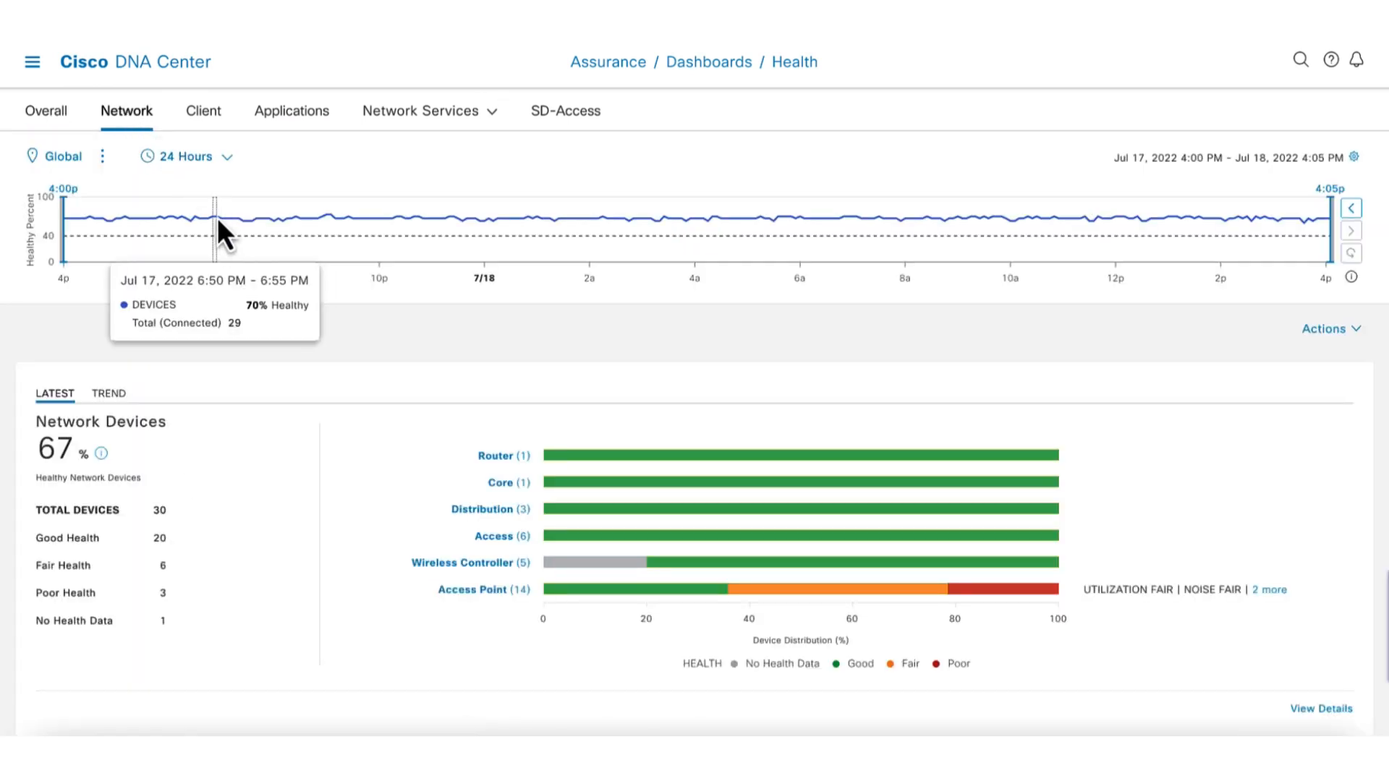
pyautogui.moveTo(301, 226)
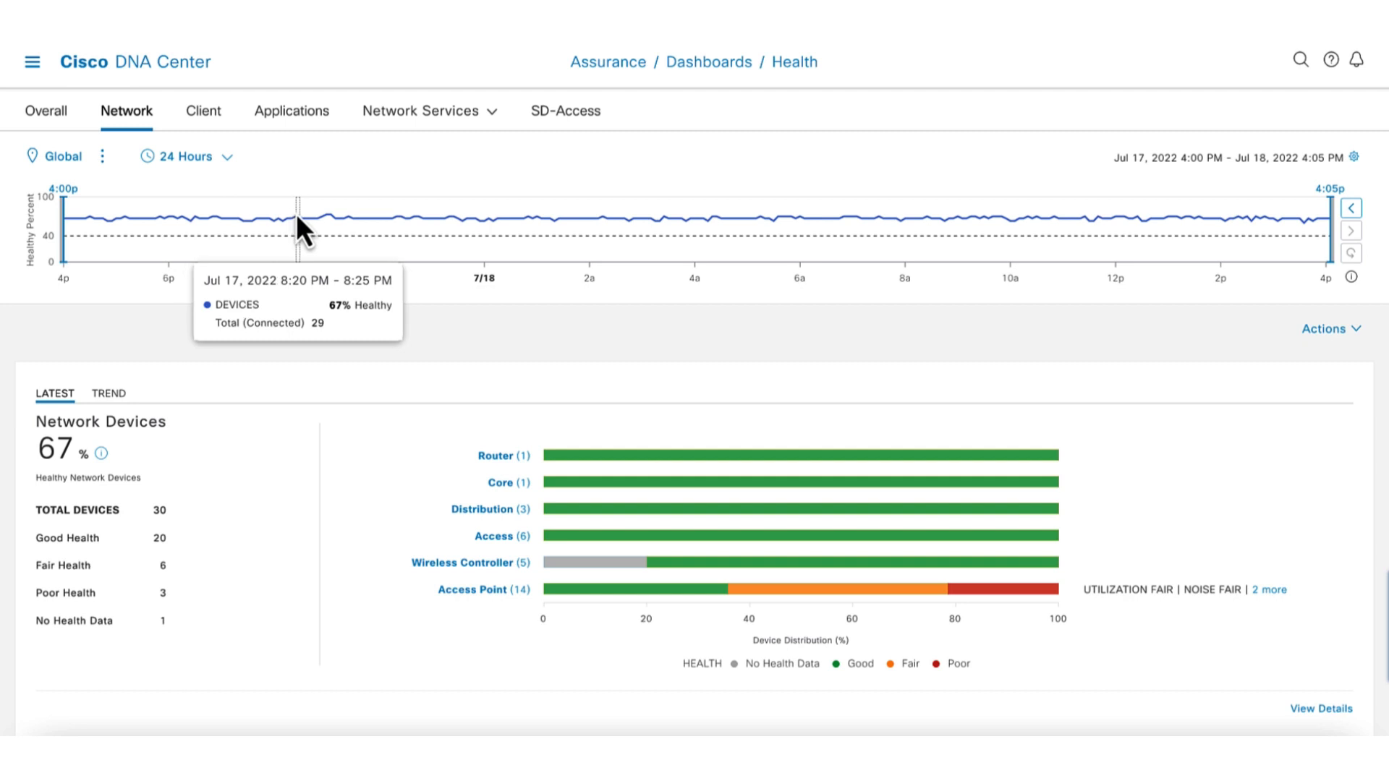
pyautogui.scroll(-3)
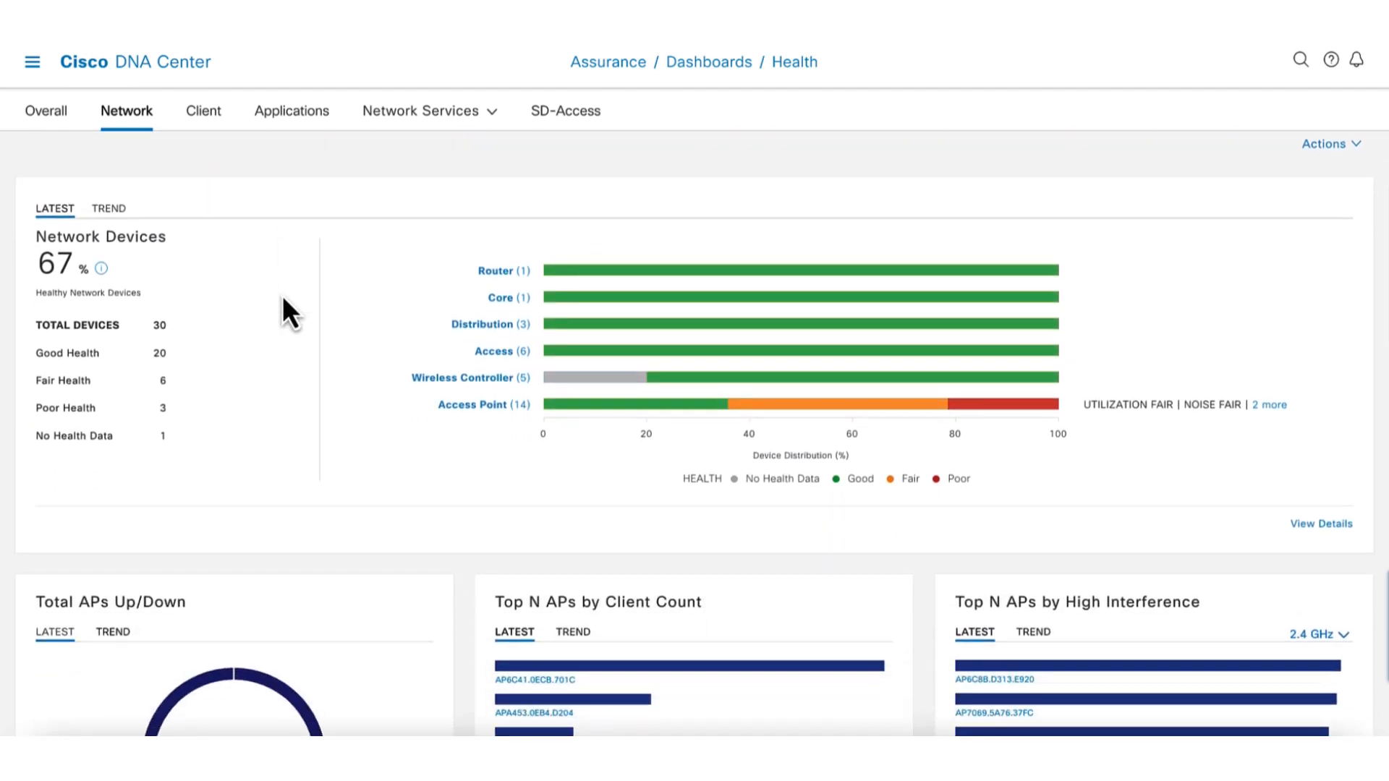
pyautogui.scroll(-3)
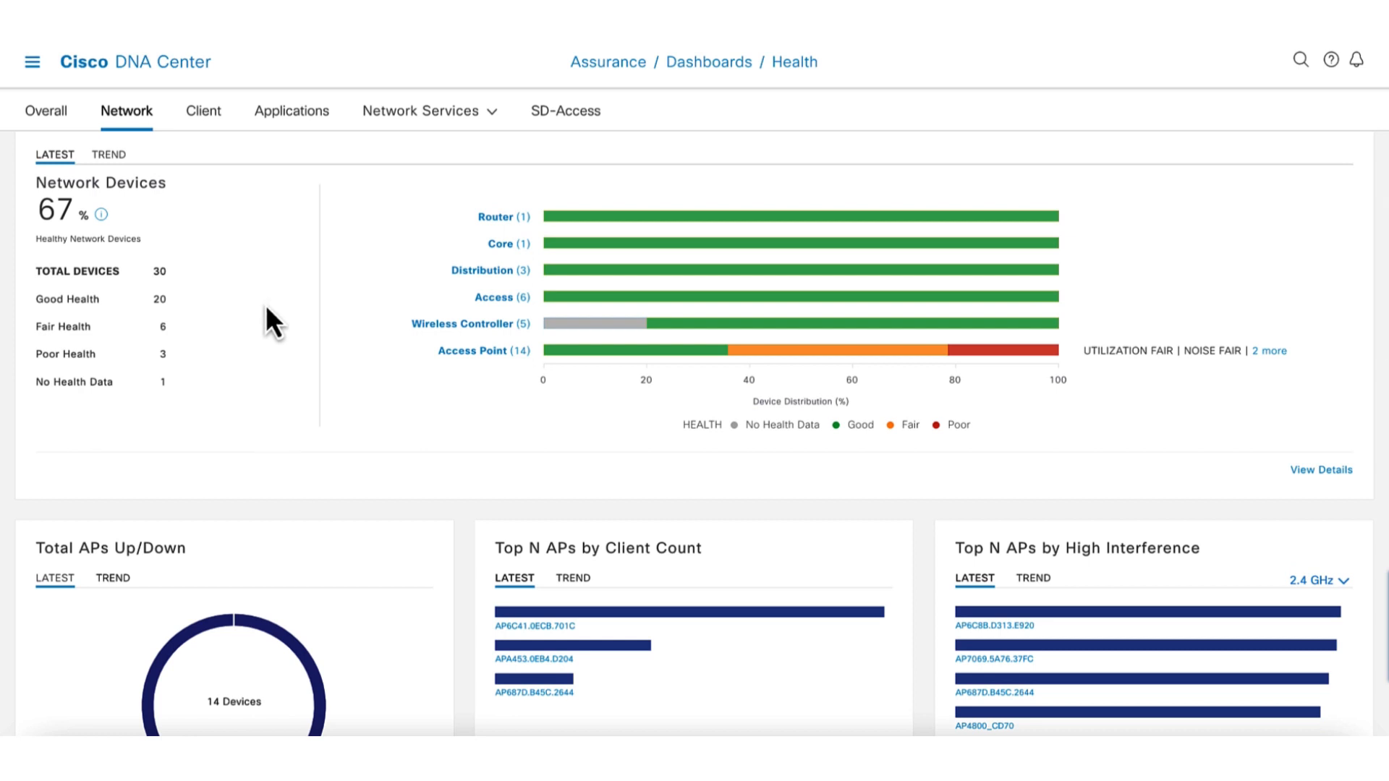
pyautogui.moveTo(793, 352)
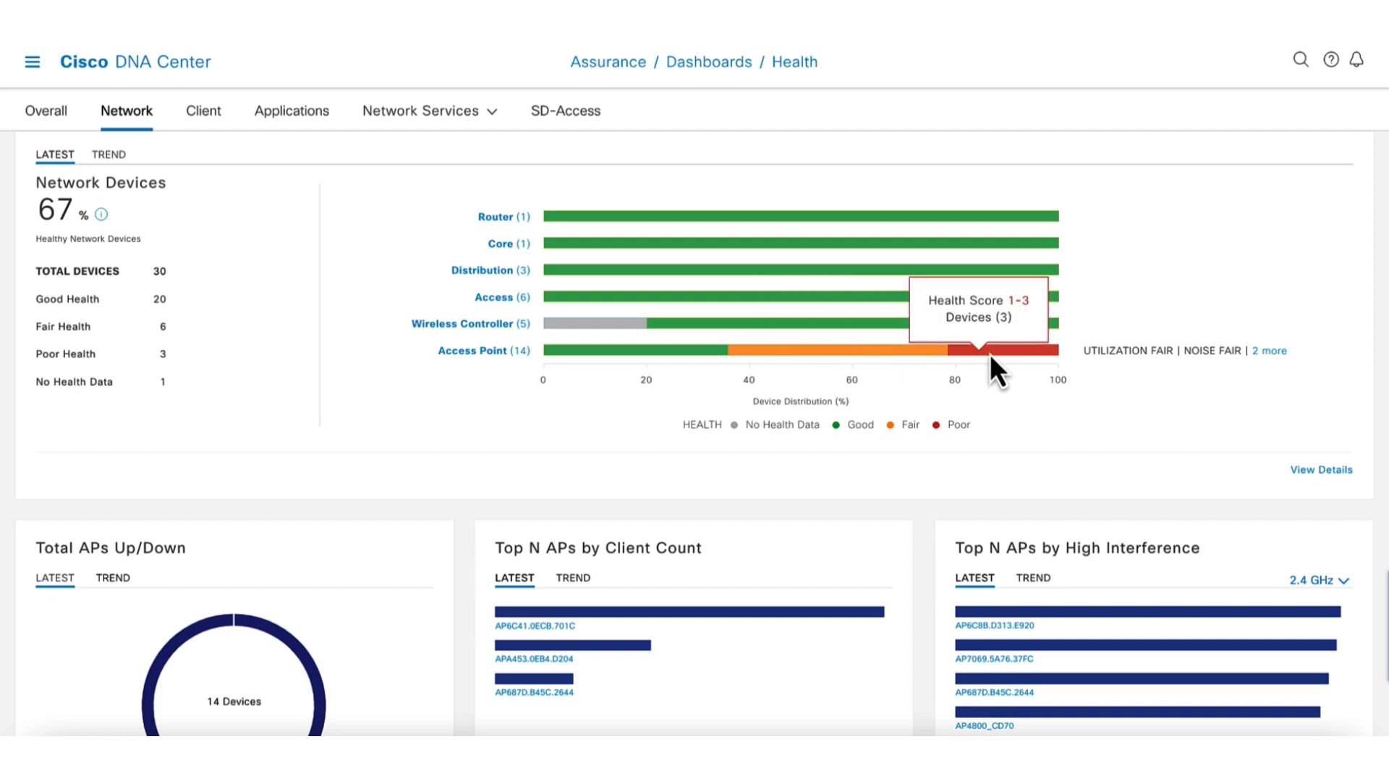
pyautogui.moveTo(1138, 354)
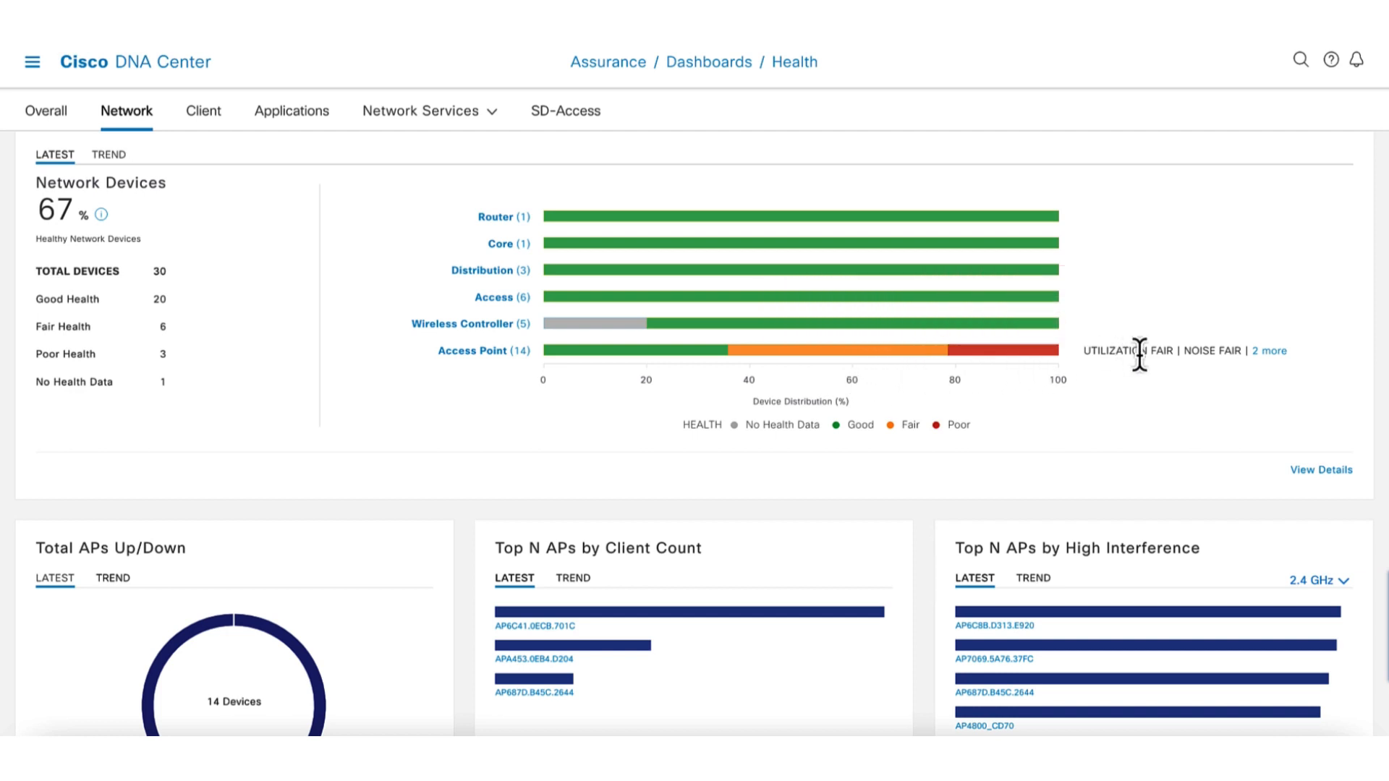
pyautogui.moveTo(1151, 358)
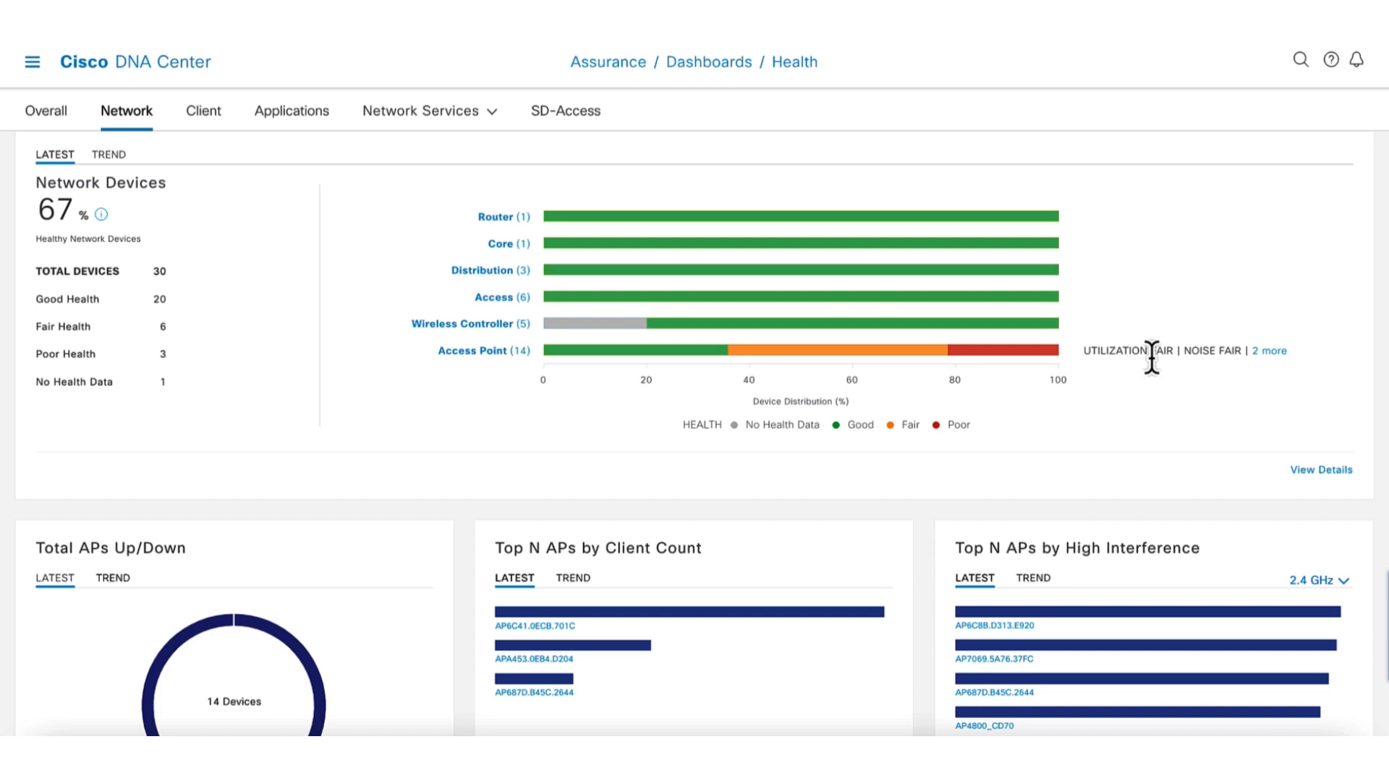
pyautogui.moveTo(142, 173)
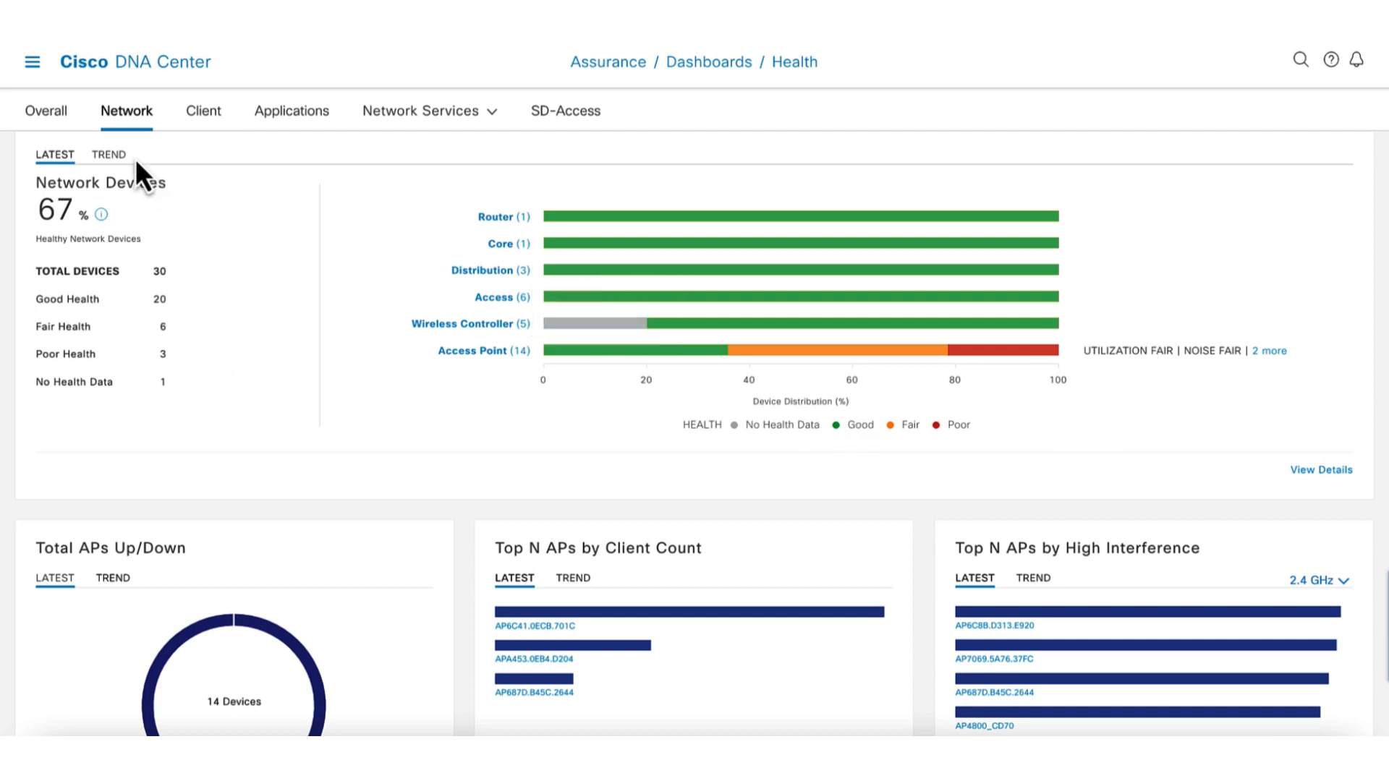
pyautogui.moveTo(108, 154)
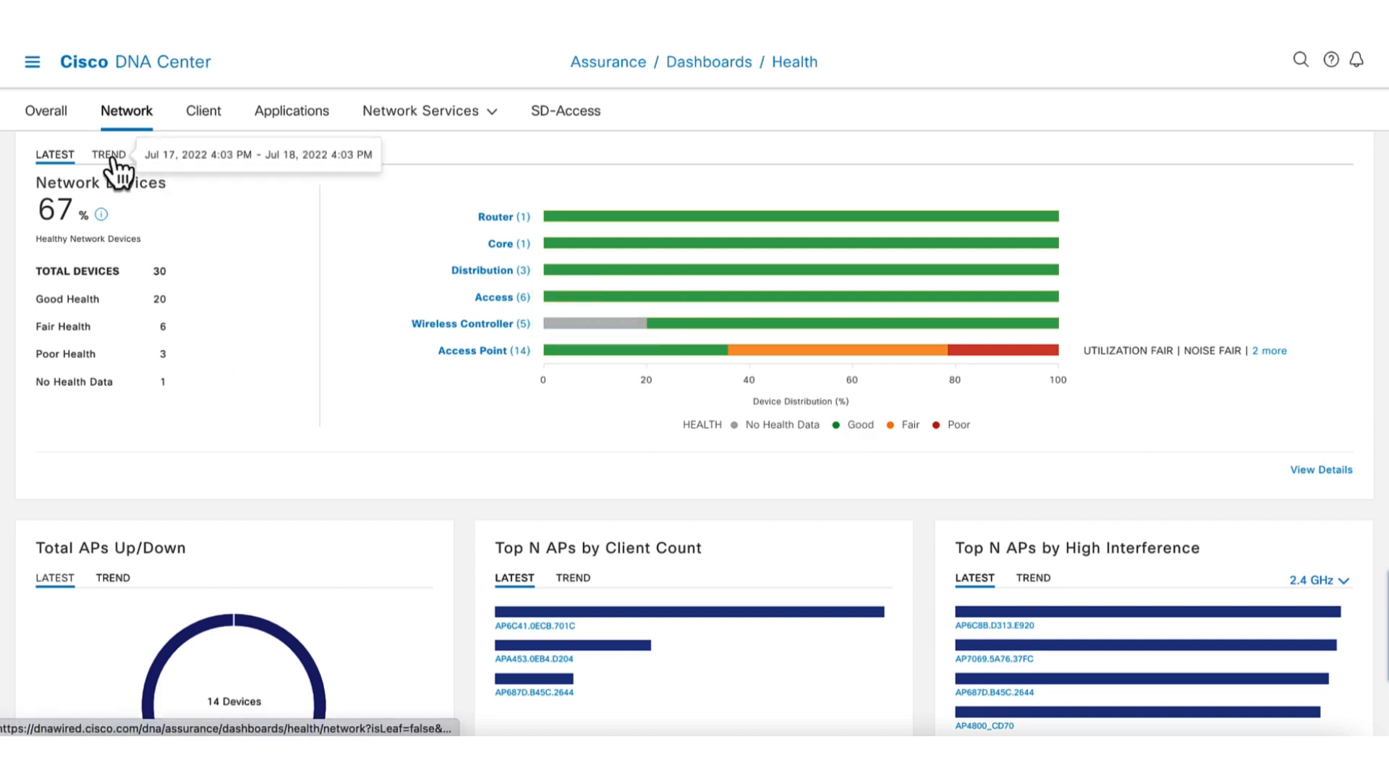
pyautogui.click(108, 154)
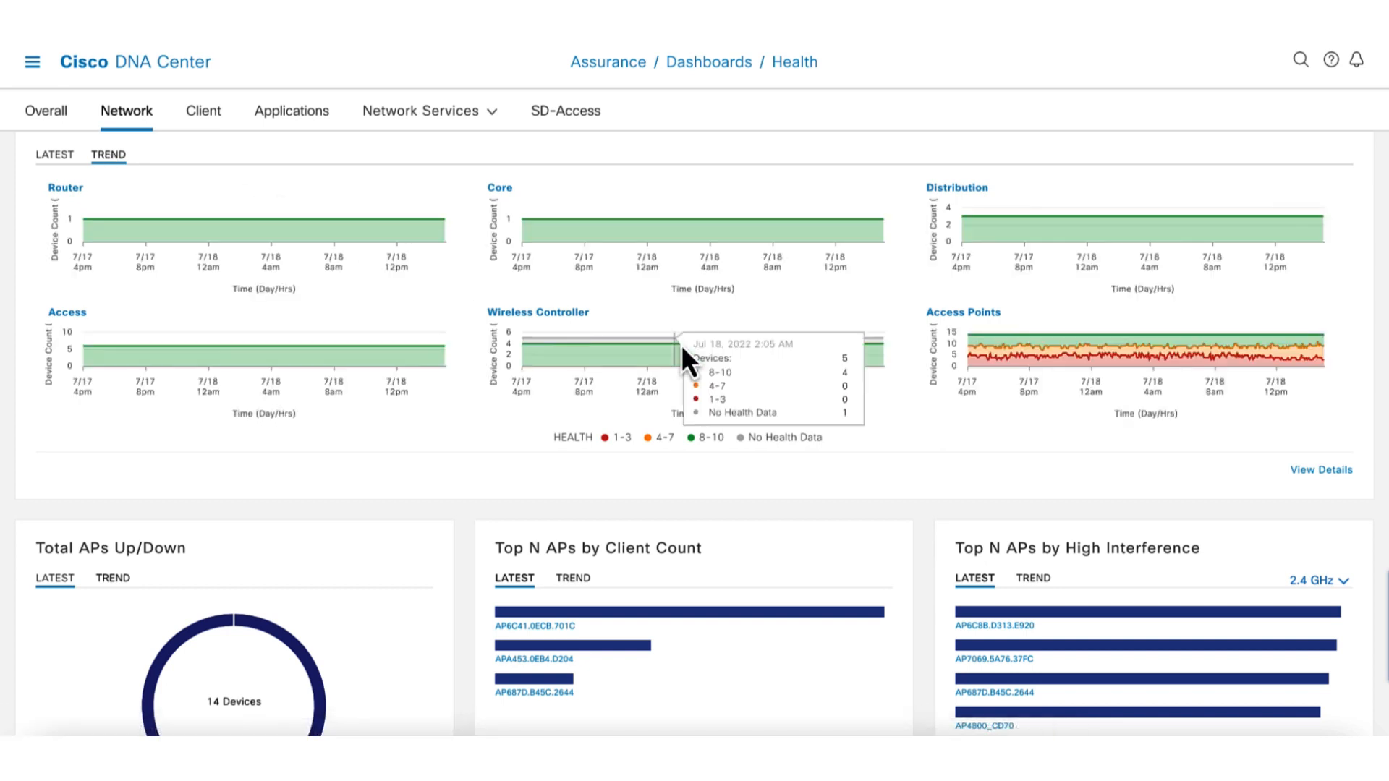
pyautogui.moveTo(975, 372)
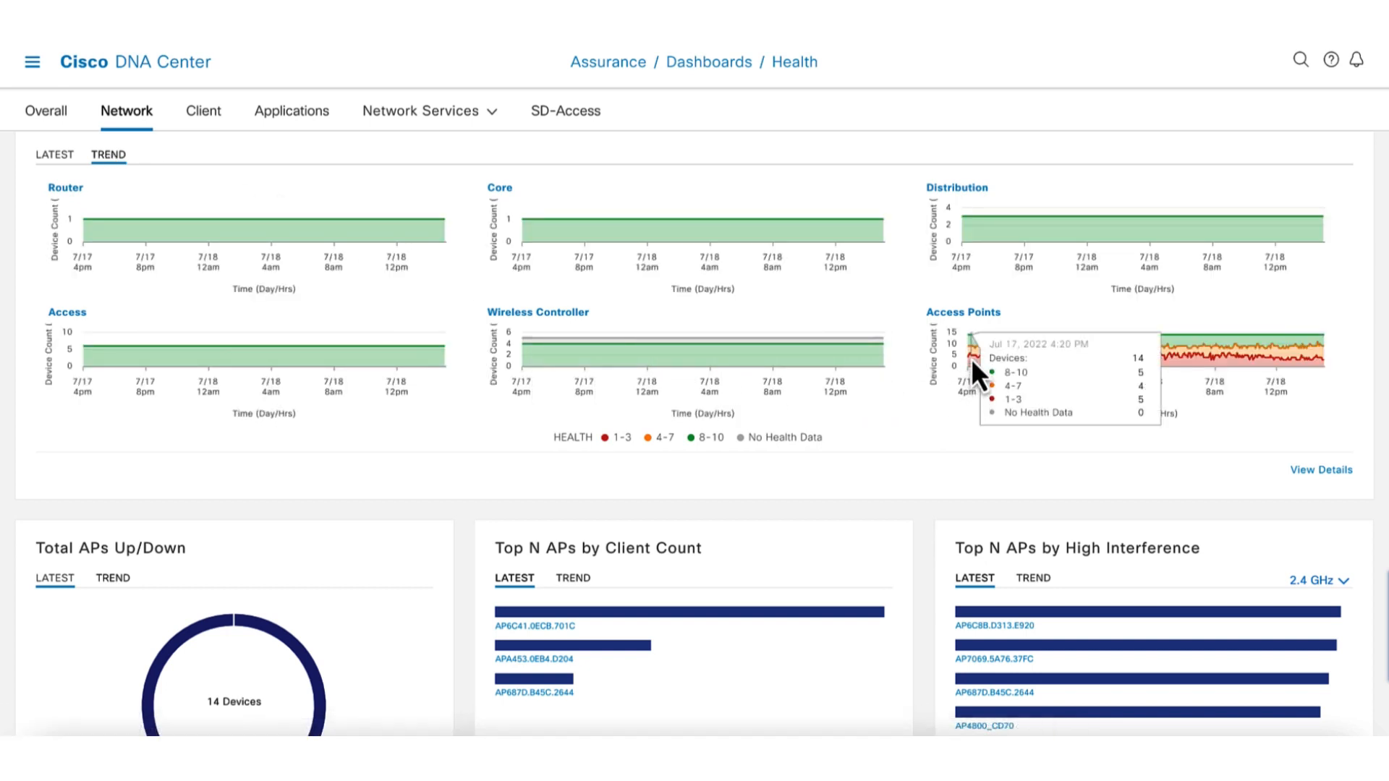
pyautogui.moveTo(1134, 381)
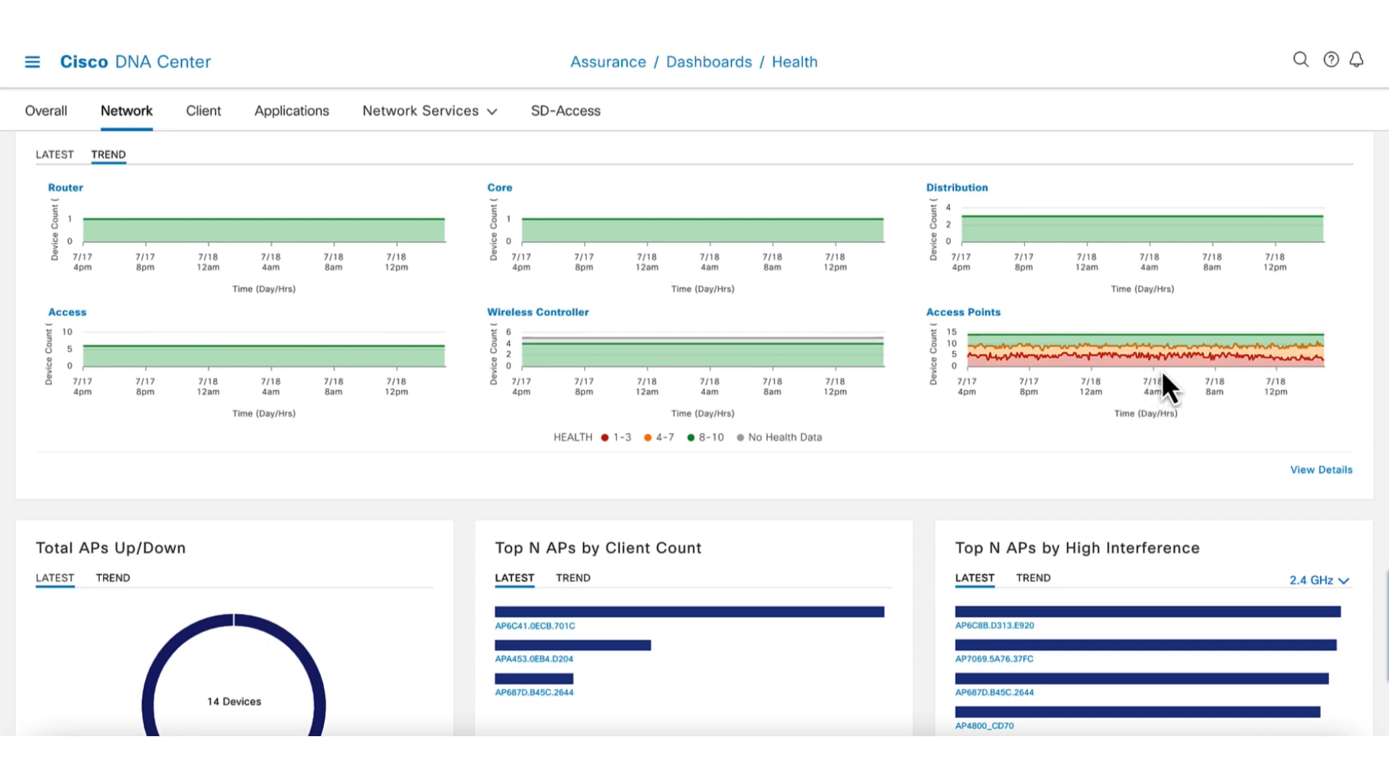
pyautogui.scroll(-3)
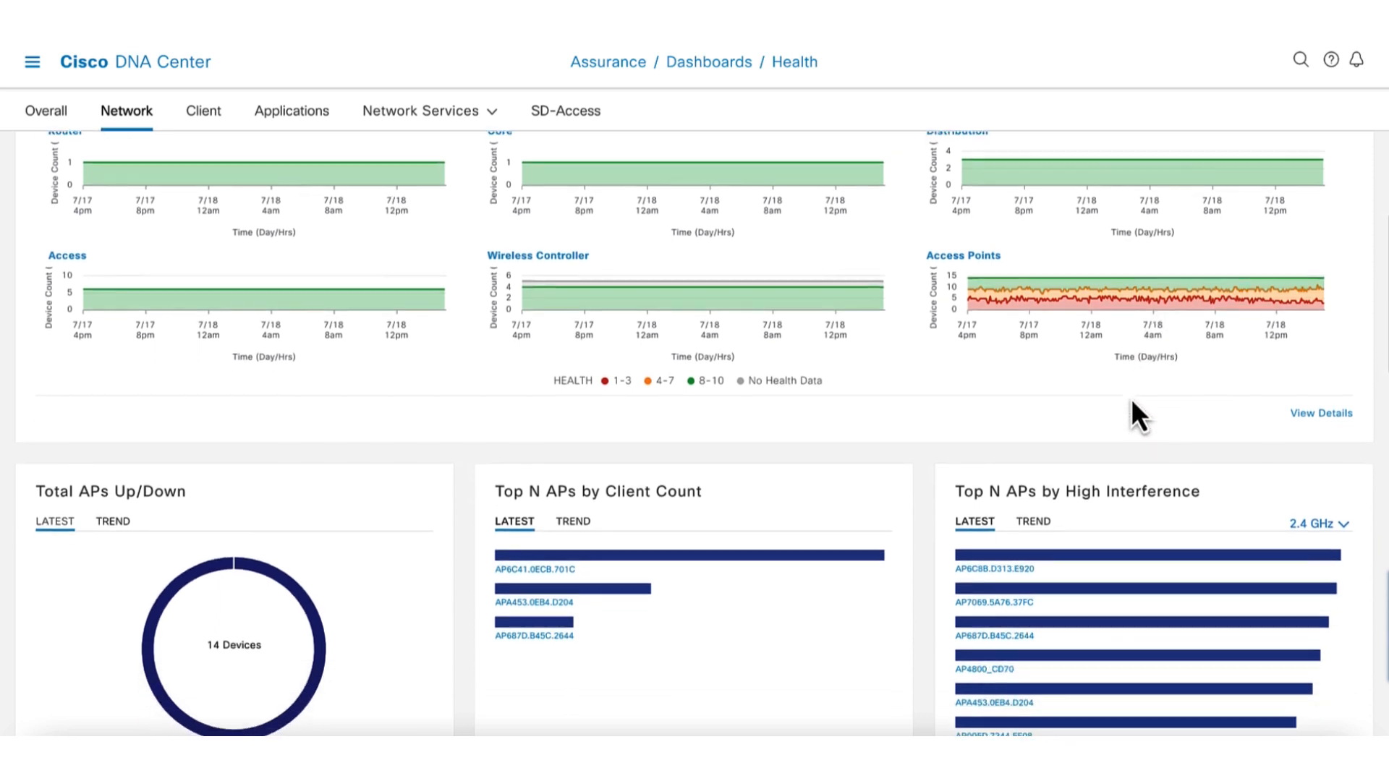
# Switch Top N APs by High Interference from 2.4 GHz to 5 GHz, then 6 GHz
pyautogui.scroll(-3)
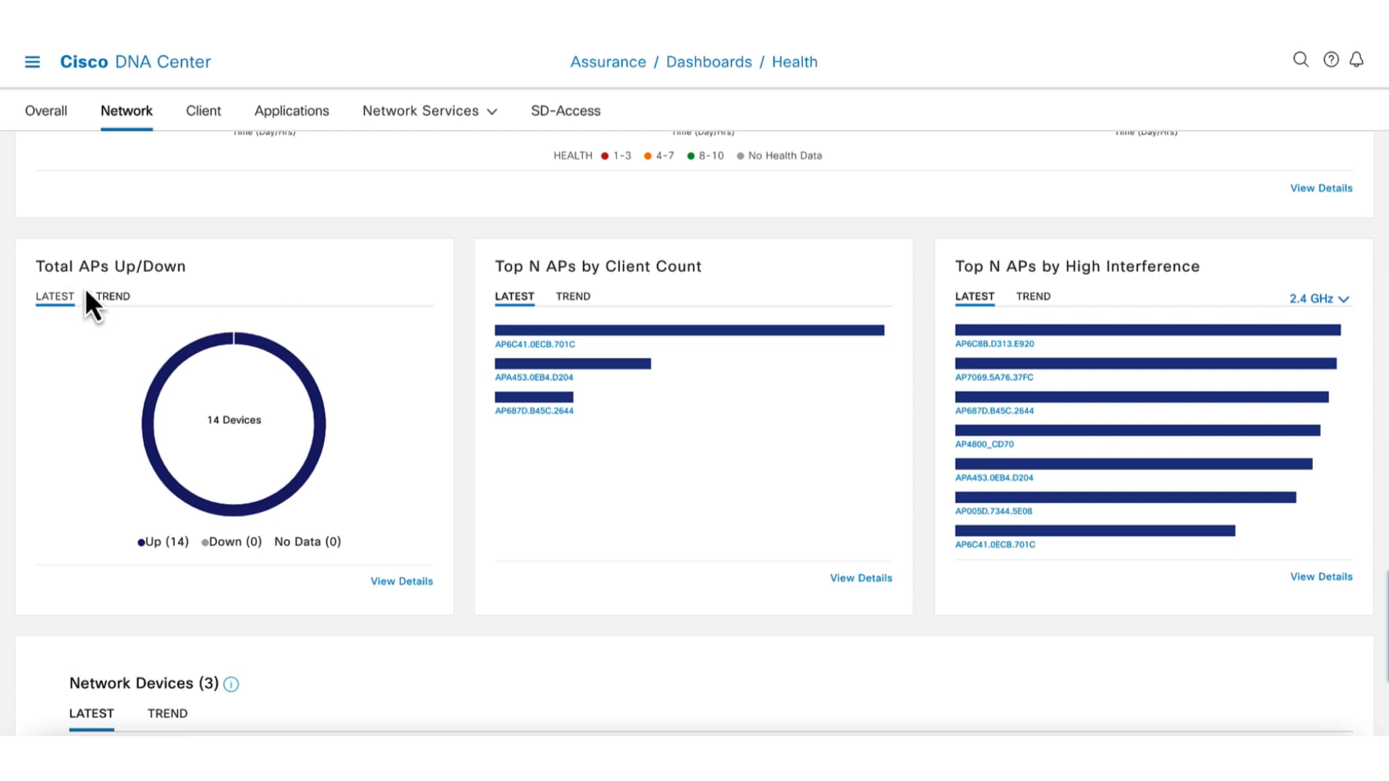
pyautogui.moveTo(159, 295)
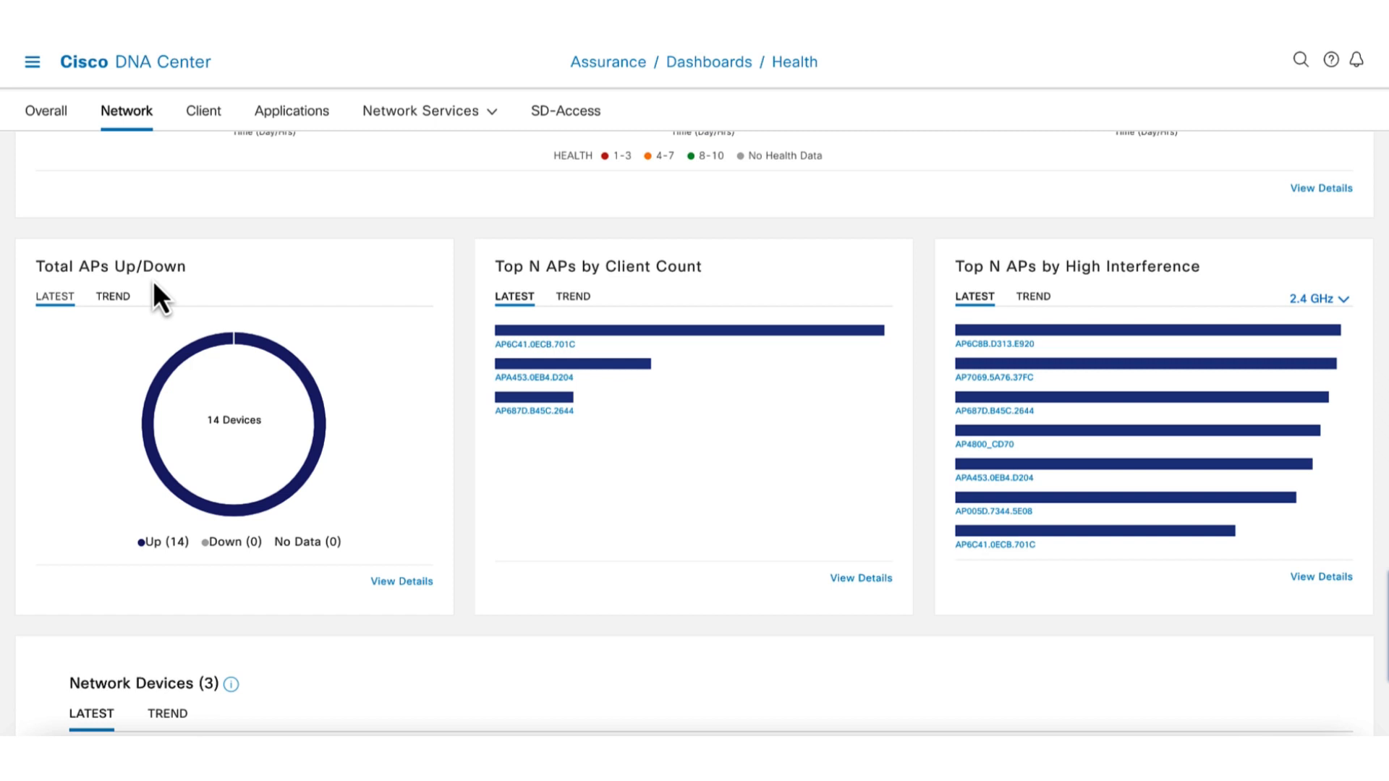
pyautogui.moveTo(159, 301)
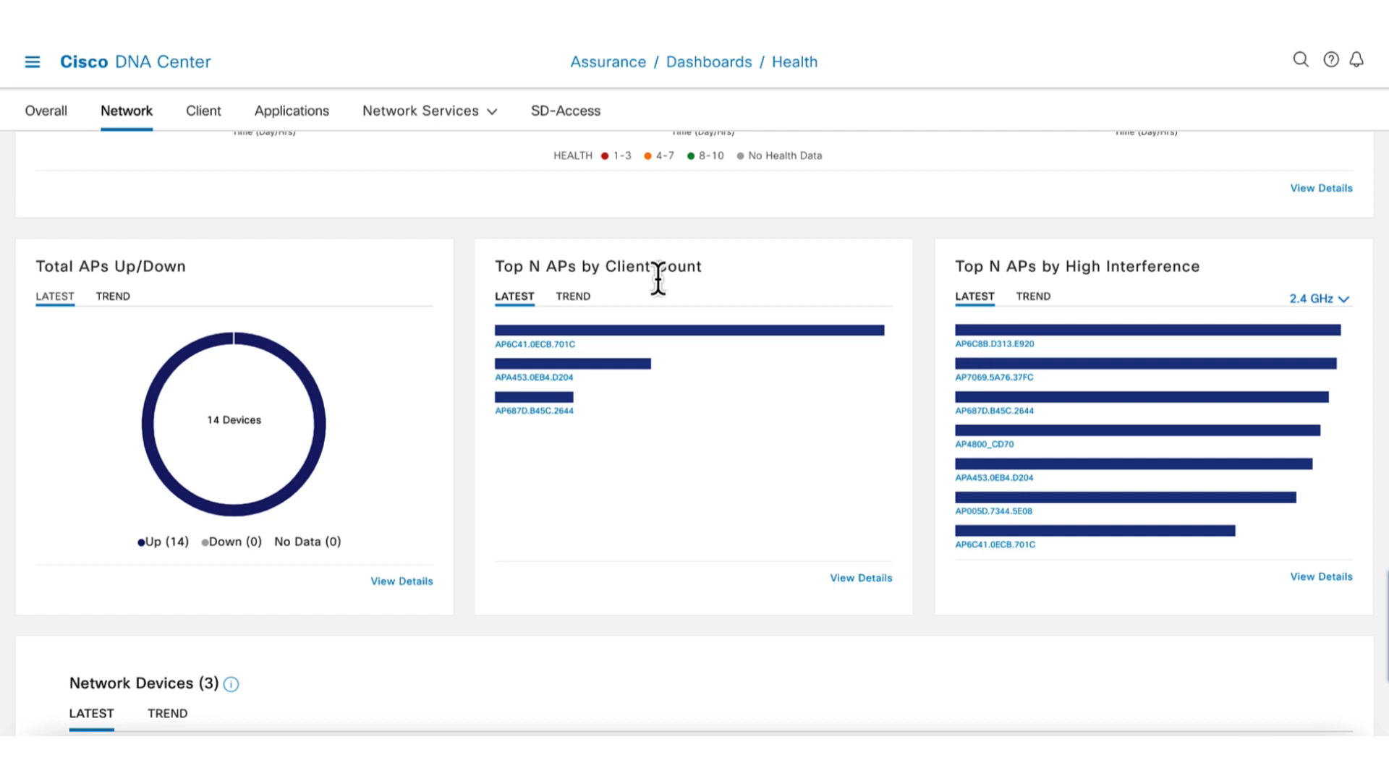
pyautogui.moveTo(992, 300)
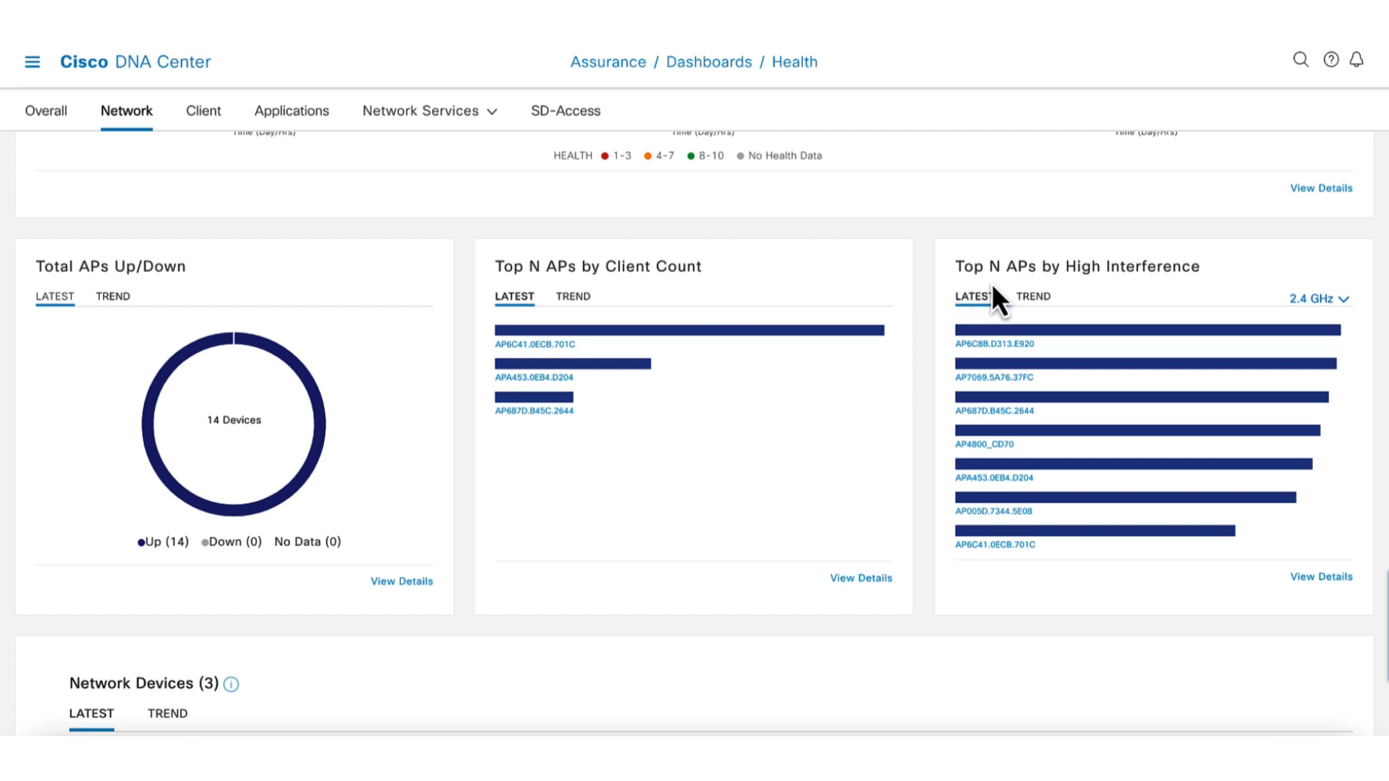
pyautogui.moveTo(1254, 326)
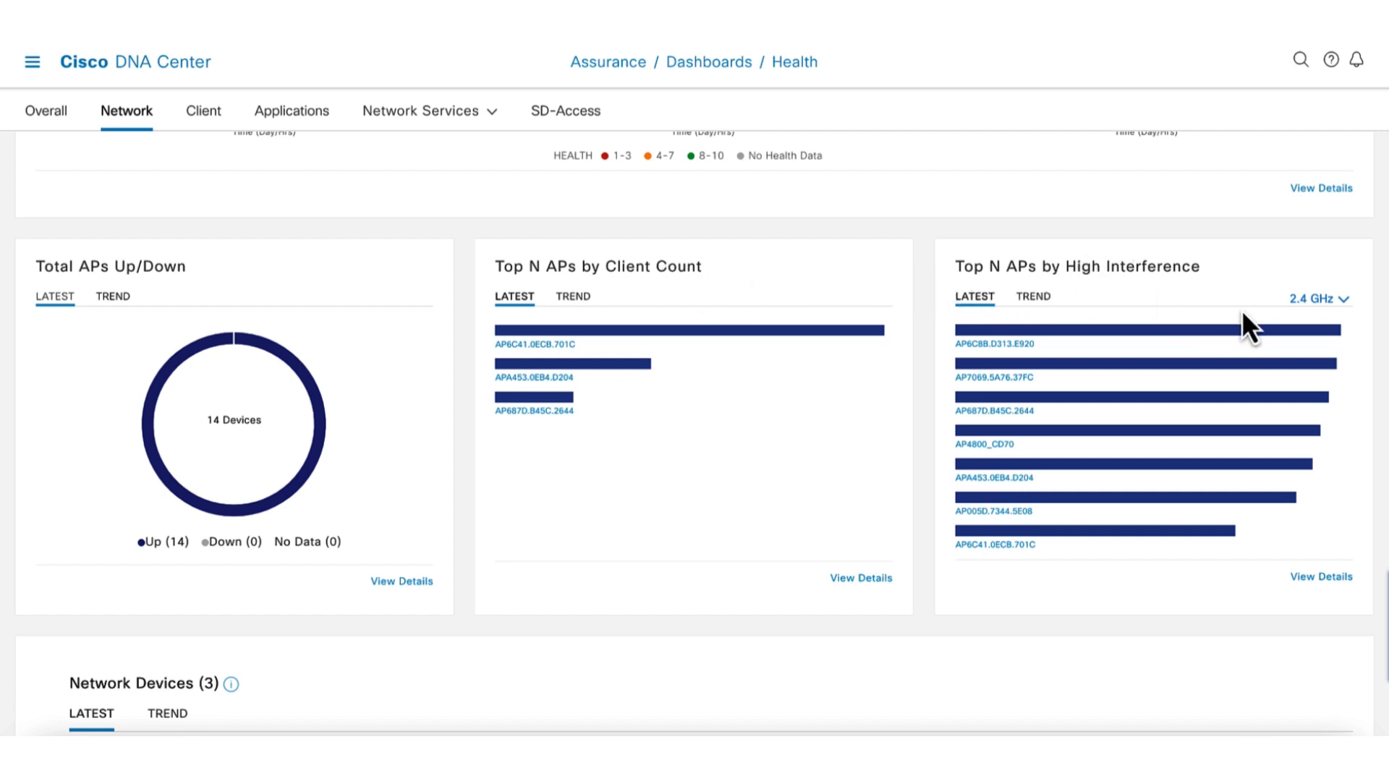
pyautogui.moveTo(1311, 346)
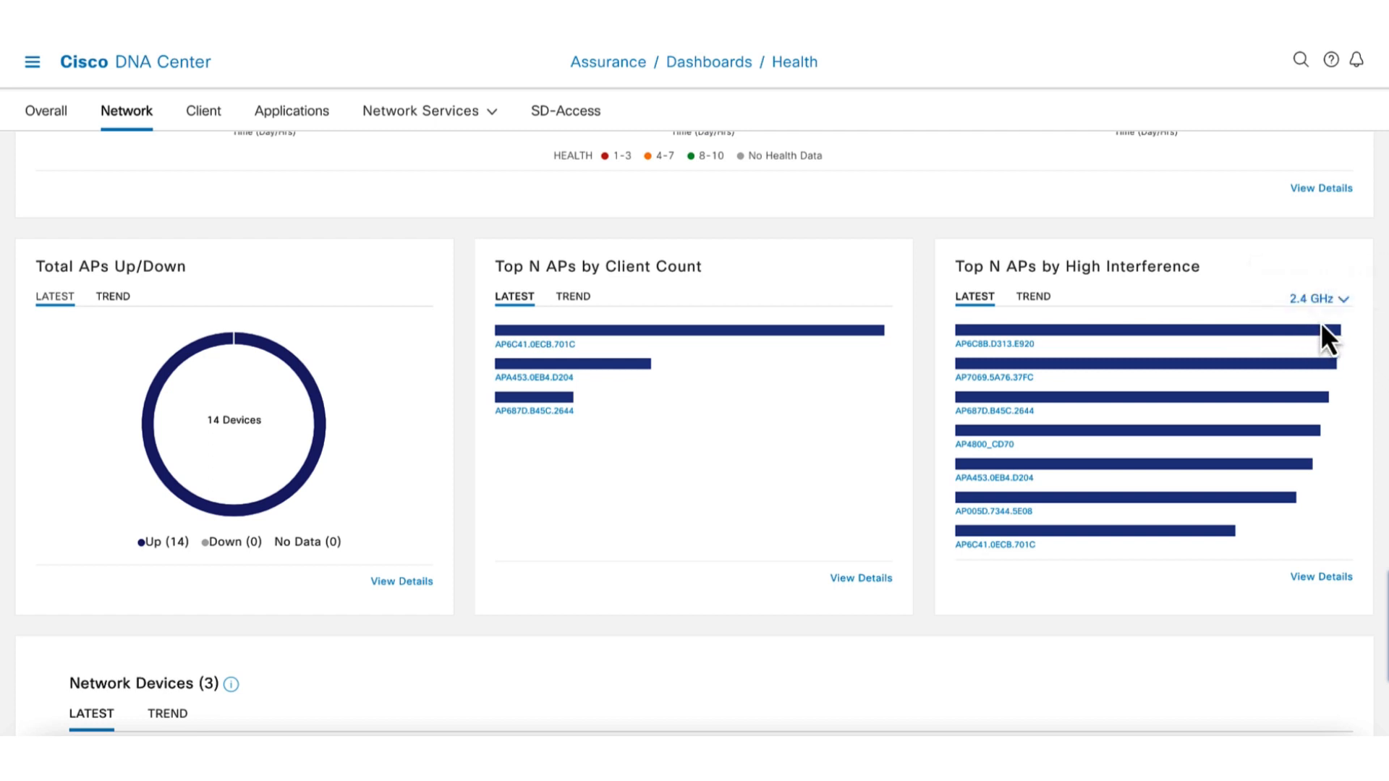
pyautogui.click(1319, 299)
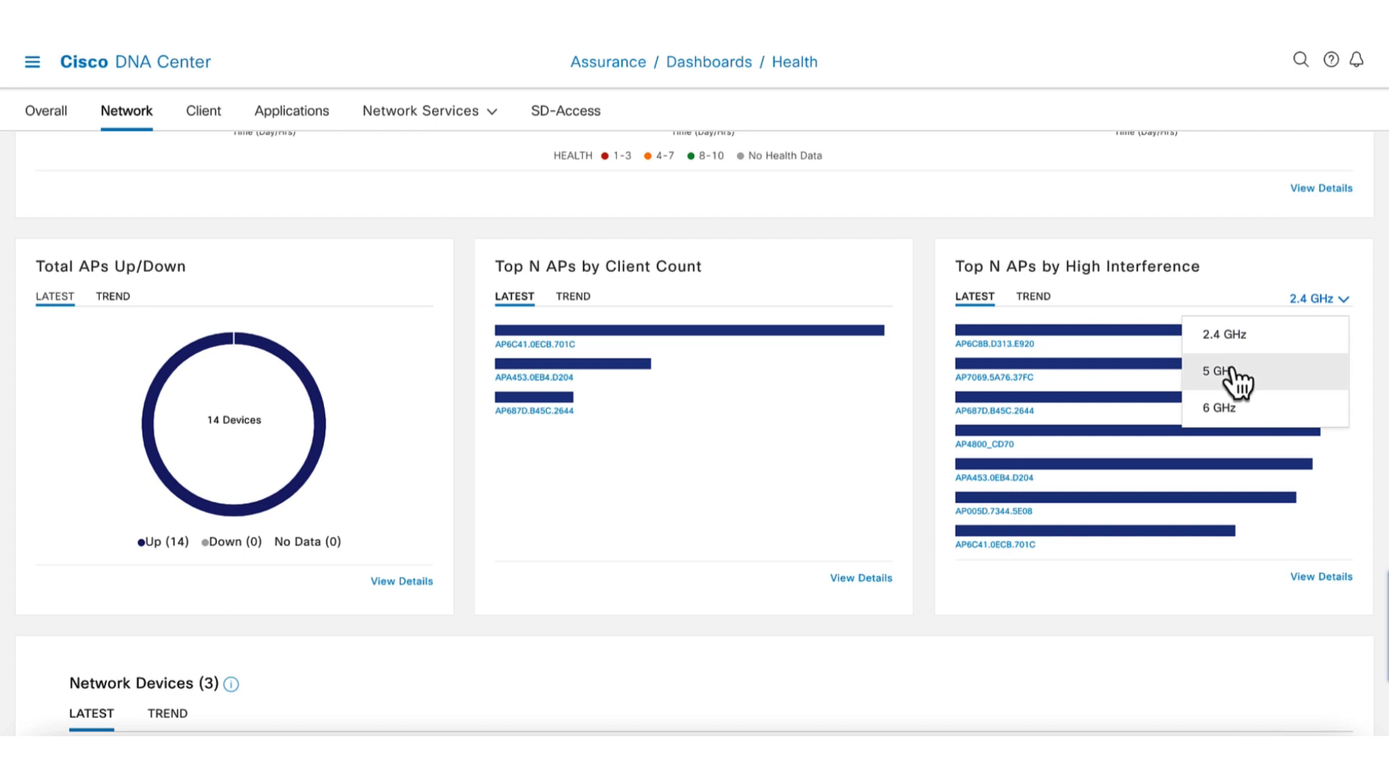
pyautogui.click(1218, 371)
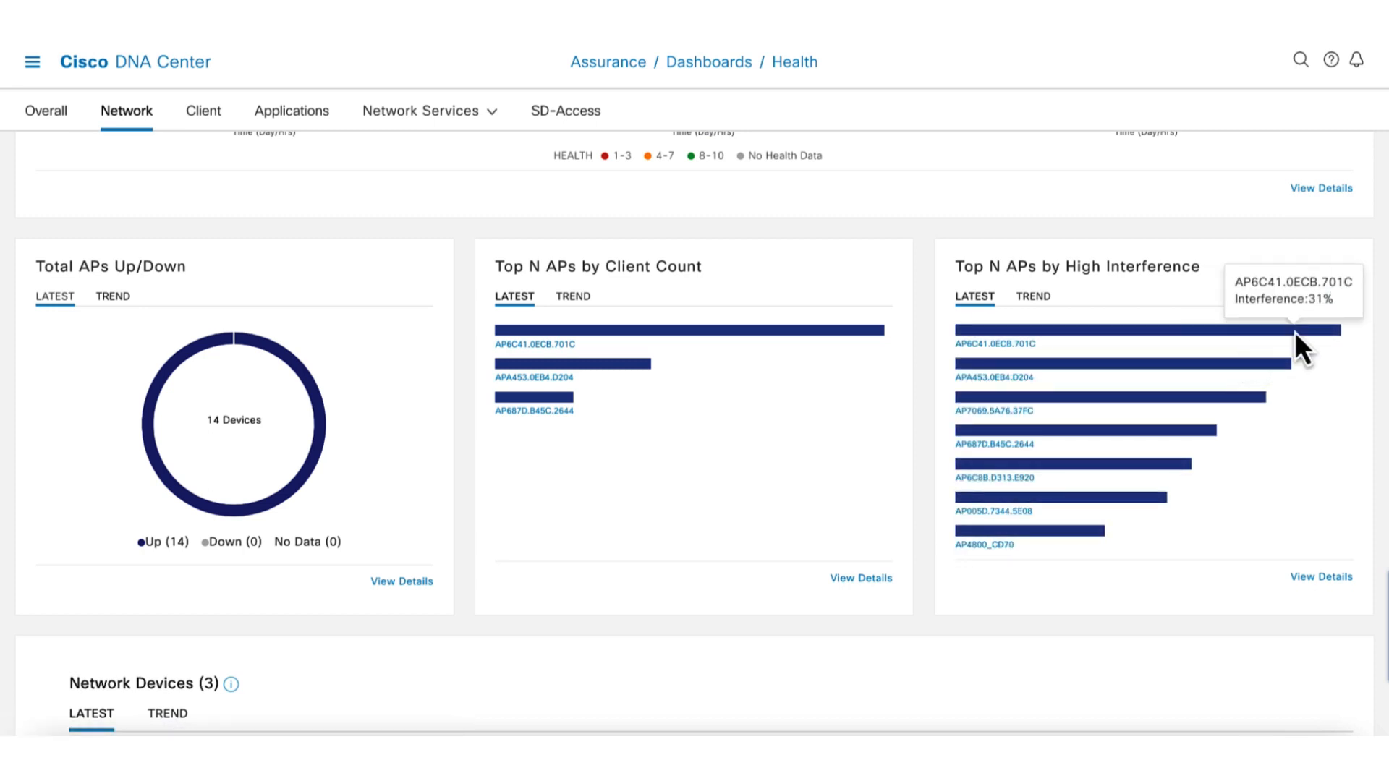
pyautogui.click(1320, 299)
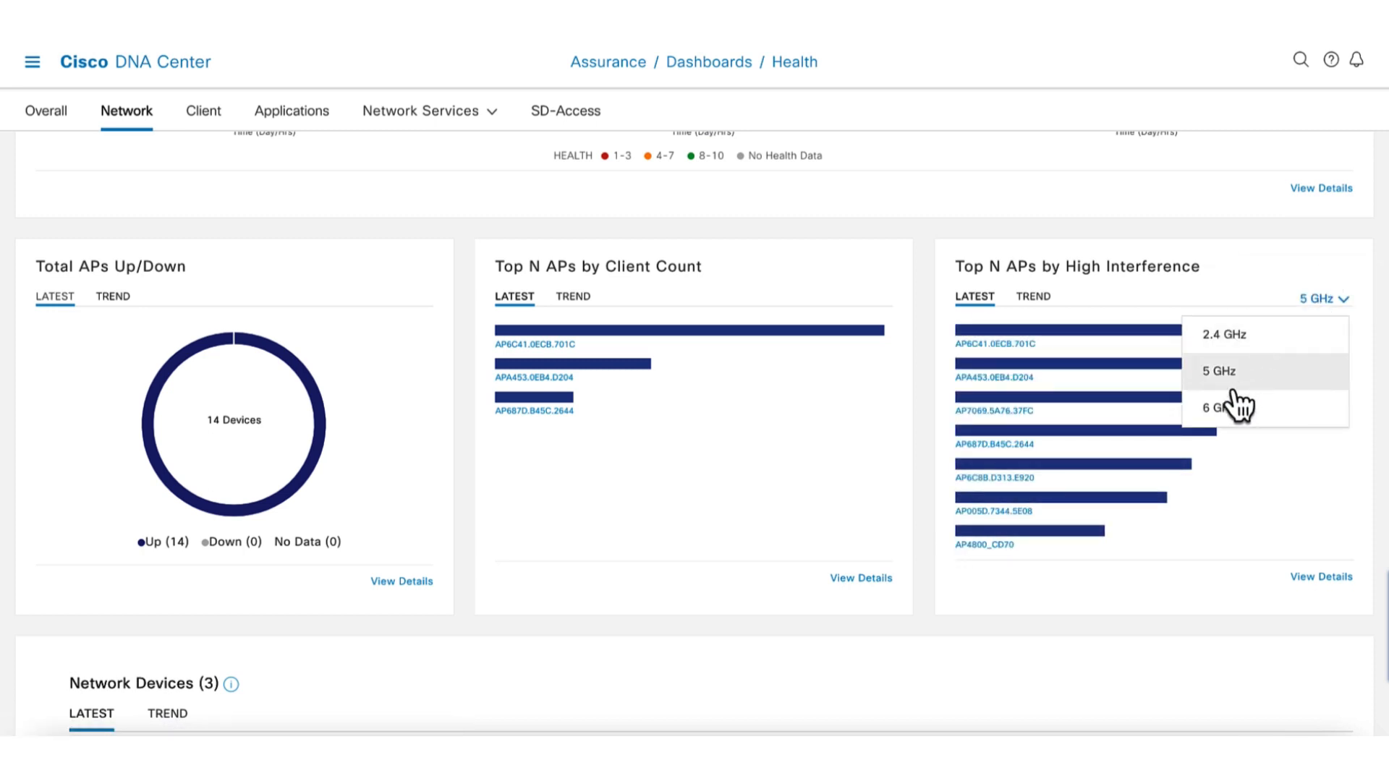
pyautogui.click(1217, 370)
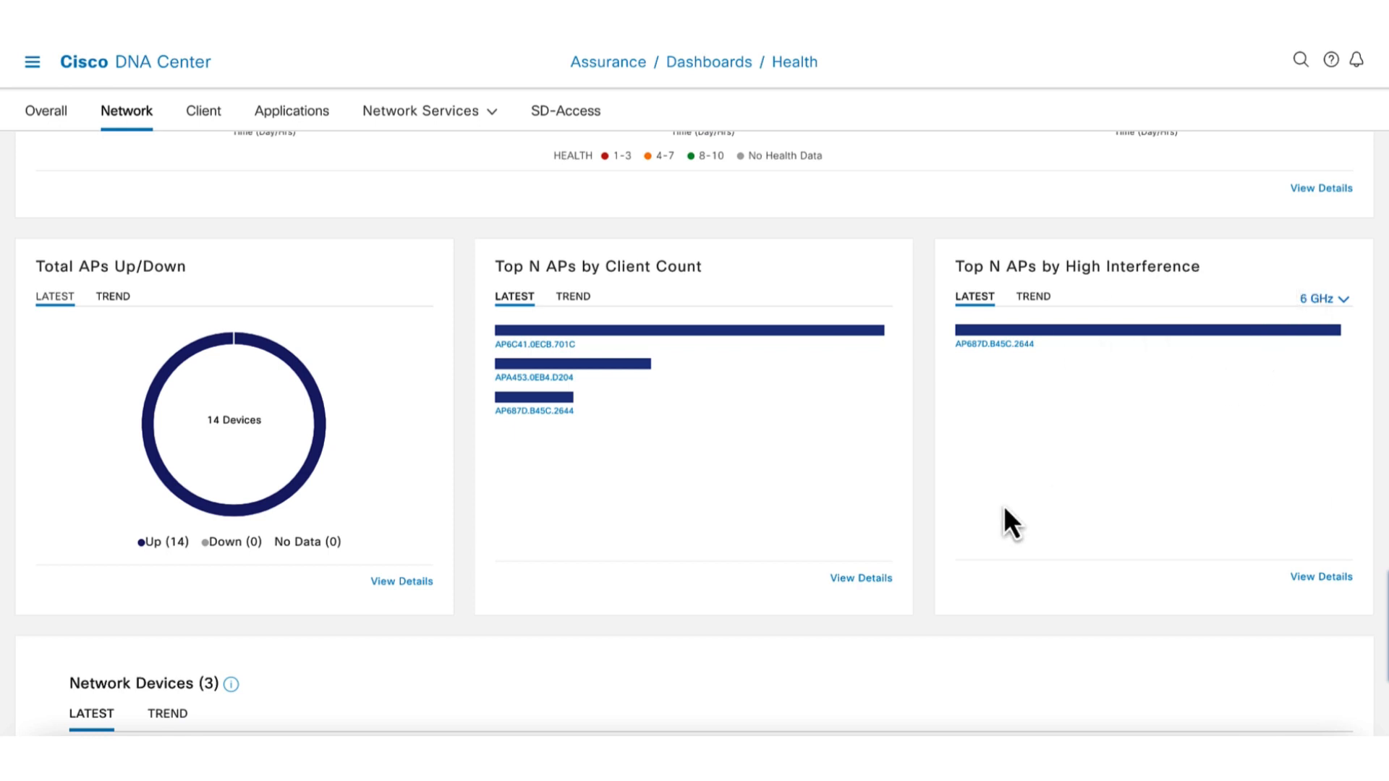
# Filter the poor-health Network Devices list to the Access Point type, showing three APs
pyautogui.scroll(-3)
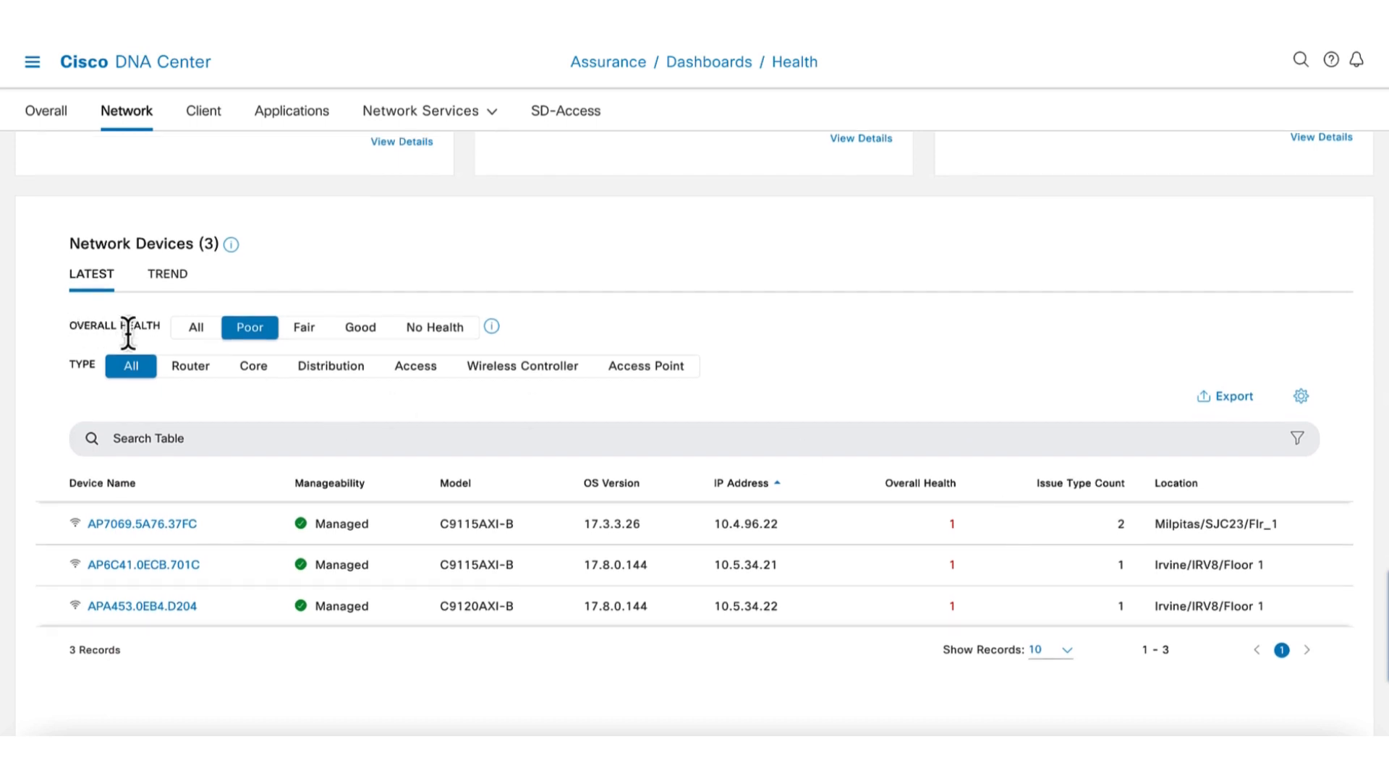
pyautogui.moveTo(311, 398)
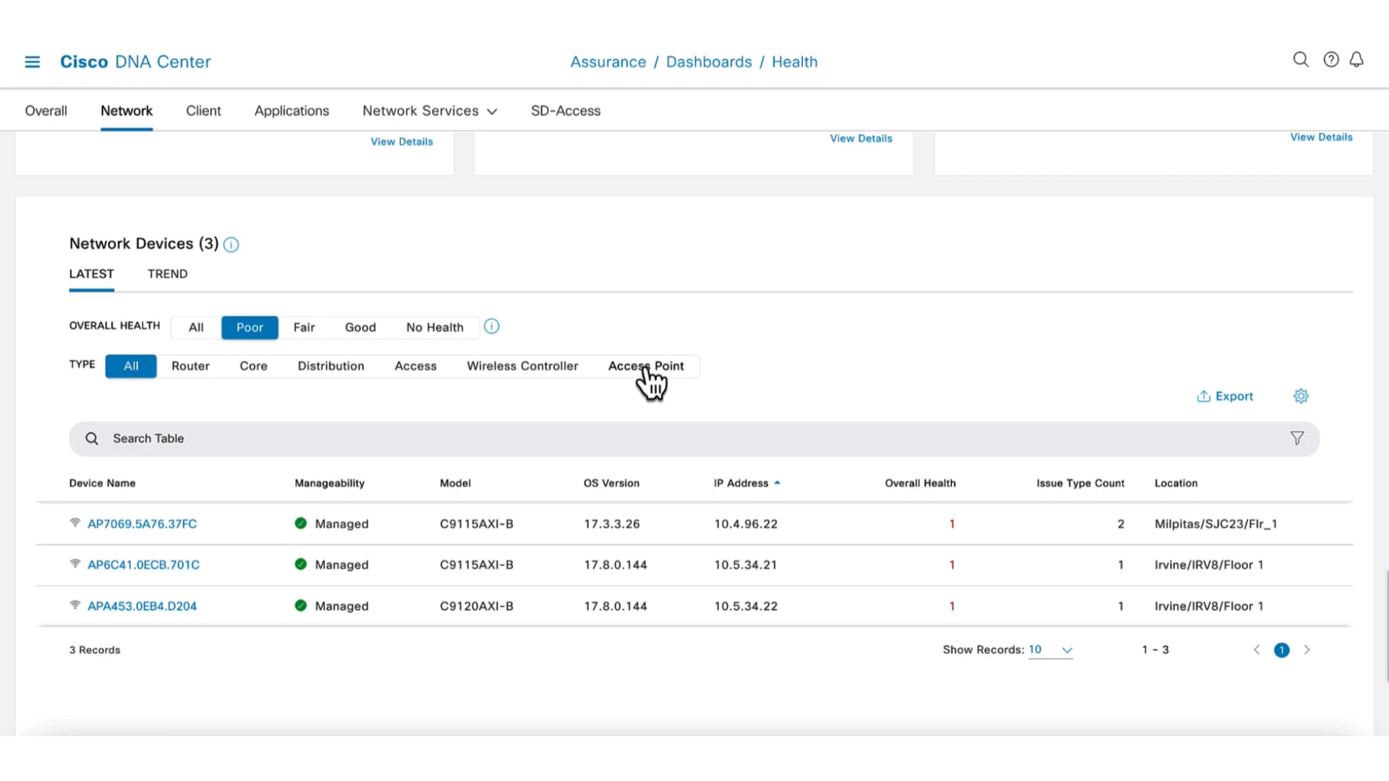
pyautogui.click(646, 366)
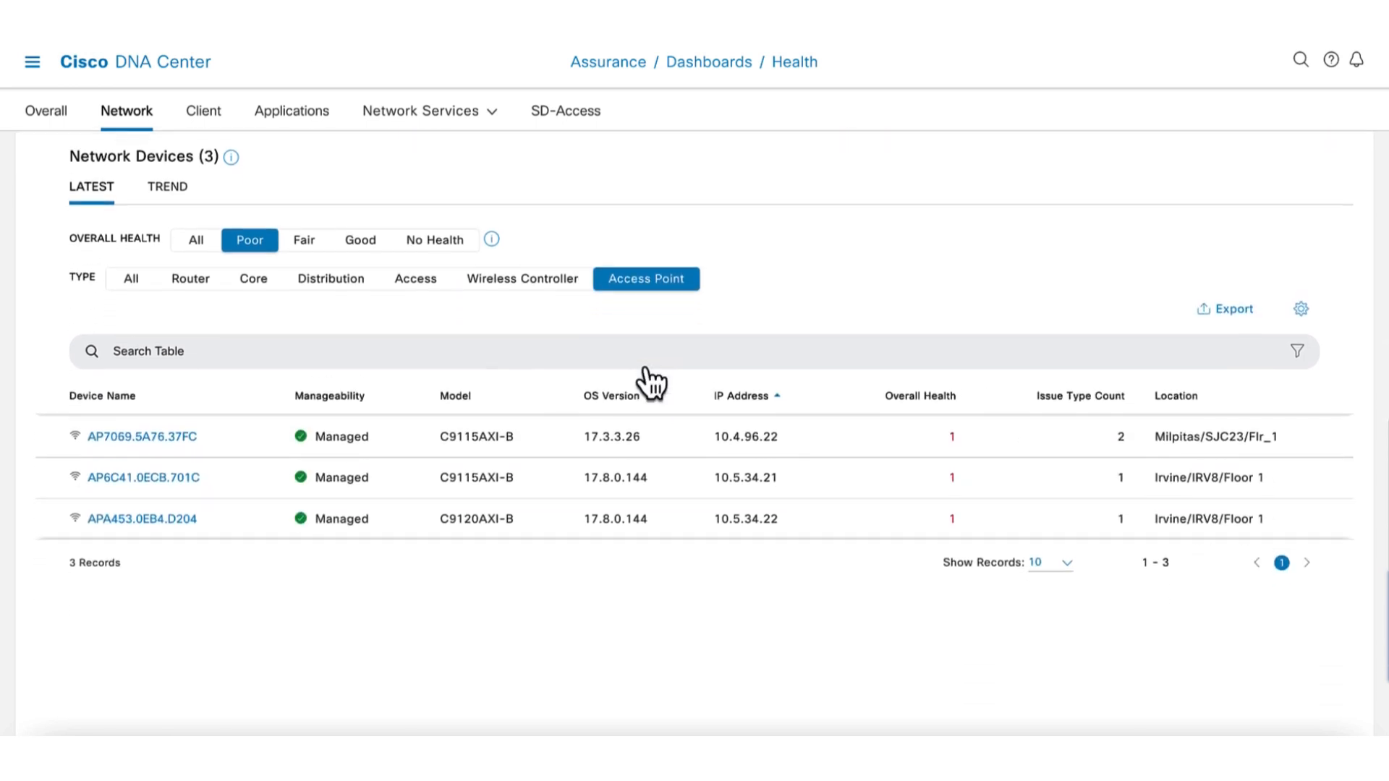
pyautogui.scroll(-3)
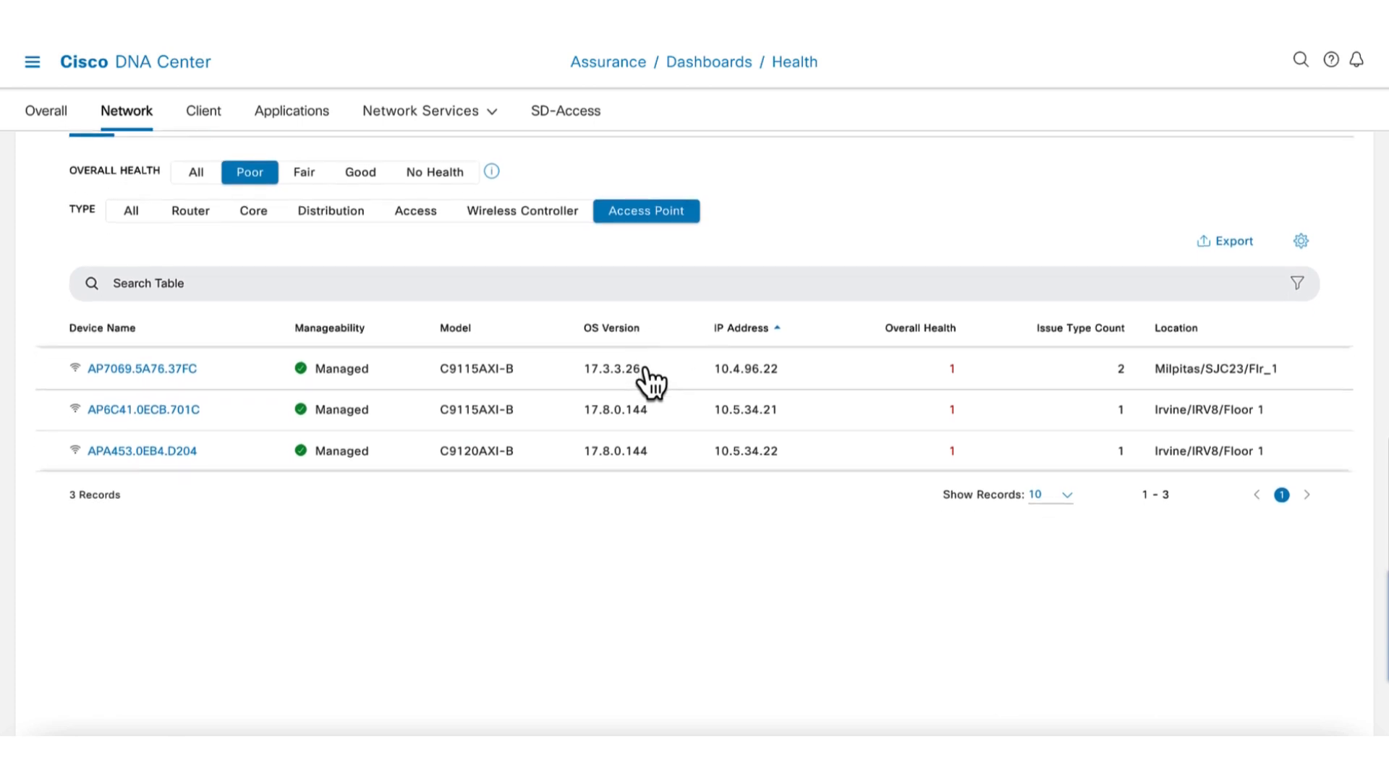
pyautogui.click(330, 328)
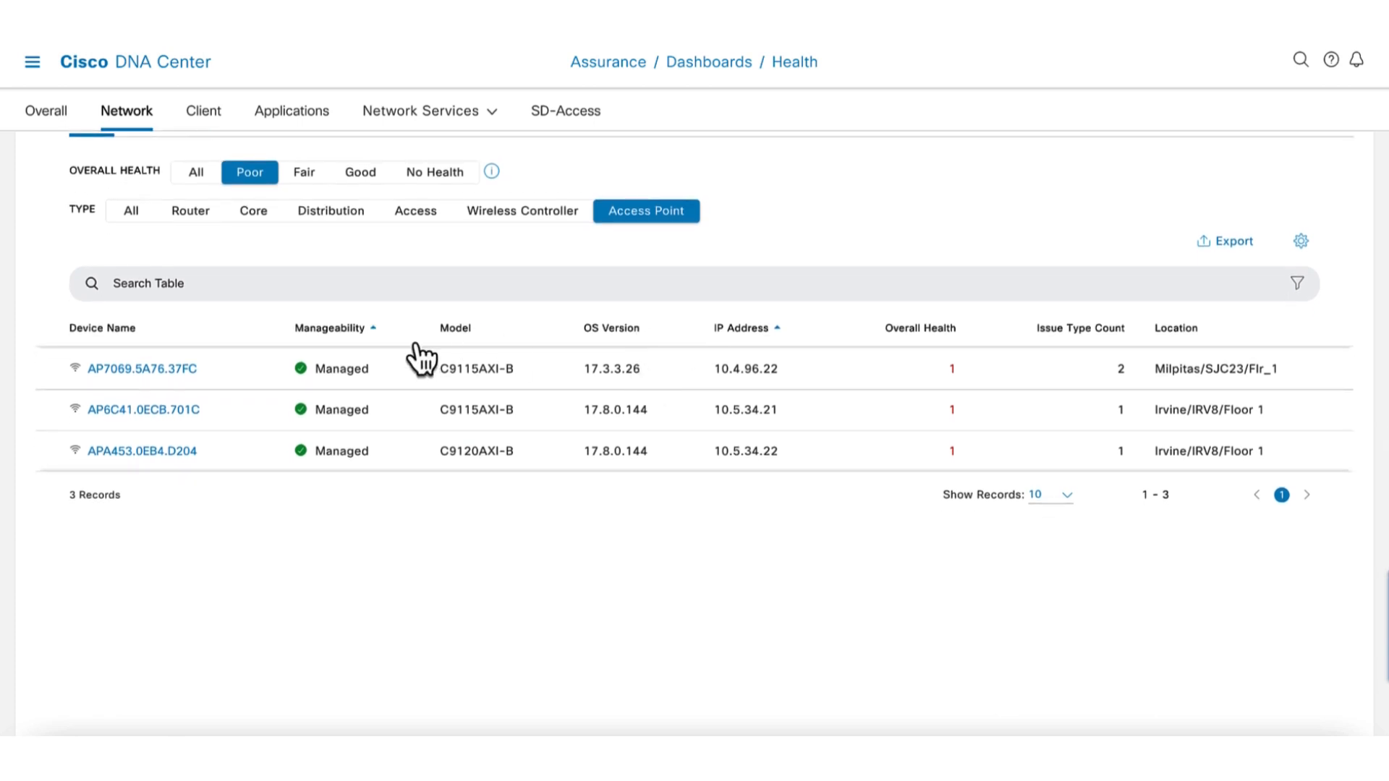
pyautogui.moveTo(145, 409)
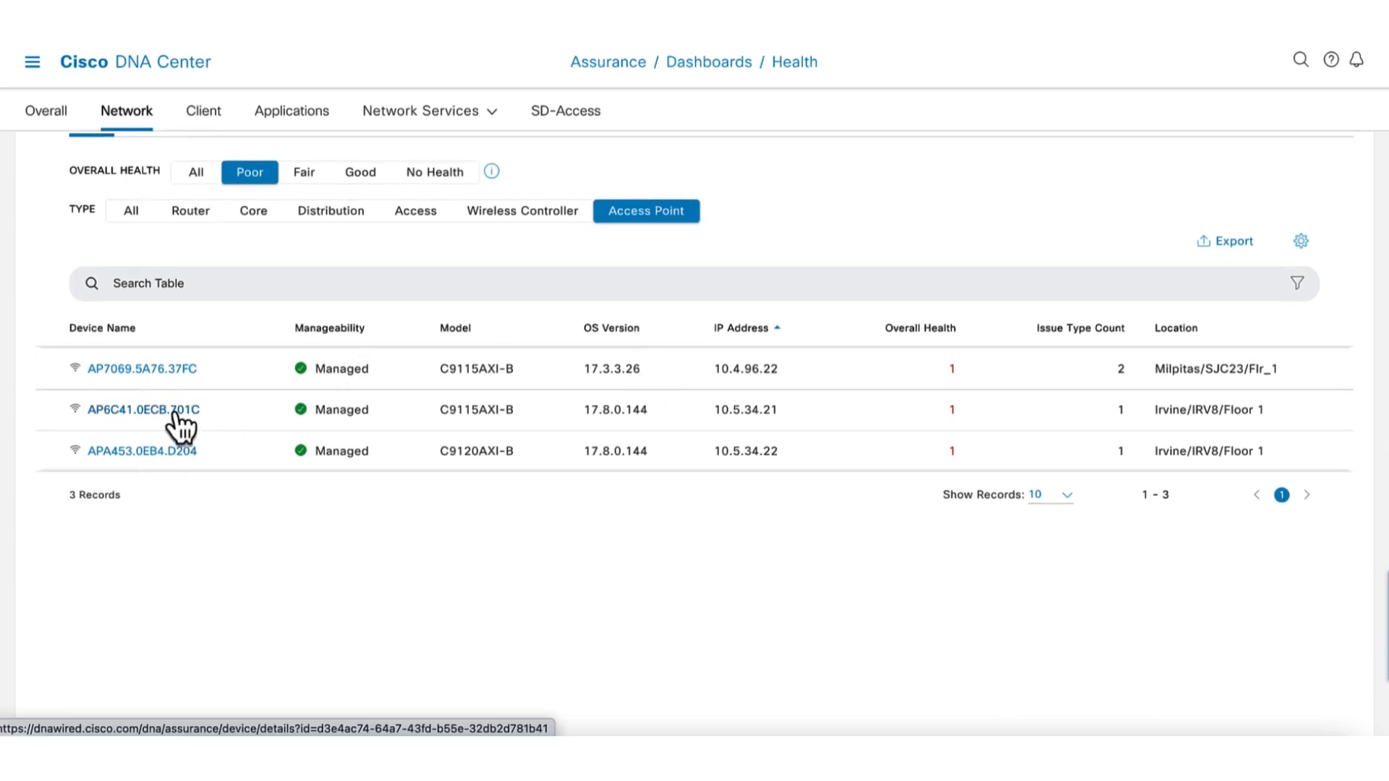
# Open AP6C41.0ECB.701C's Device 360 and review its 5 GHz high-interference issue
pyautogui.click(142, 409)
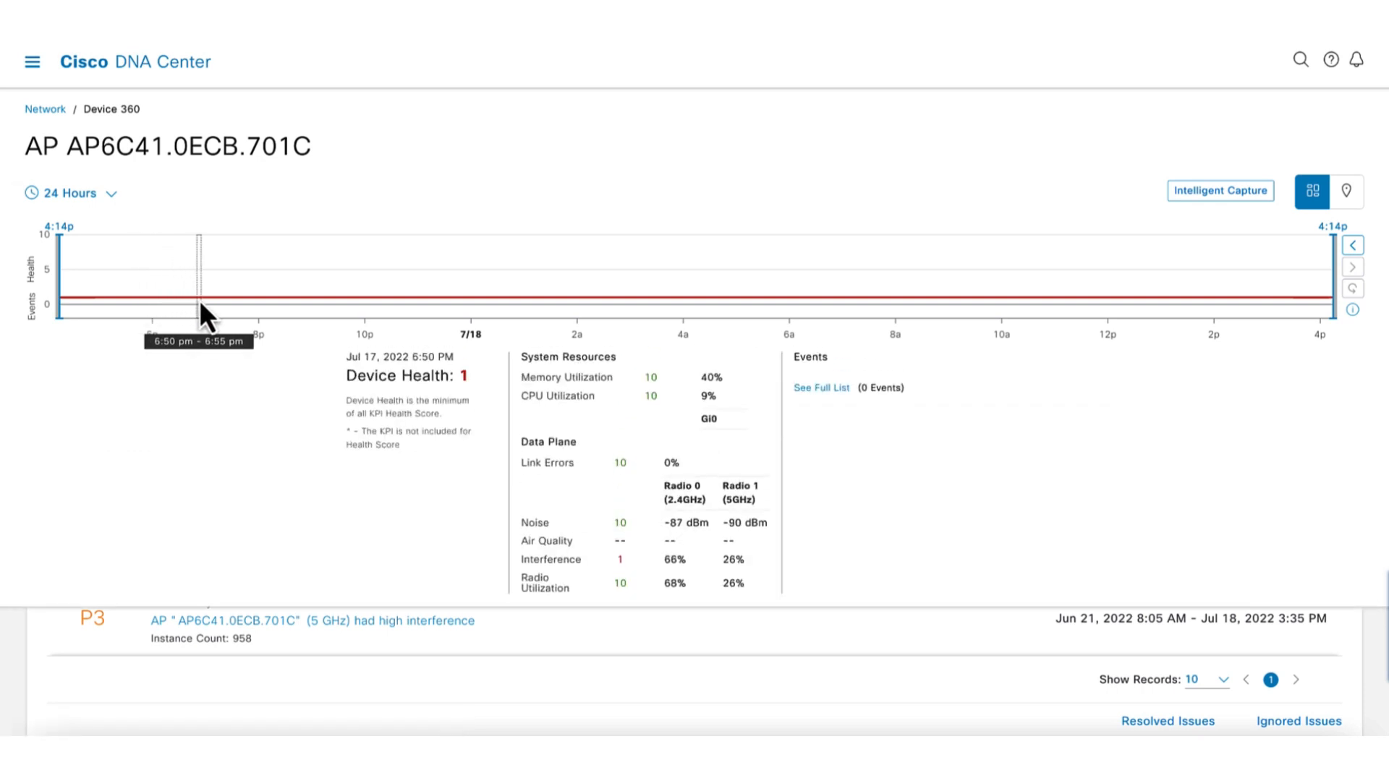
pyautogui.scroll(-3)
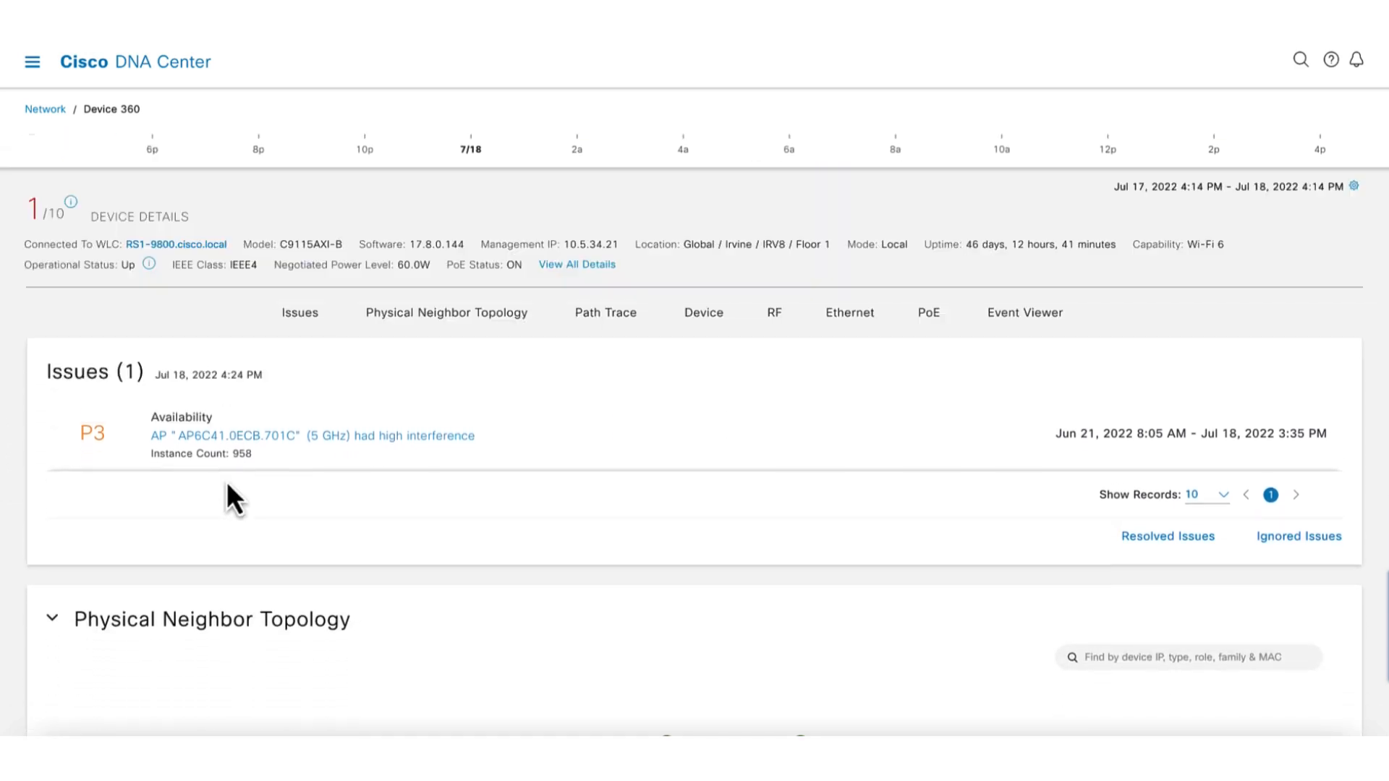
pyautogui.scroll(-3)
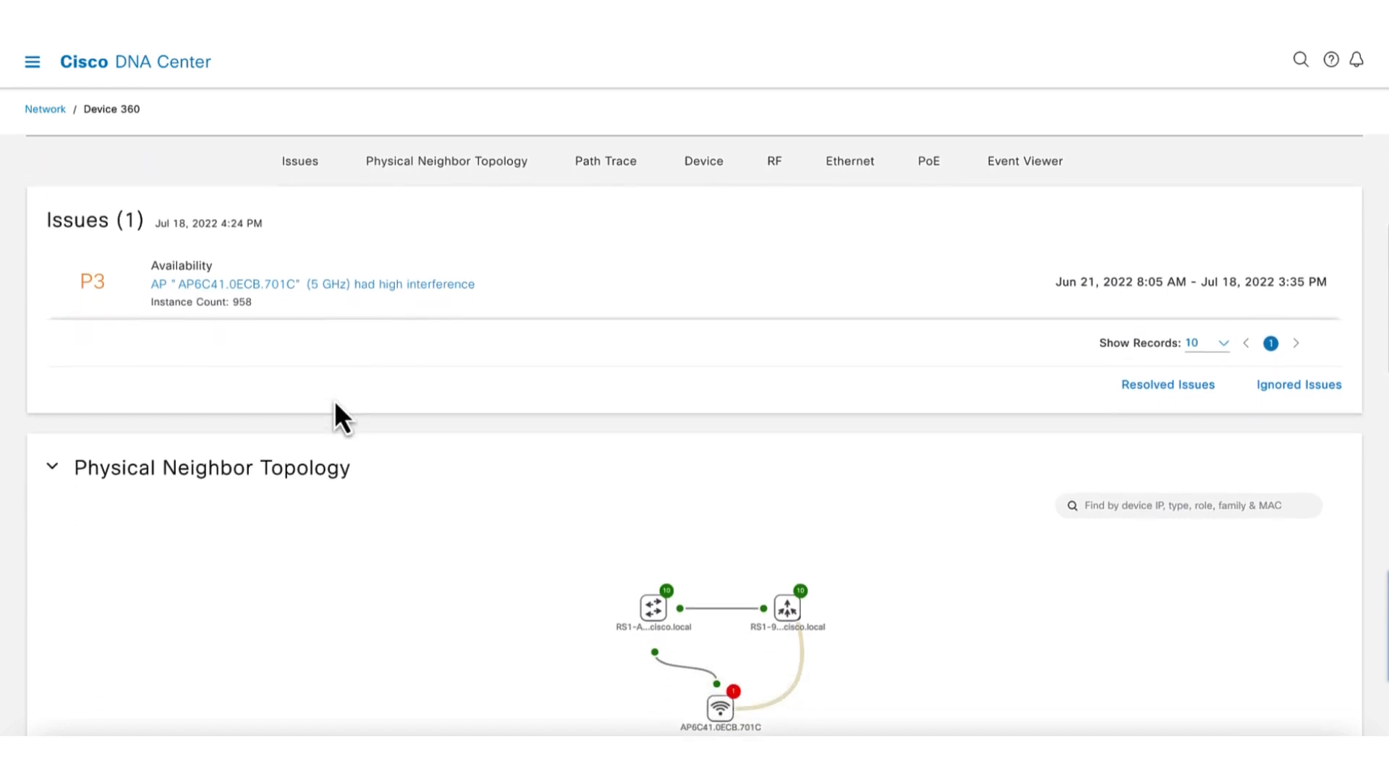
# Select the 5GHz Clients node in the neighbor topology and view its six-client list
pyautogui.scroll(-3)
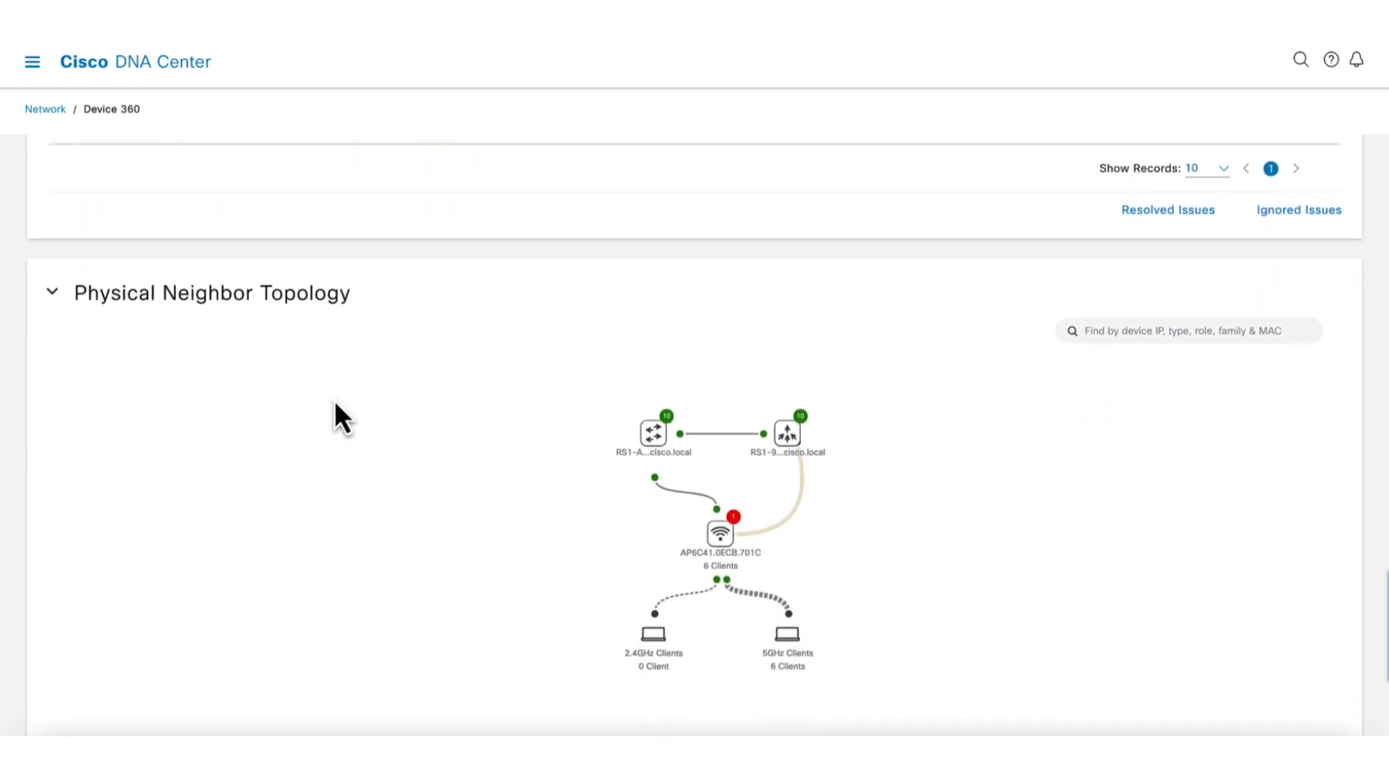
pyautogui.scroll(-3)
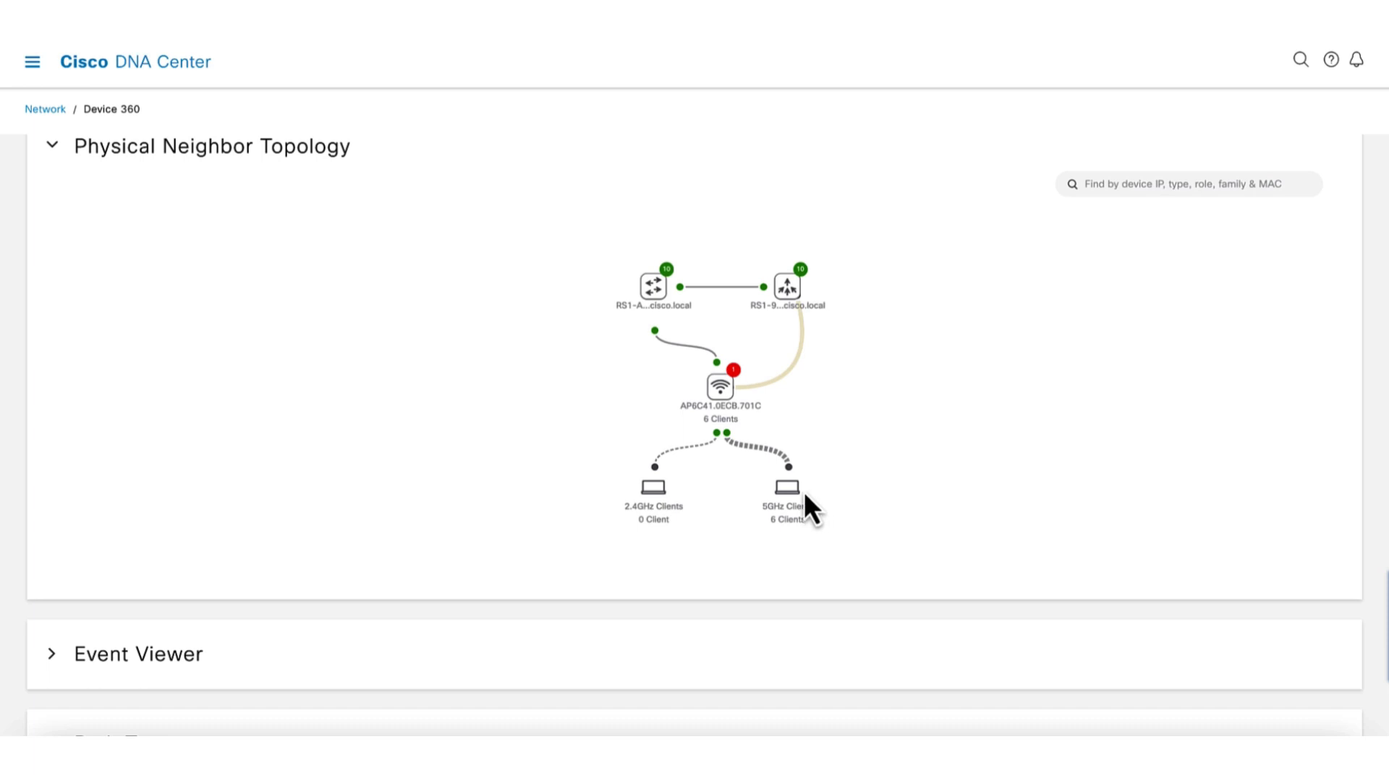
pyautogui.moveTo(800, 319)
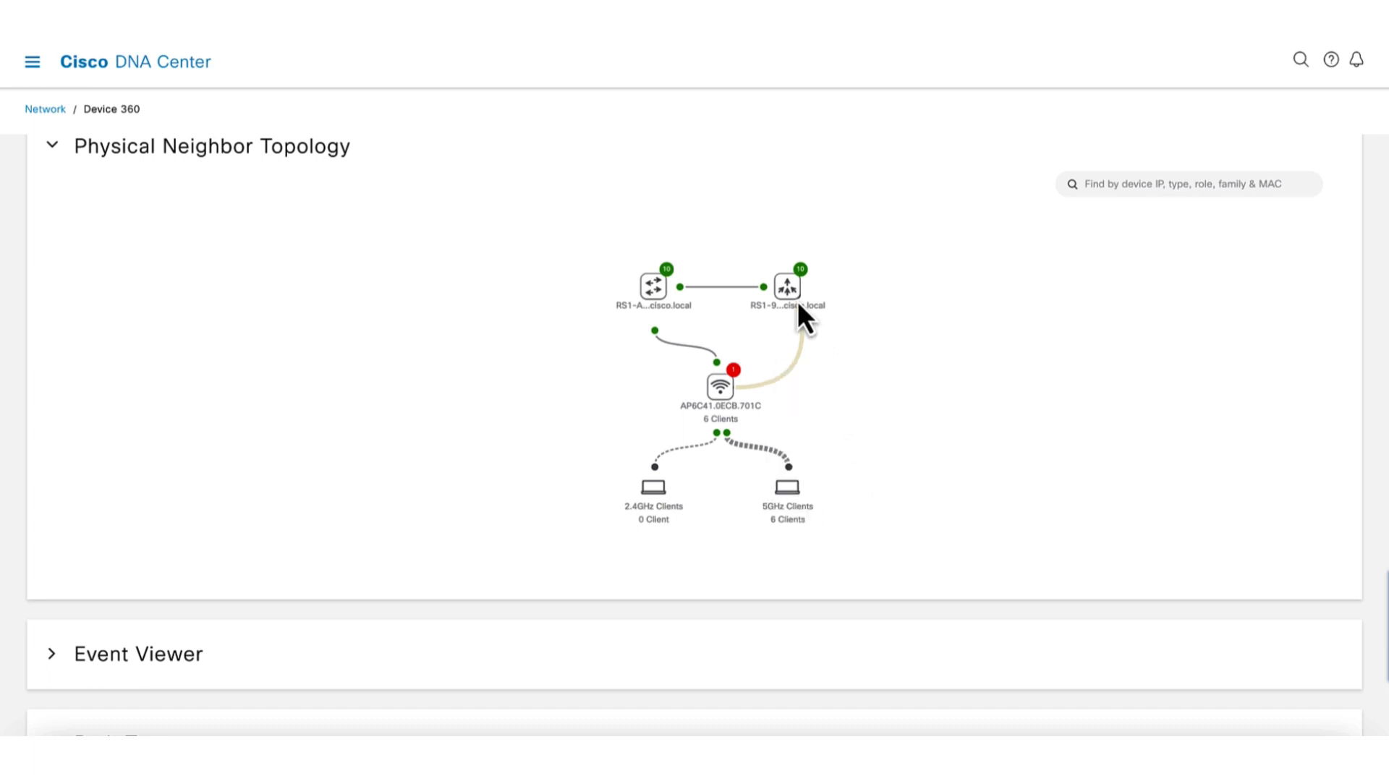
pyautogui.click(786, 287)
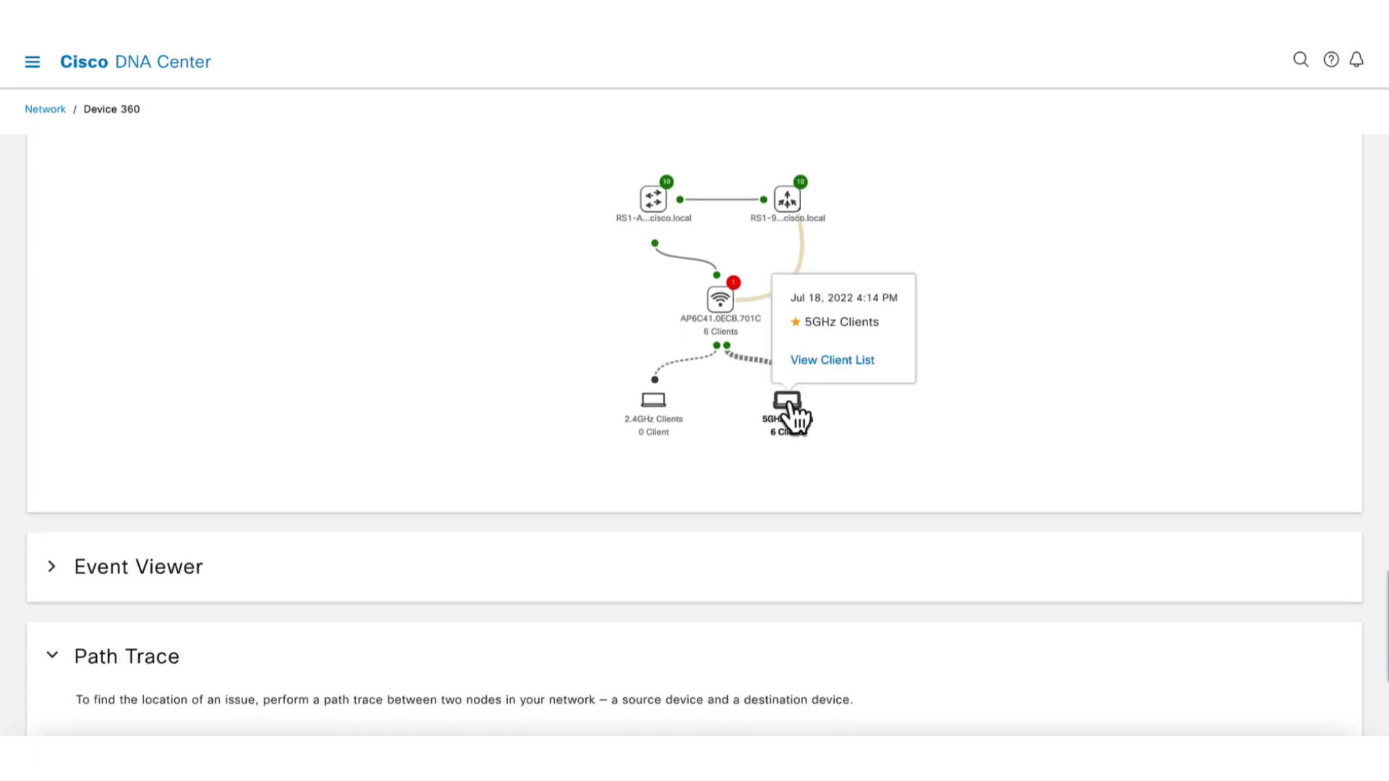
pyautogui.click(832, 359)
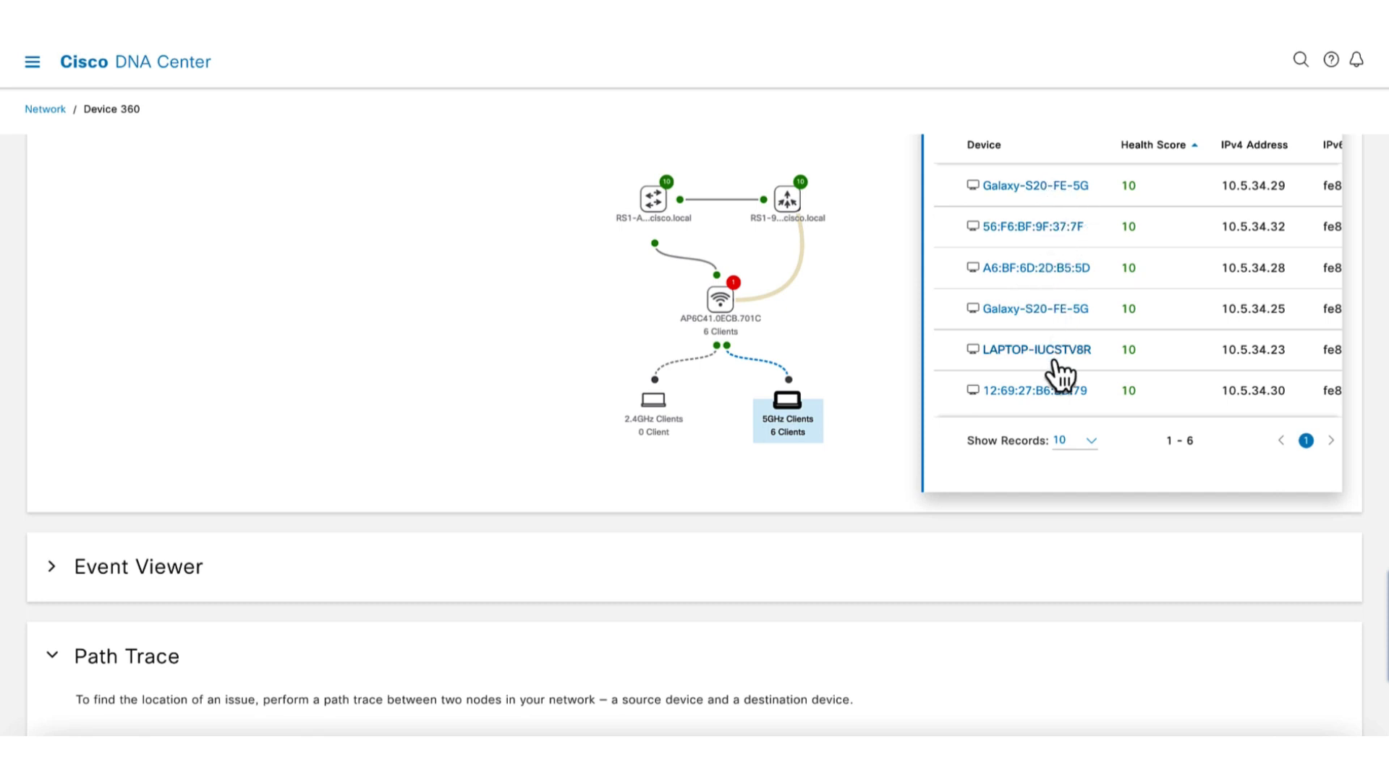
pyautogui.scroll(-3)
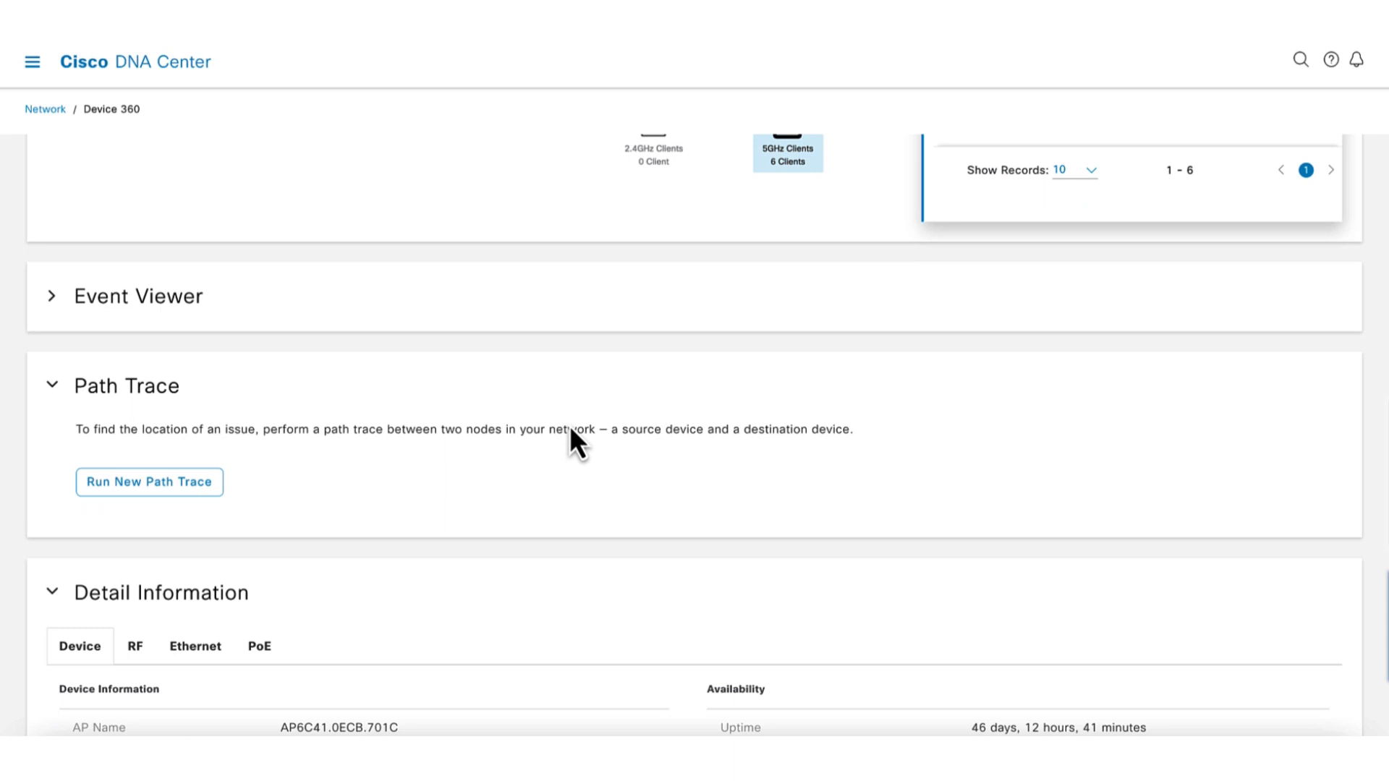
pyautogui.scroll(-3)
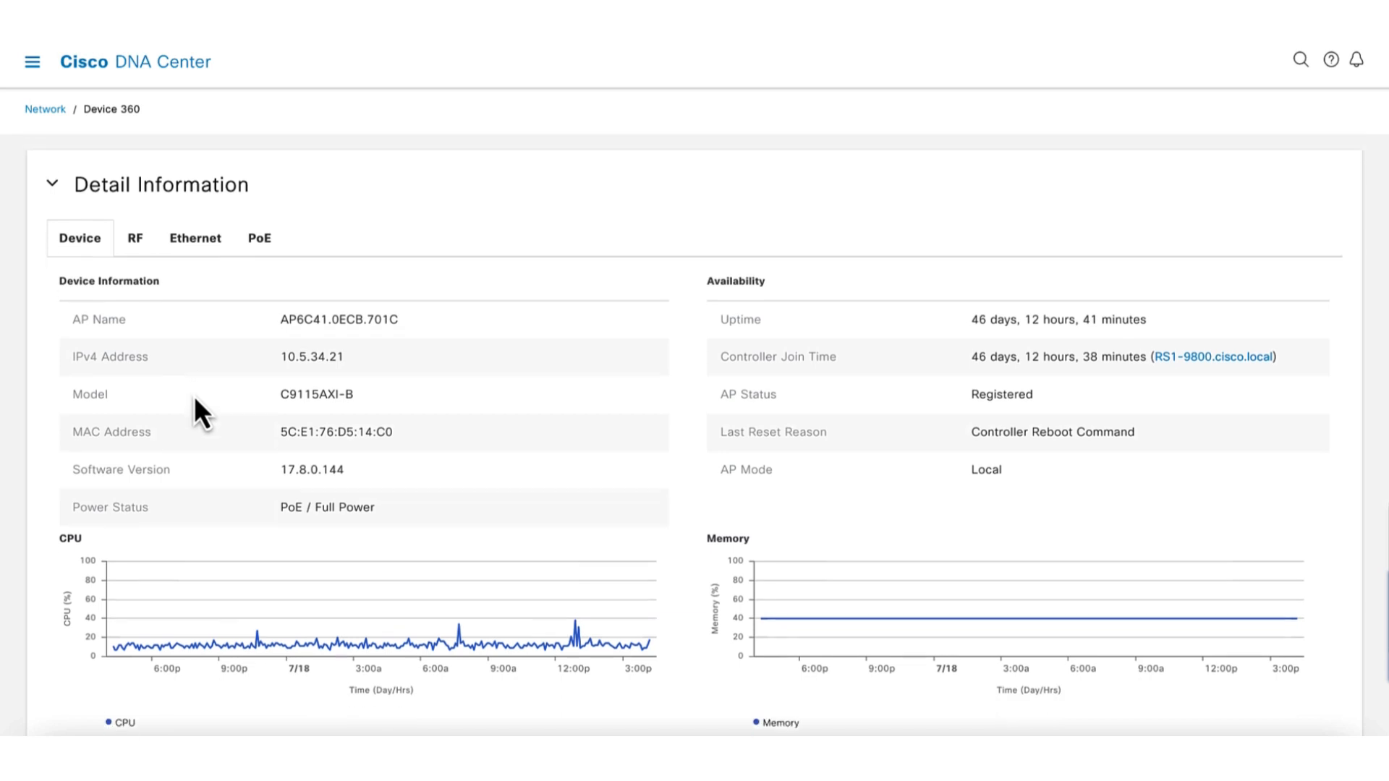
pyautogui.scroll(-3)
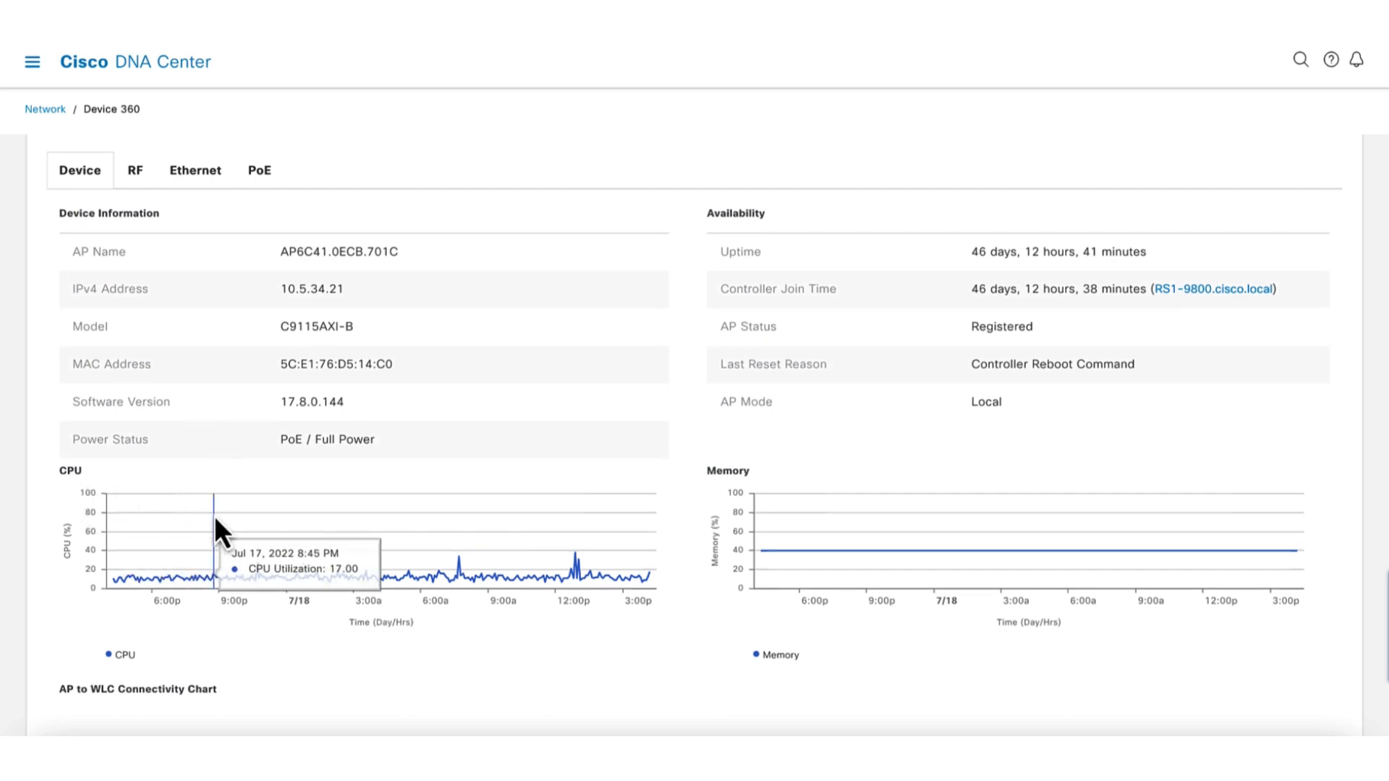
pyautogui.moveTo(576, 585)
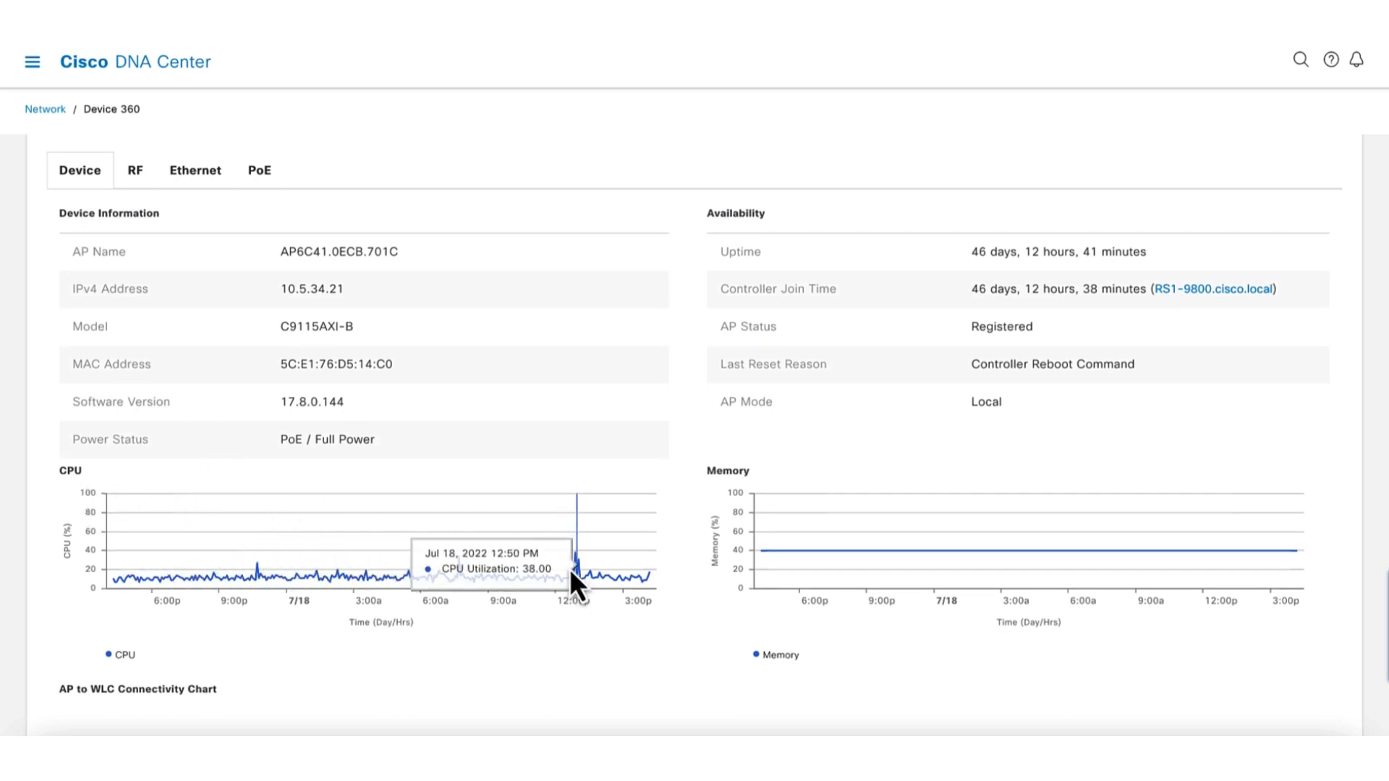
pyautogui.scroll(-3)
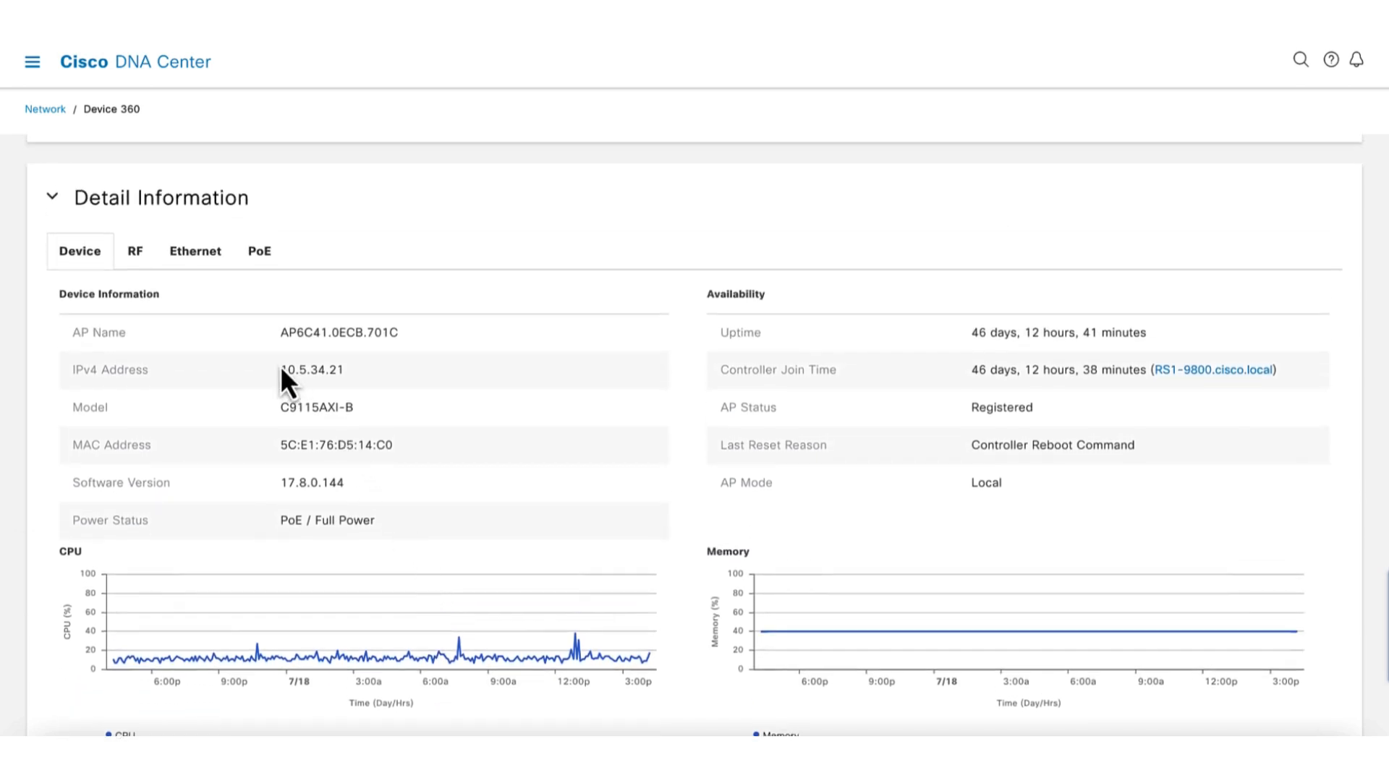
pyautogui.click(135, 251)
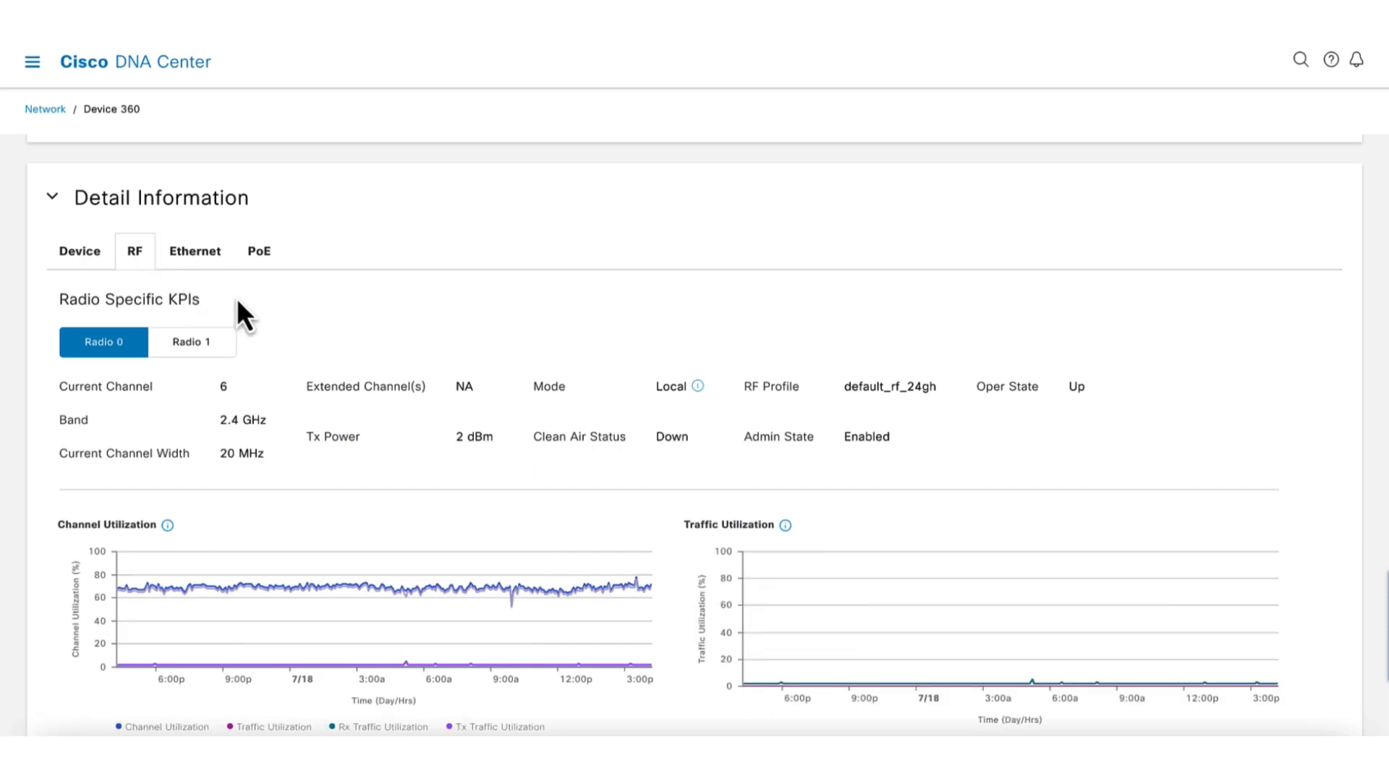
# Show Radio 1 on the RF tab and review its channel, noise, interference and latency charts
pyautogui.scroll(-3)
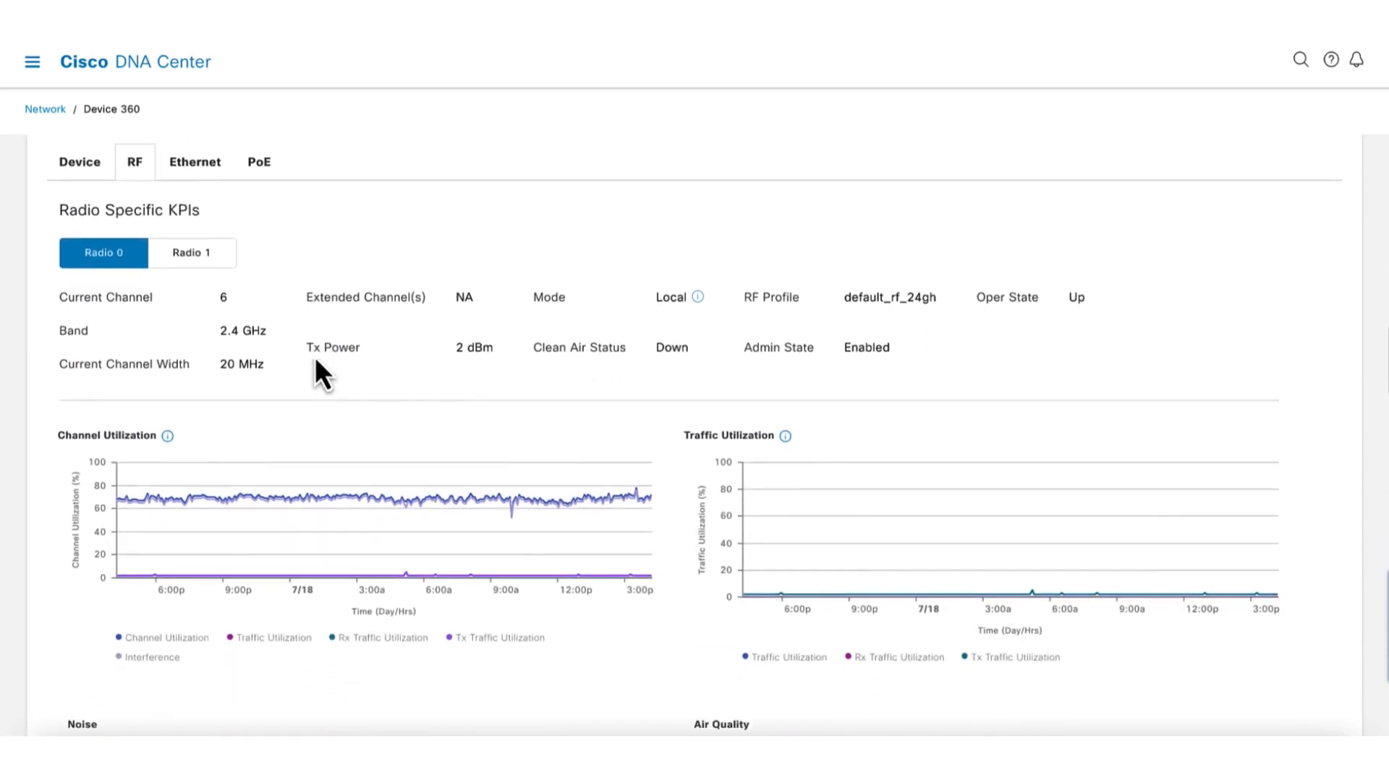
pyautogui.click(191, 253)
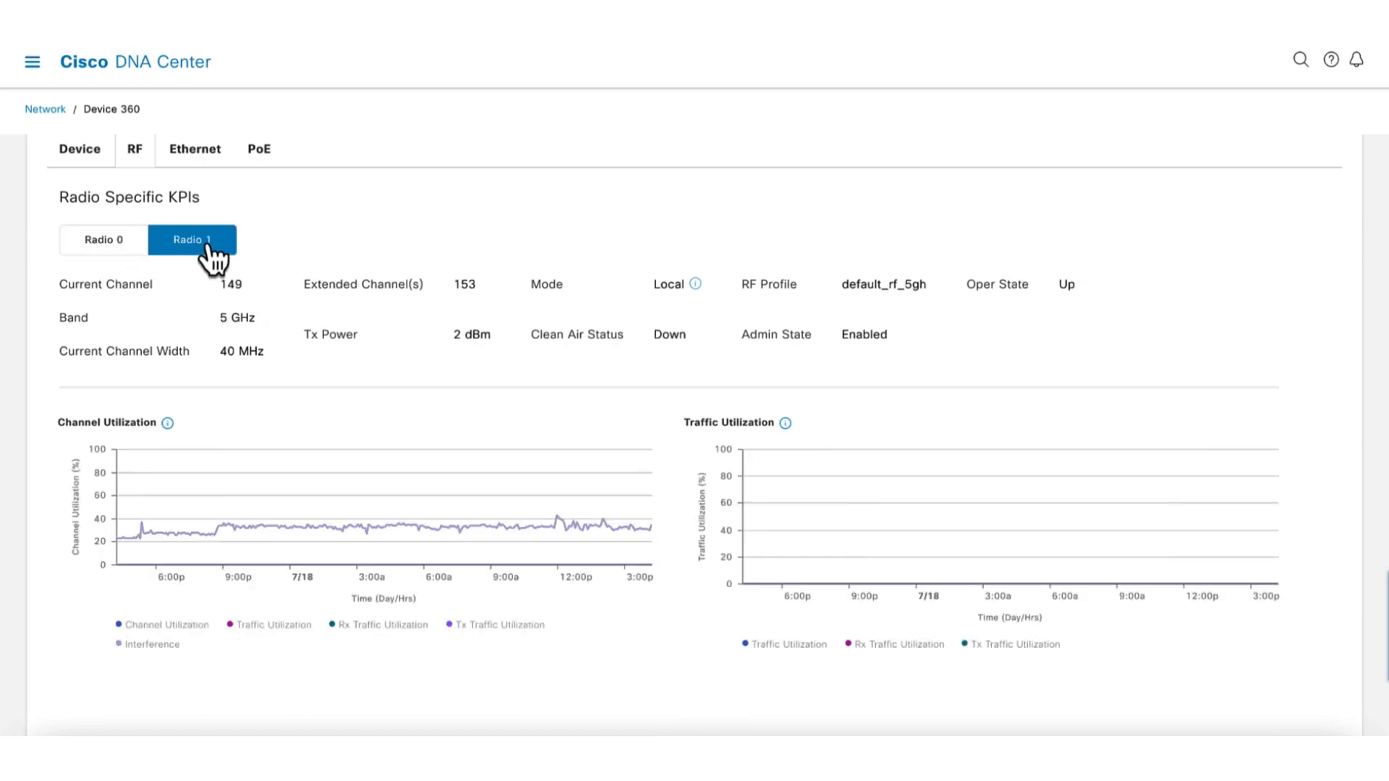
pyautogui.scroll(-3)
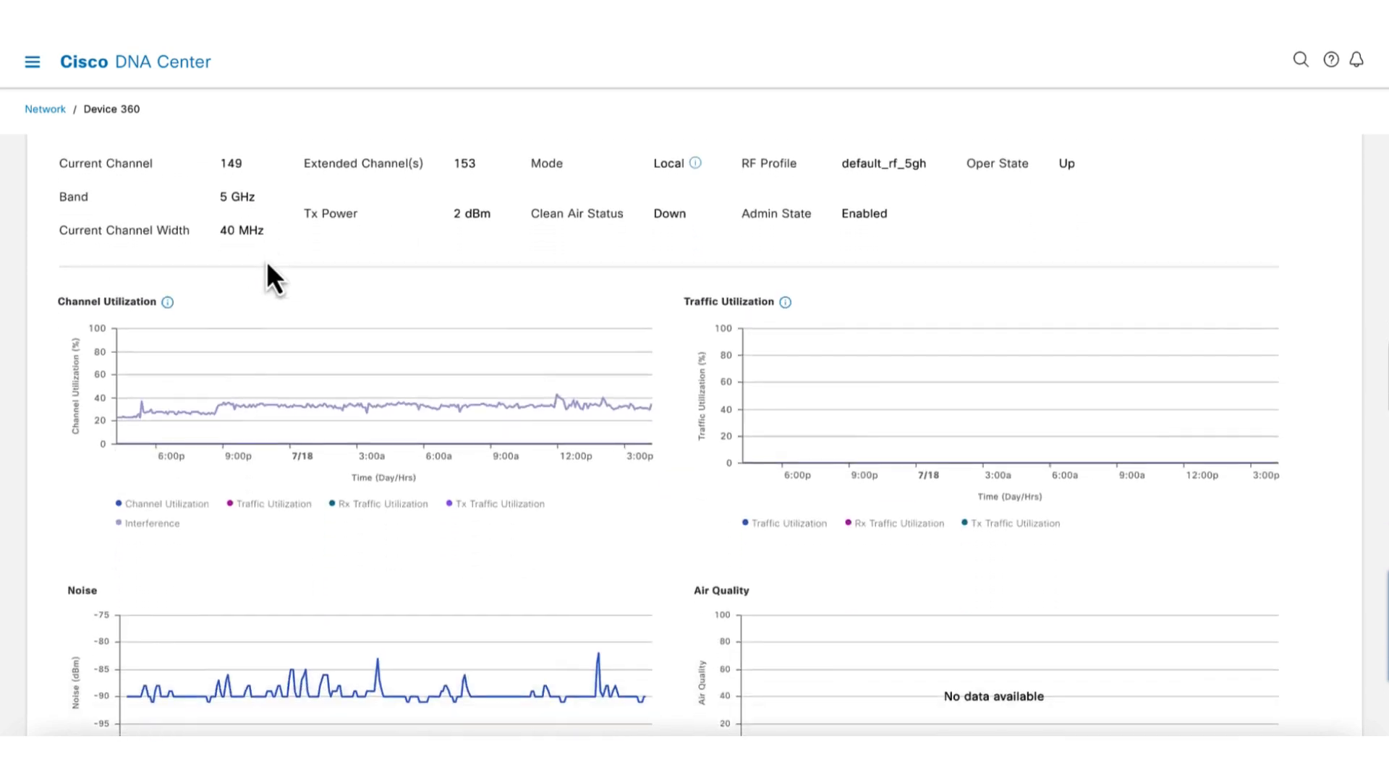
pyautogui.scroll(-3)
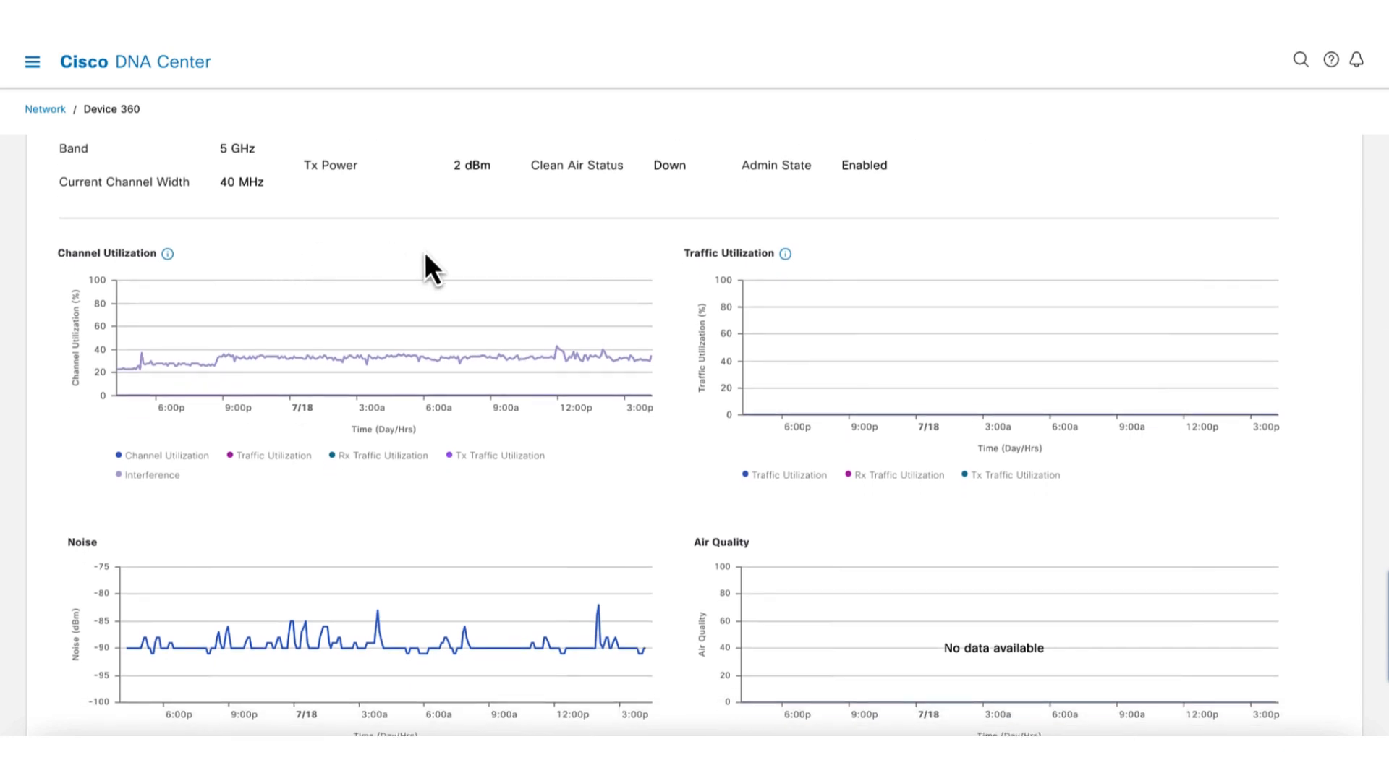
pyautogui.moveTo(305, 553)
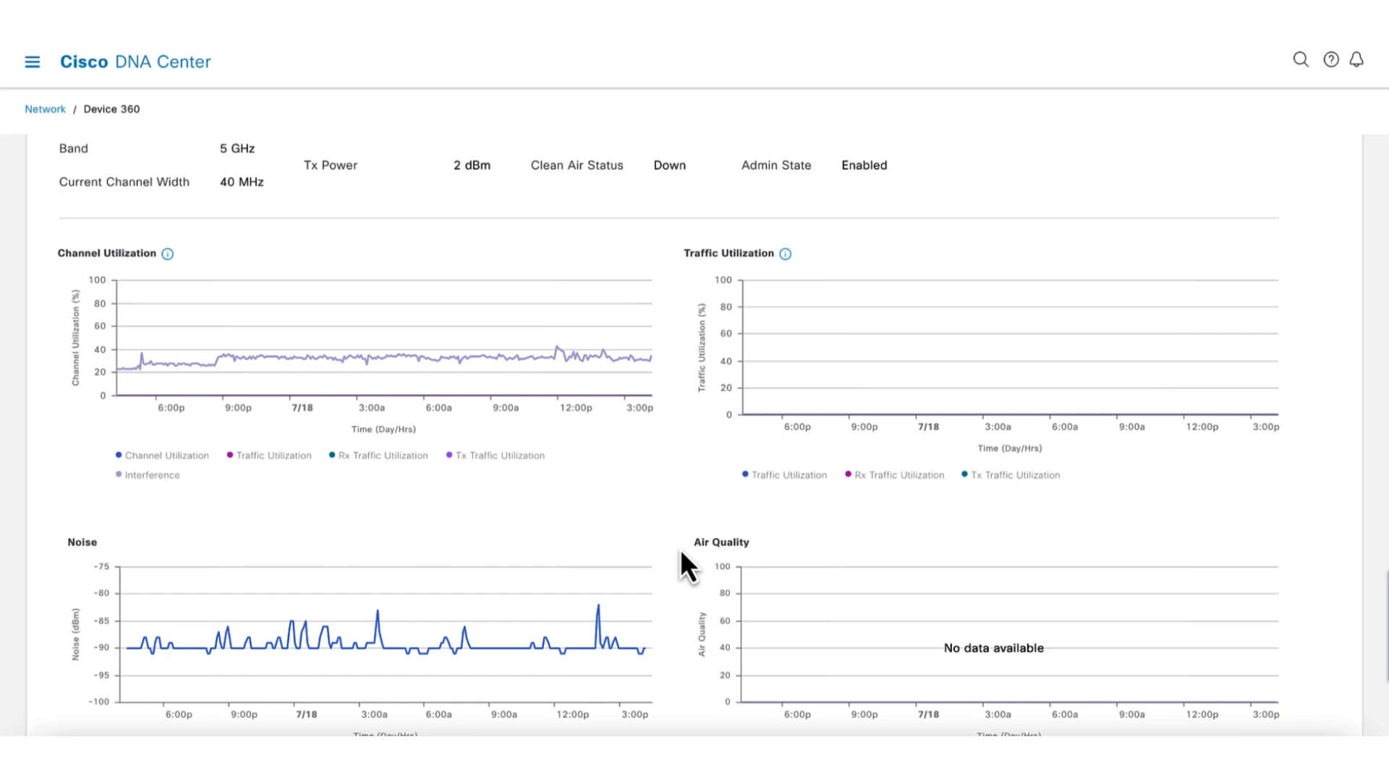
pyautogui.scroll(-3)
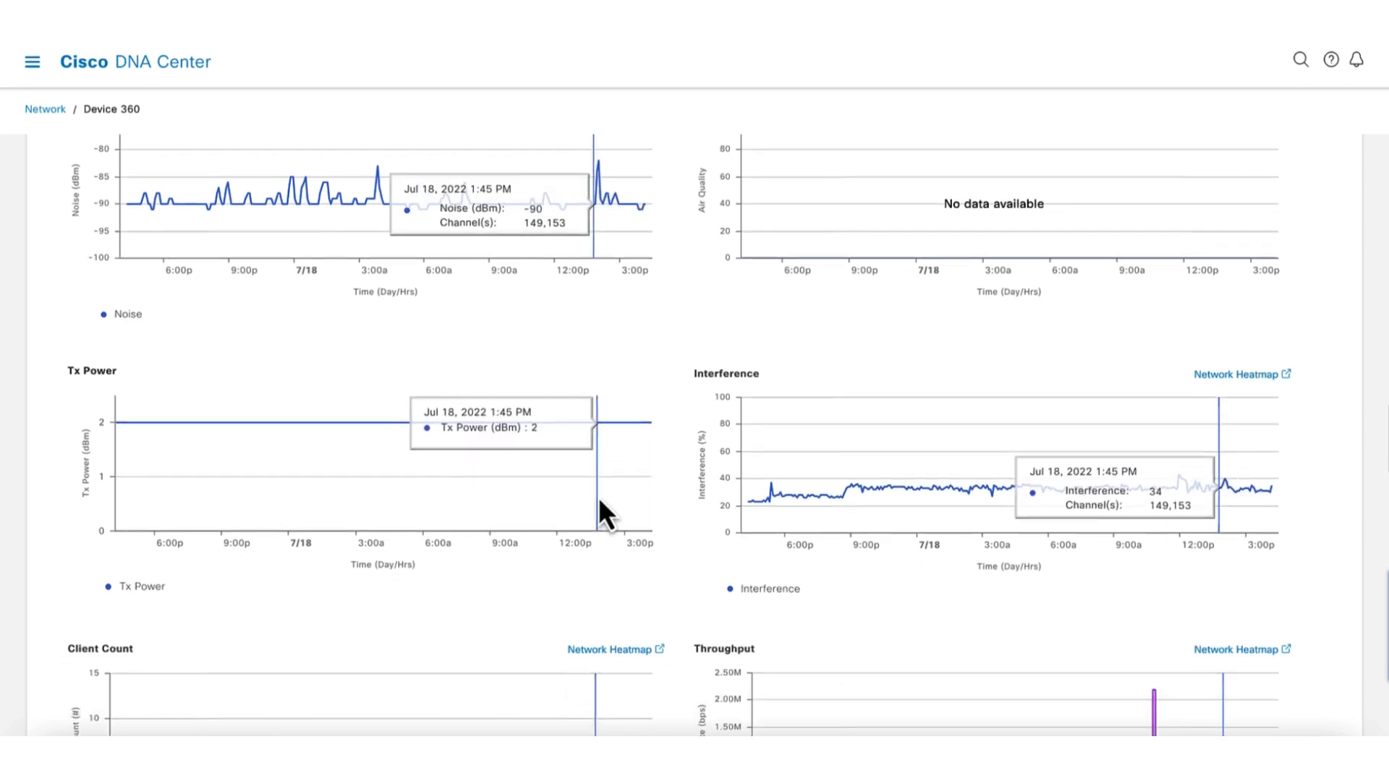
pyautogui.scroll(-3)
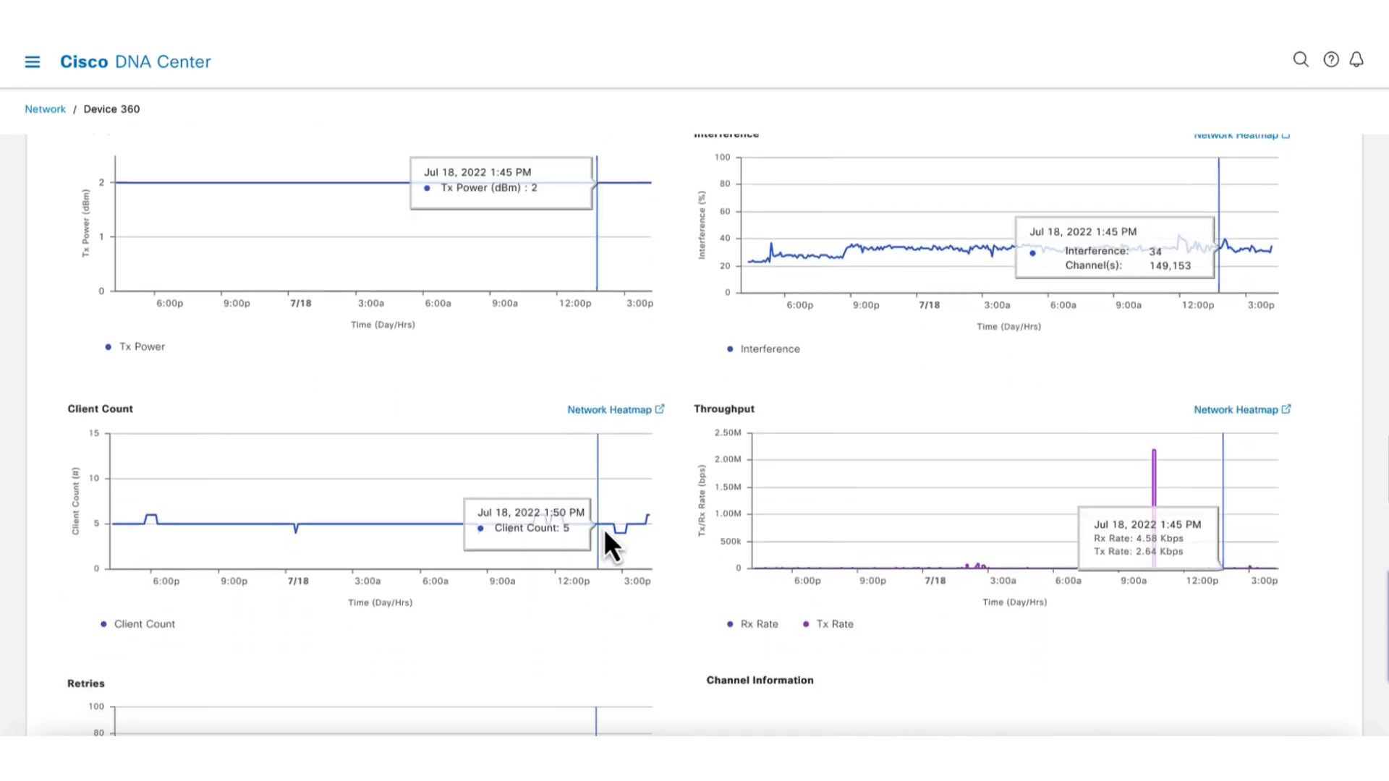
pyautogui.scroll(-3)
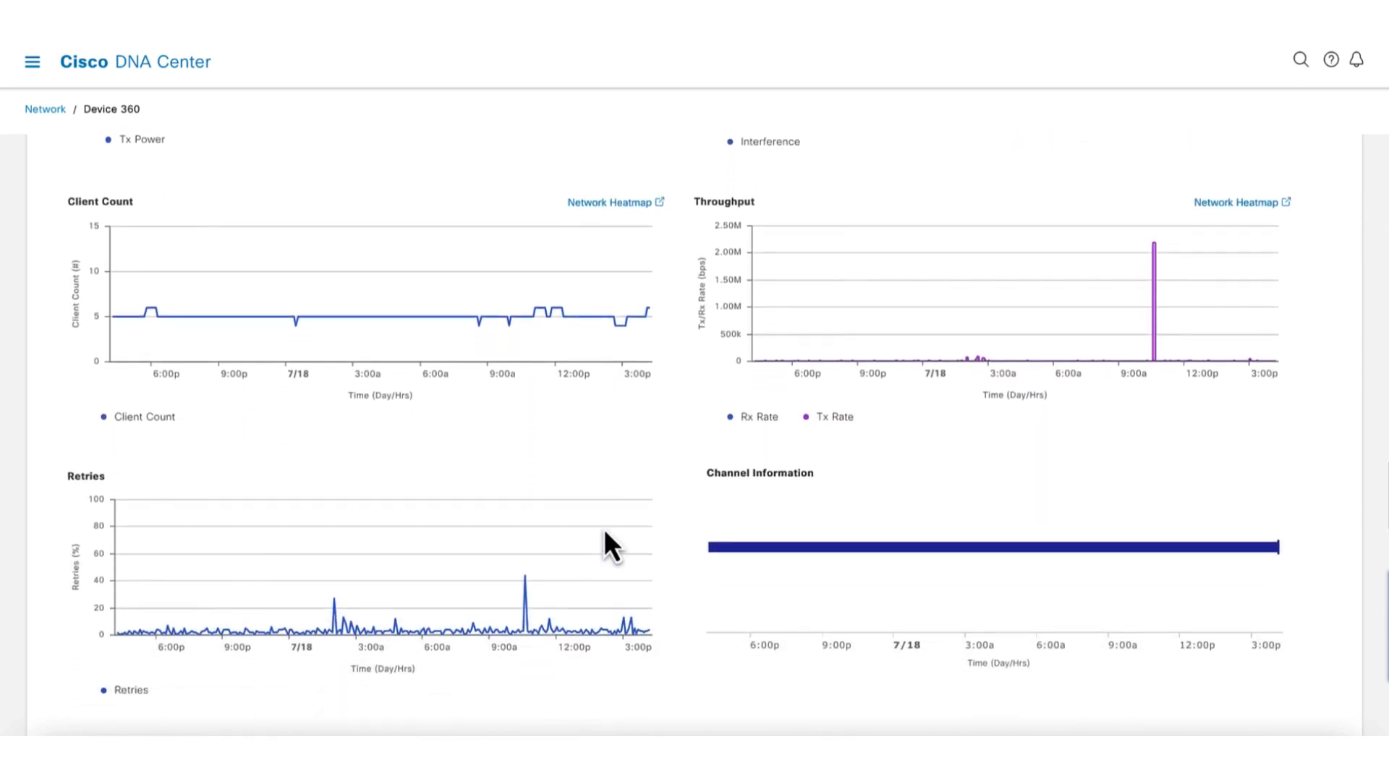
pyautogui.scroll(-3)
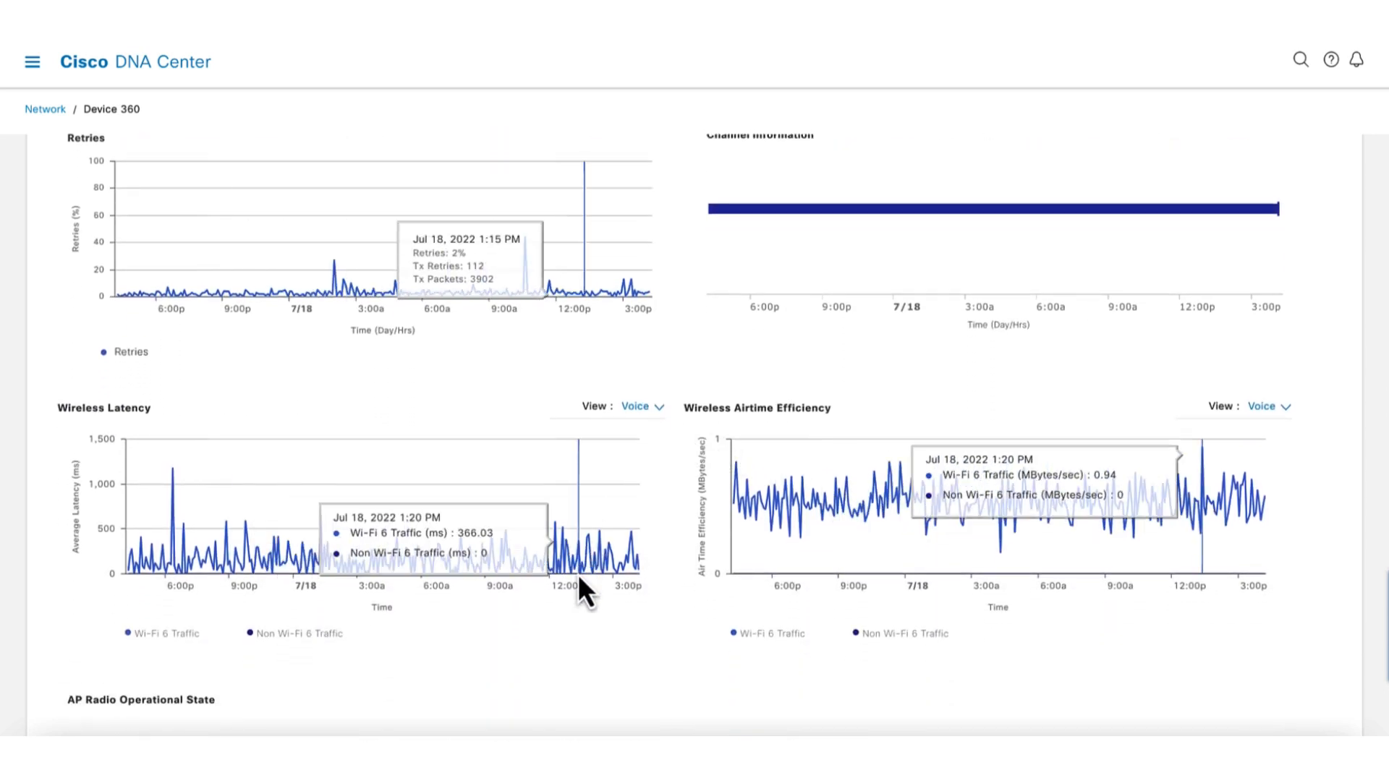
pyautogui.scroll(-3)
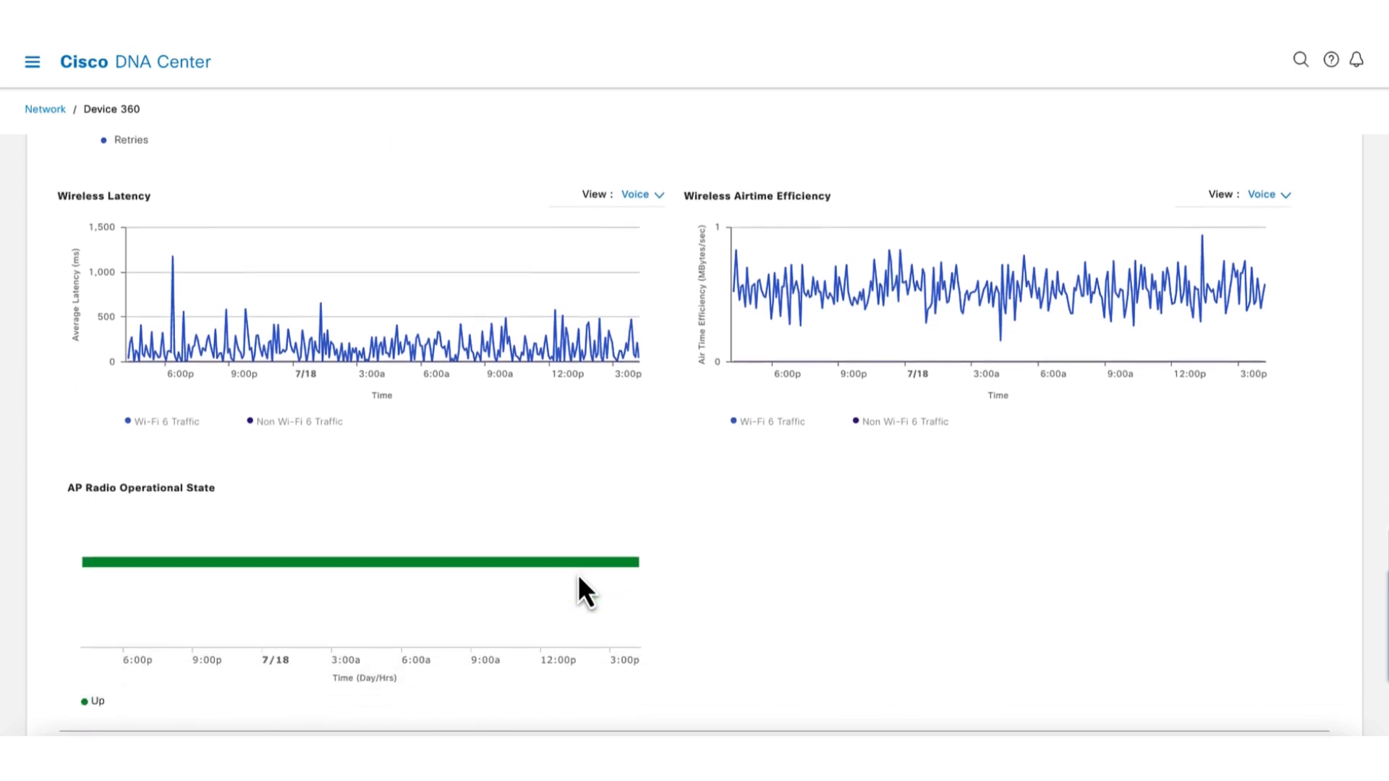
pyautogui.scroll(-3)
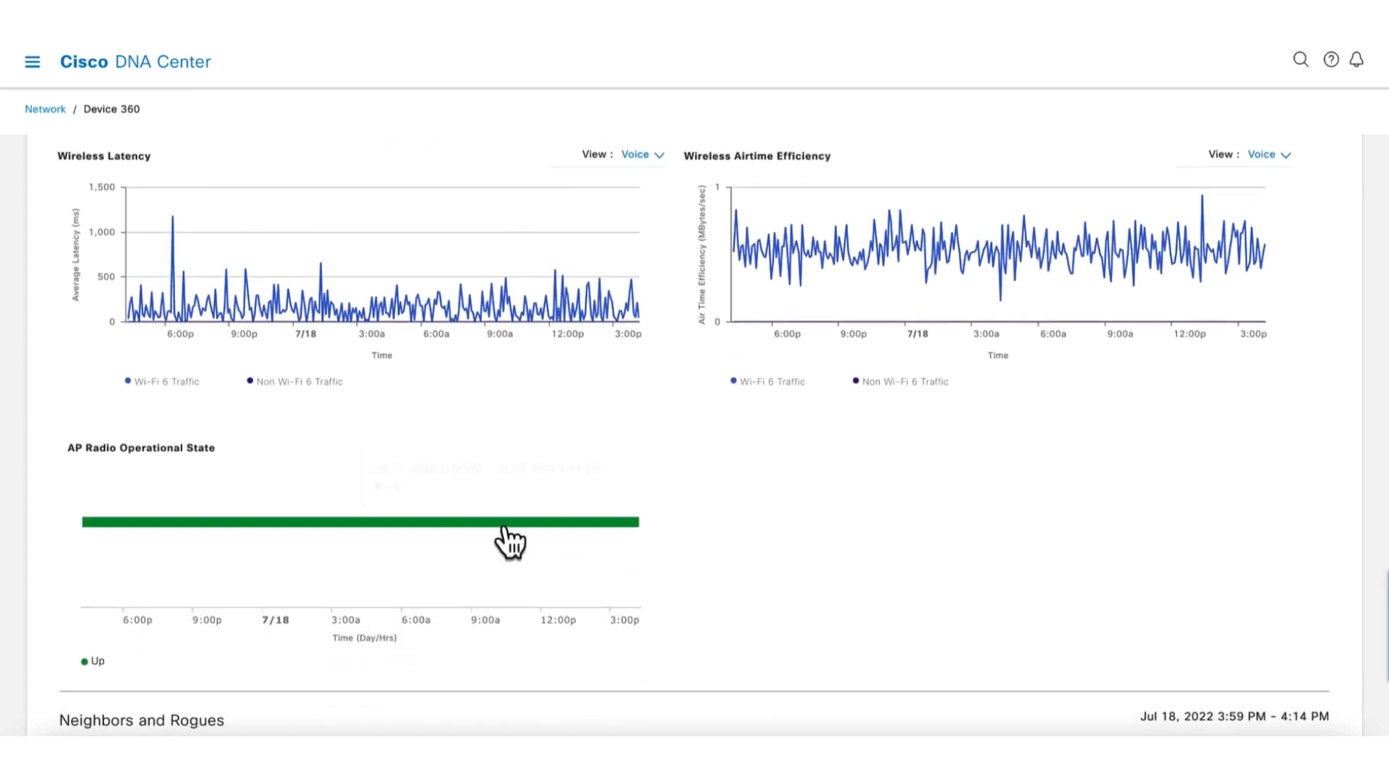
# Set the Neighbors and Rogues RSSI range to -38 dBm and review the 22 listed APs
pyautogui.scroll(-3)
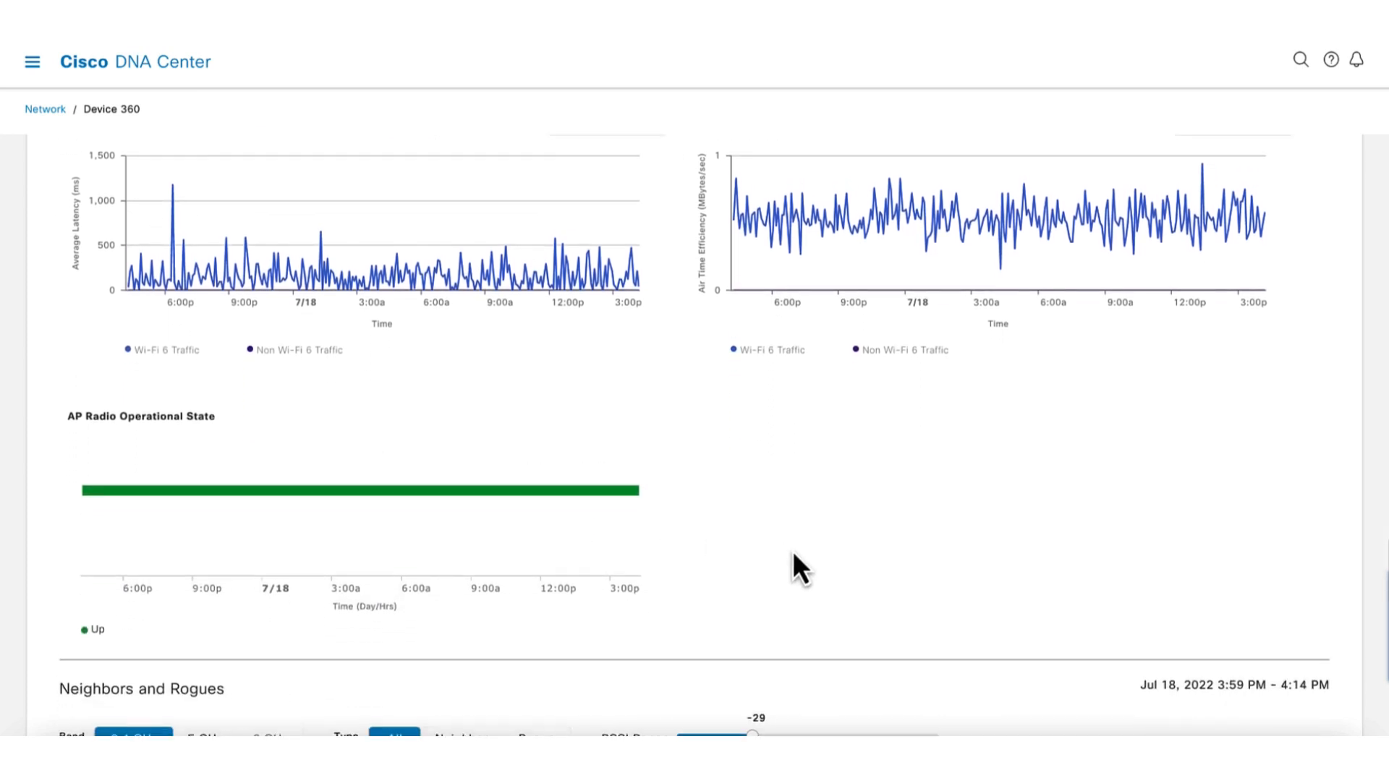
pyautogui.scroll(-3)
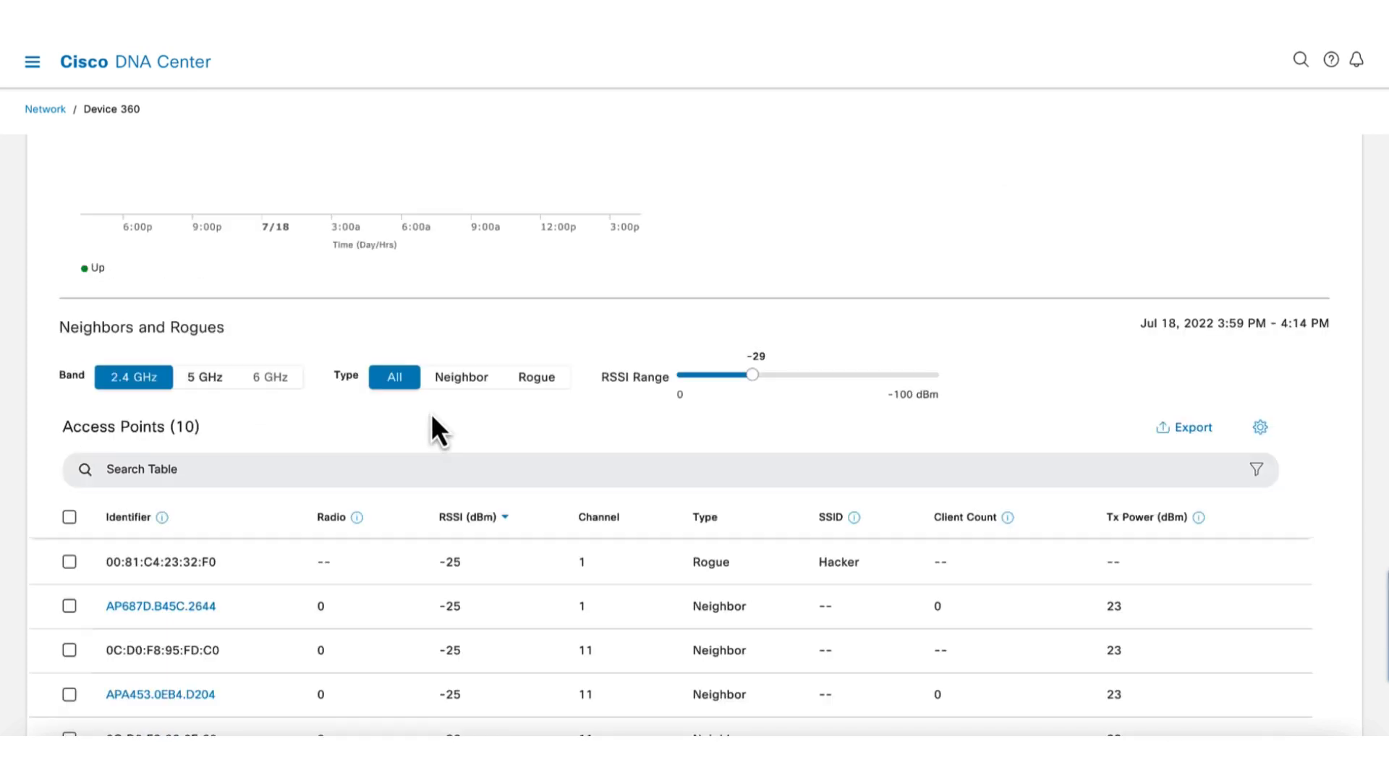
pyautogui.moveTo(753, 375); pyautogui.dragTo(778, 375)
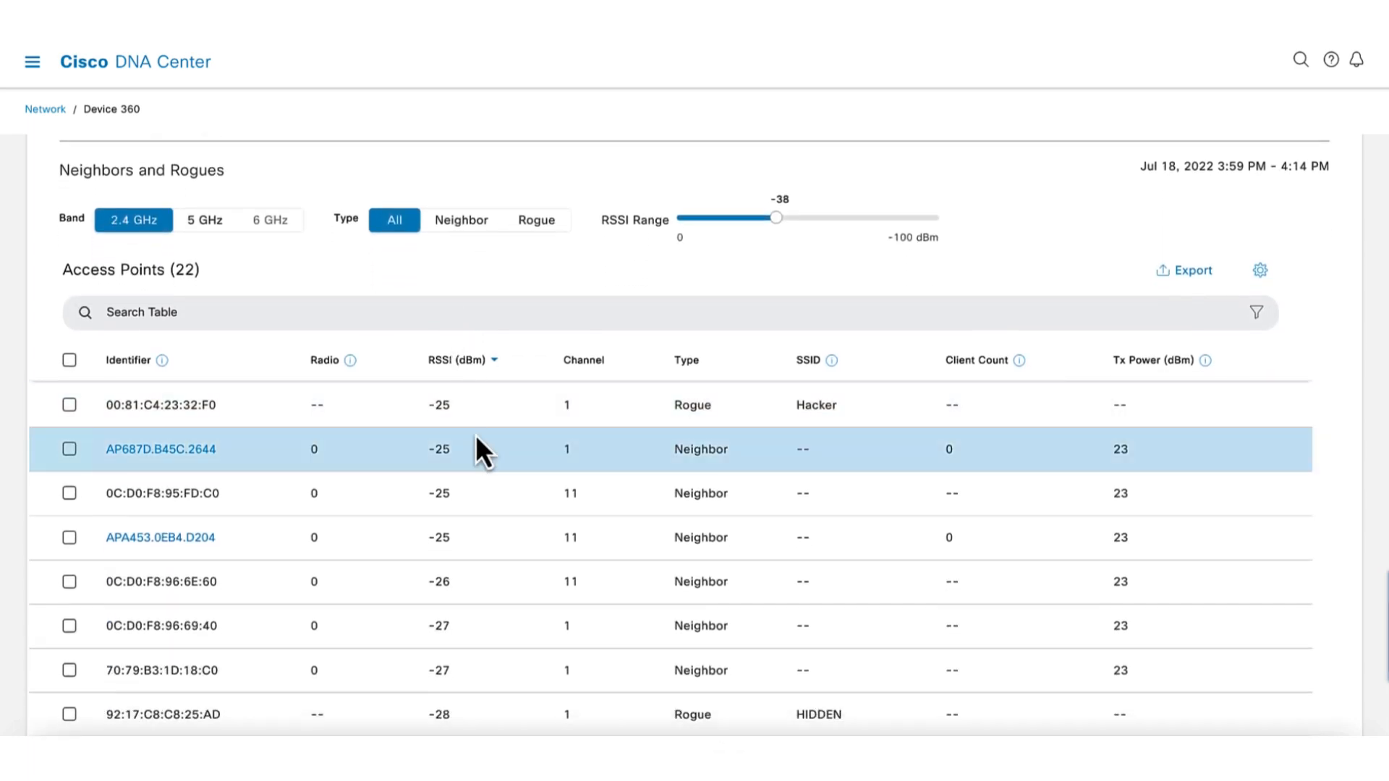
pyautogui.scroll(-3)
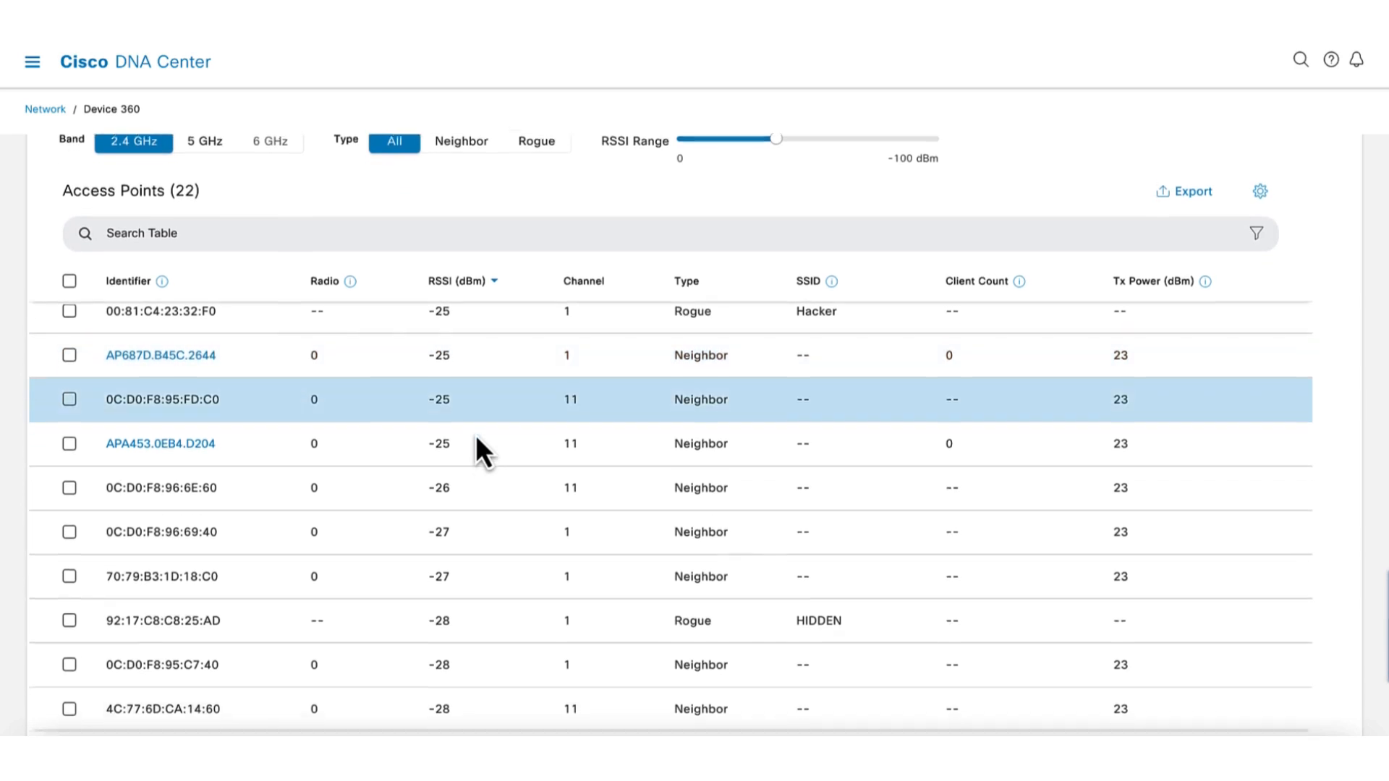
pyautogui.scroll(-3)
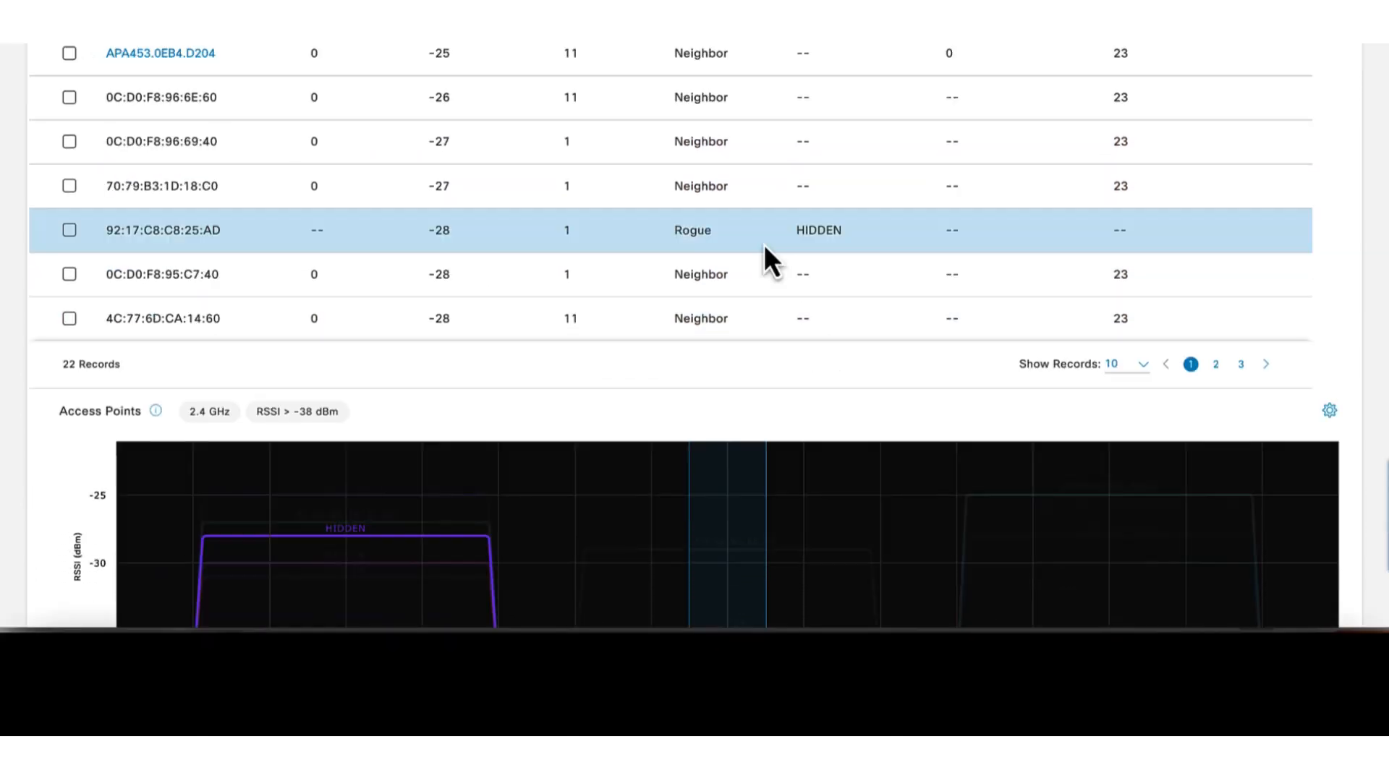
pyautogui.scroll(-3)
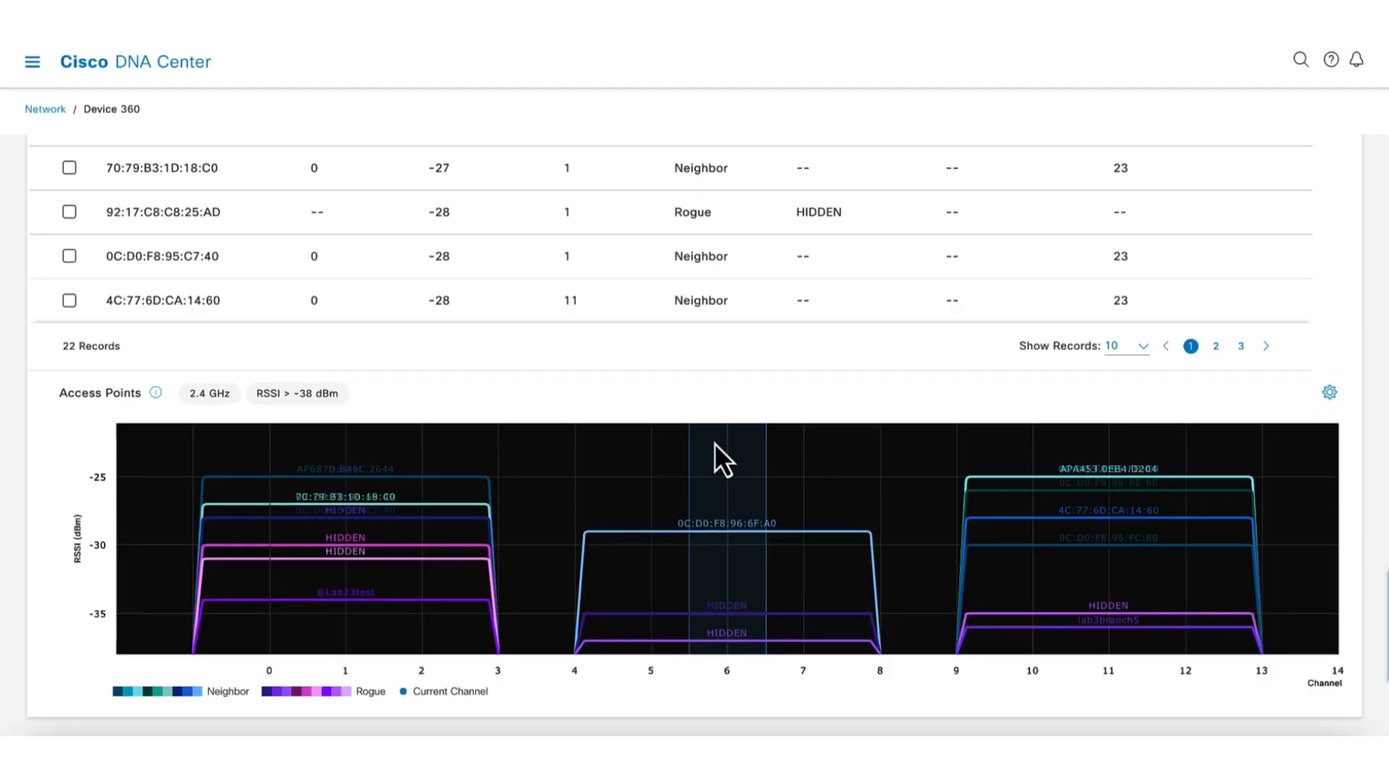
pyautogui.moveTo(704, 391)
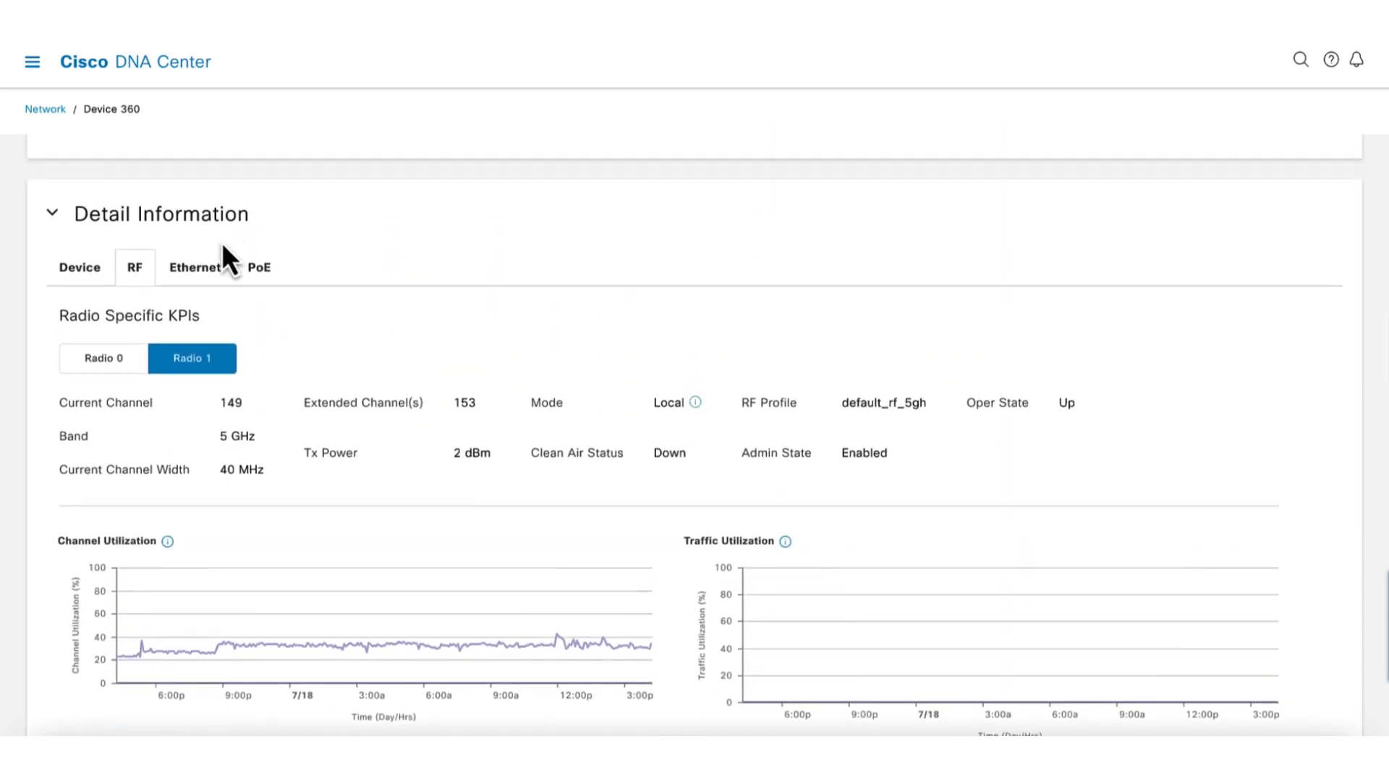
# Review the AP's Ethernet KPIs, then its PoE details: 6.7 W consumed and power distribution
pyautogui.click(194, 267)
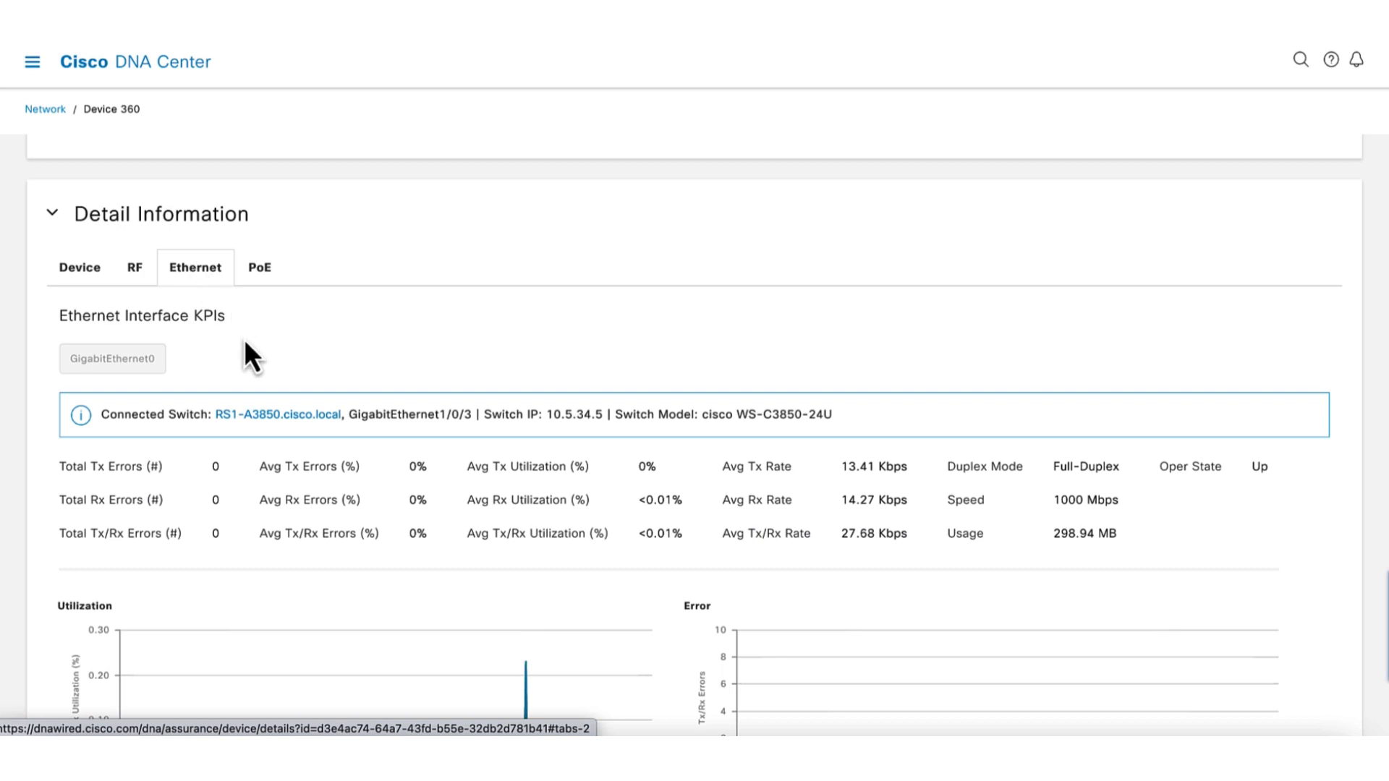
pyautogui.scroll(-3)
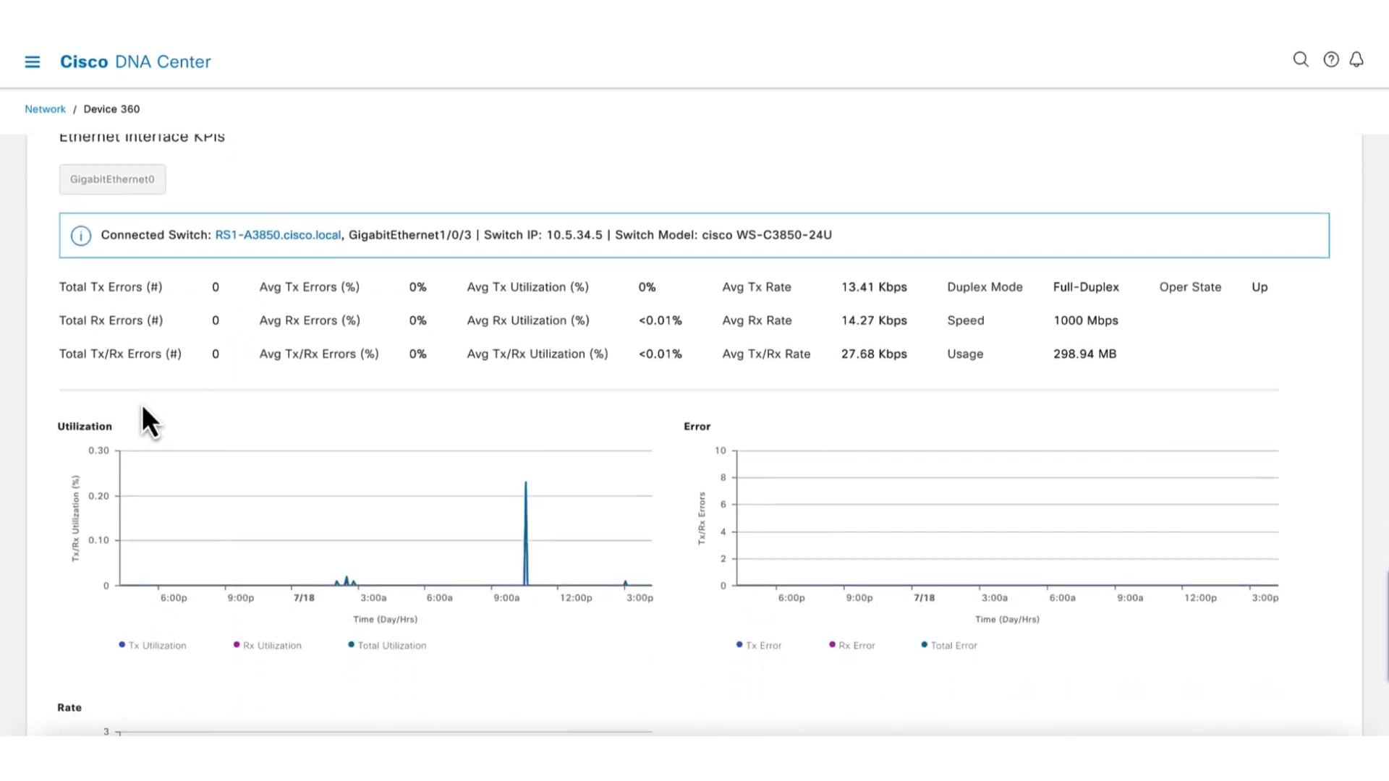
pyautogui.moveTo(577, 447)
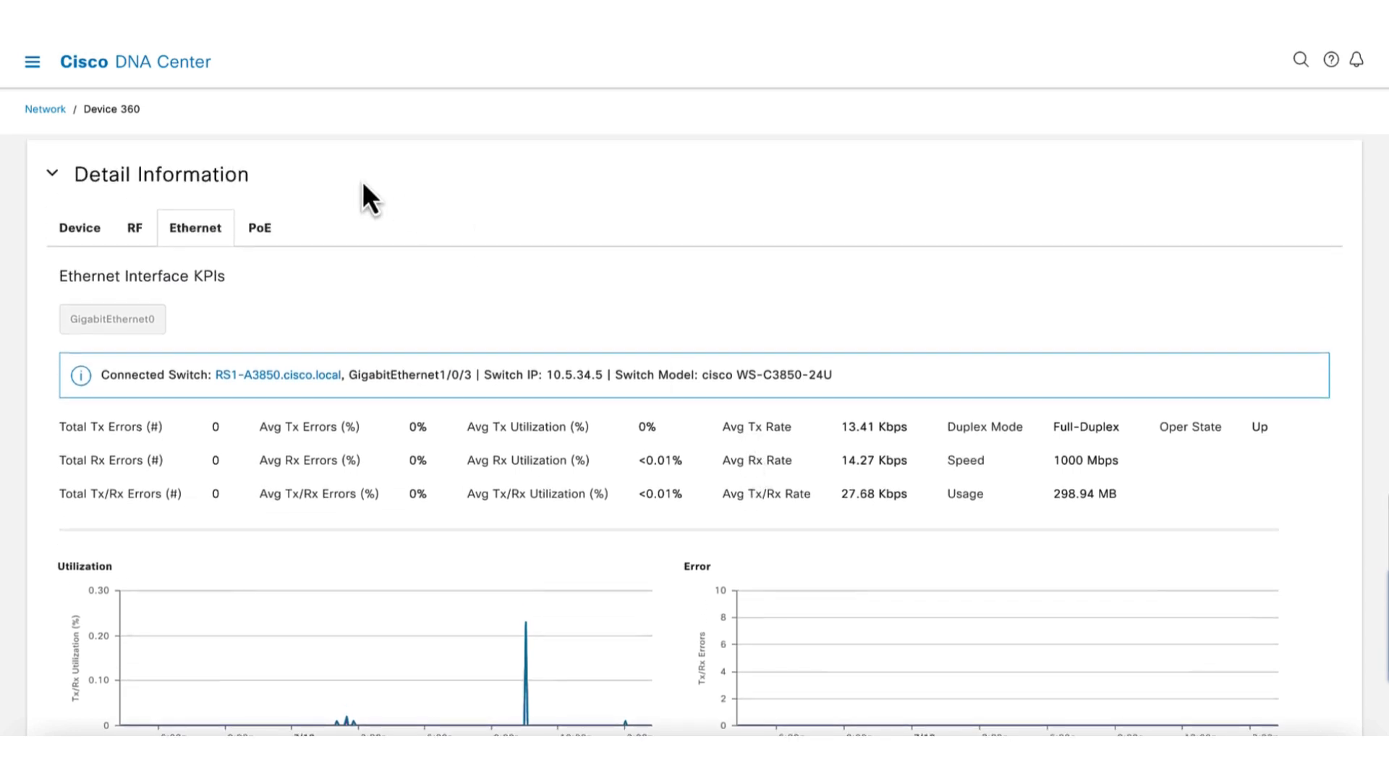
pyautogui.click(259, 228)
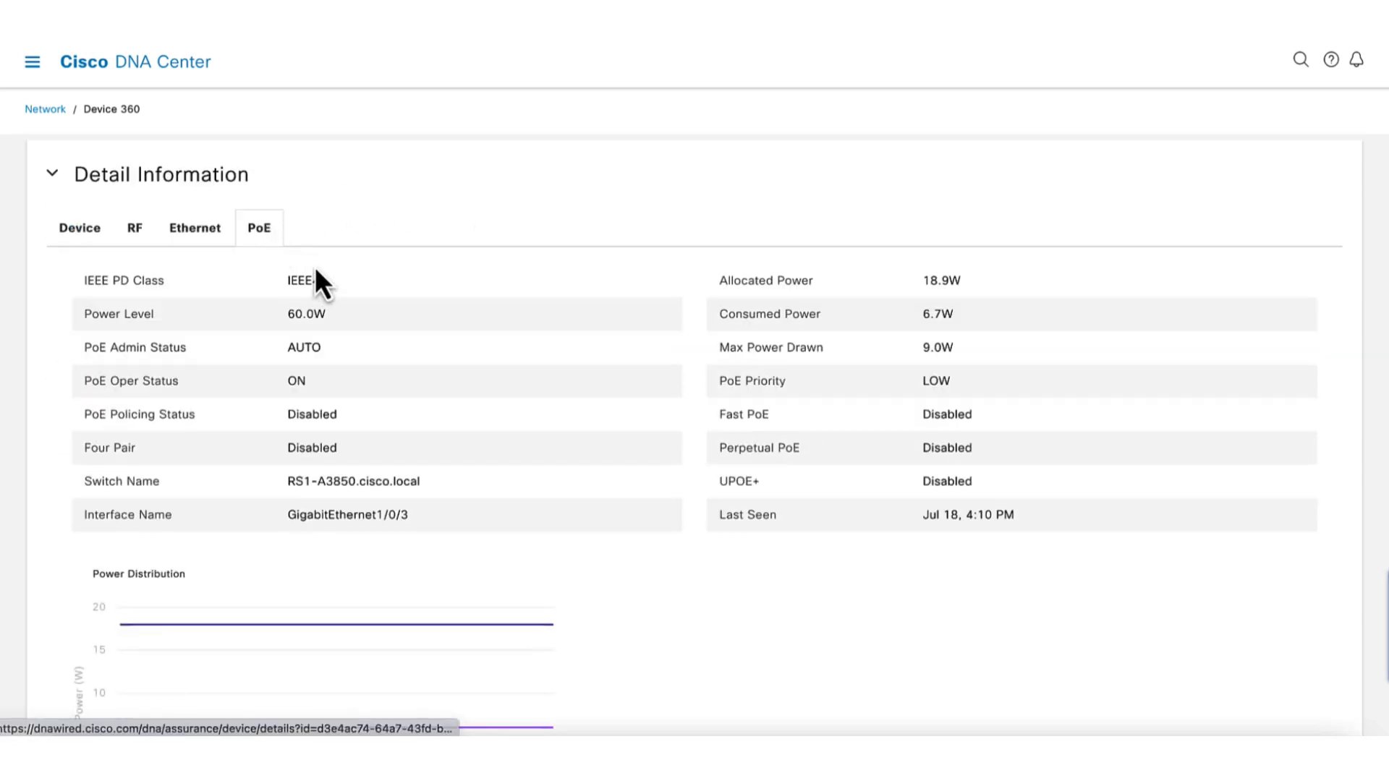
pyautogui.scroll(-3)
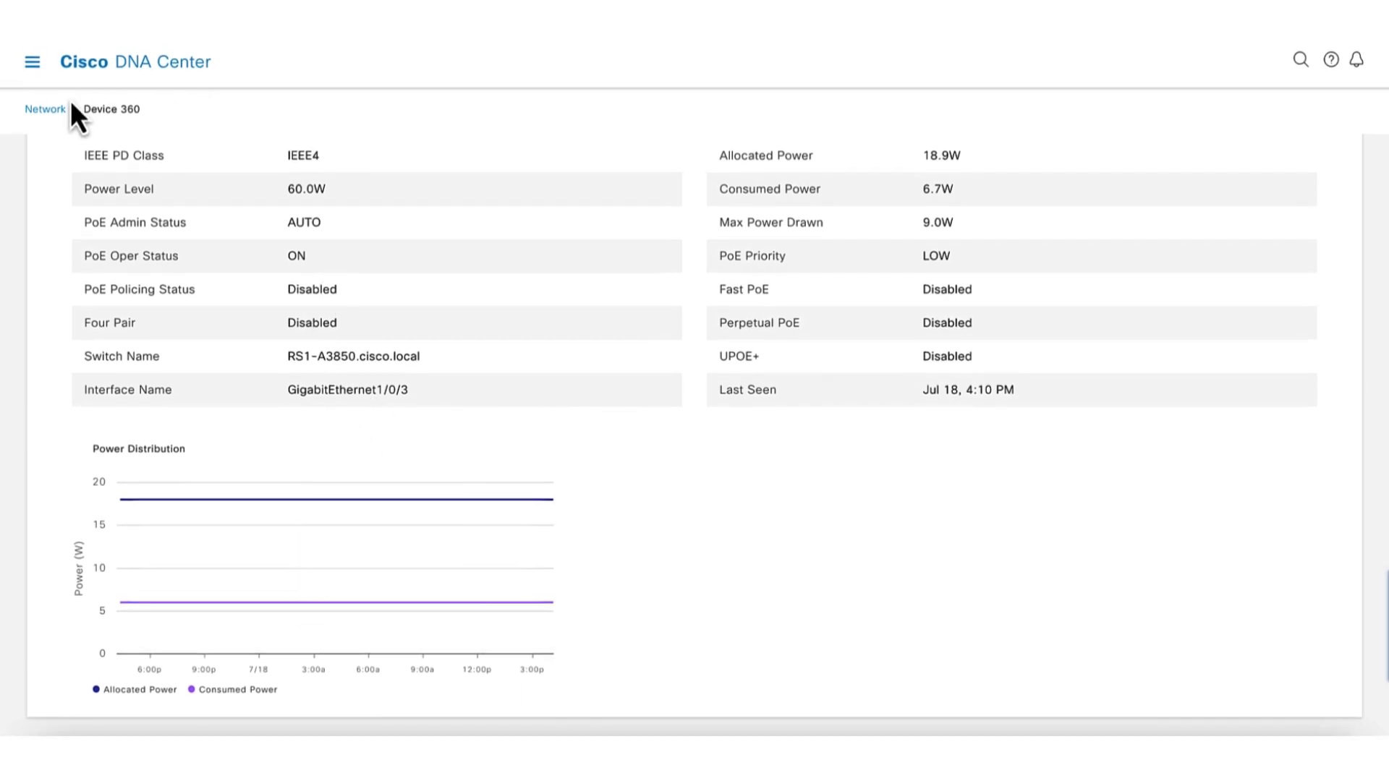
pyautogui.click(45, 109)
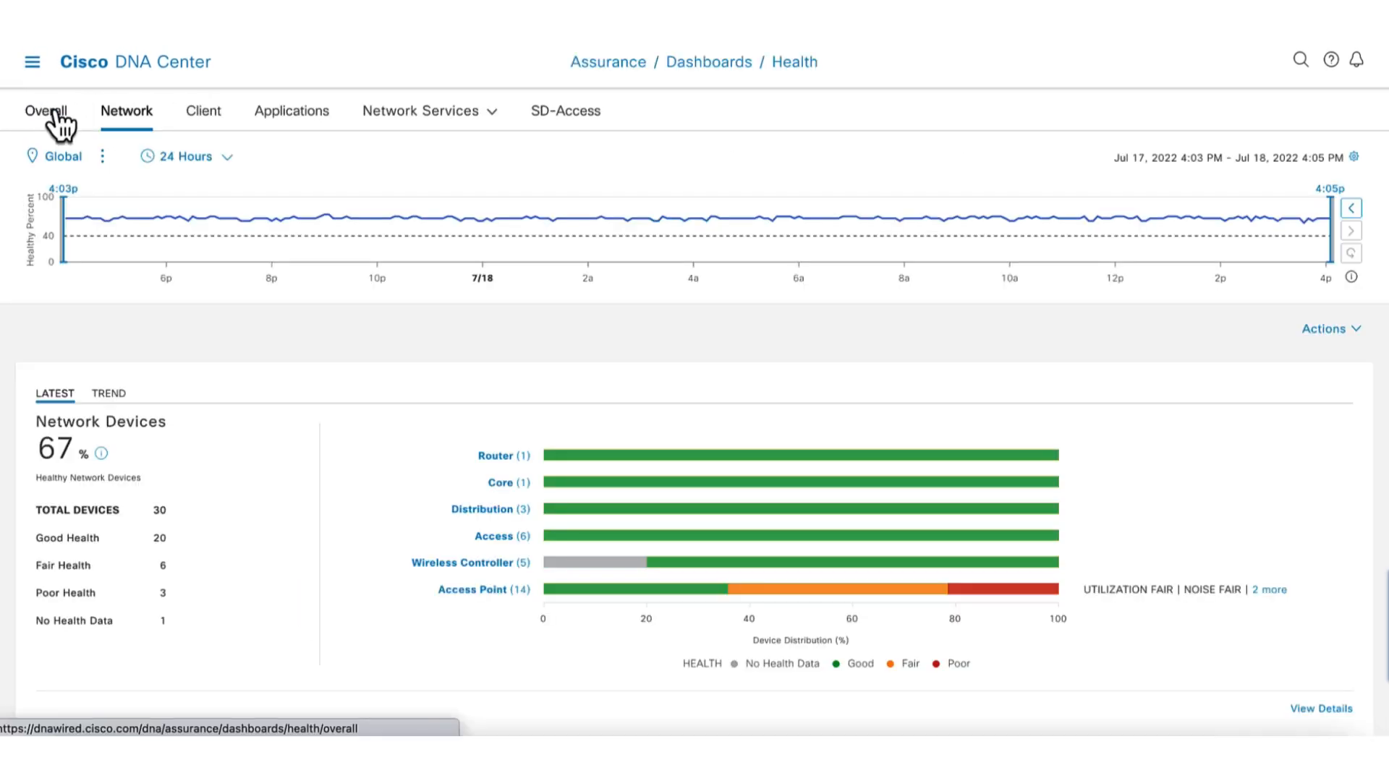
pyautogui.click(202, 111)
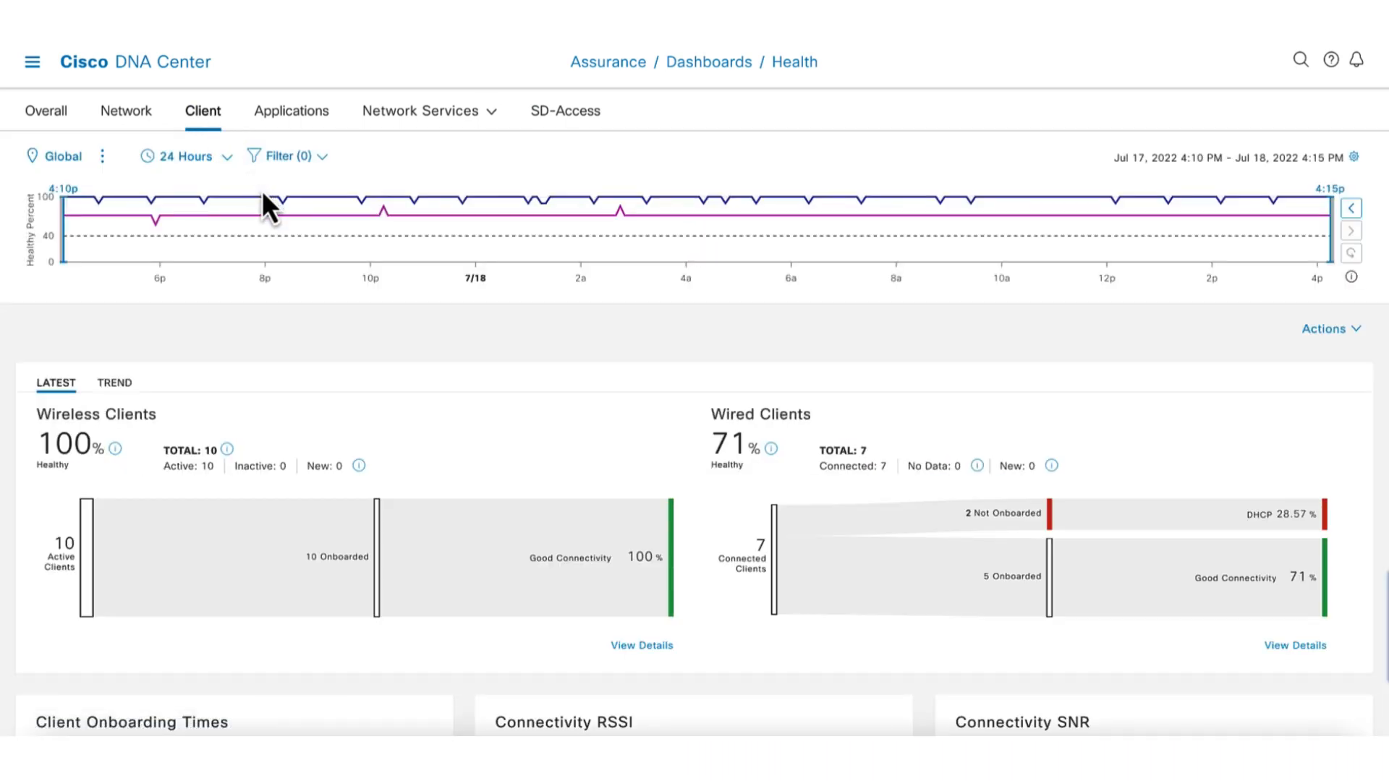
pyautogui.moveTo(354, 212)
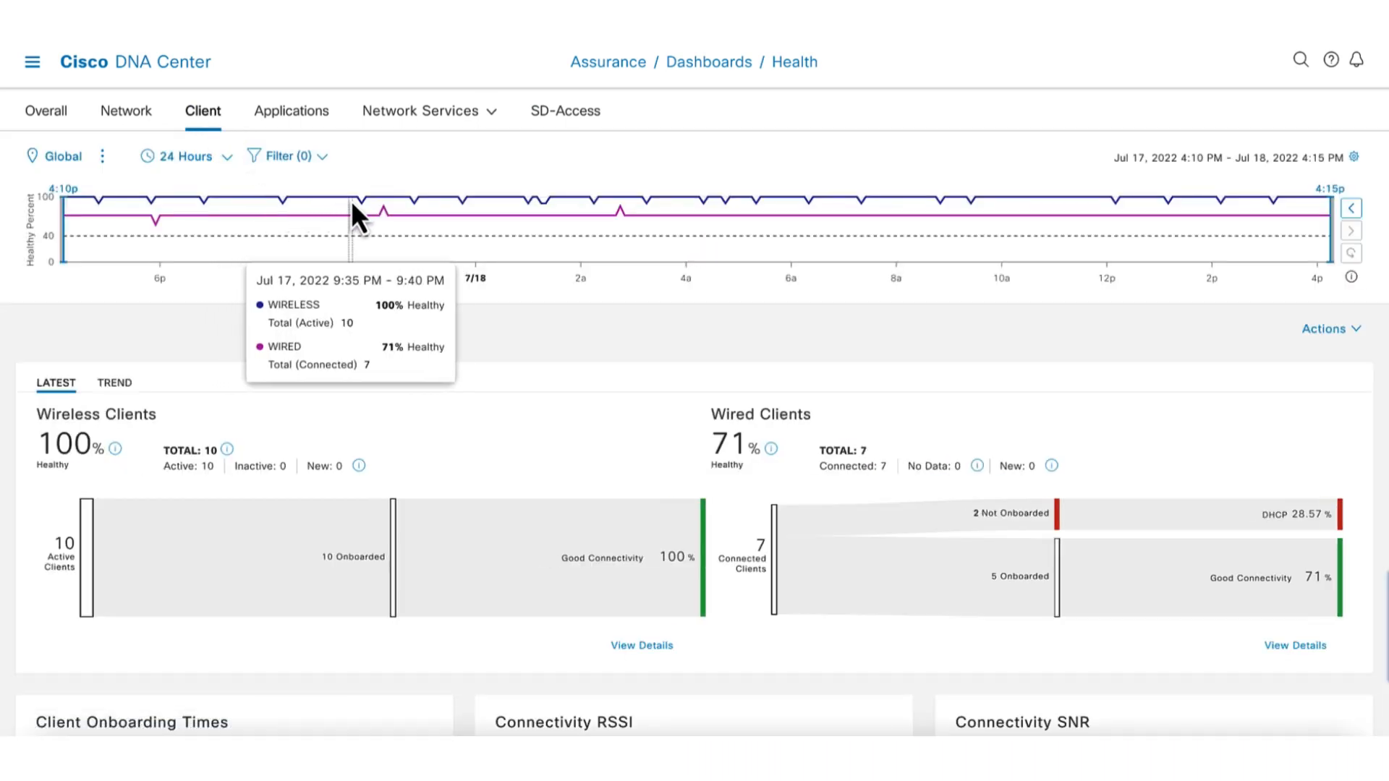
pyautogui.moveTo(370, 220)
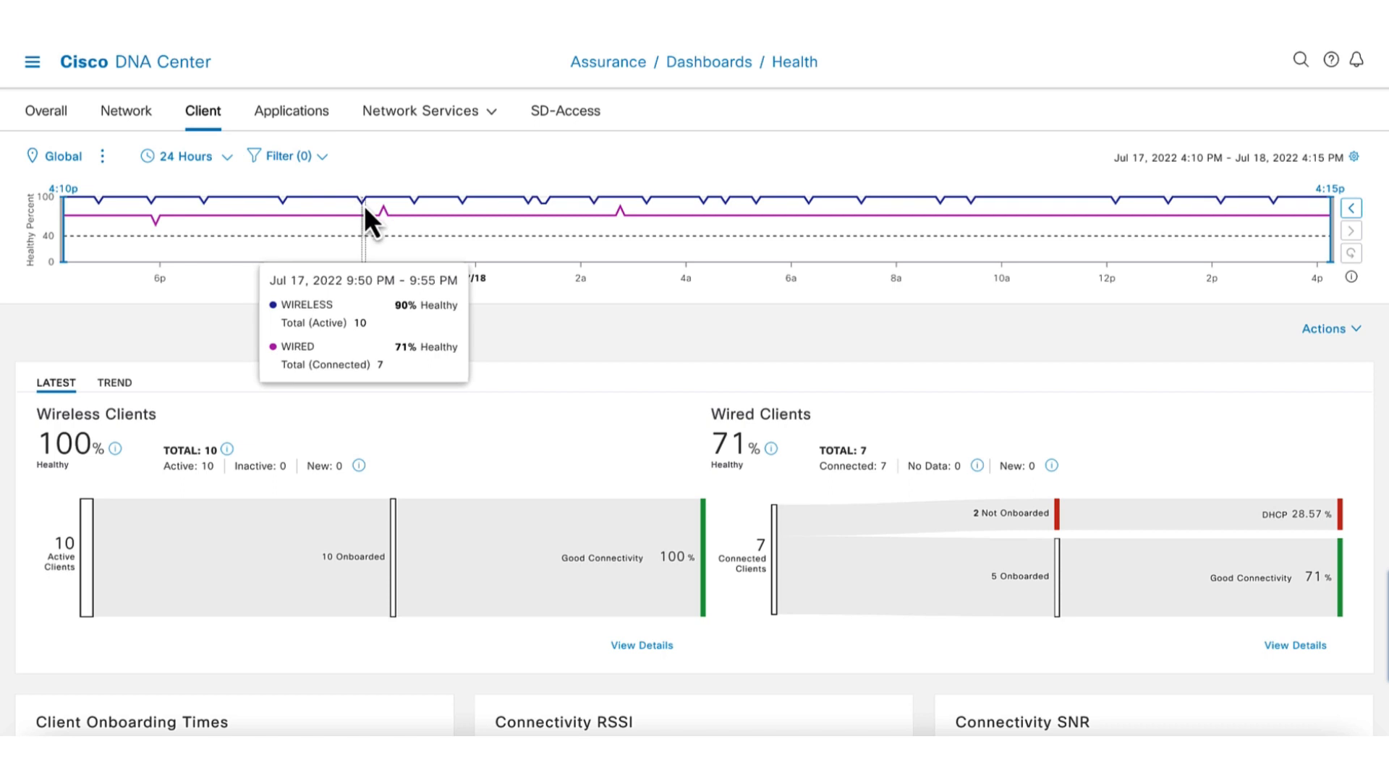
pyautogui.scroll(-3)
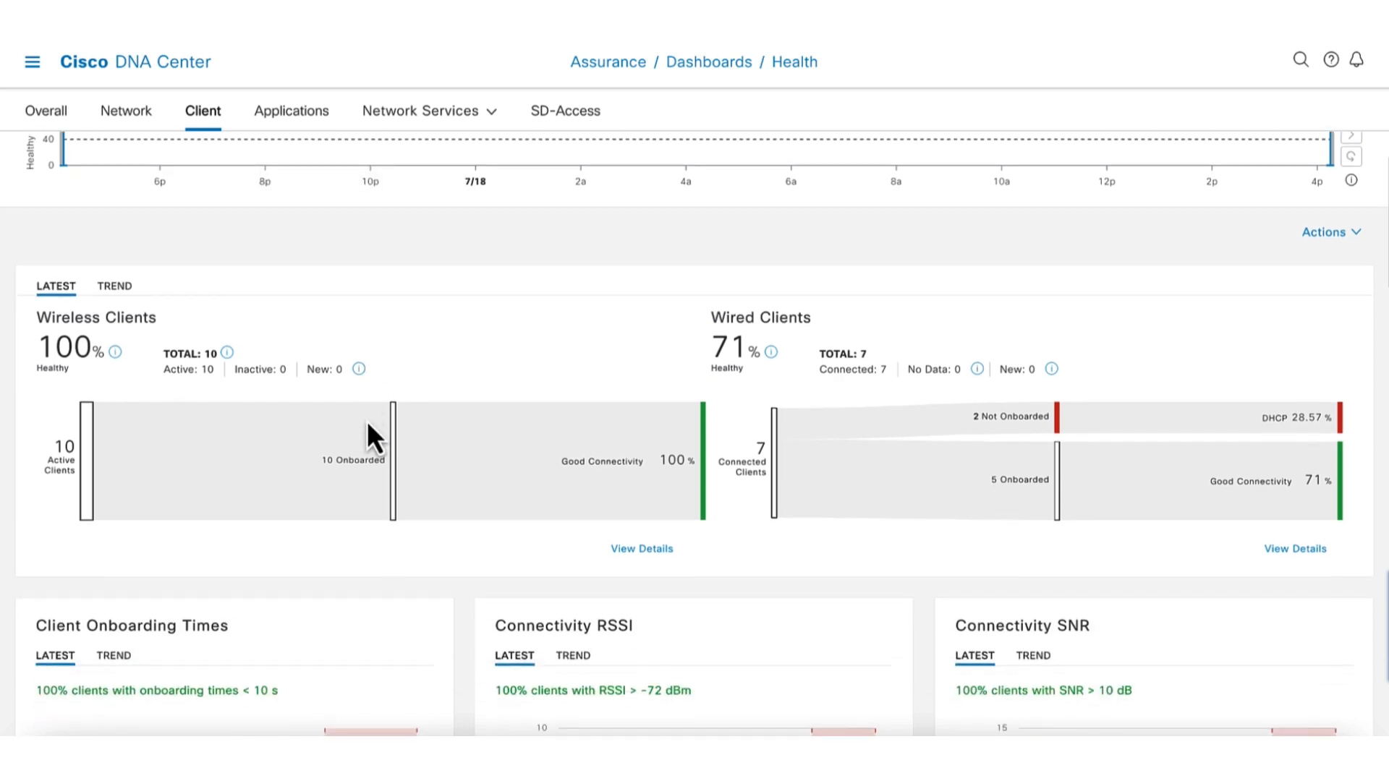
pyautogui.scroll(-3)
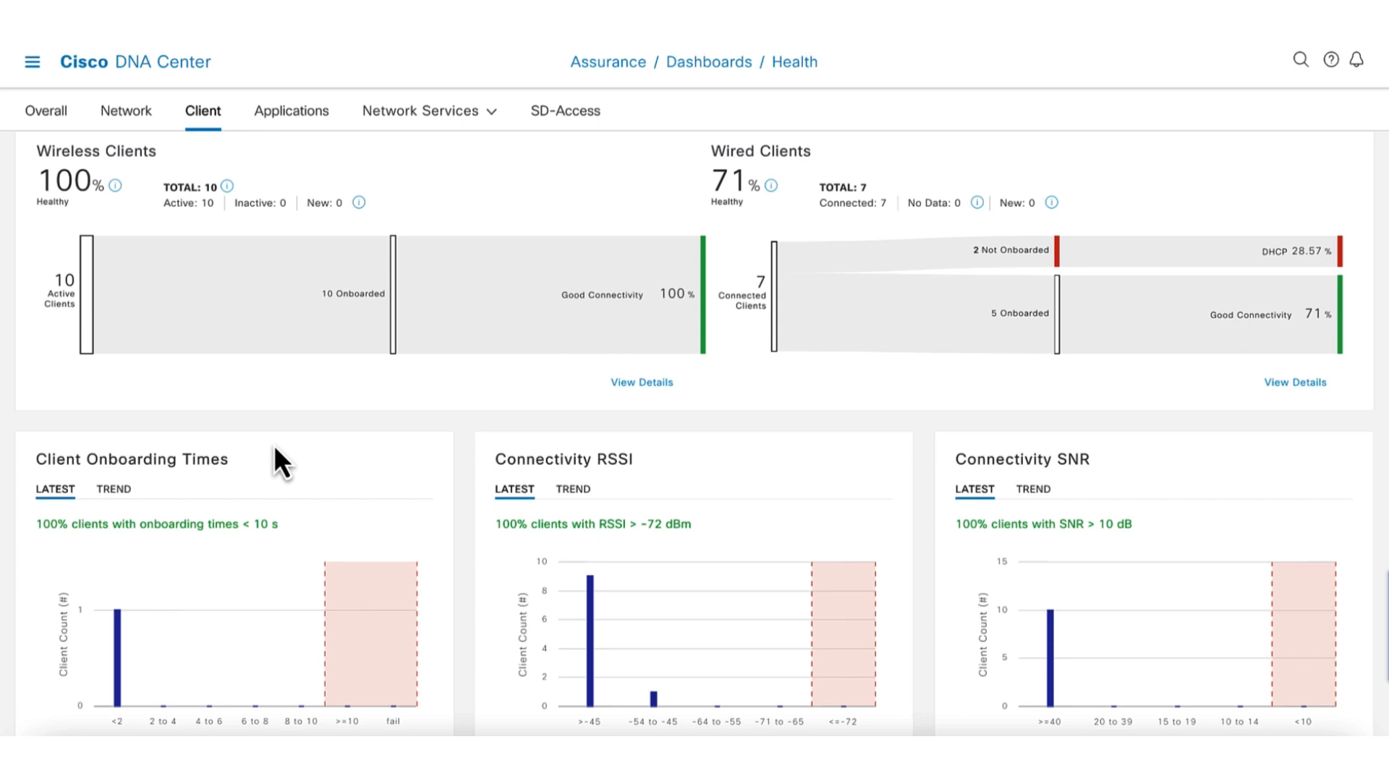
pyautogui.scroll(-3)
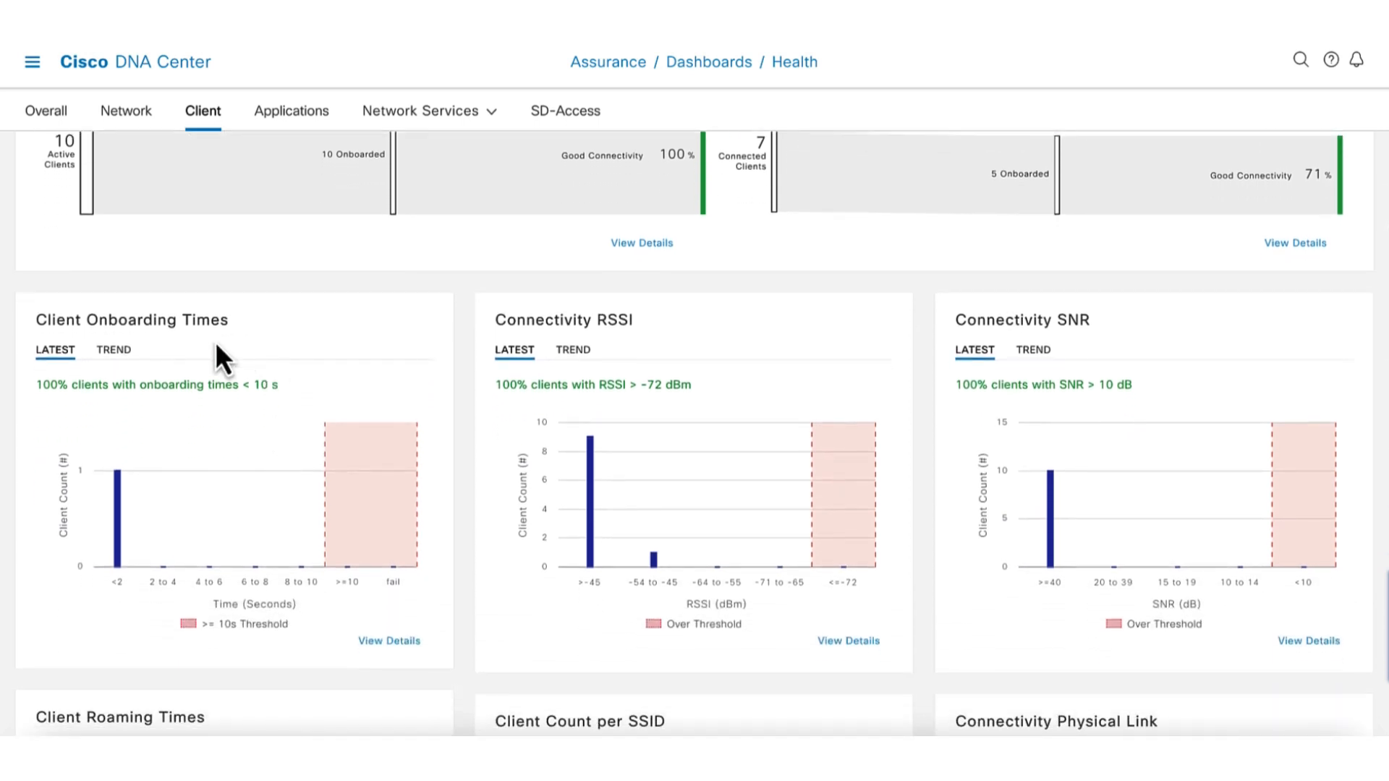
pyautogui.moveTo(479, 368)
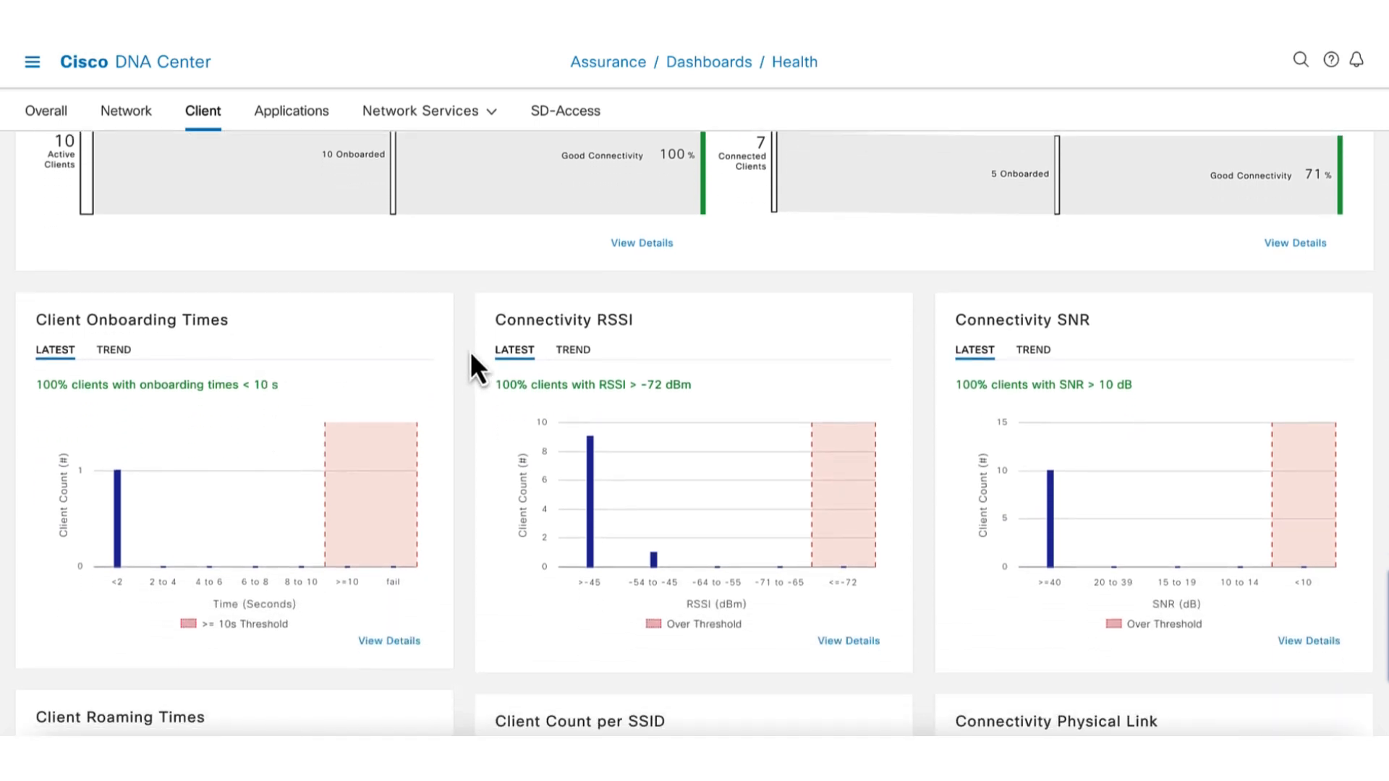
pyautogui.moveTo(910, 450)
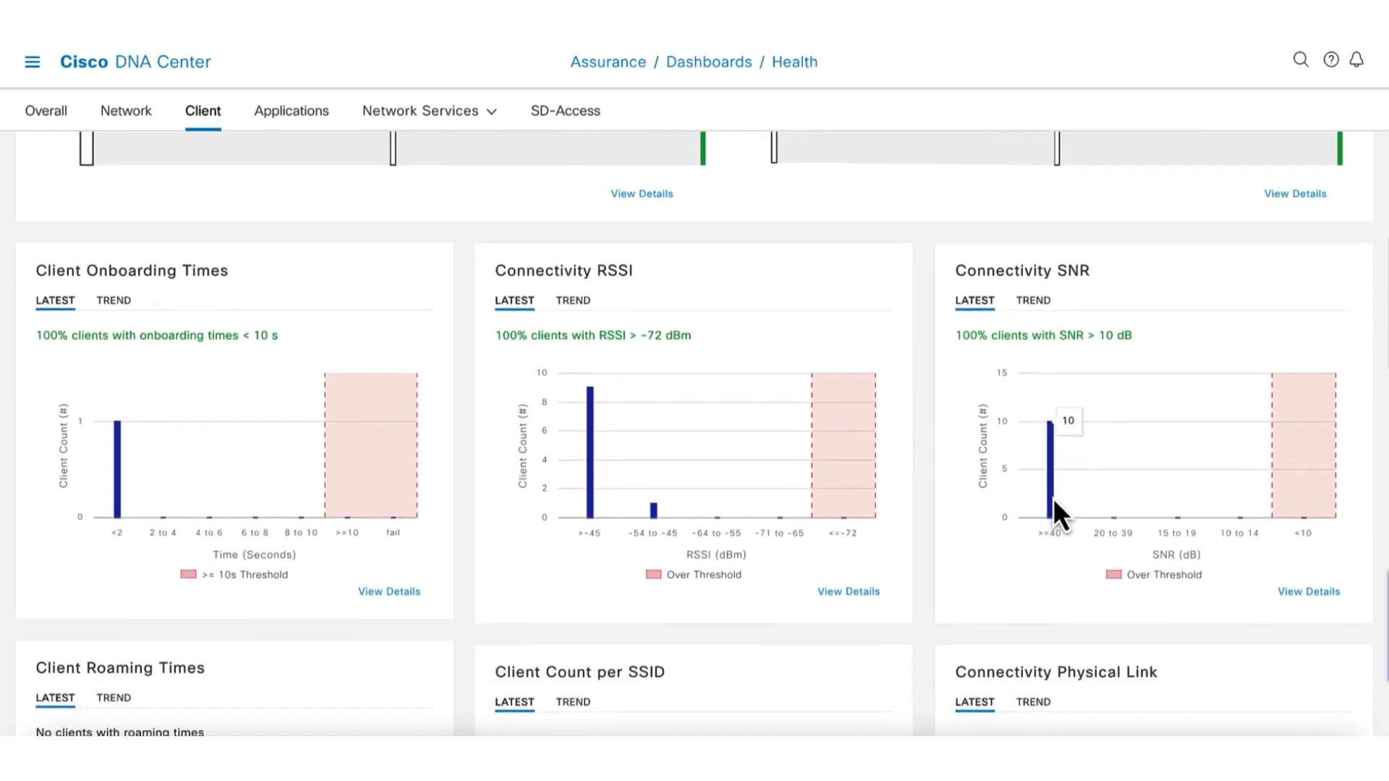
pyautogui.scroll(-3)
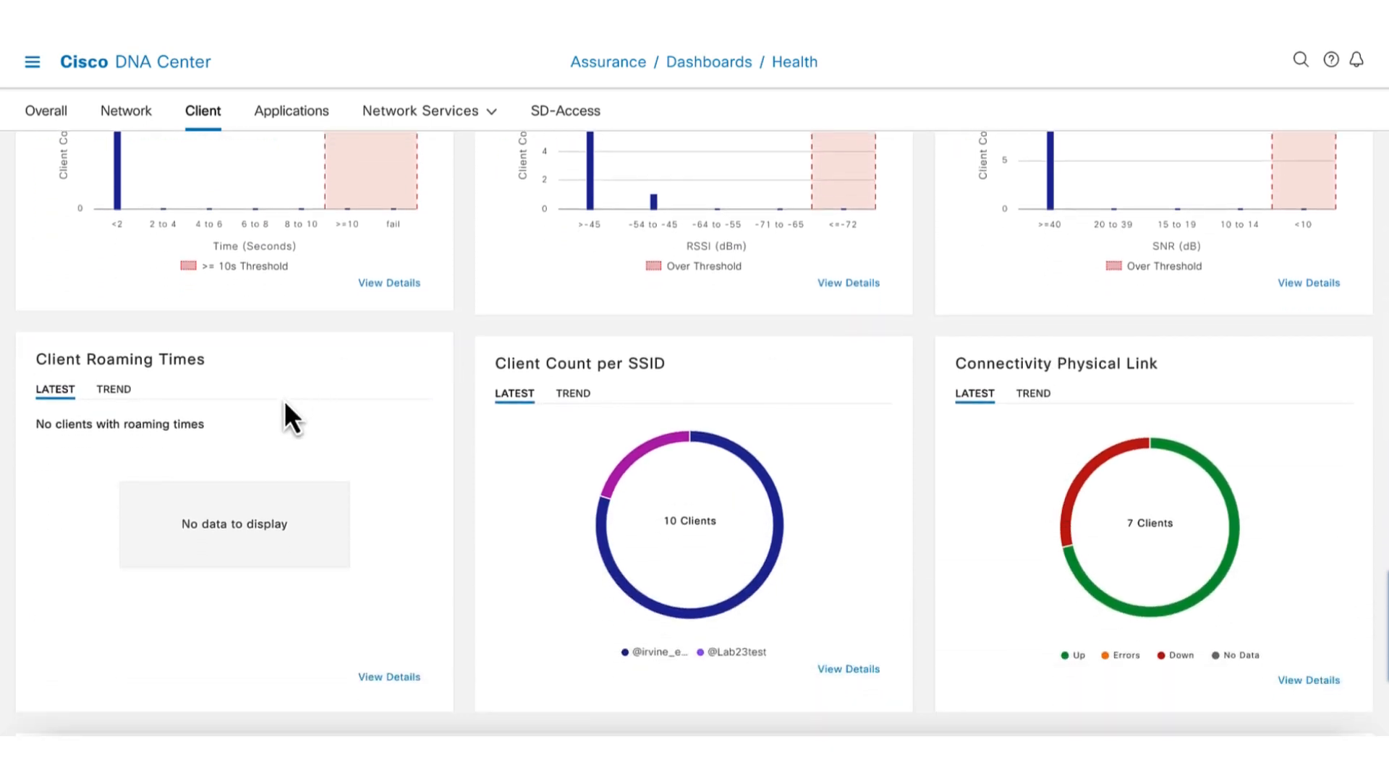
pyautogui.moveTo(327, 436)
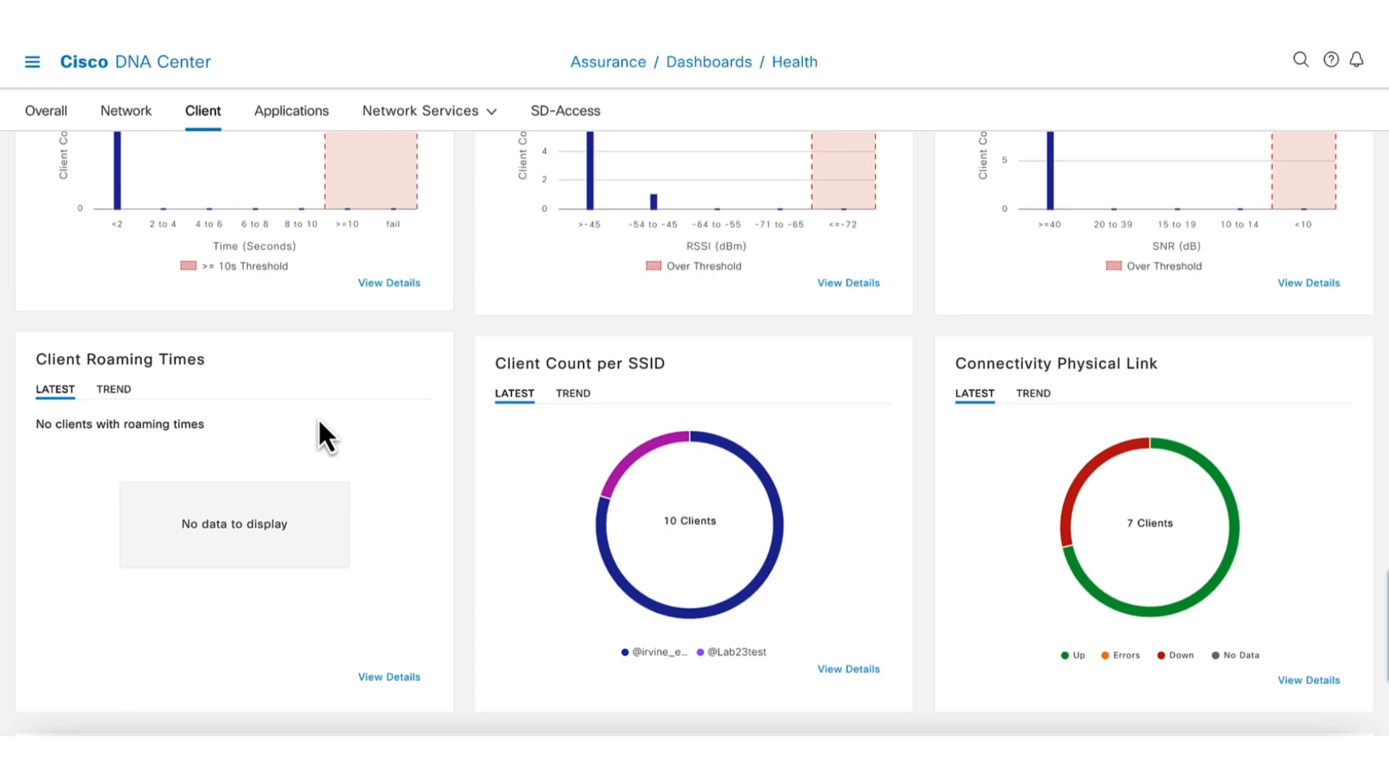
pyautogui.scroll(-3)
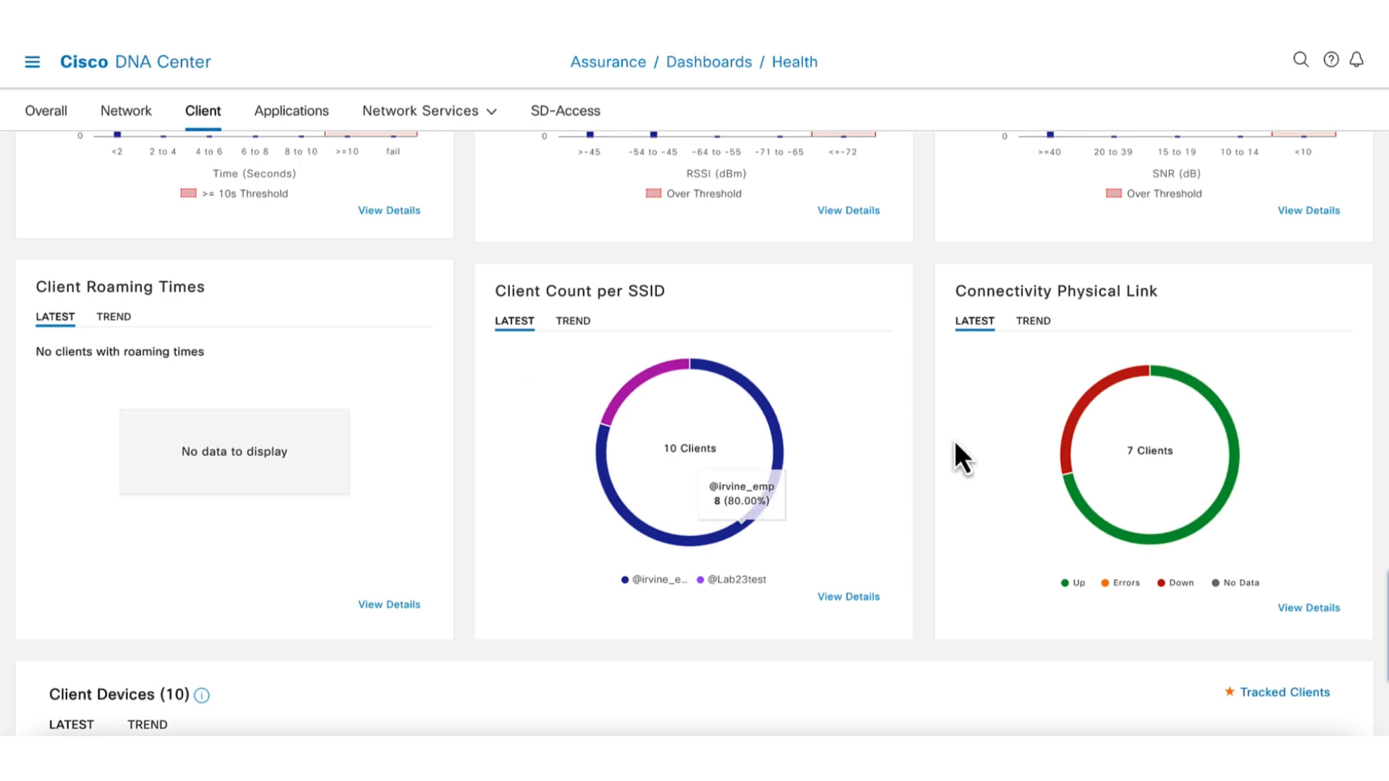
pyautogui.scroll(-3)
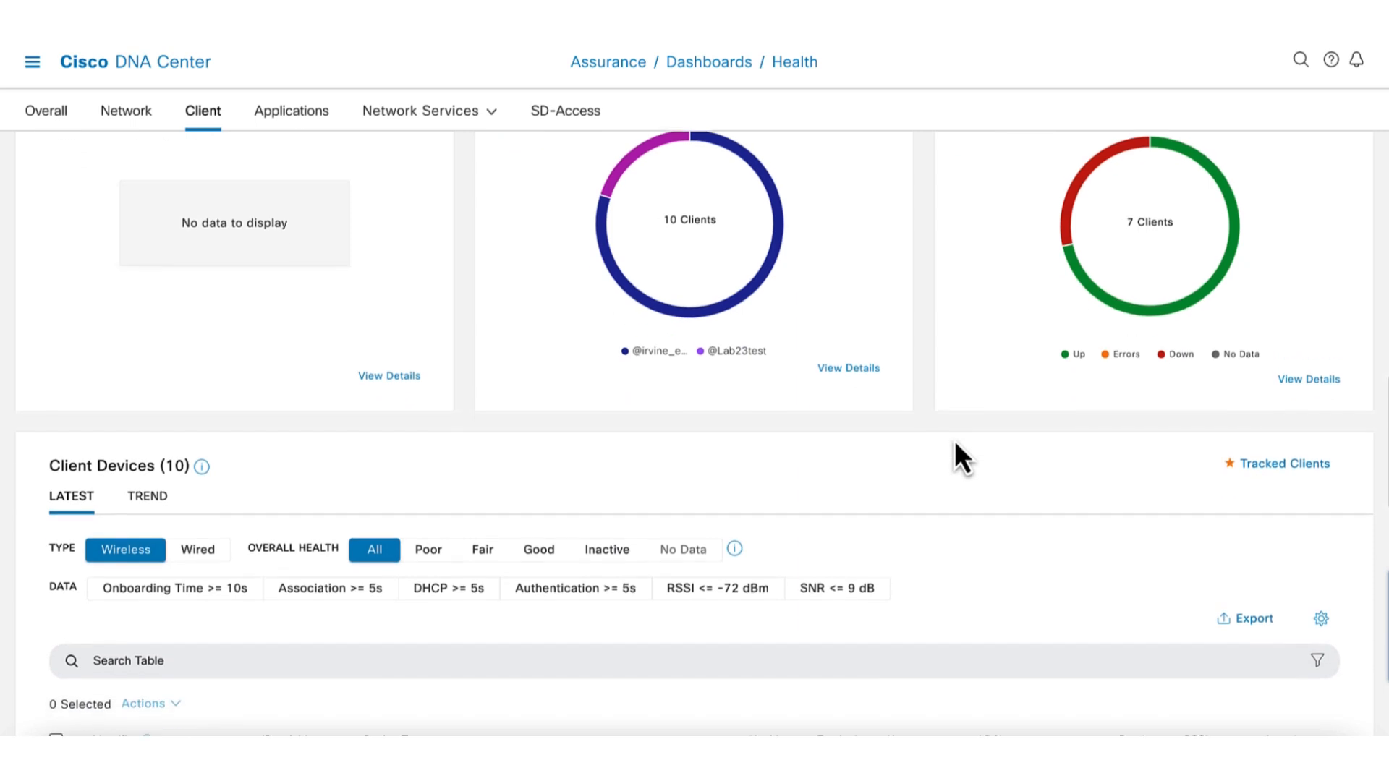
pyautogui.scroll(-3)
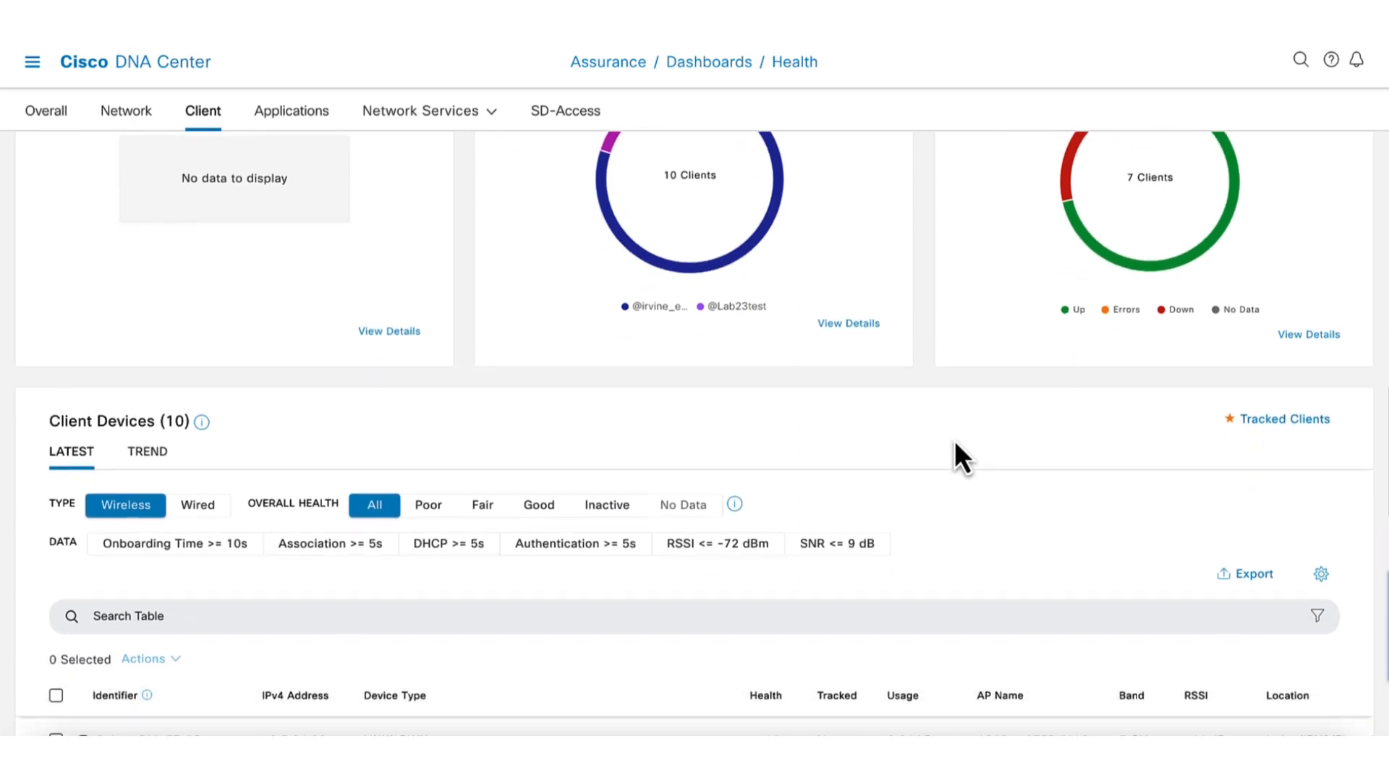
pyautogui.scroll(-3)
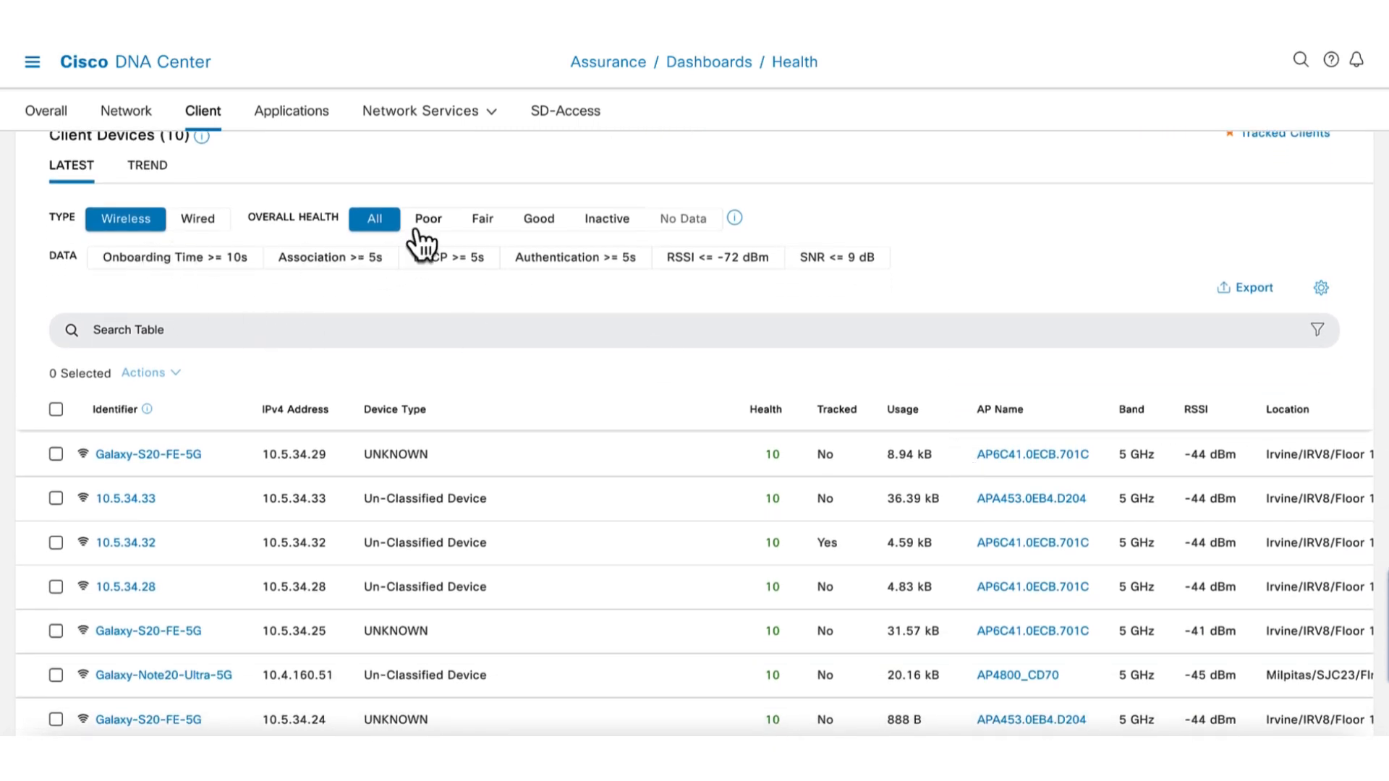
pyautogui.scroll(-3)
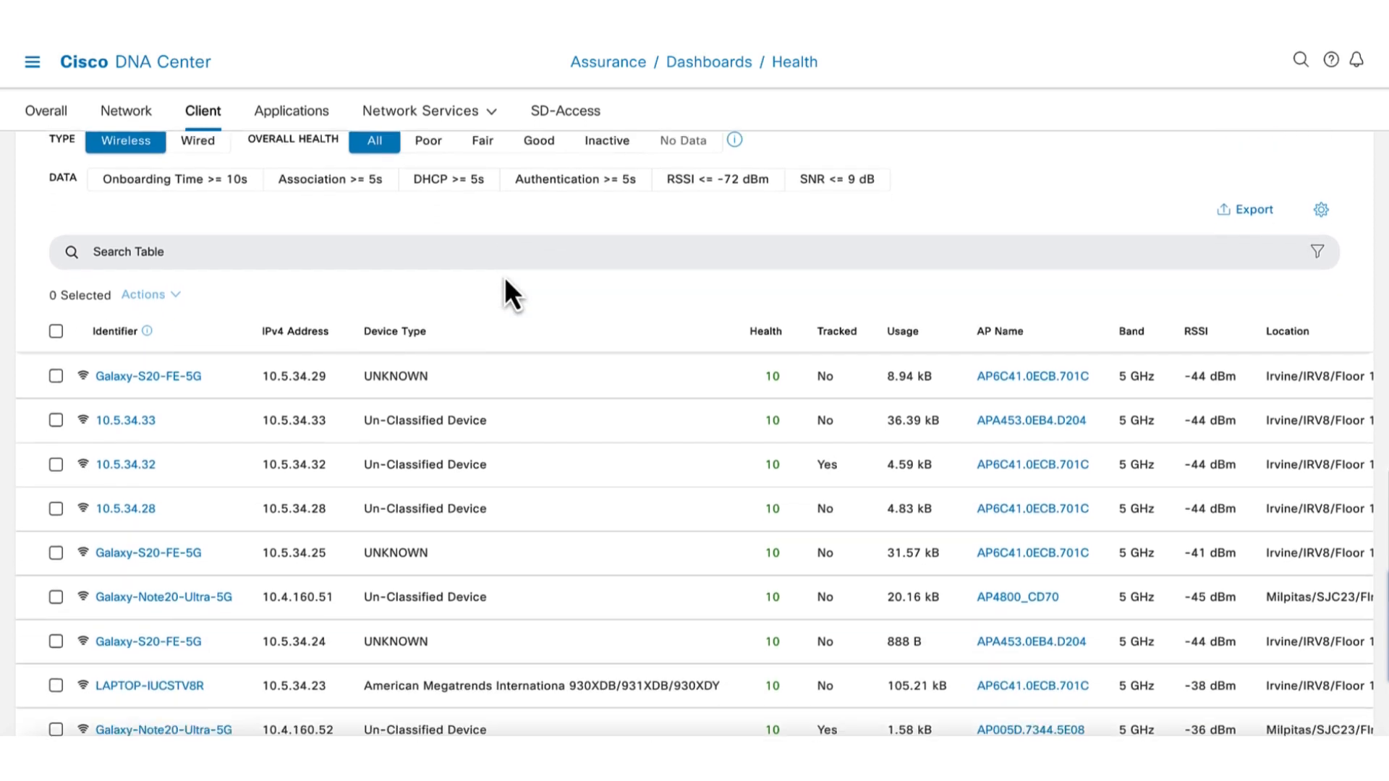
pyautogui.scroll(-3)
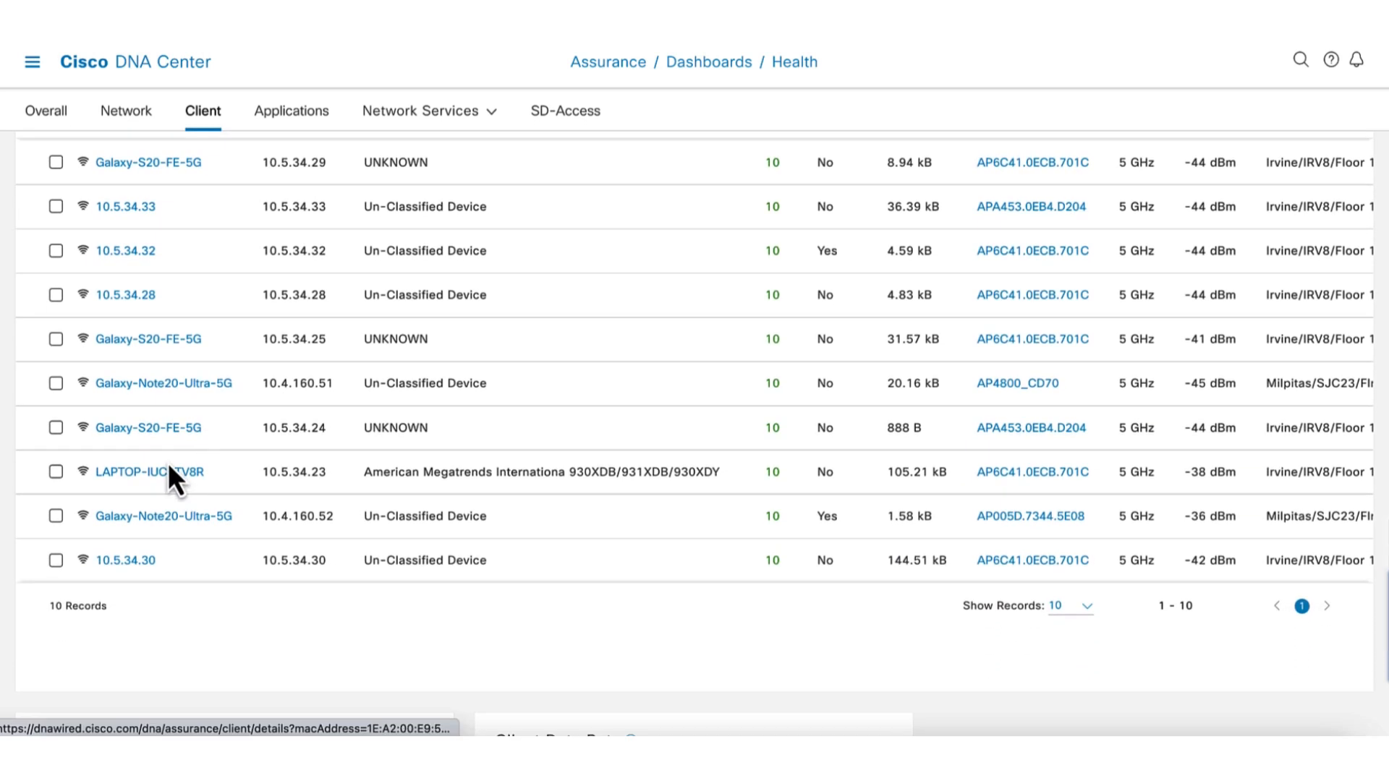
# Open LAPTOP-IUCSTV8R's Client 360, collapse empty Issues, and review onboarding, events and path trace
pyautogui.click(150, 471)
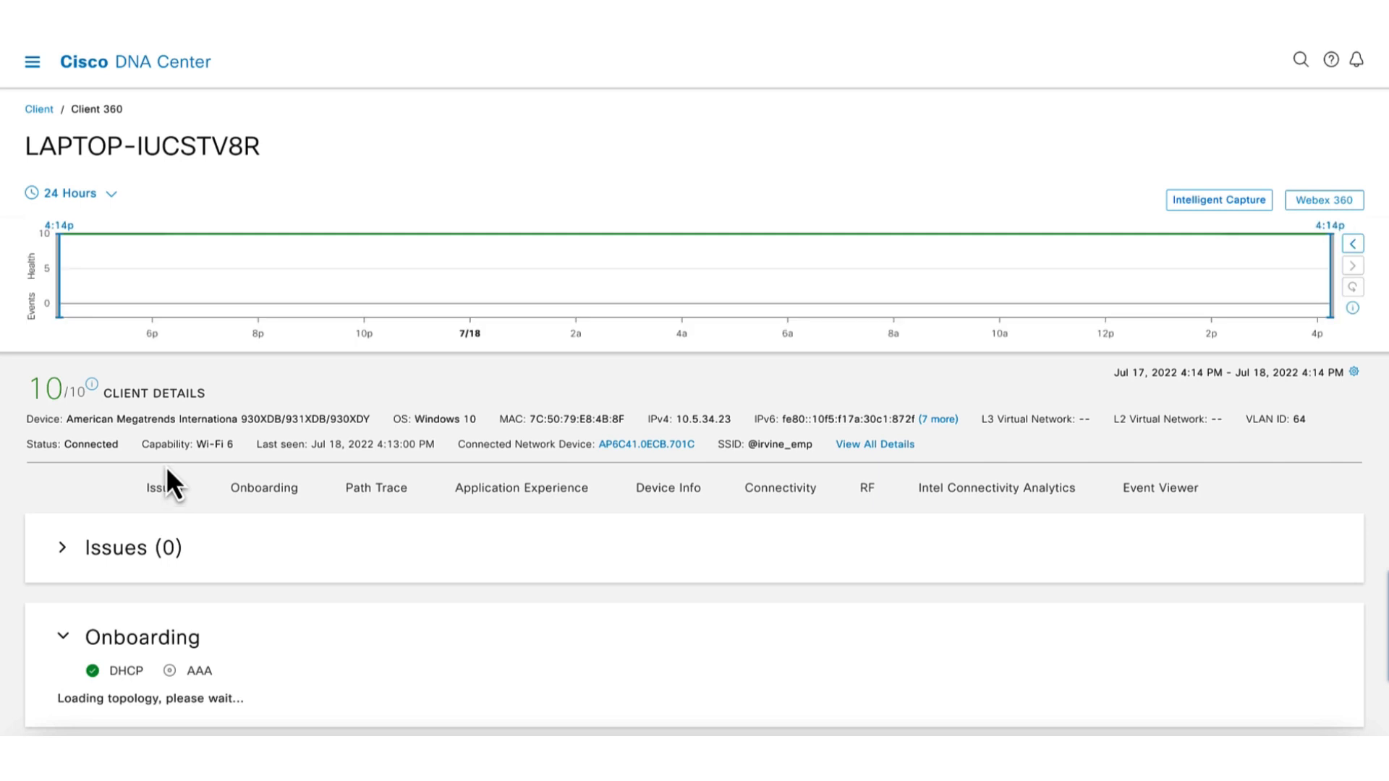
pyautogui.moveTo(275, 251)
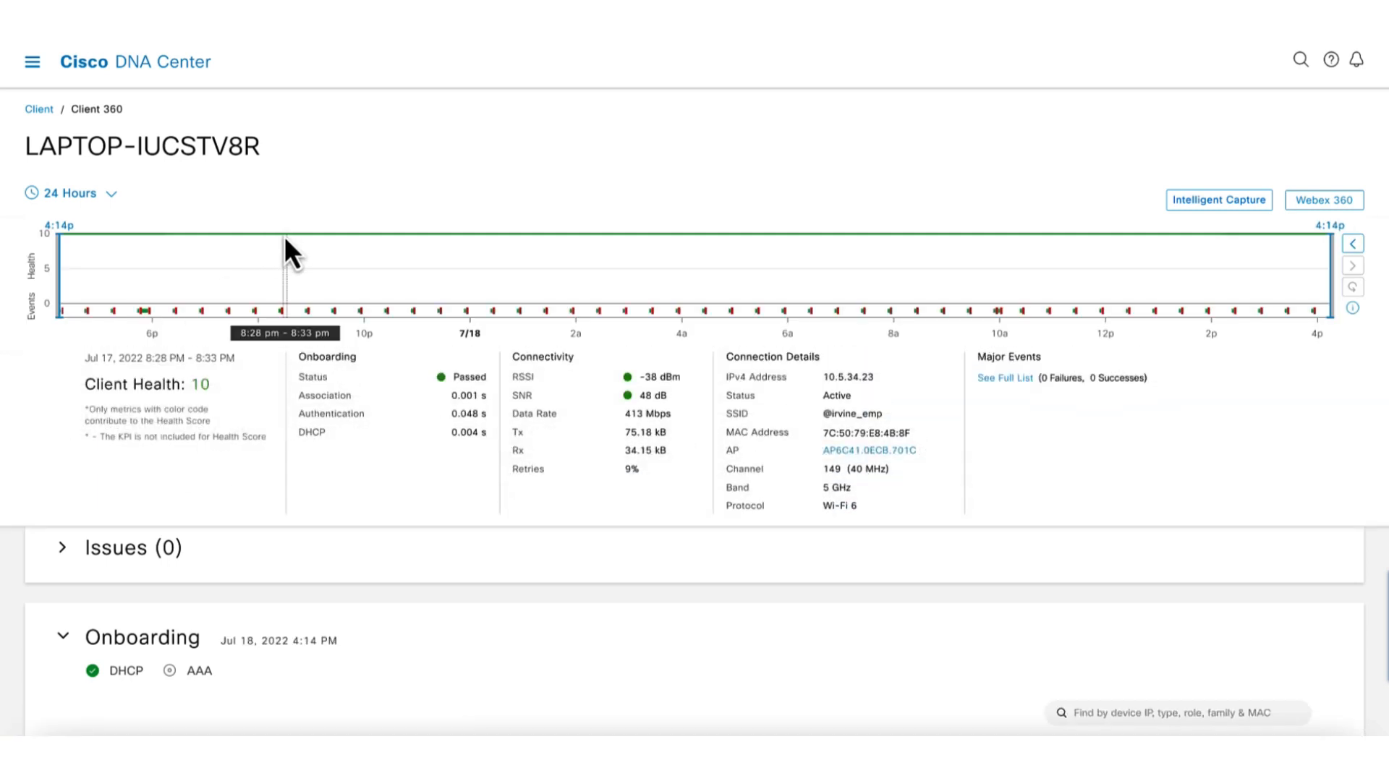
pyautogui.scroll(-3)
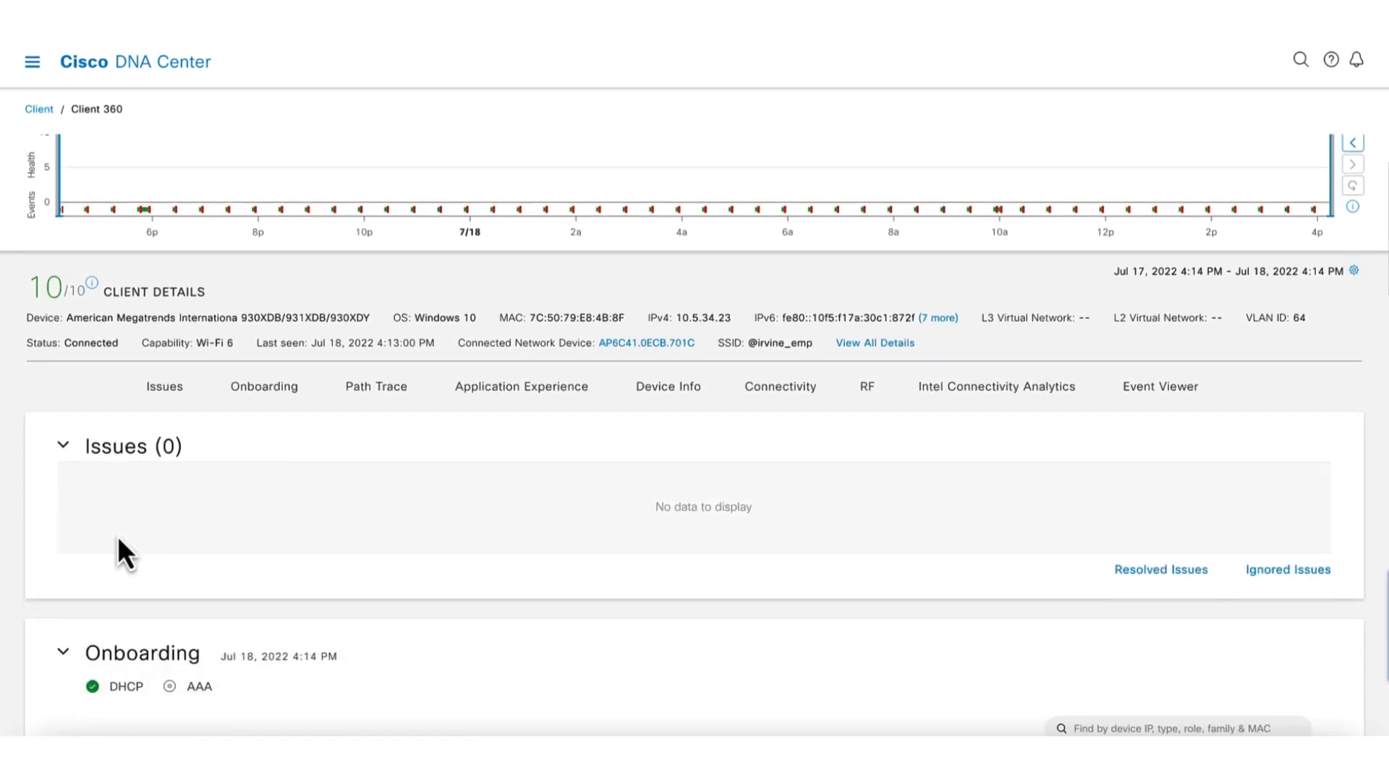
pyautogui.click(63, 446)
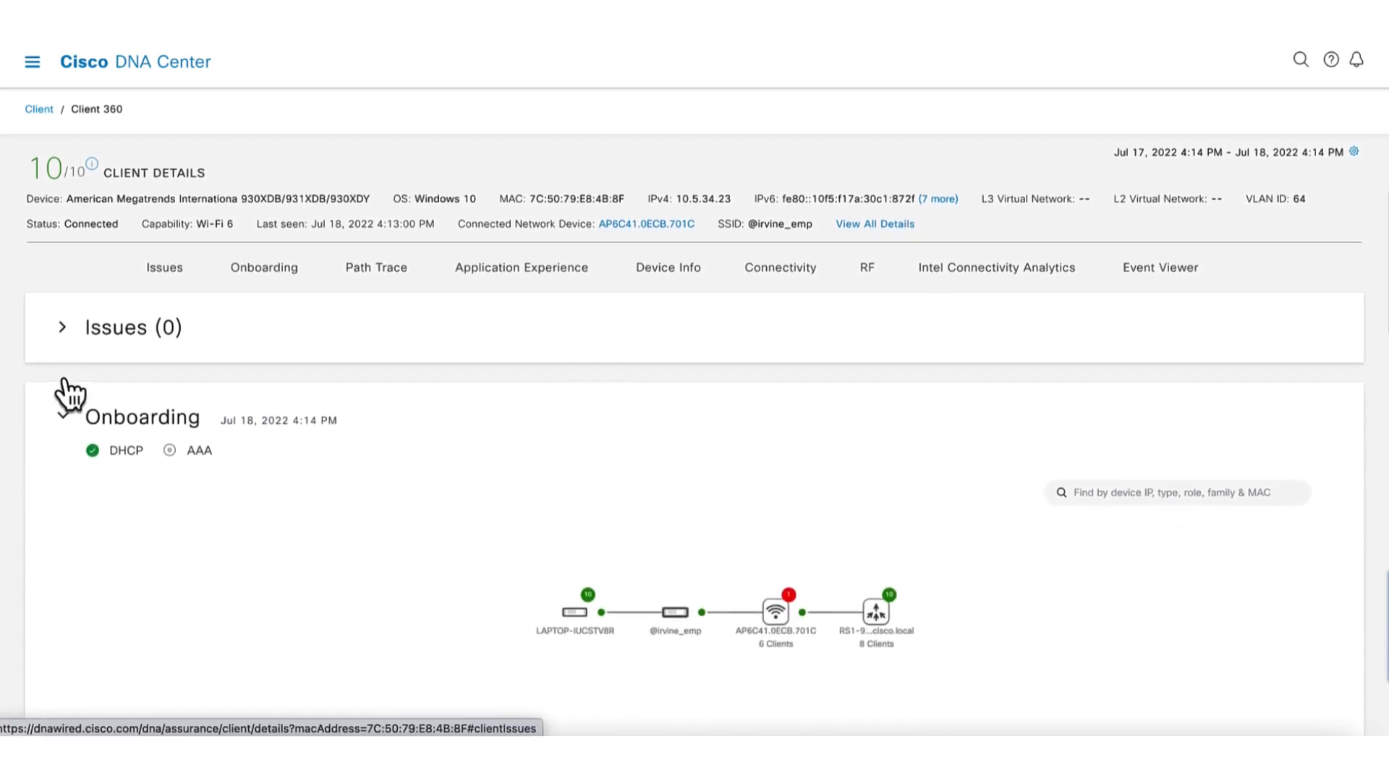
pyautogui.scroll(-3)
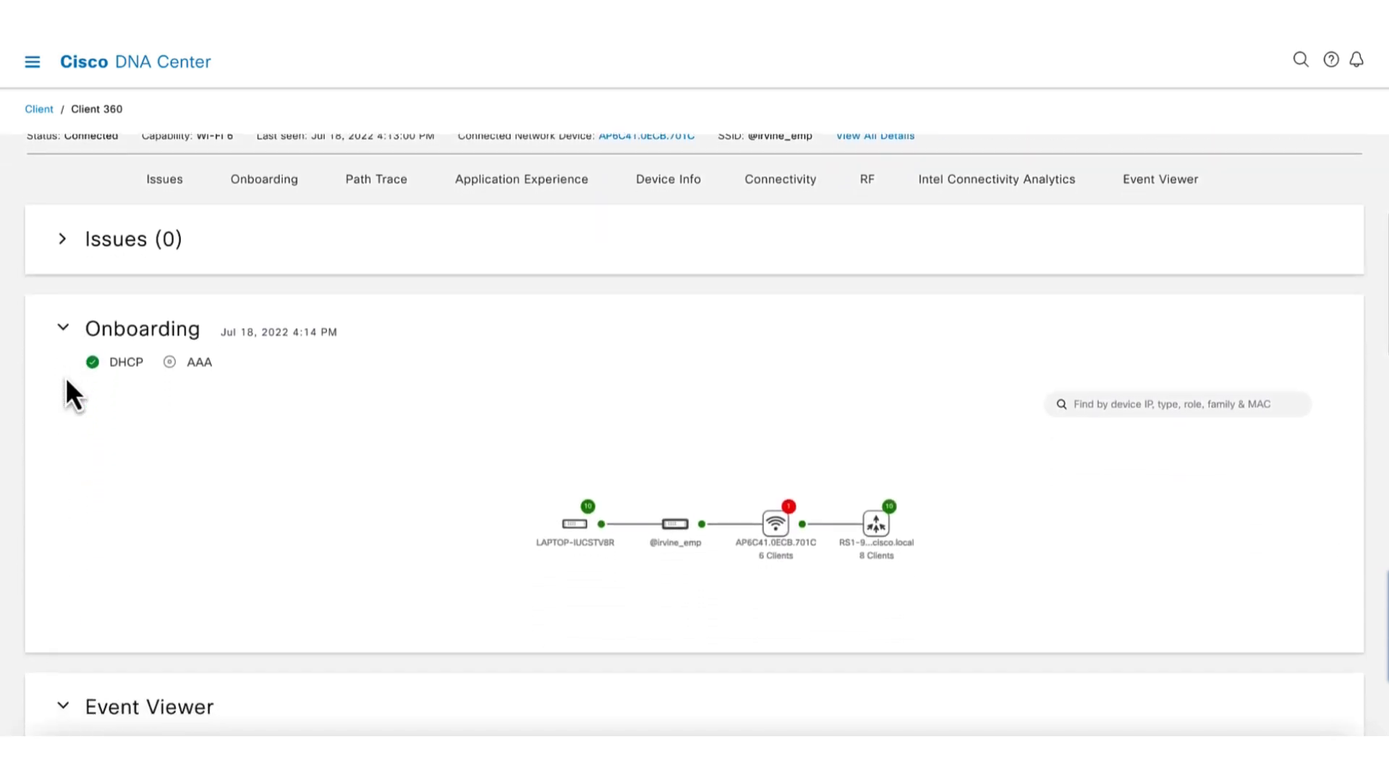
pyautogui.scroll(-3)
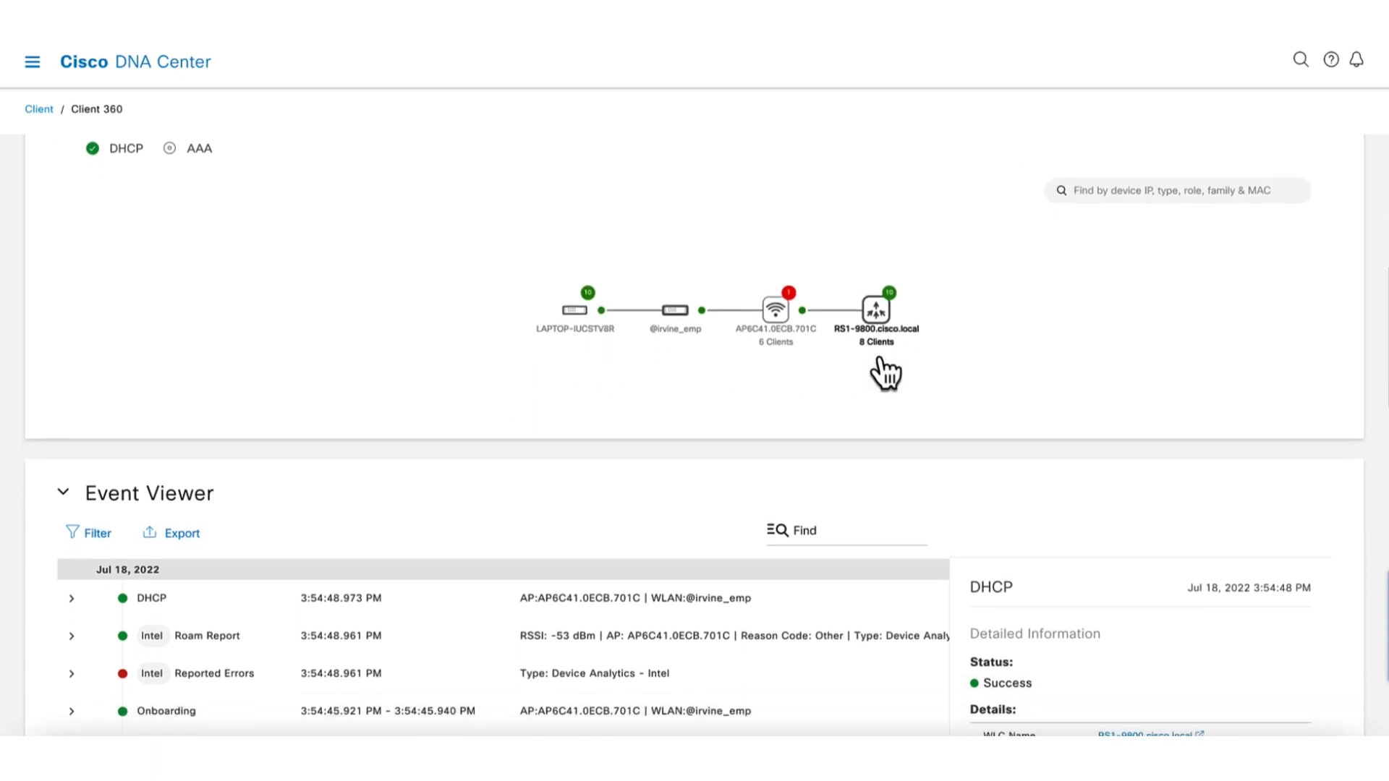
pyautogui.scroll(-3)
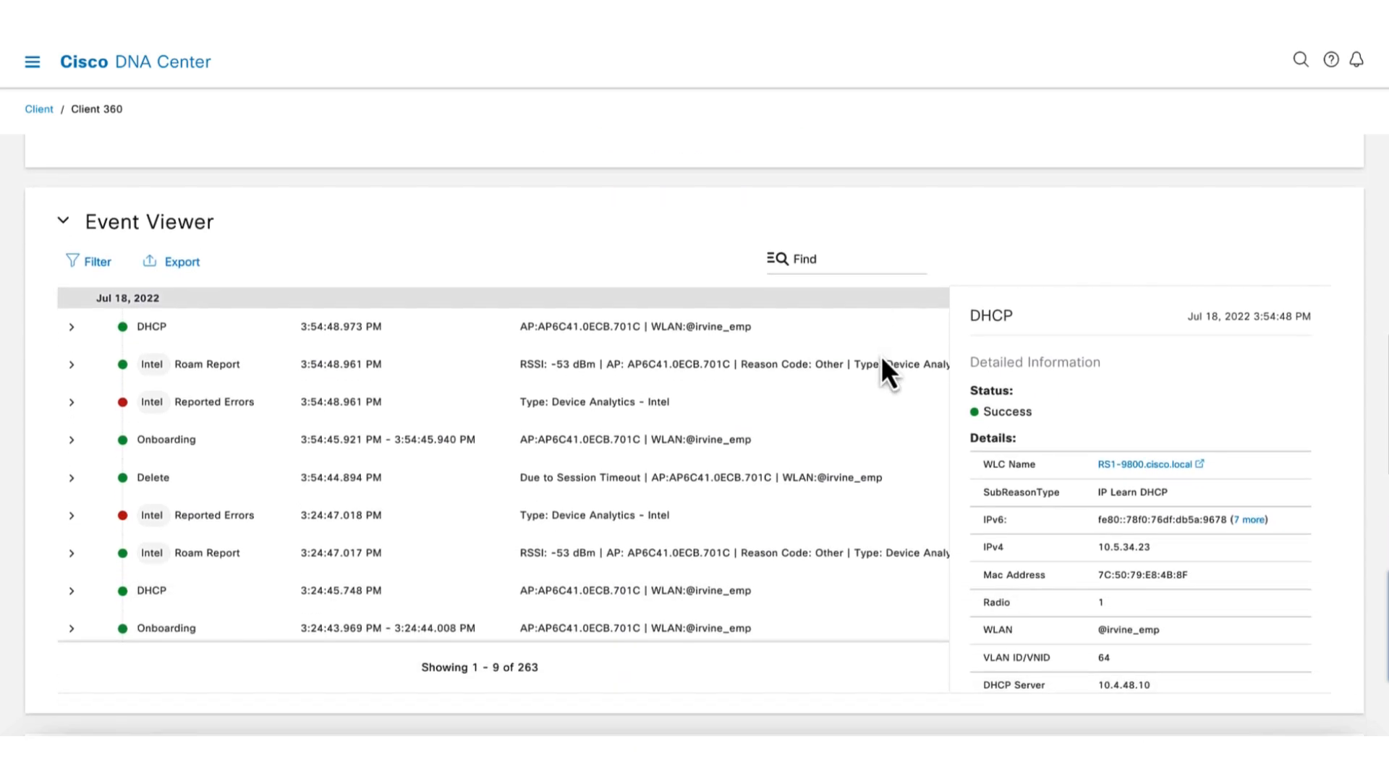
pyautogui.scroll(-3)
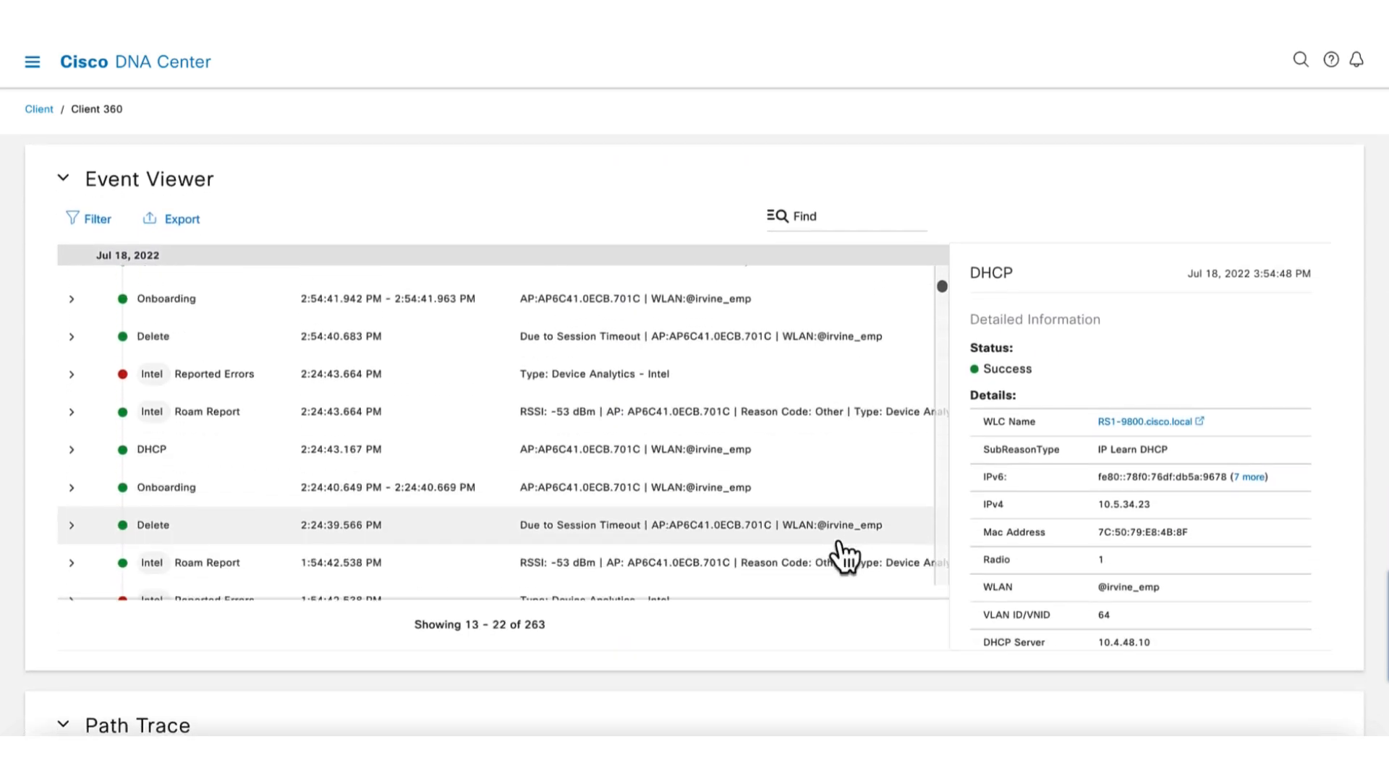
pyautogui.scroll(-3)
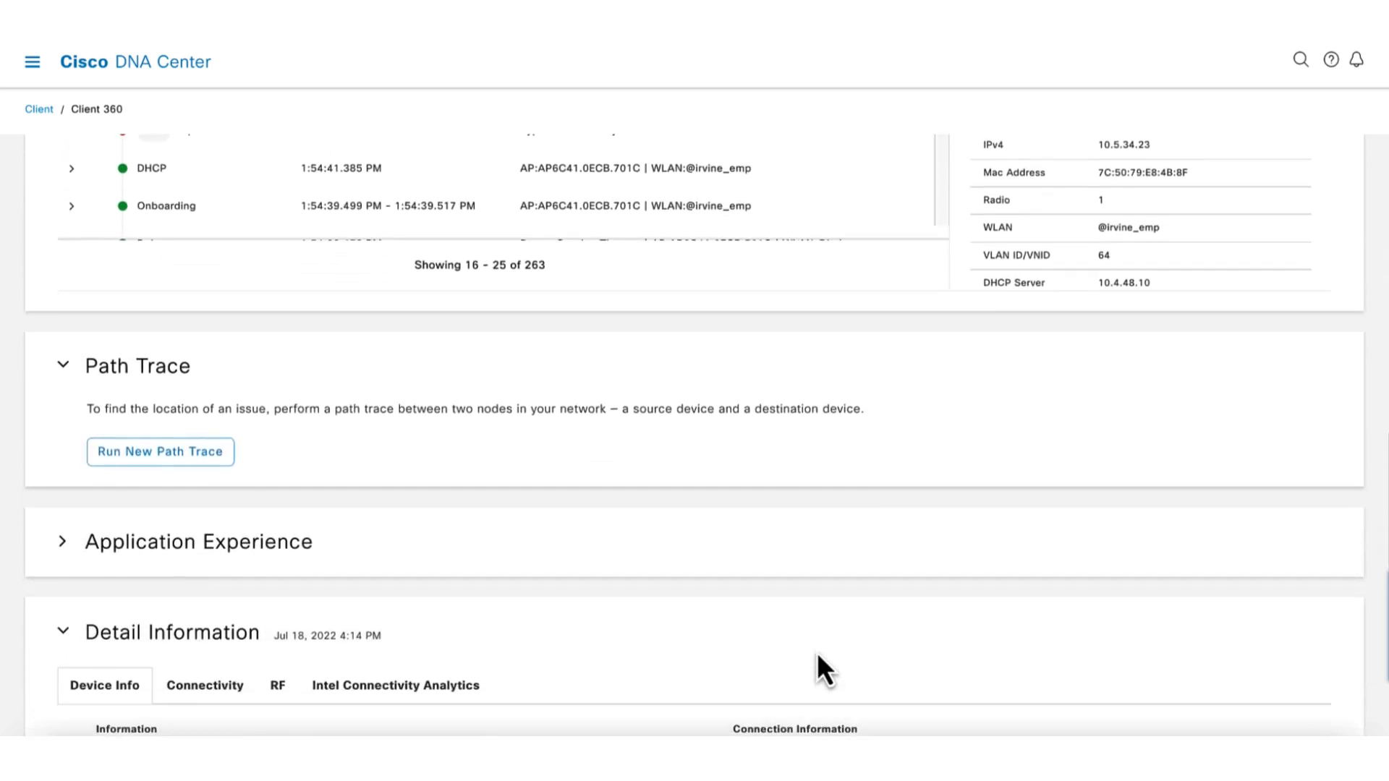
pyautogui.scroll(-3)
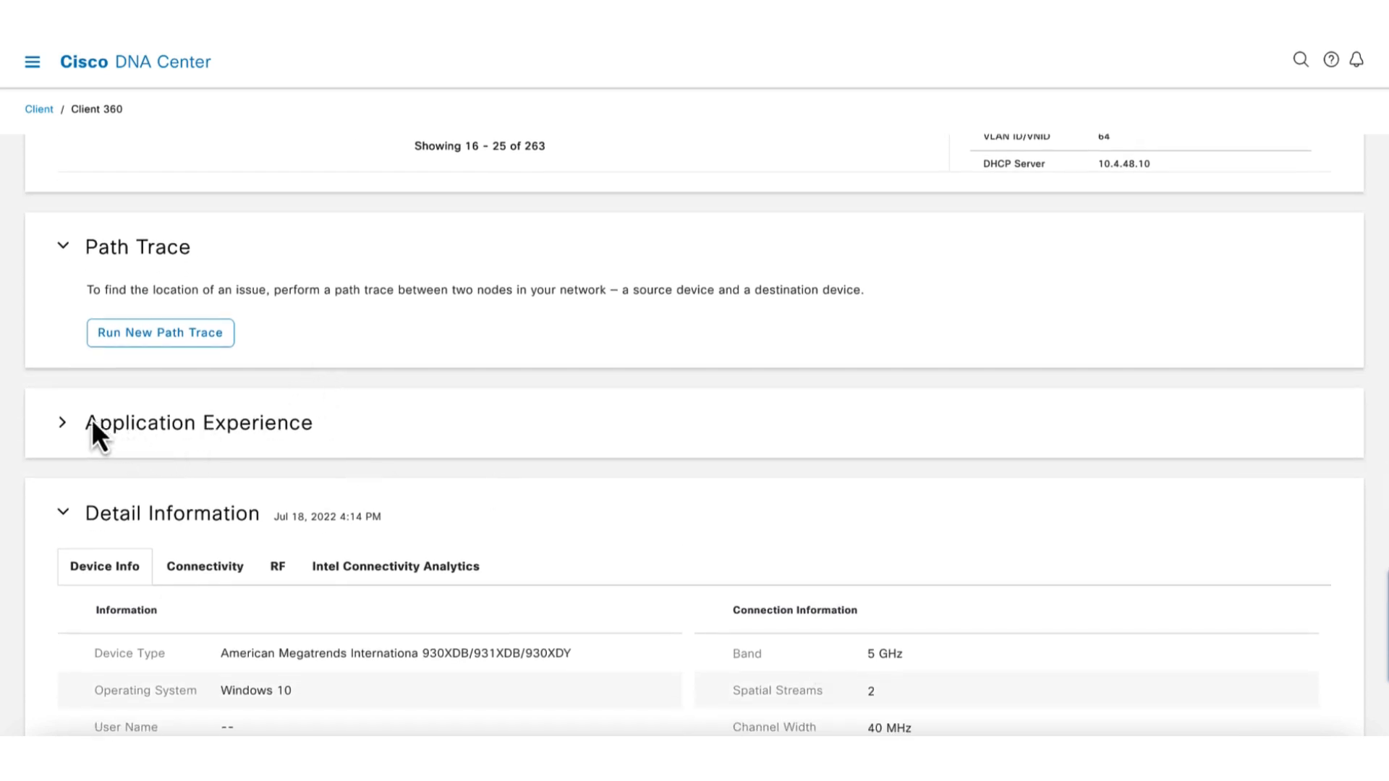
# Expand Application Experience to list 12 applications, viewing then closing the ms-teams charts
pyautogui.click(62, 423)
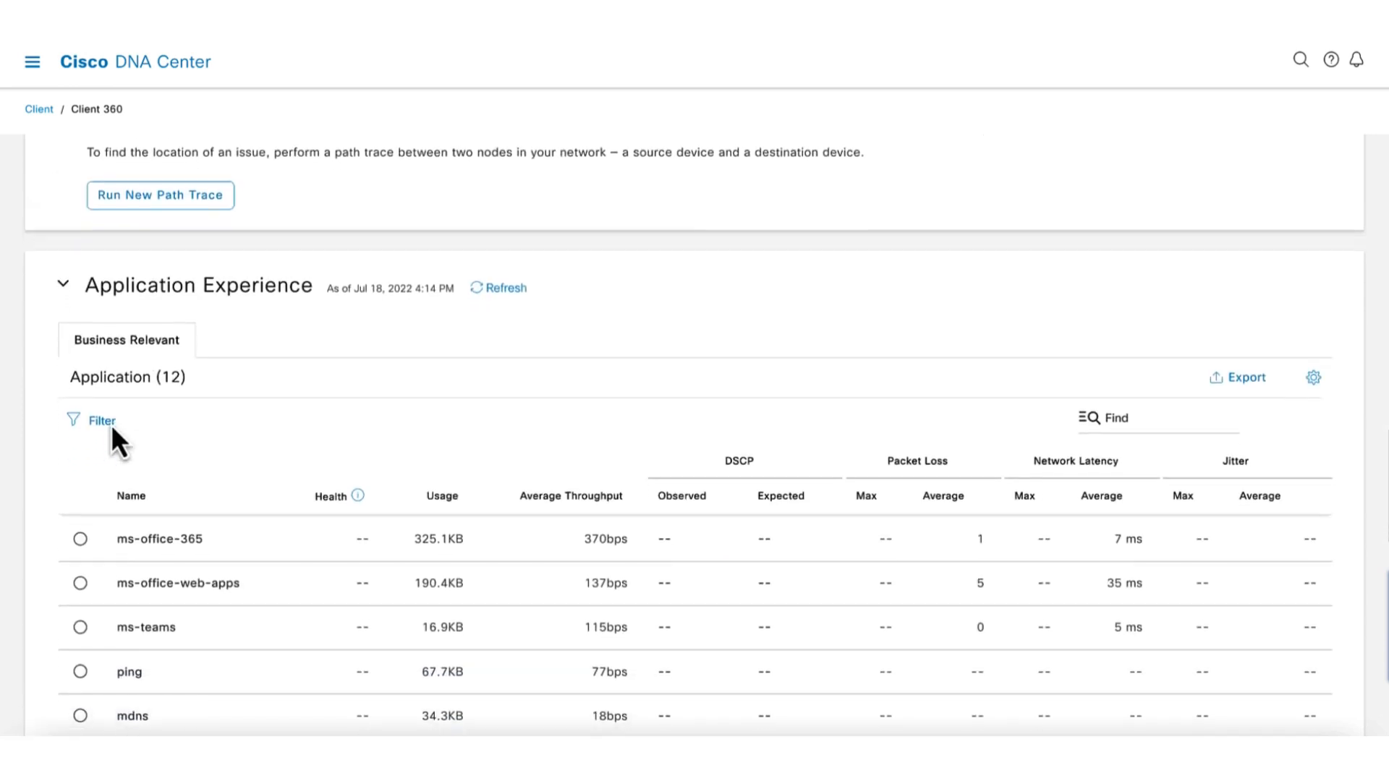
pyautogui.scroll(-3)
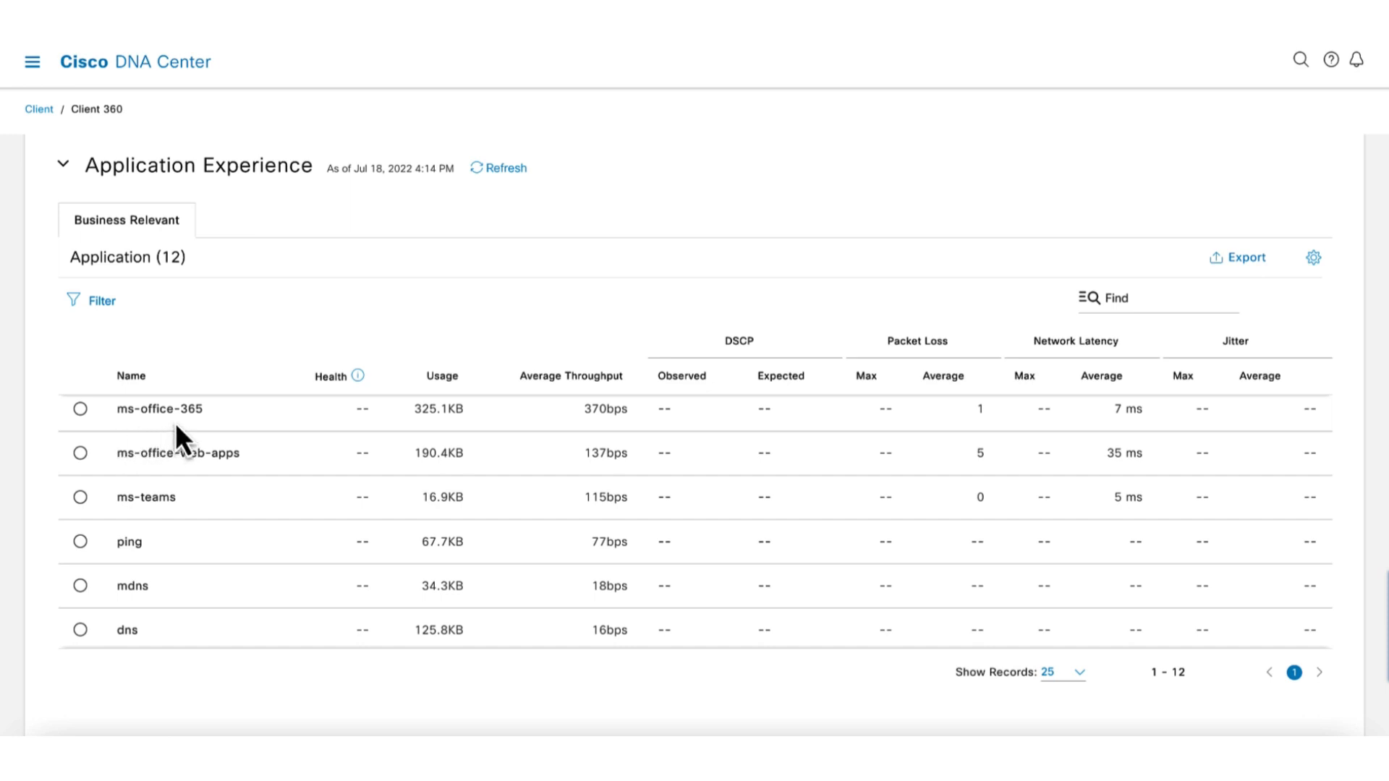
pyautogui.moveTo(309, 534)
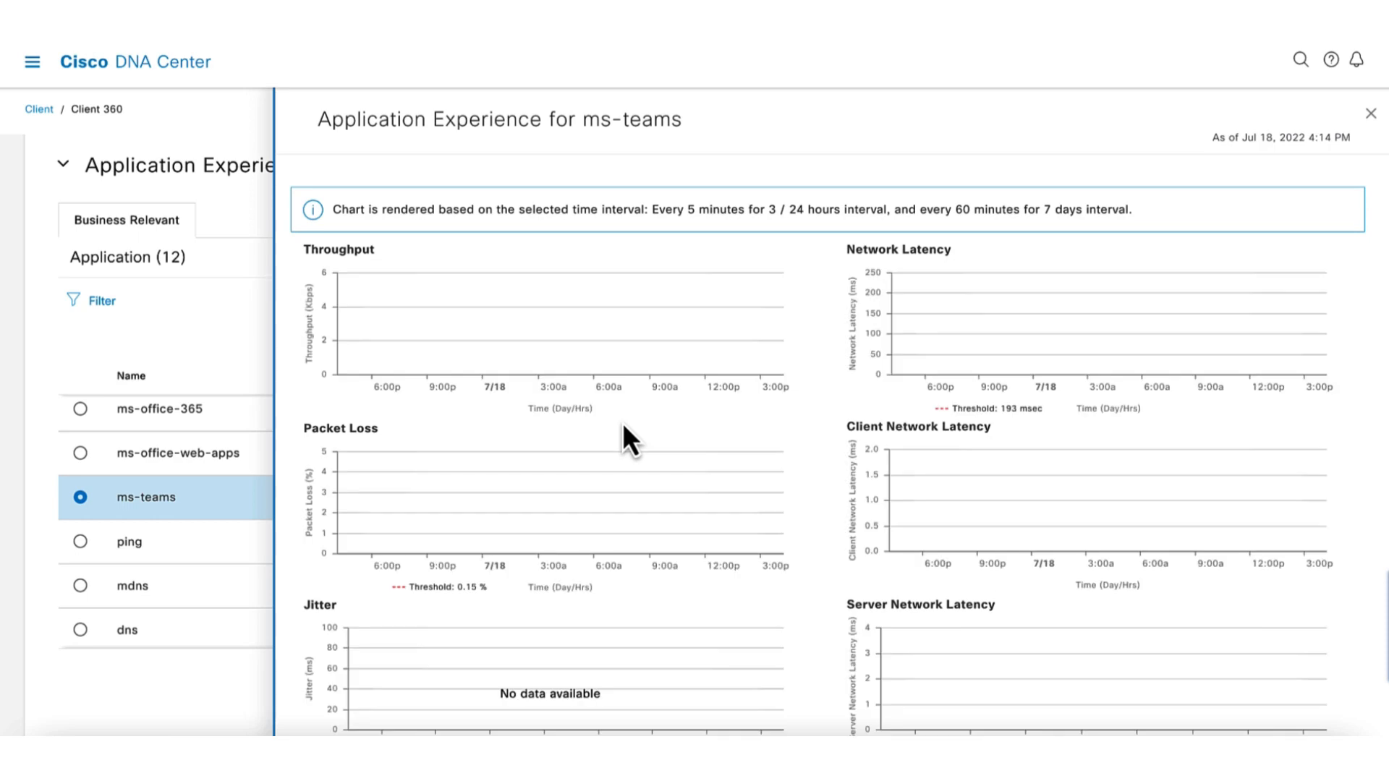
pyautogui.click(1371, 114)
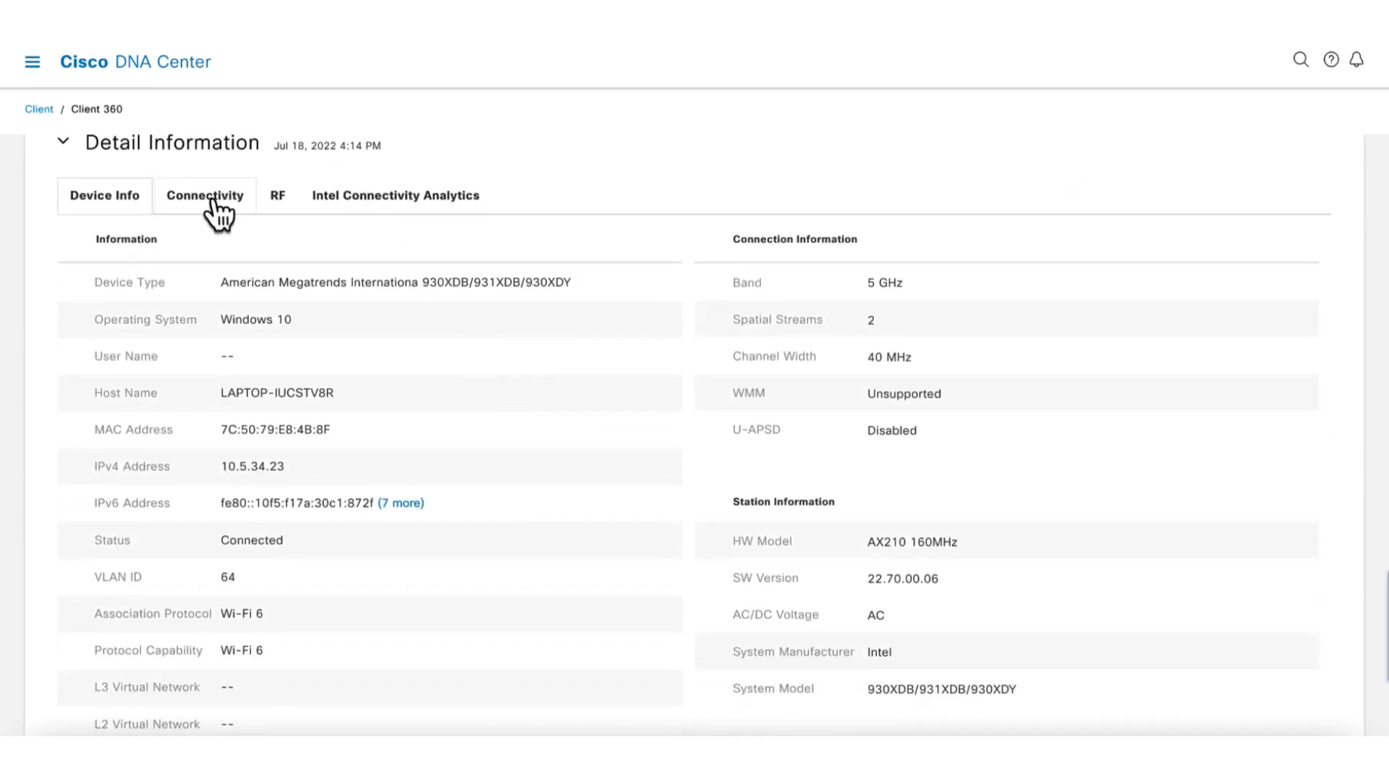
# Review the laptop's connectivity charts, then its Intel Connectivity Analytics roam events
pyautogui.click(205, 196)
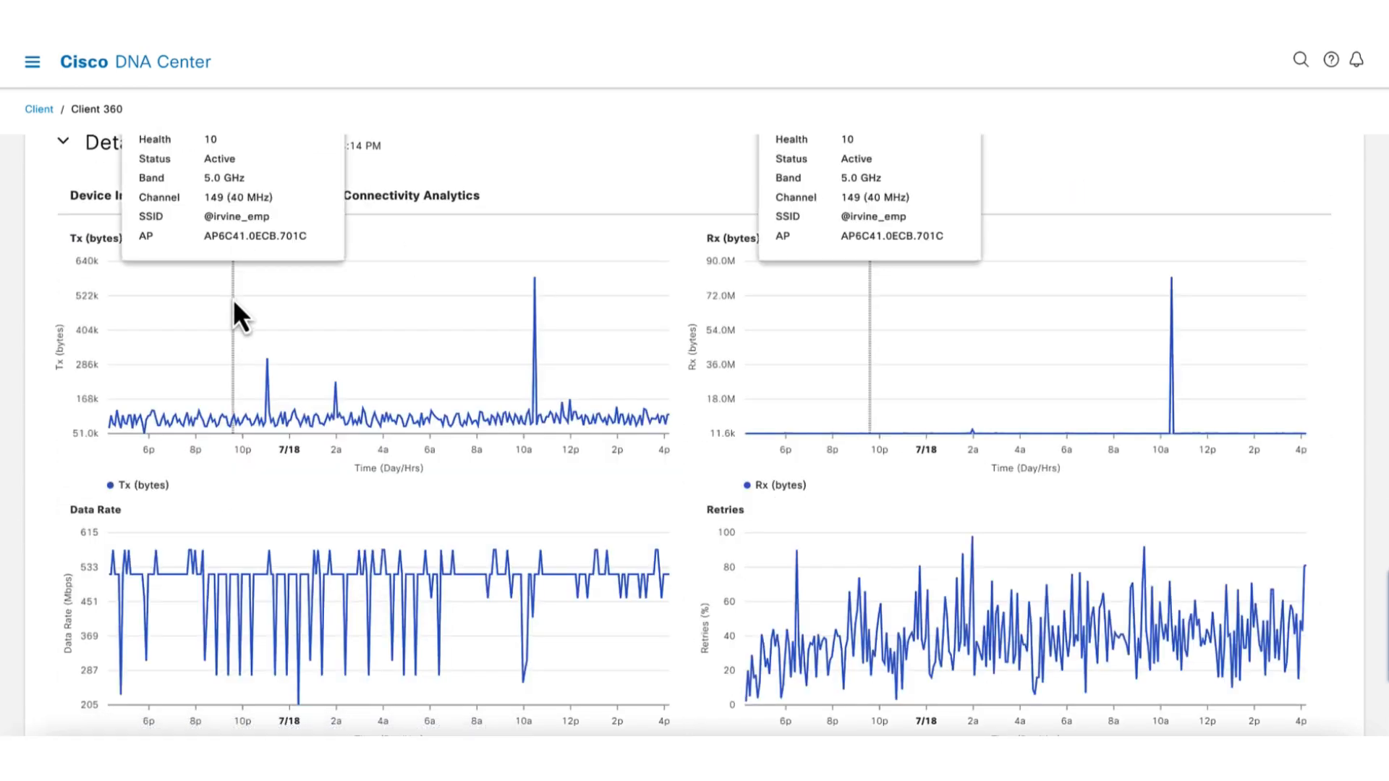
pyautogui.moveTo(579, 260)
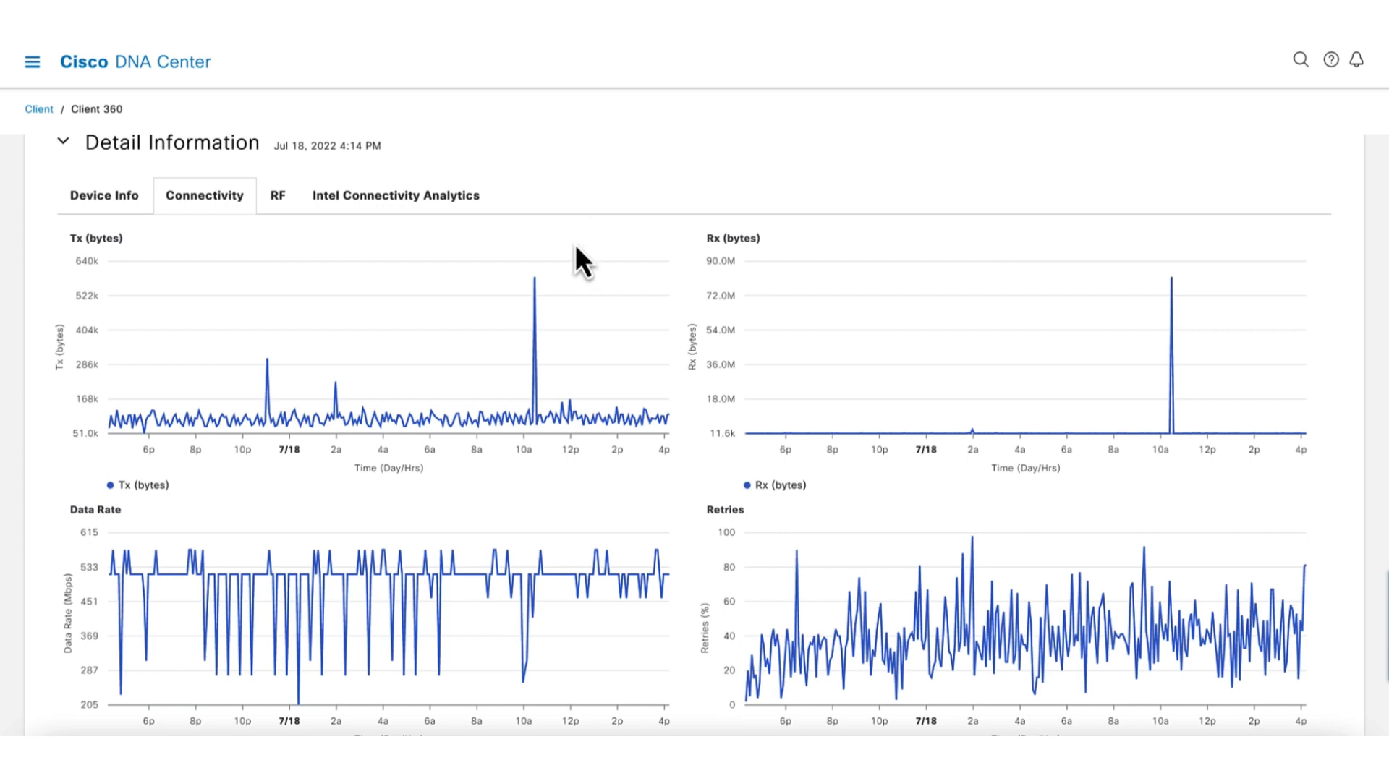
pyautogui.scroll(-3)
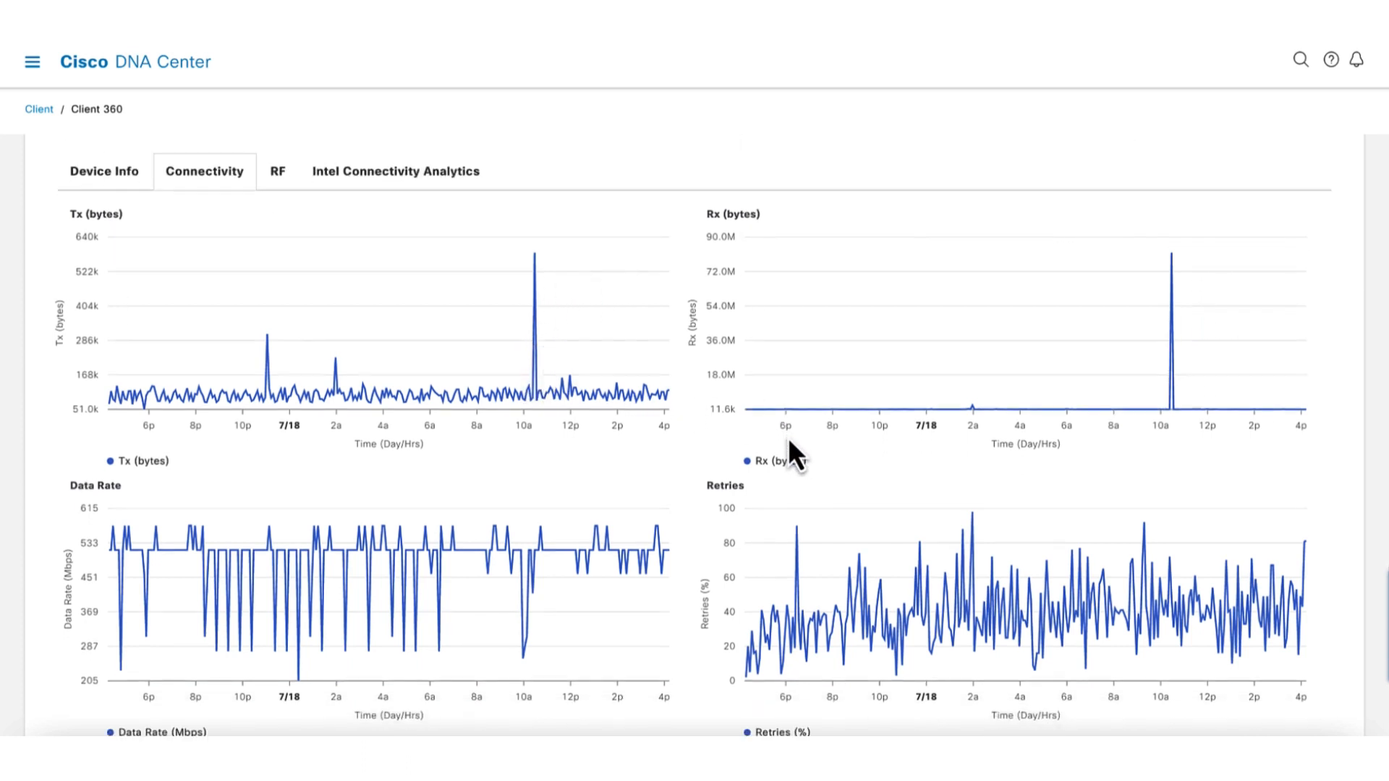
pyautogui.scroll(-3)
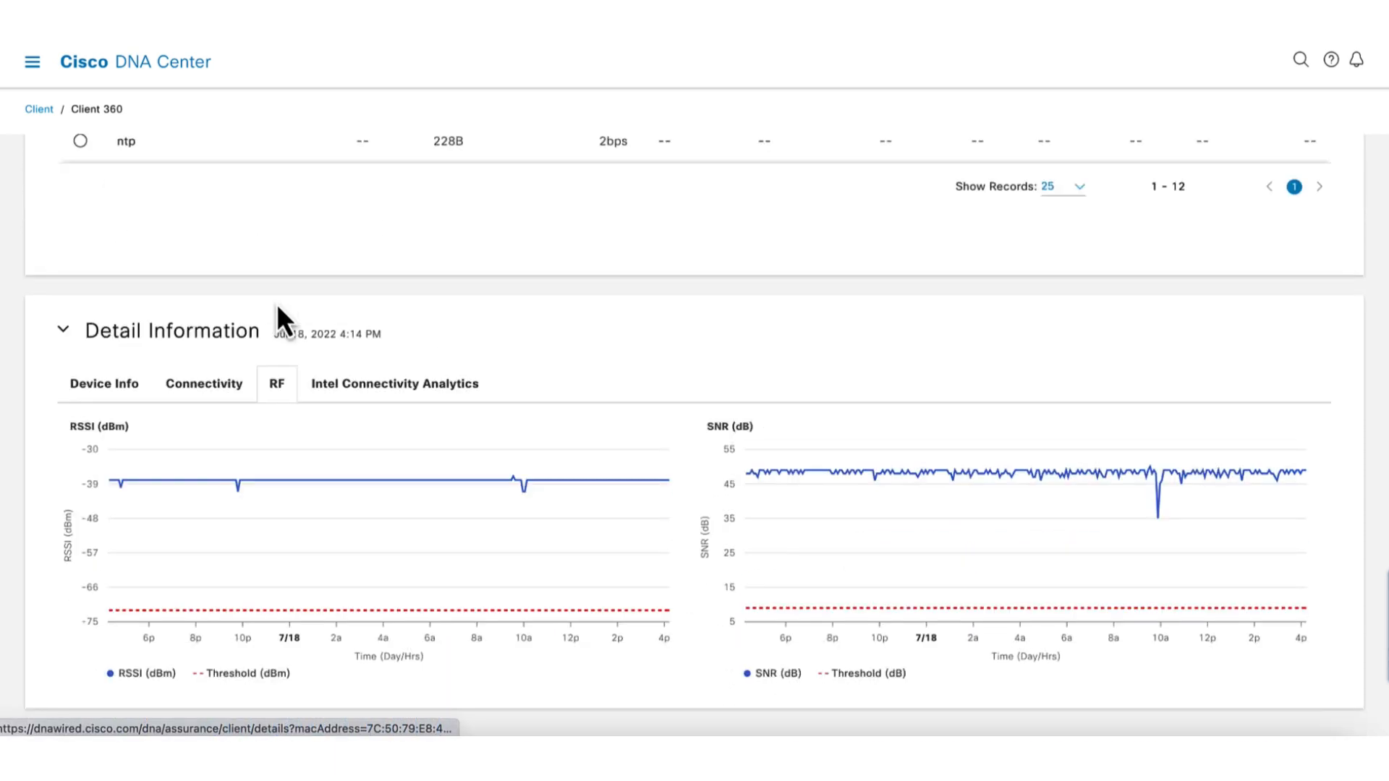
pyautogui.moveTo(386, 426)
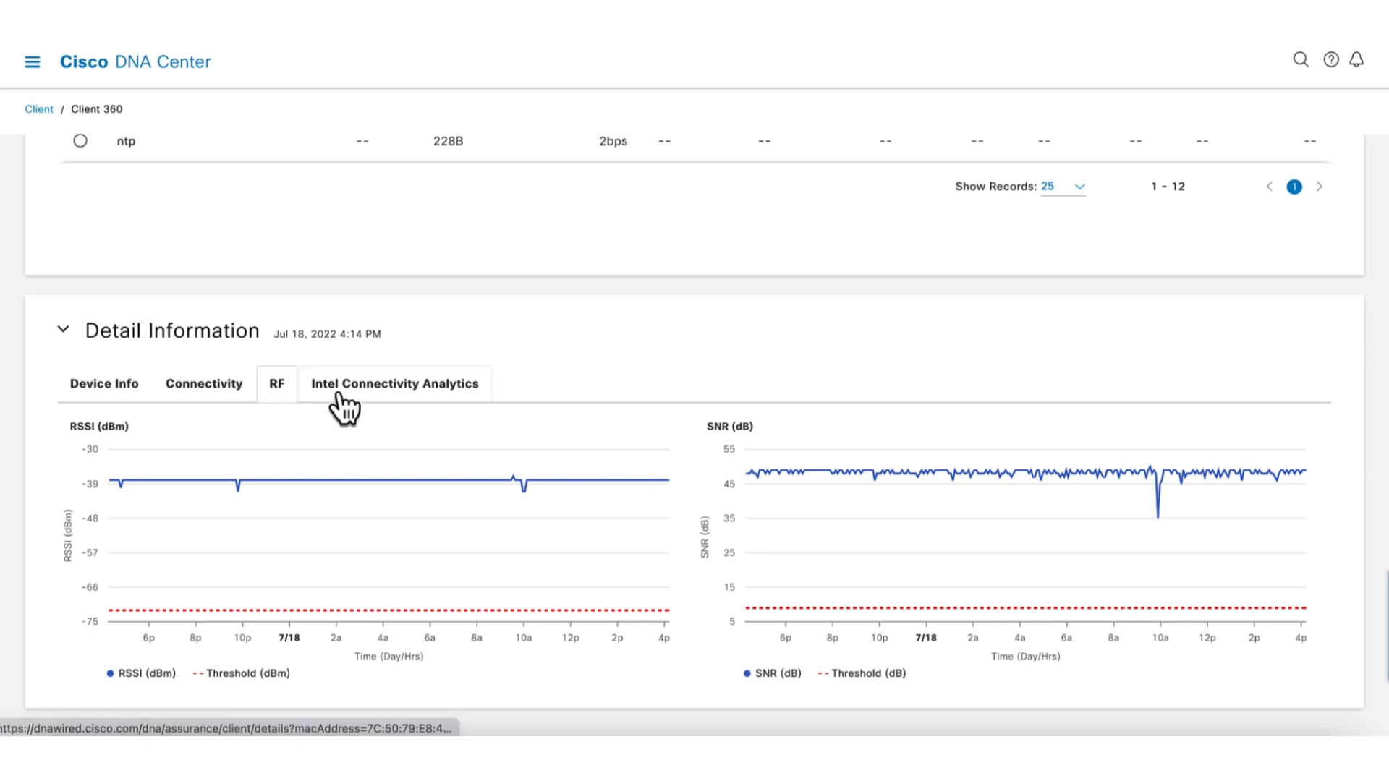
pyautogui.click(395, 383)
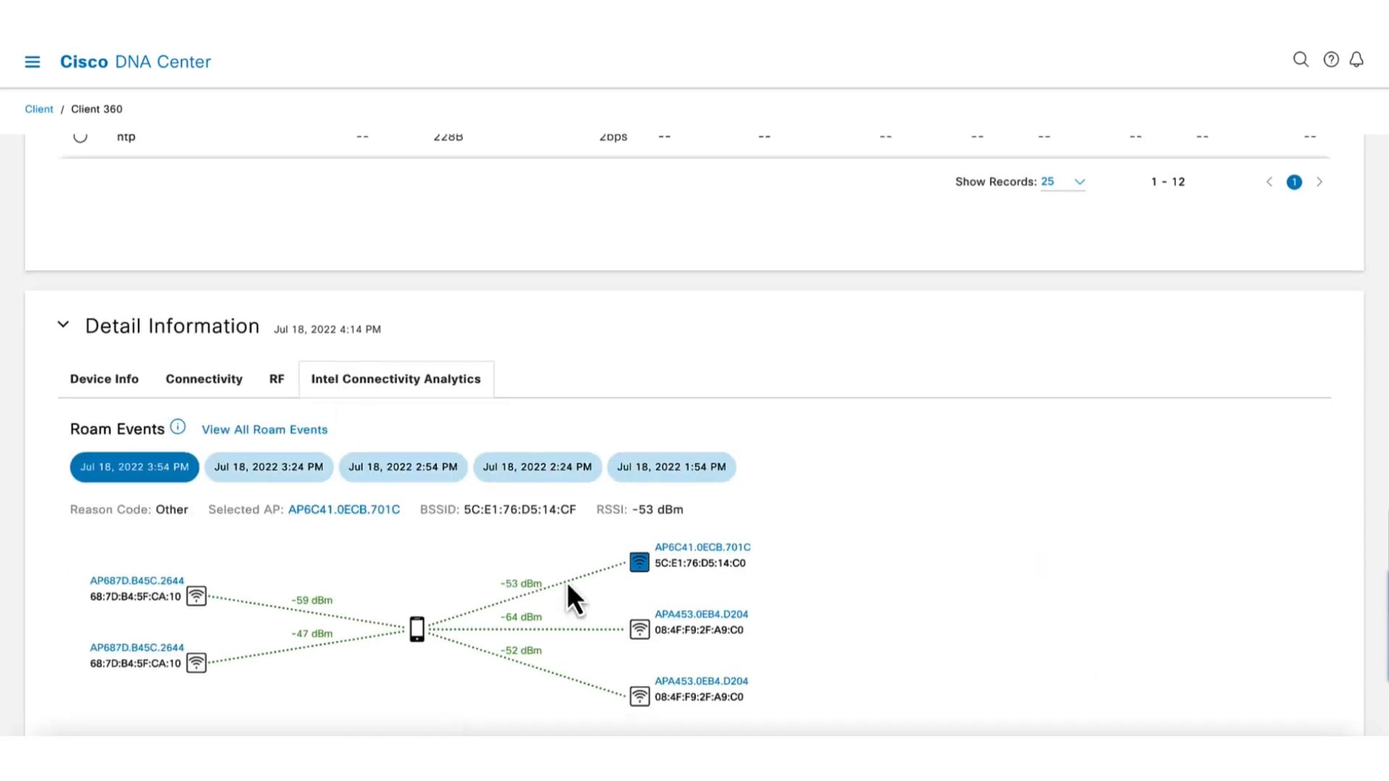
pyautogui.scroll(-3)
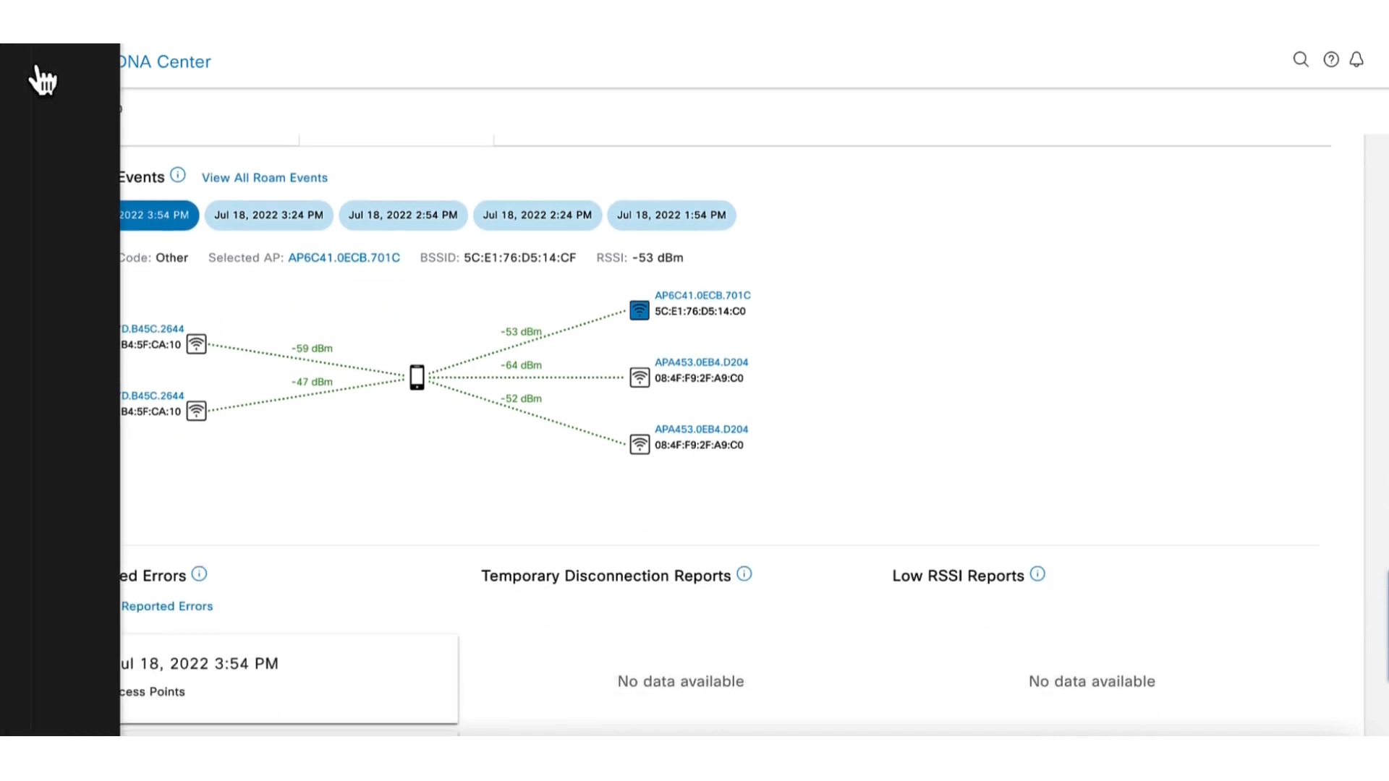
# Go to Assurance > Wi-Fi 6 and scroll through the readiness dashboard
pyautogui.click(29, 69)
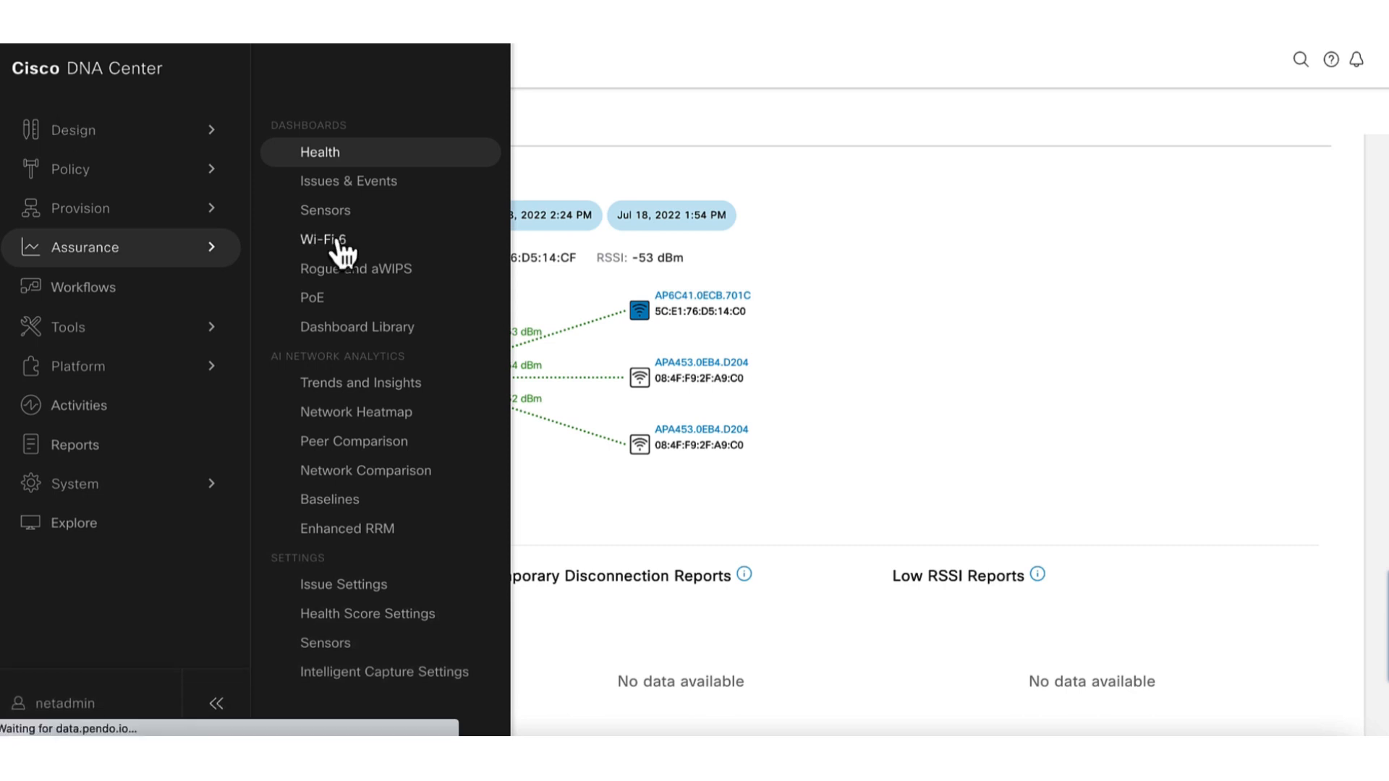
pyautogui.click(322, 239)
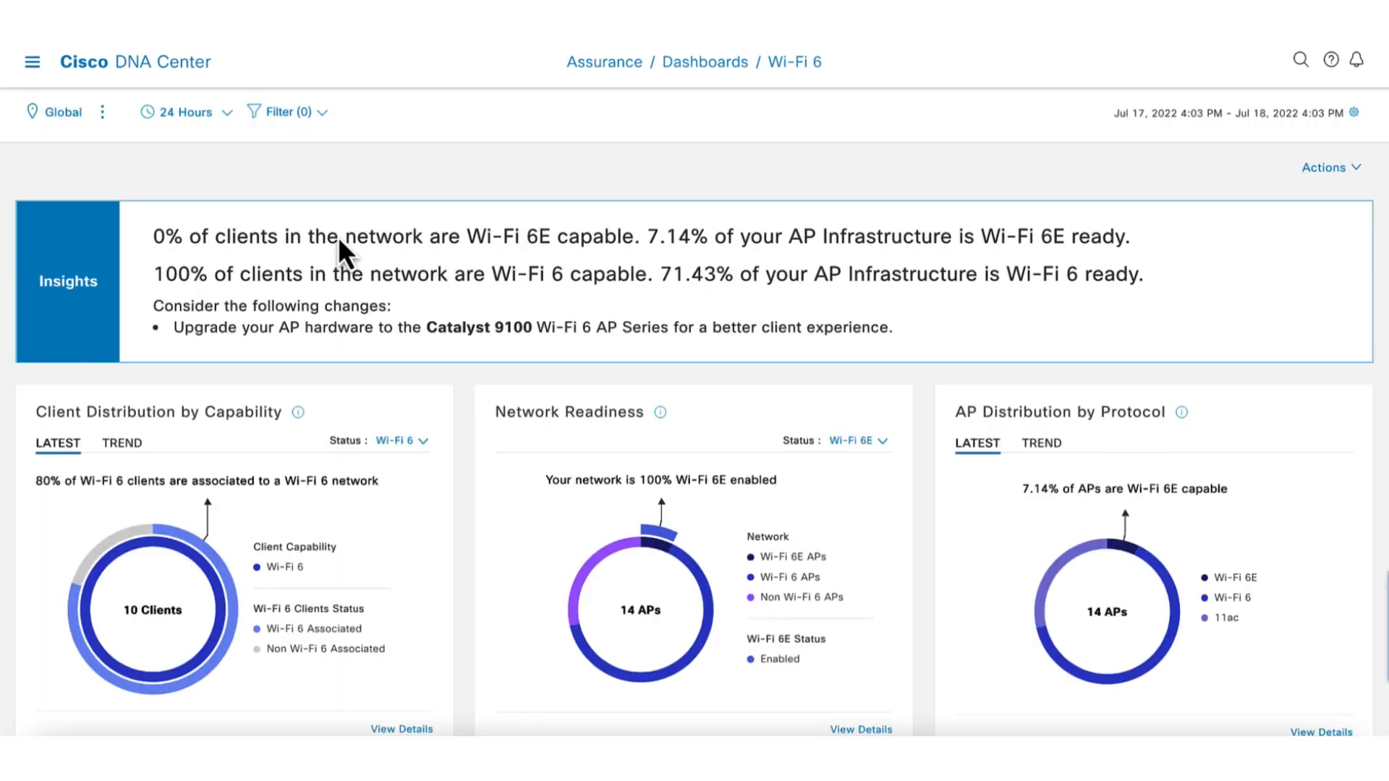
pyautogui.scroll(-3)
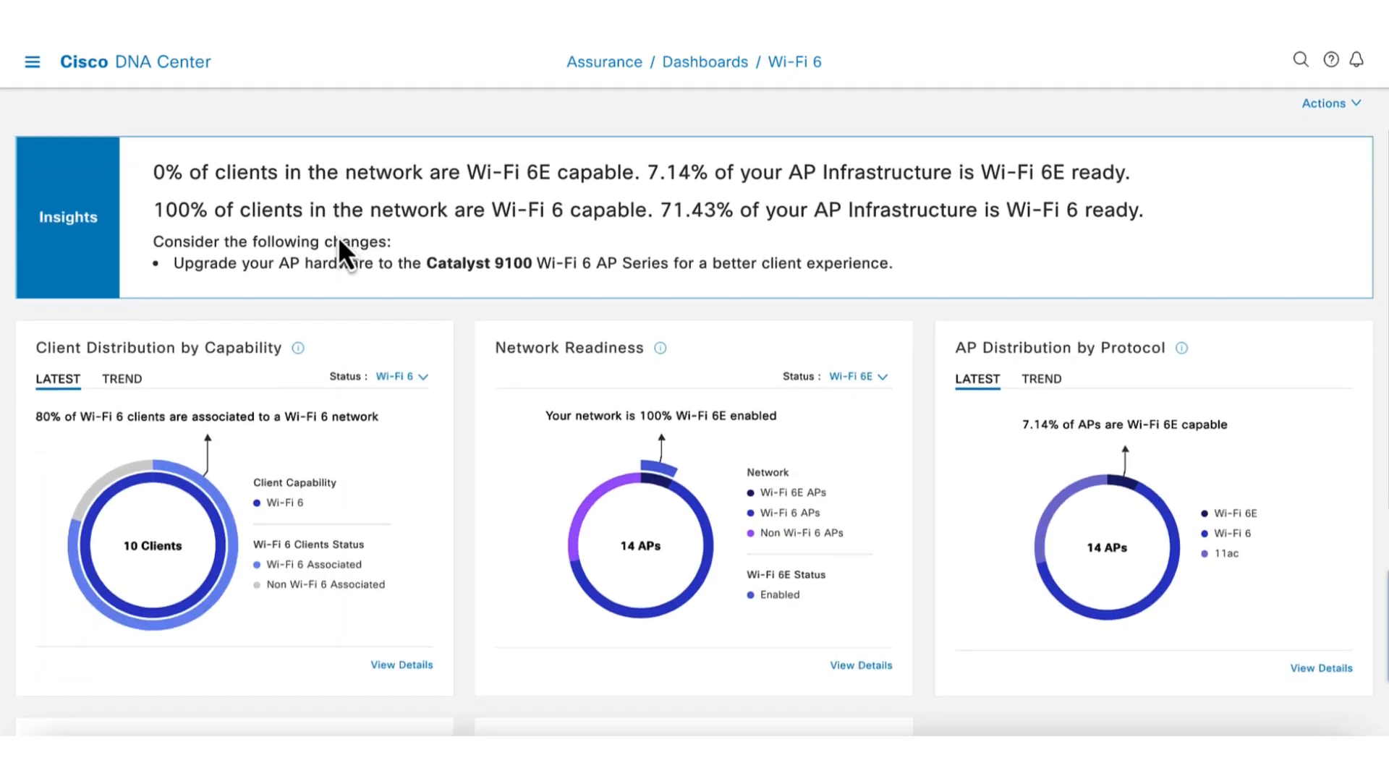
pyautogui.scroll(-3)
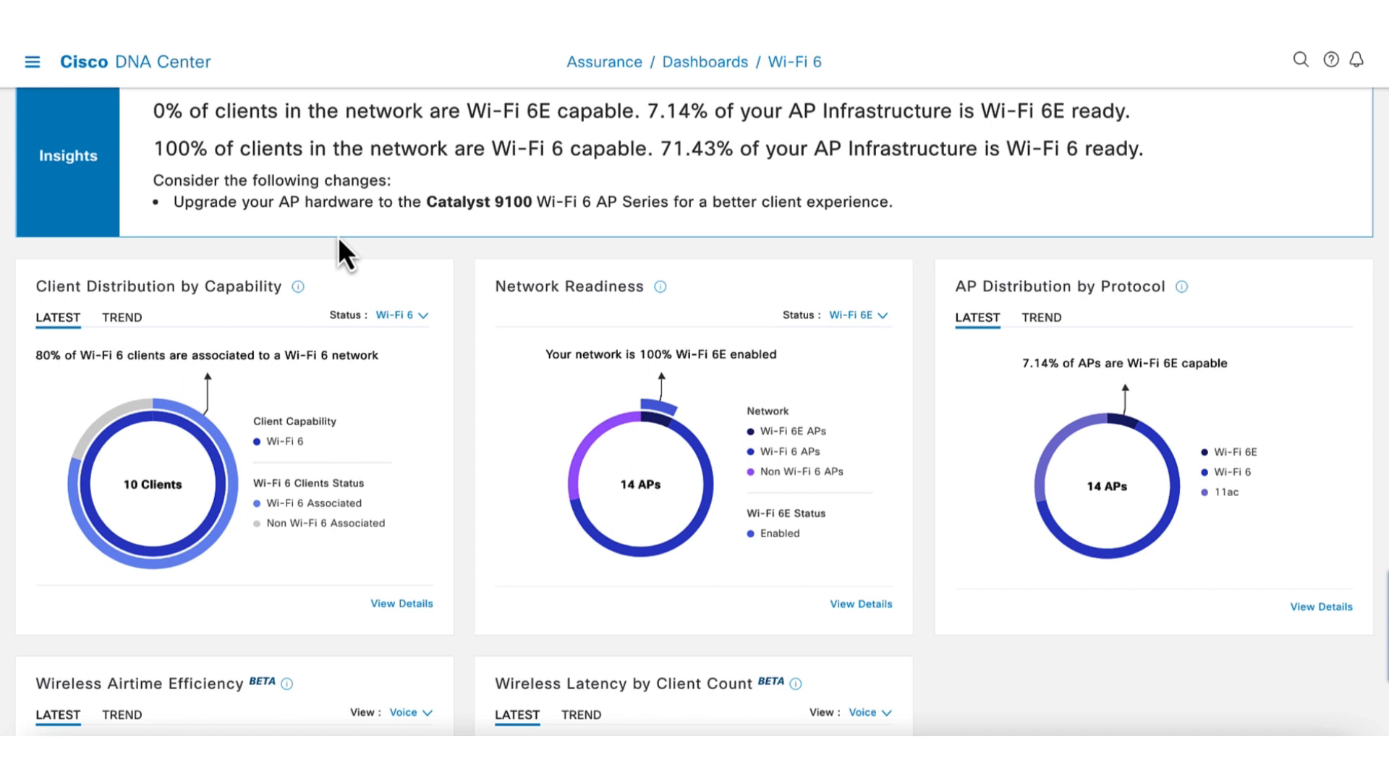
pyautogui.scroll(-3)
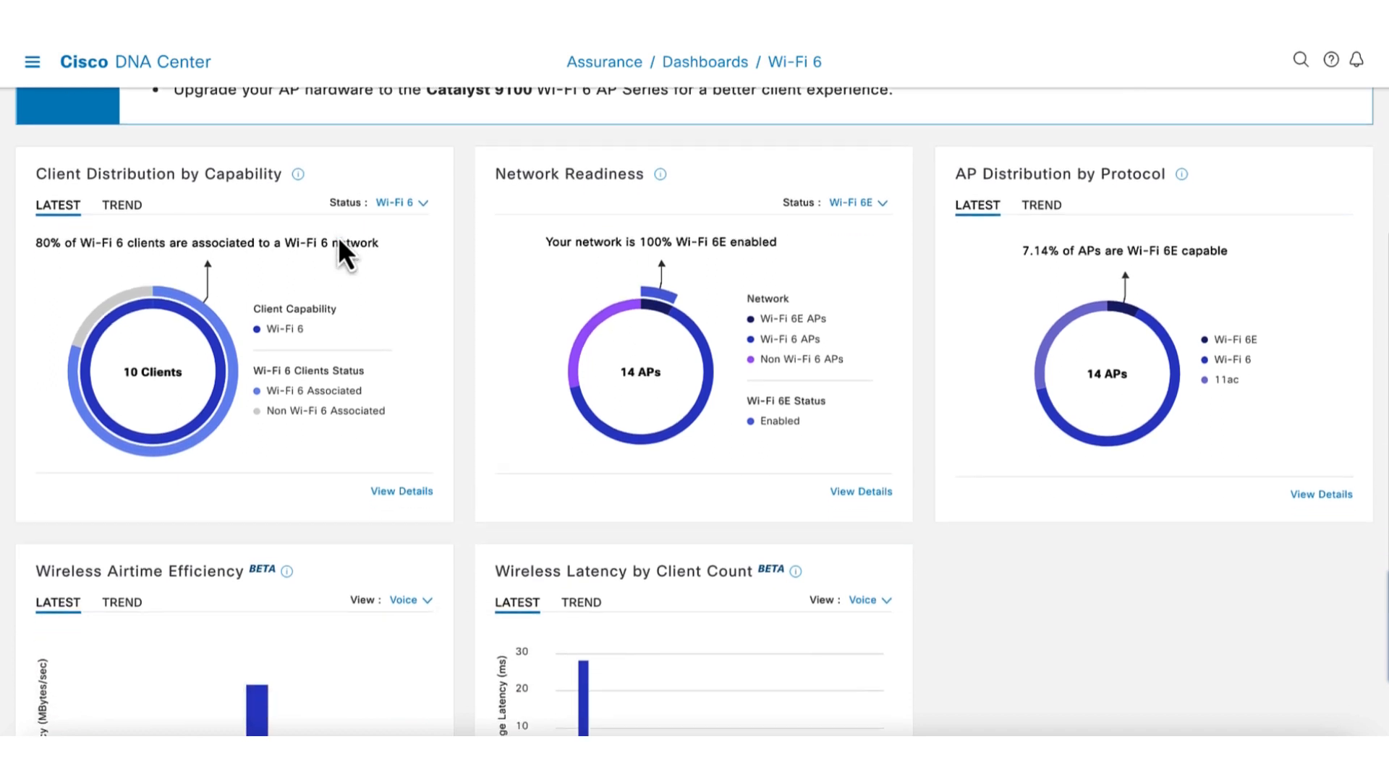
pyautogui.moveTo(310, 355)
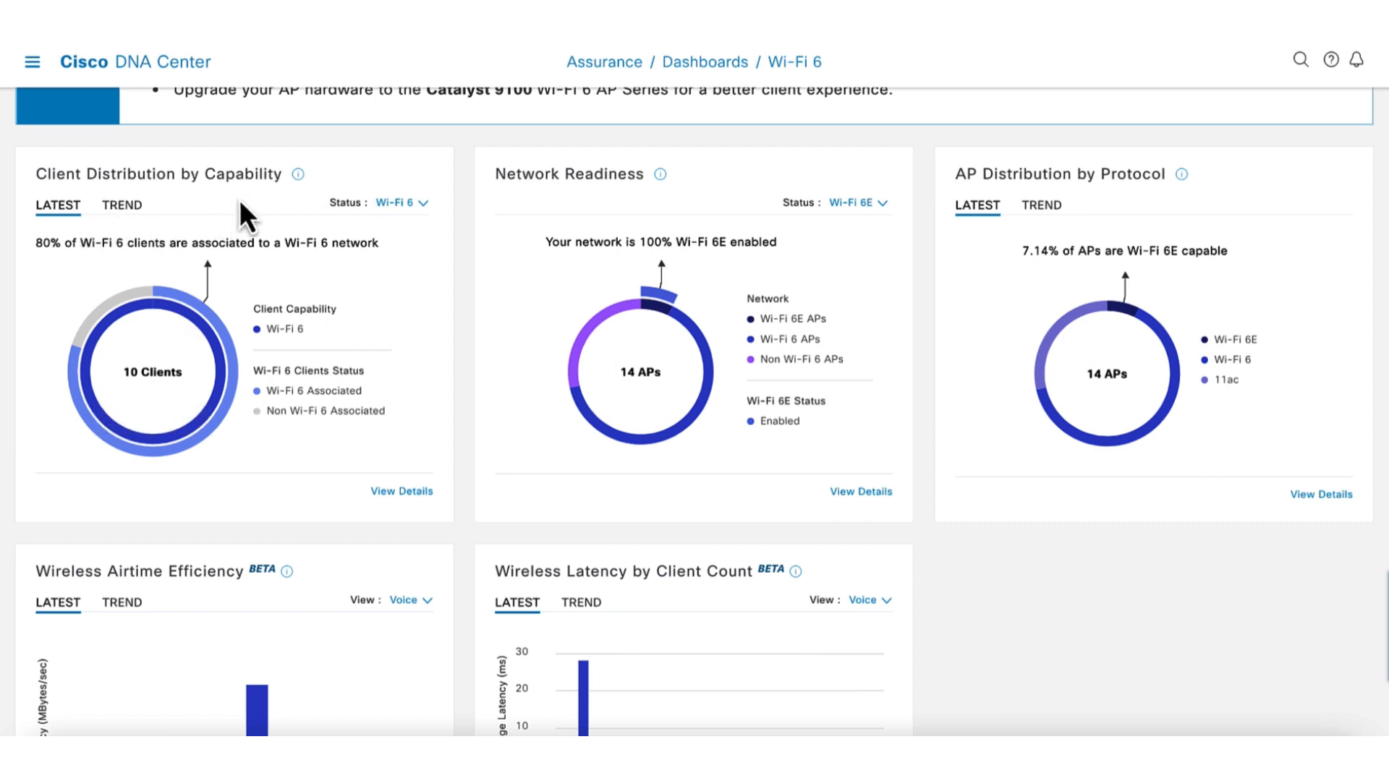
pyautogui.moveTo(284, 208)
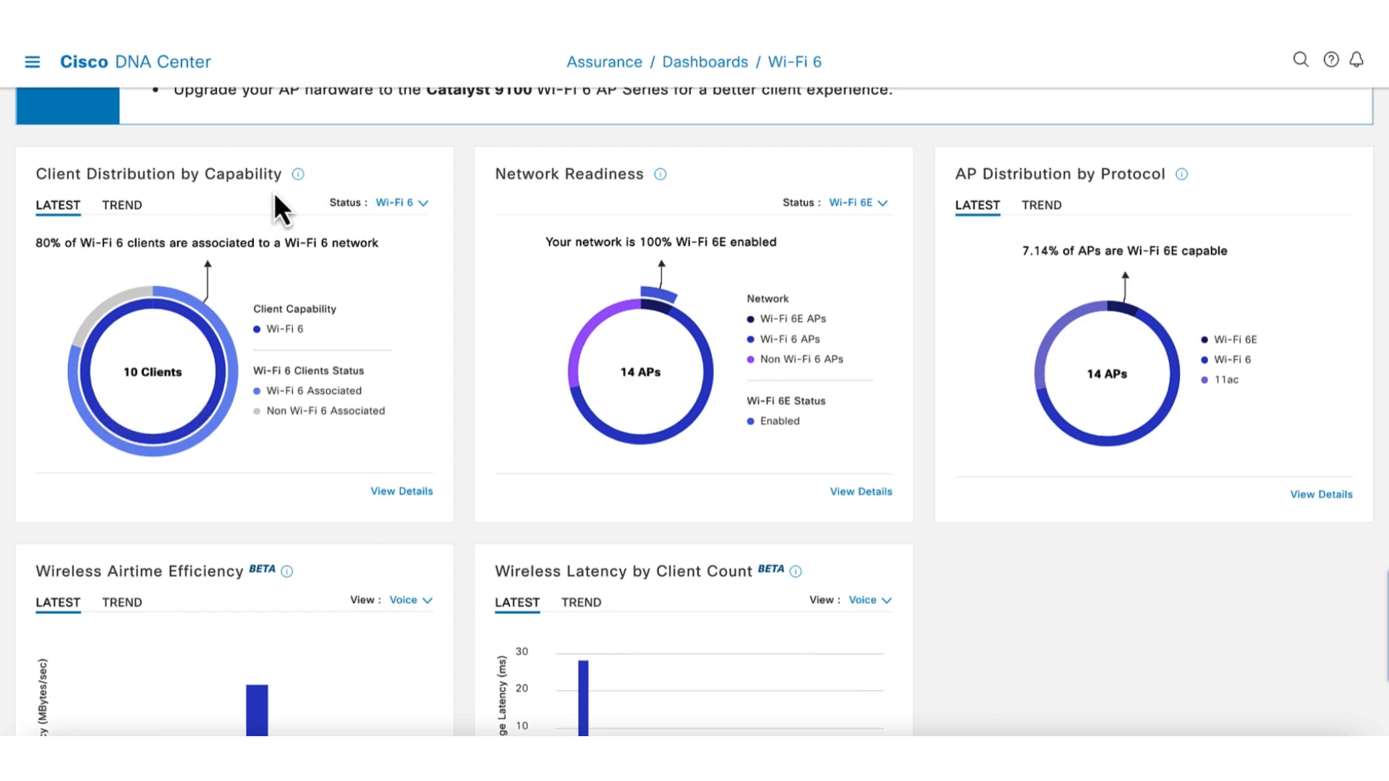
# Show AP Distribution by Protocol as a trend and review latency by client count (27.93 ms)
pyautogui.click(396, 203)
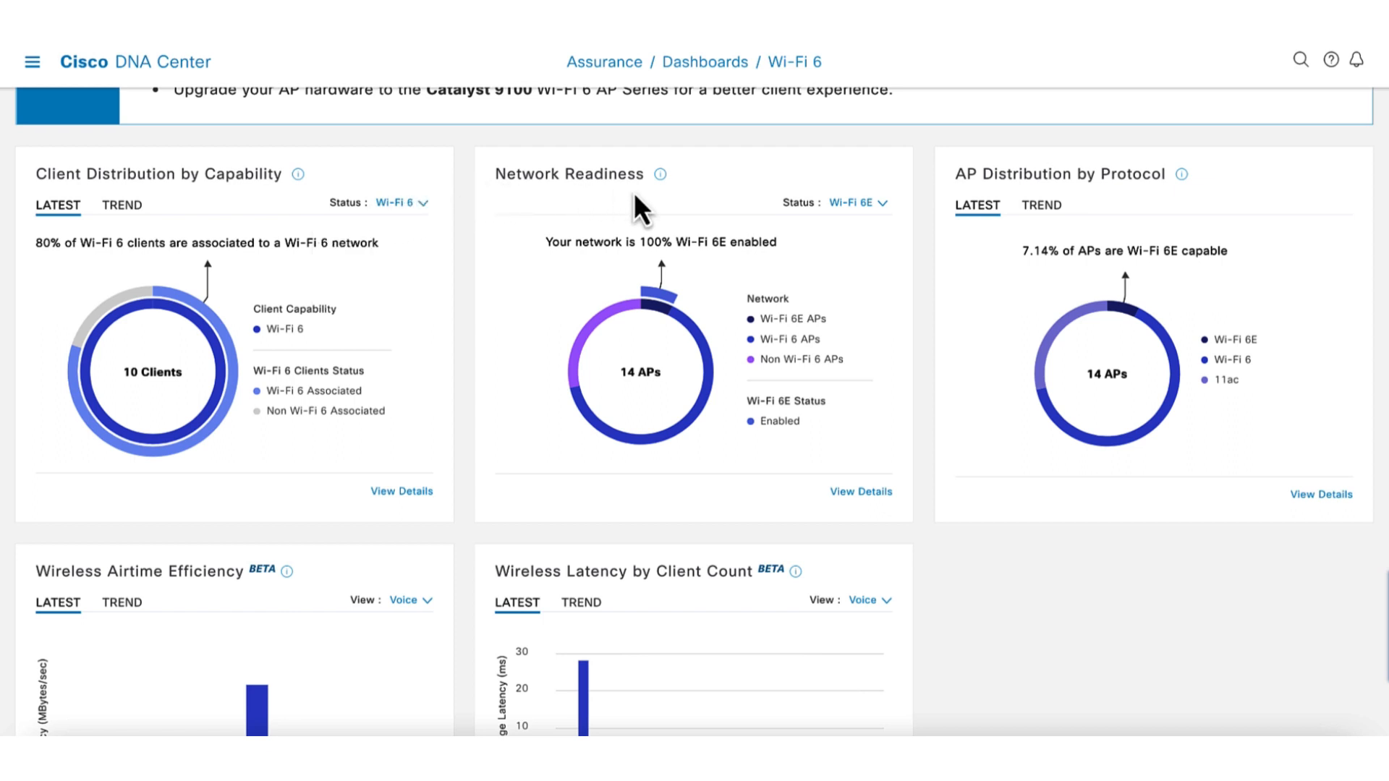
pyautogui.moveTo(718, 305)
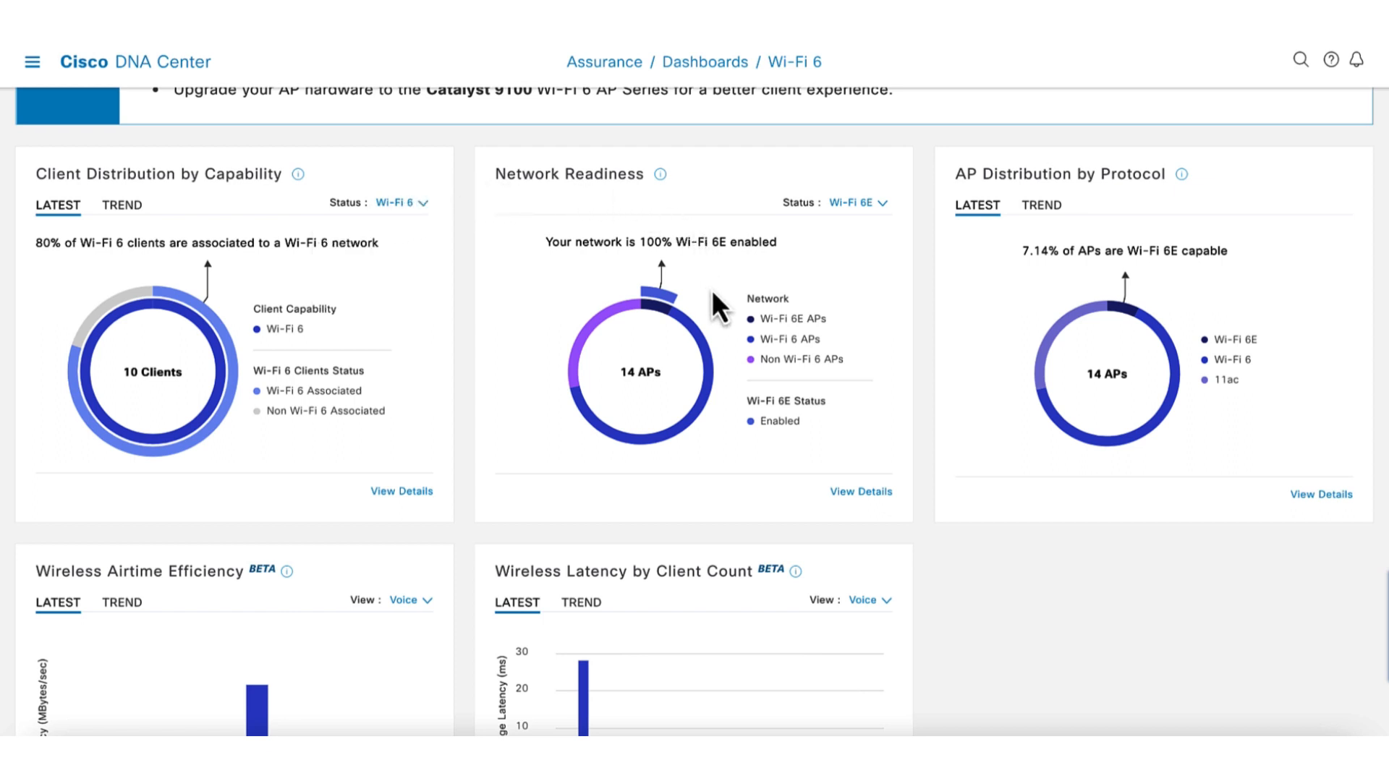
pyautogui.moveTo(696, 344)
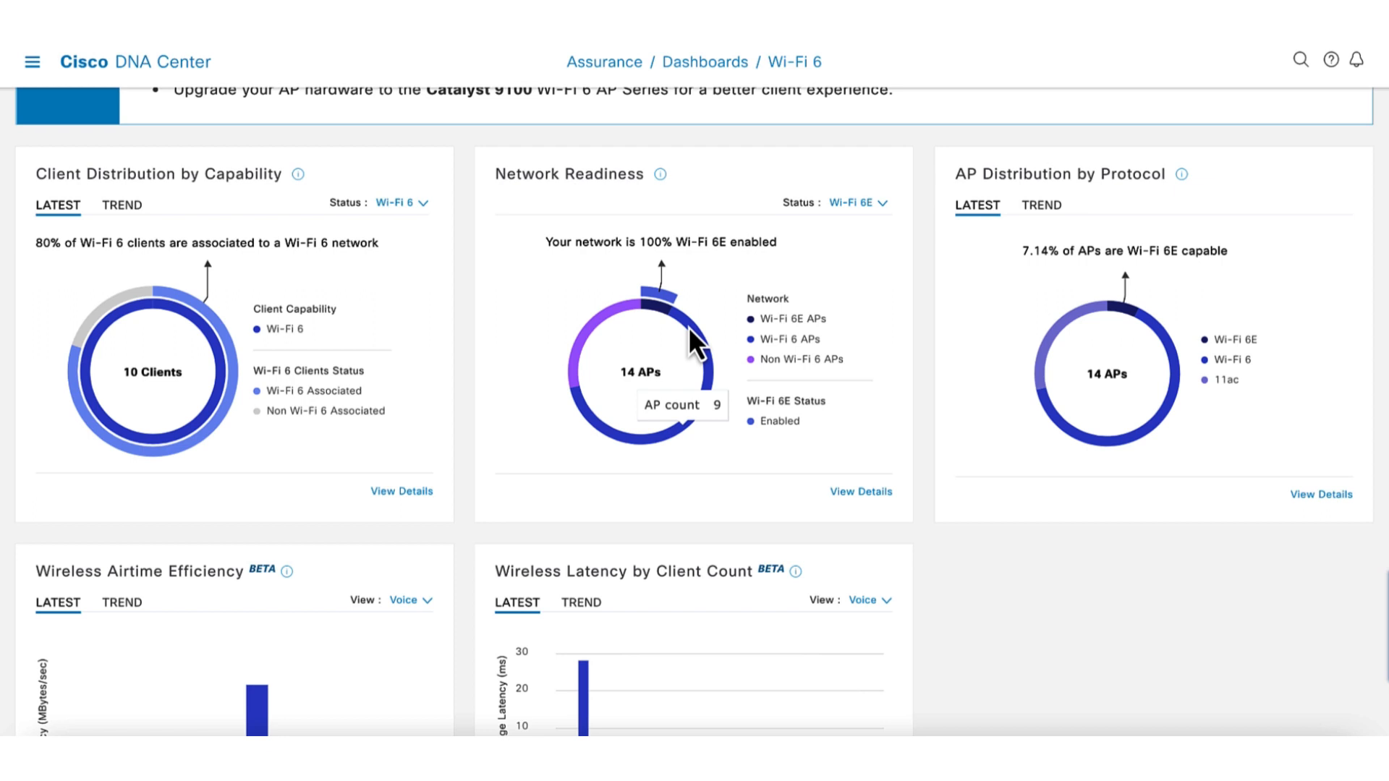
pyautogui.moveTo(786, 300)
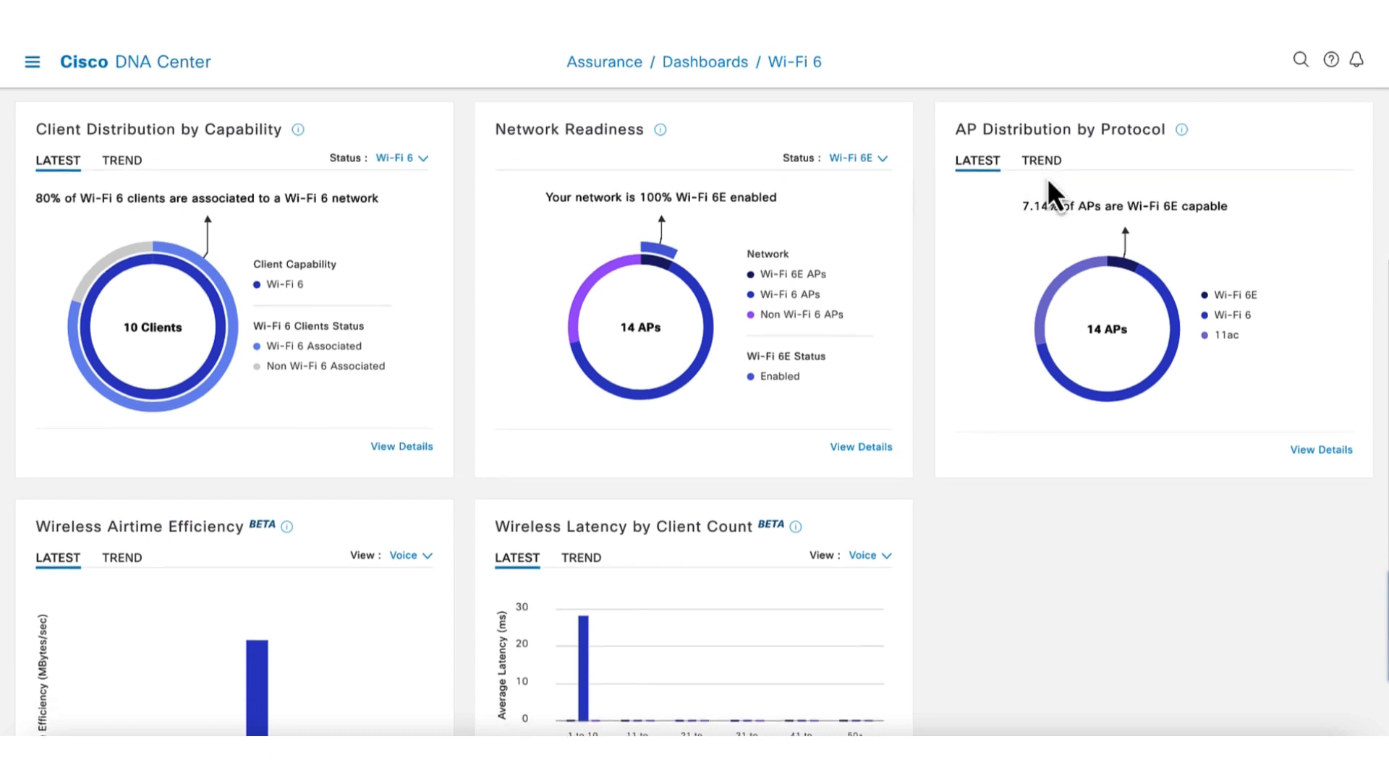
pyautogui.click(1042, 161)
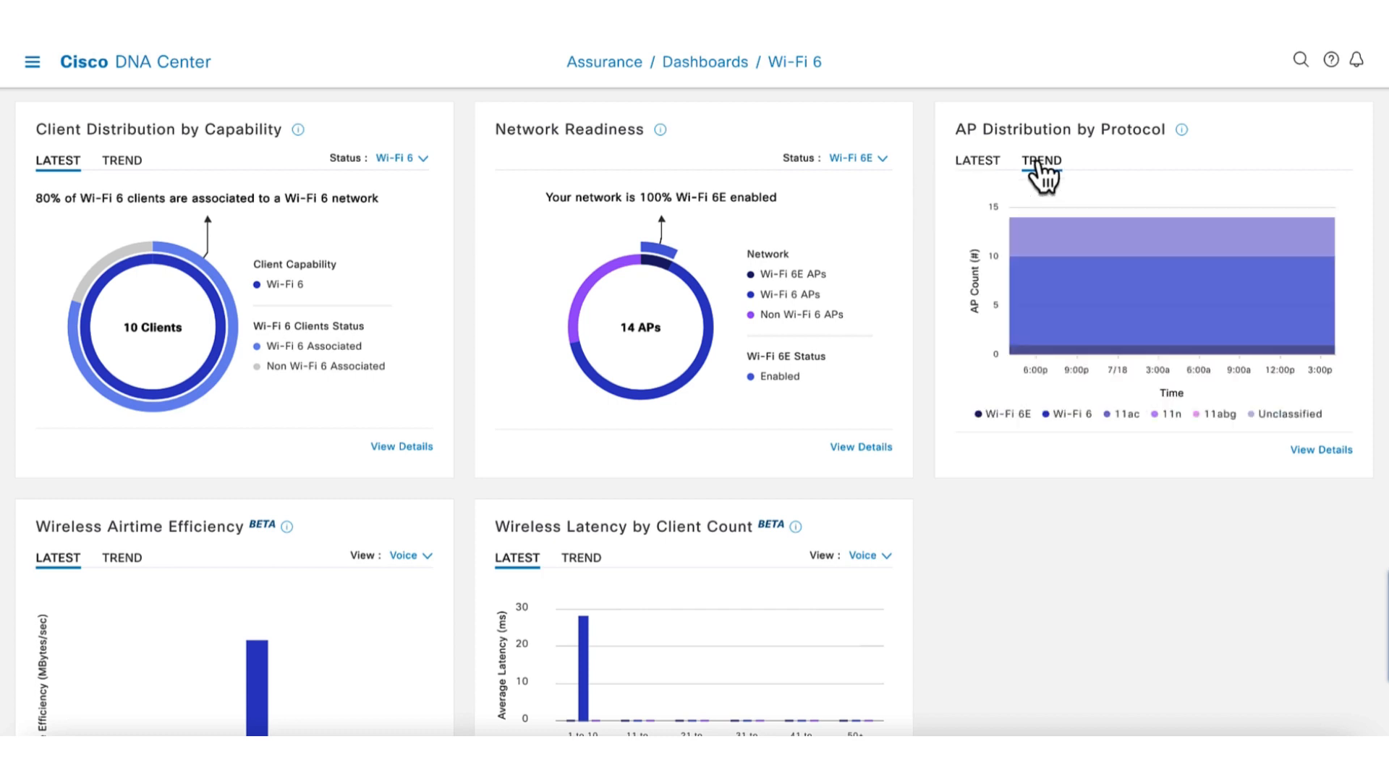
pyautogui.scroll(-3)
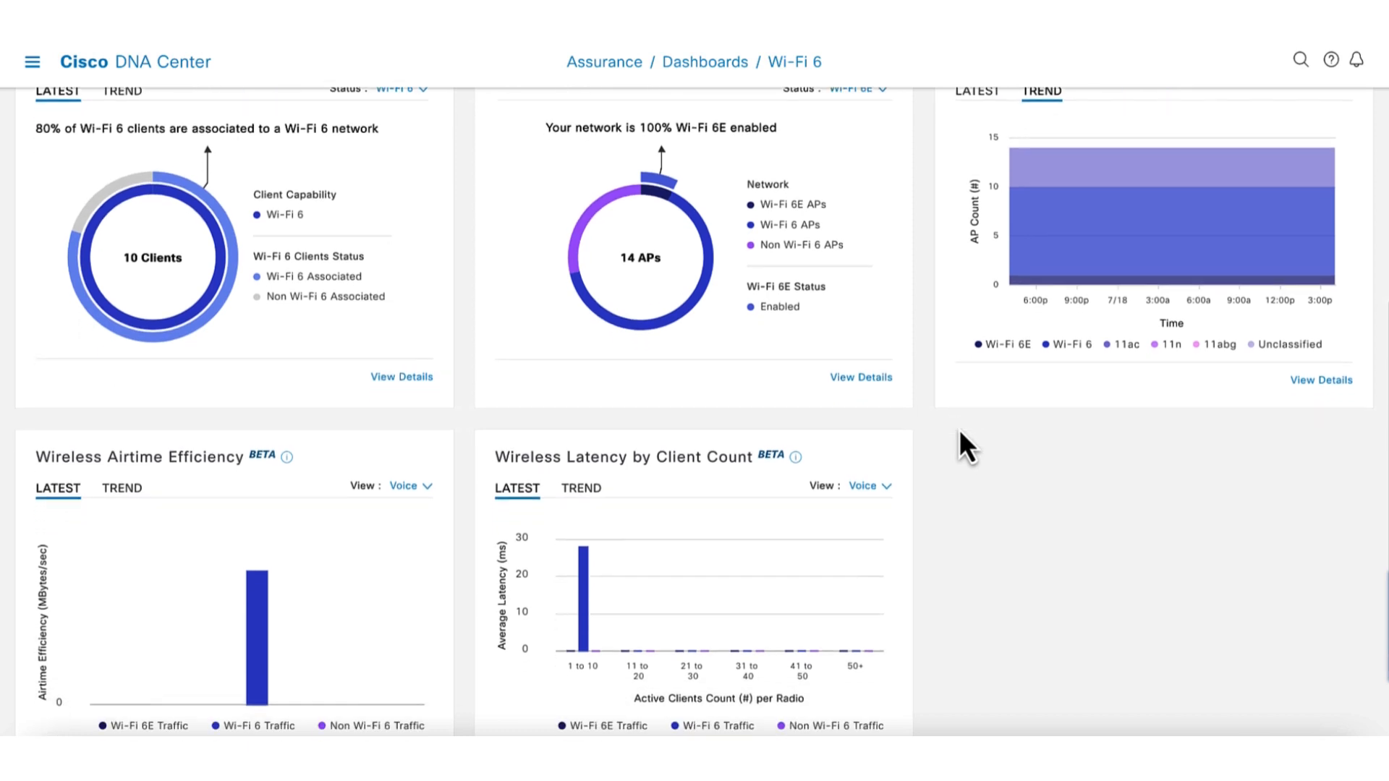
pyautogui.scroll(-3)
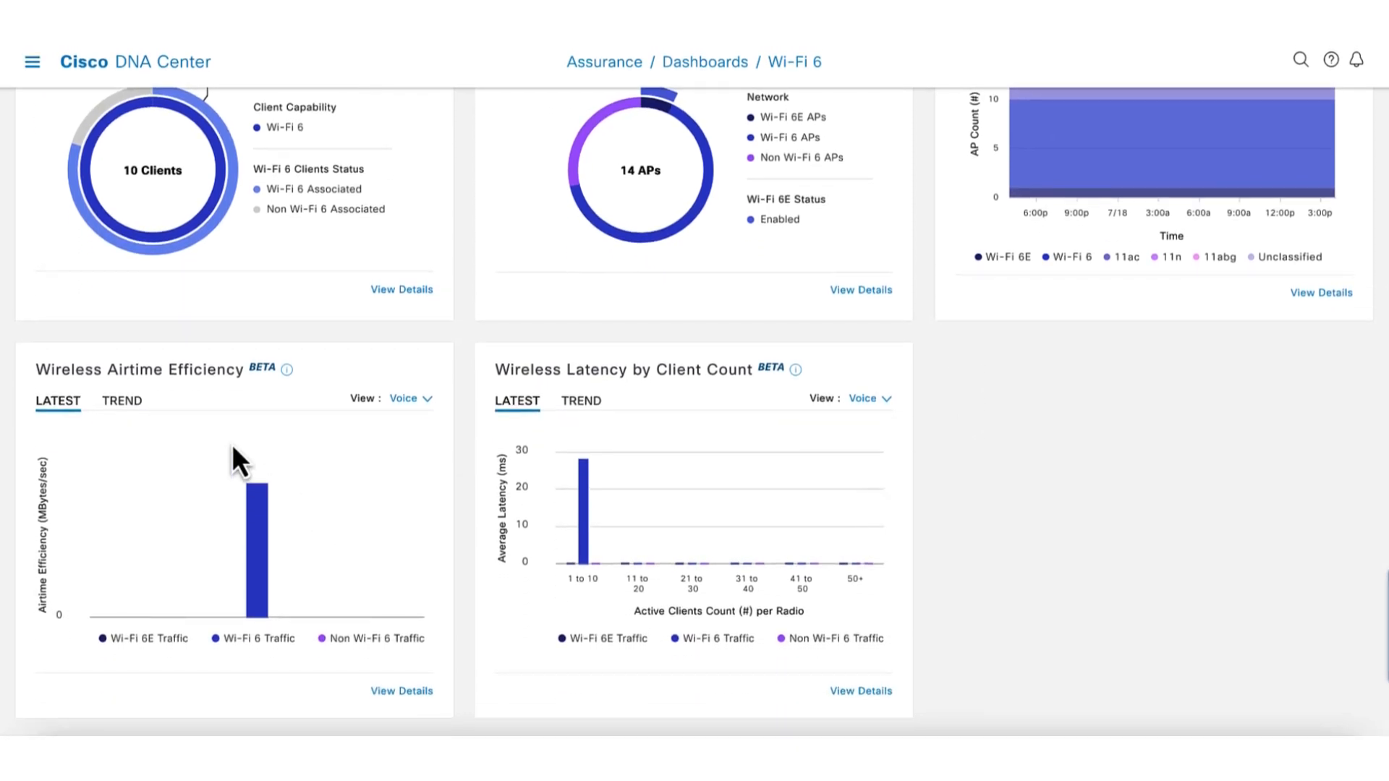
pyautogui.moveTo(252, 498)
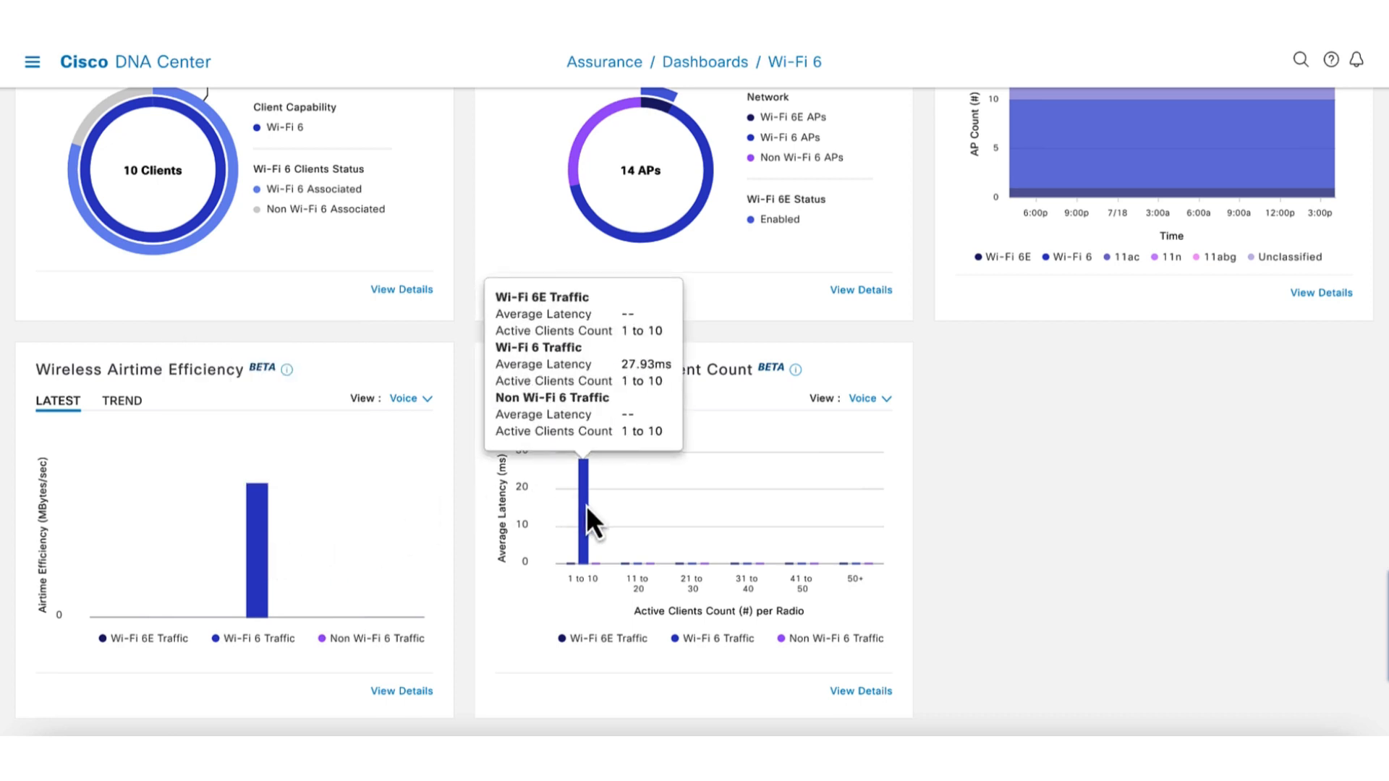
pyautogui.click(408, 400)
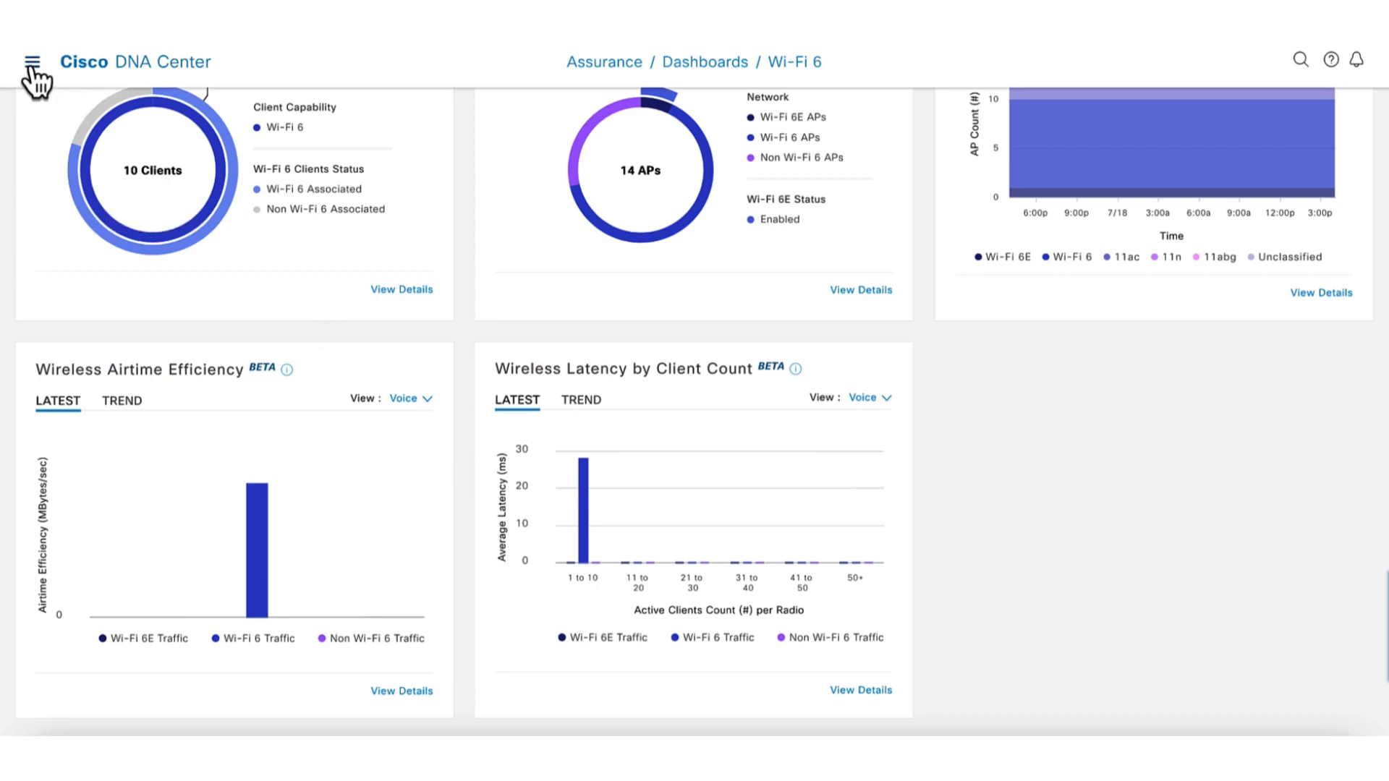
# Open the Flr_1 floor map under Milpitas > SJC23 via Design > Network Hierarchy
pyautogui.click(32, 62)
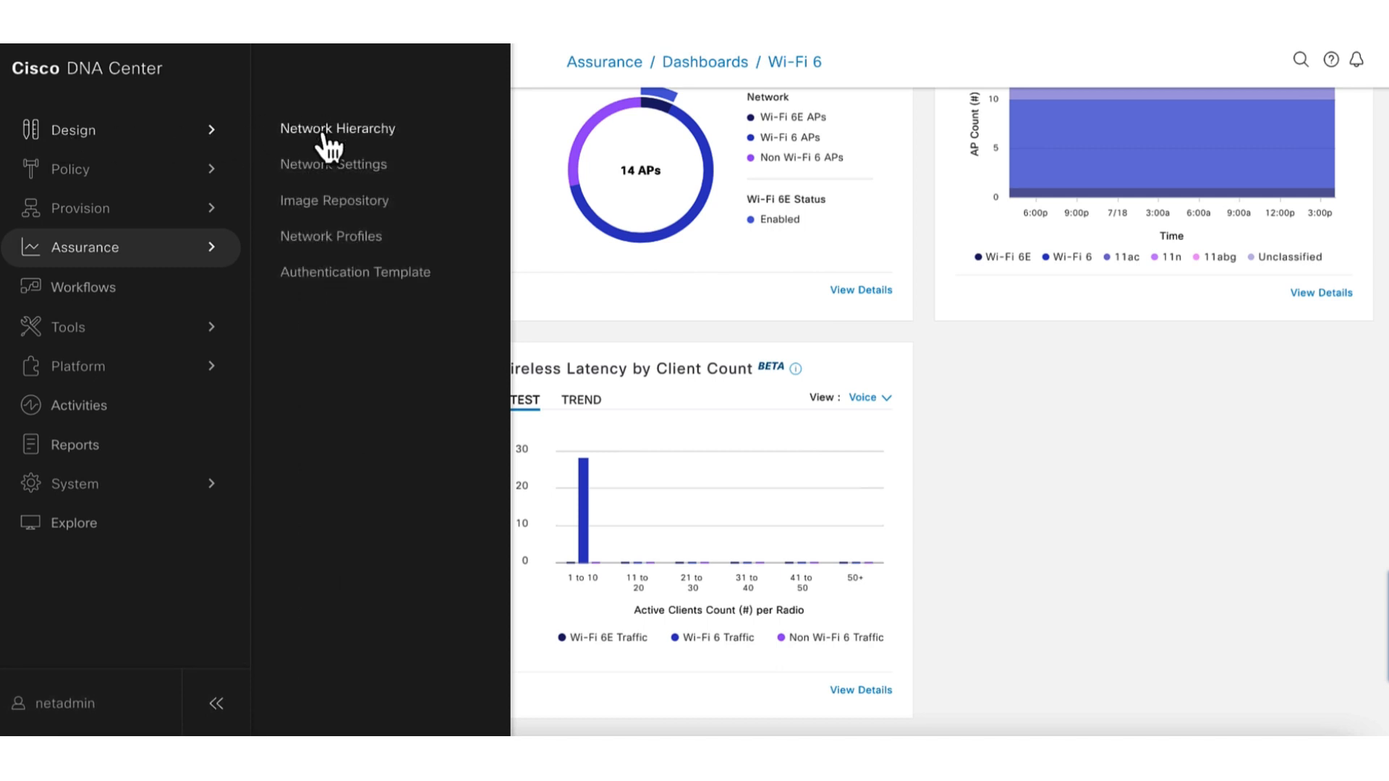
pyautogui.click(337, 129)
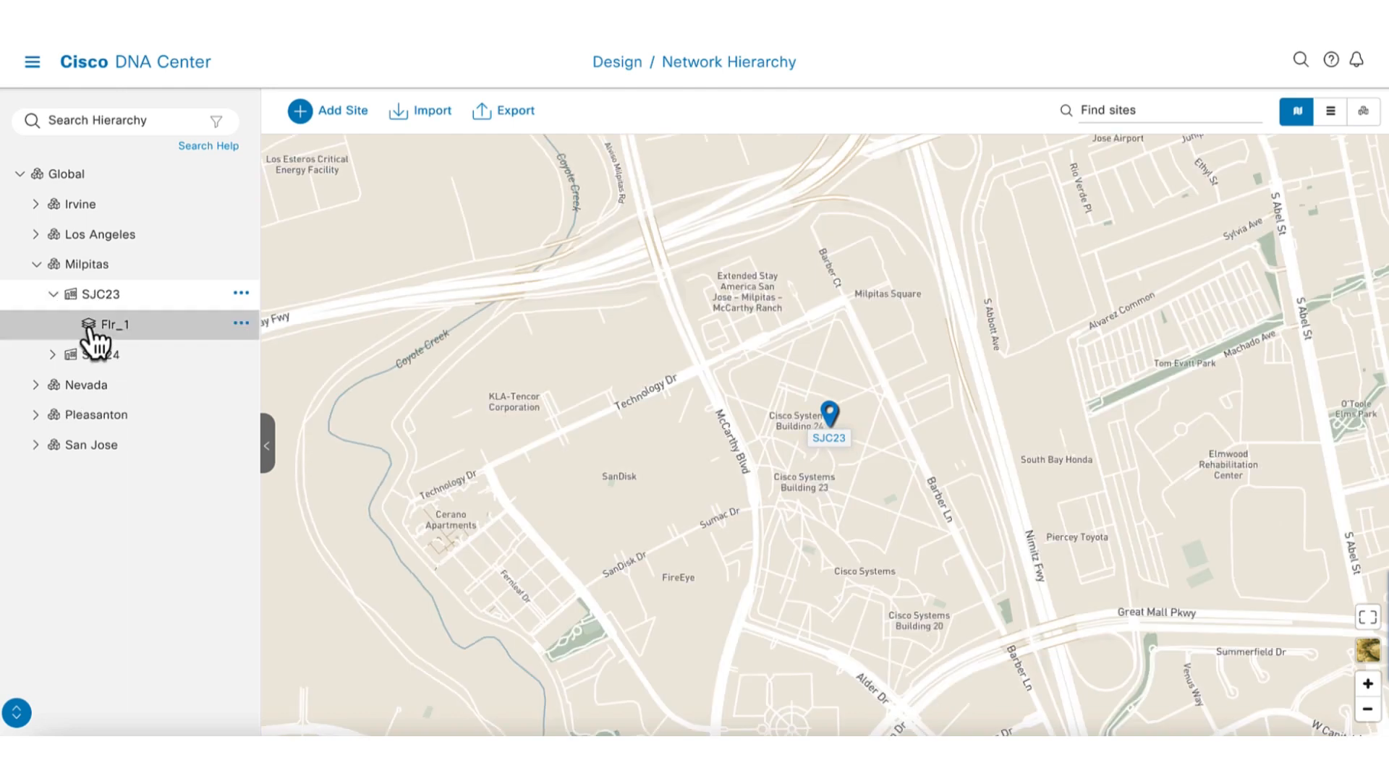
pyautogui.click(114, 324)
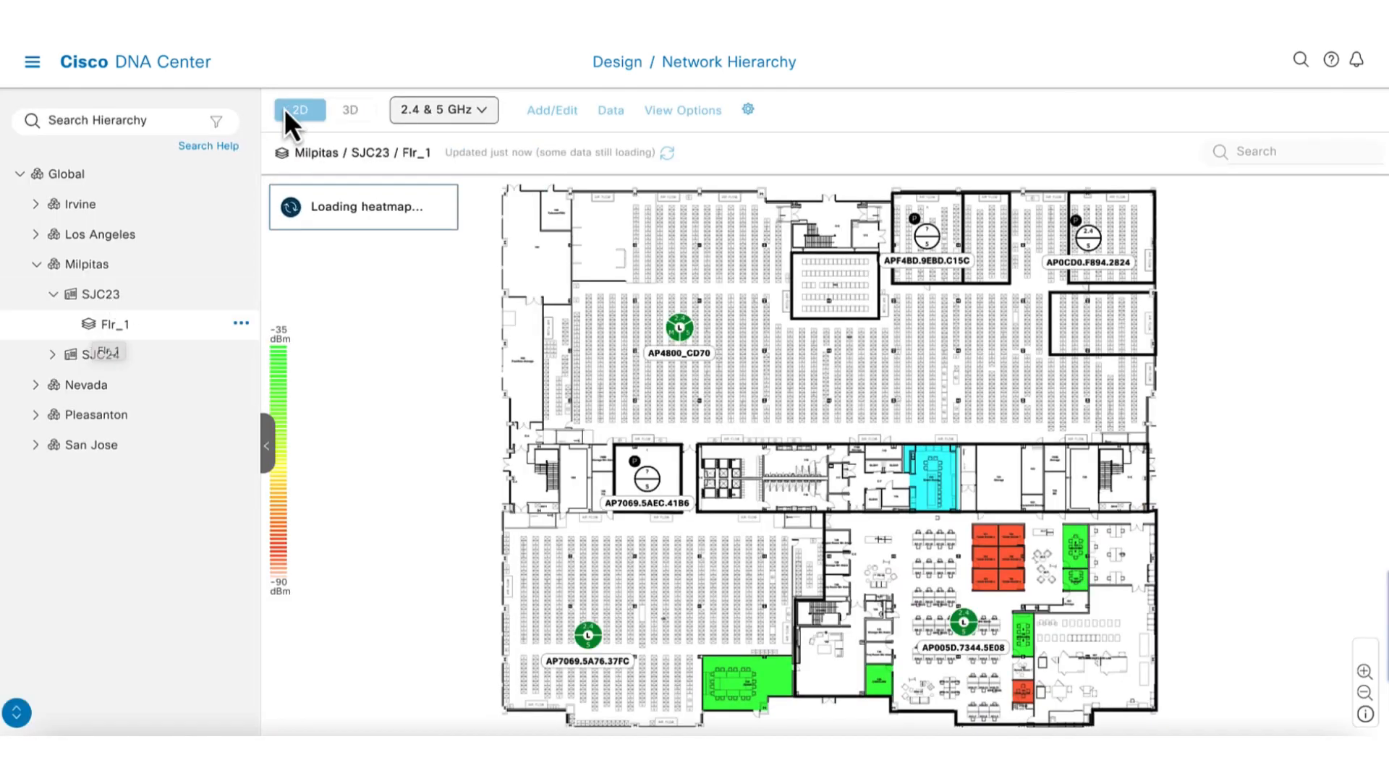
# Switch Flr_1 to 3D, set the heatmap type to Isosurface, and tilt the view
pyautogui.click(350, 110)
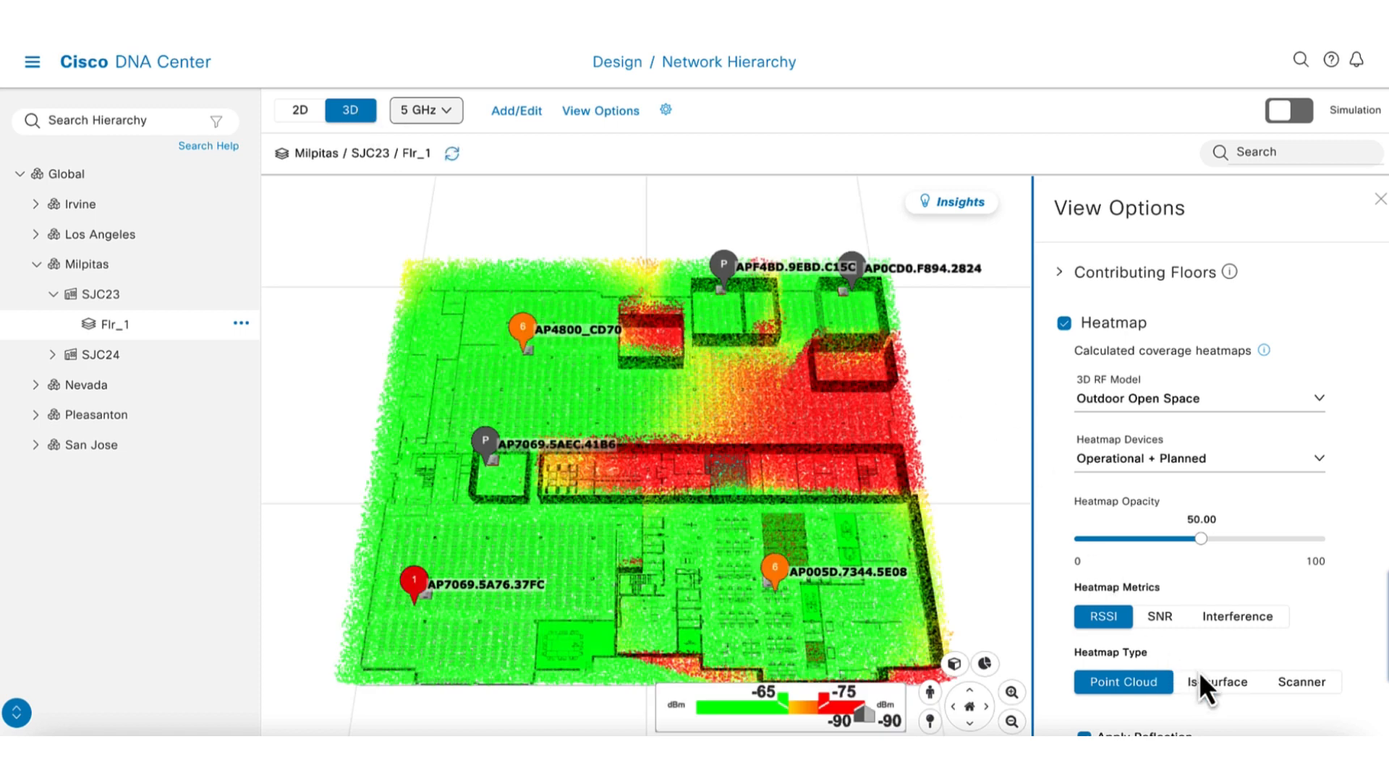
pyautogui.click(1219, 682)
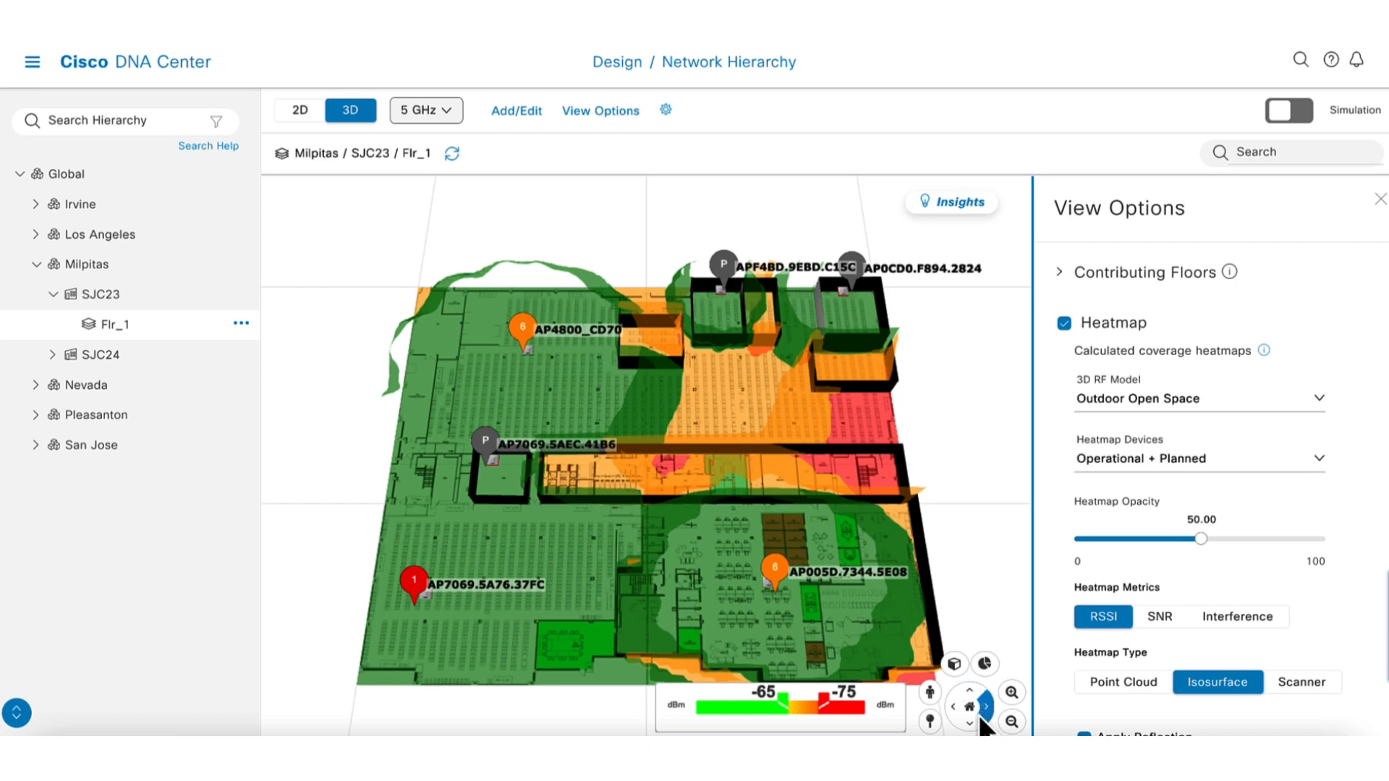
pyautogui.click(968, 726)
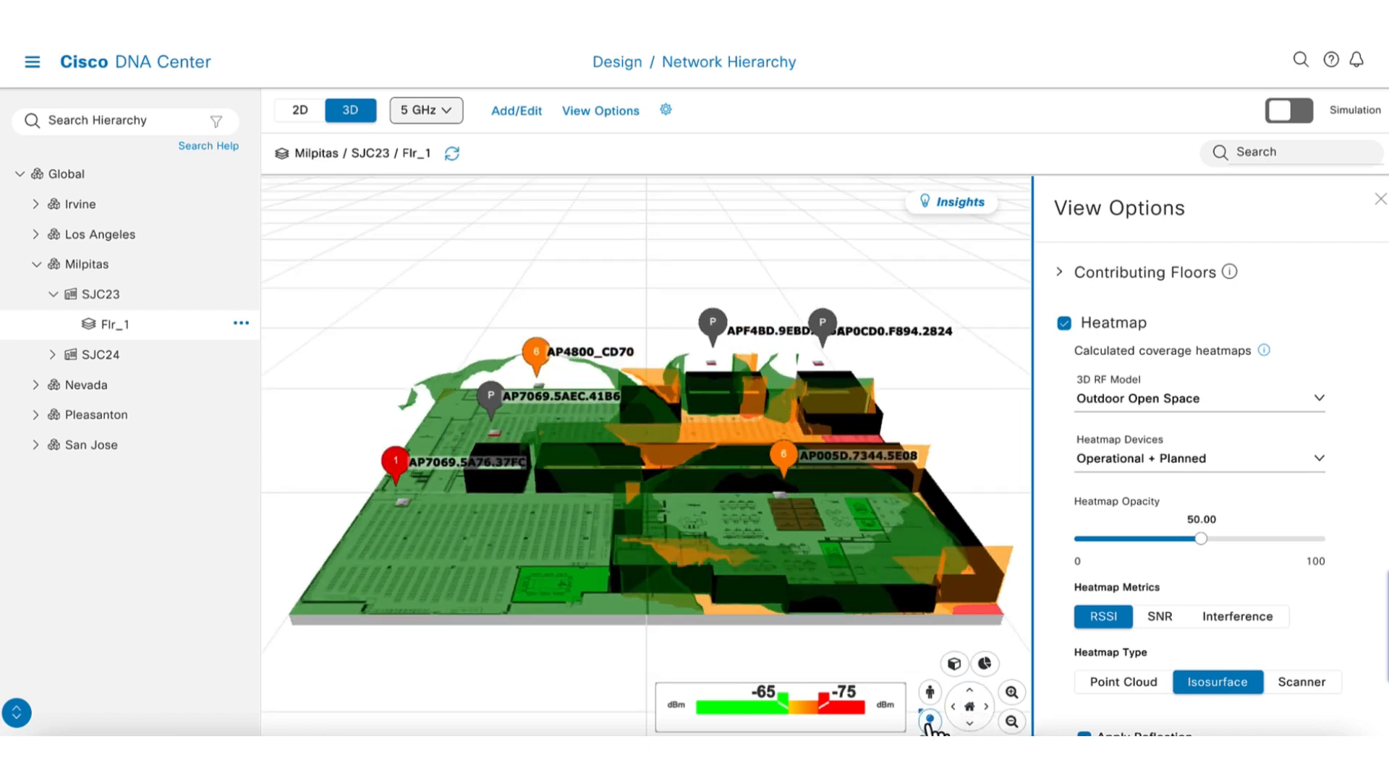
pyautogui.moveTo(631, 529)
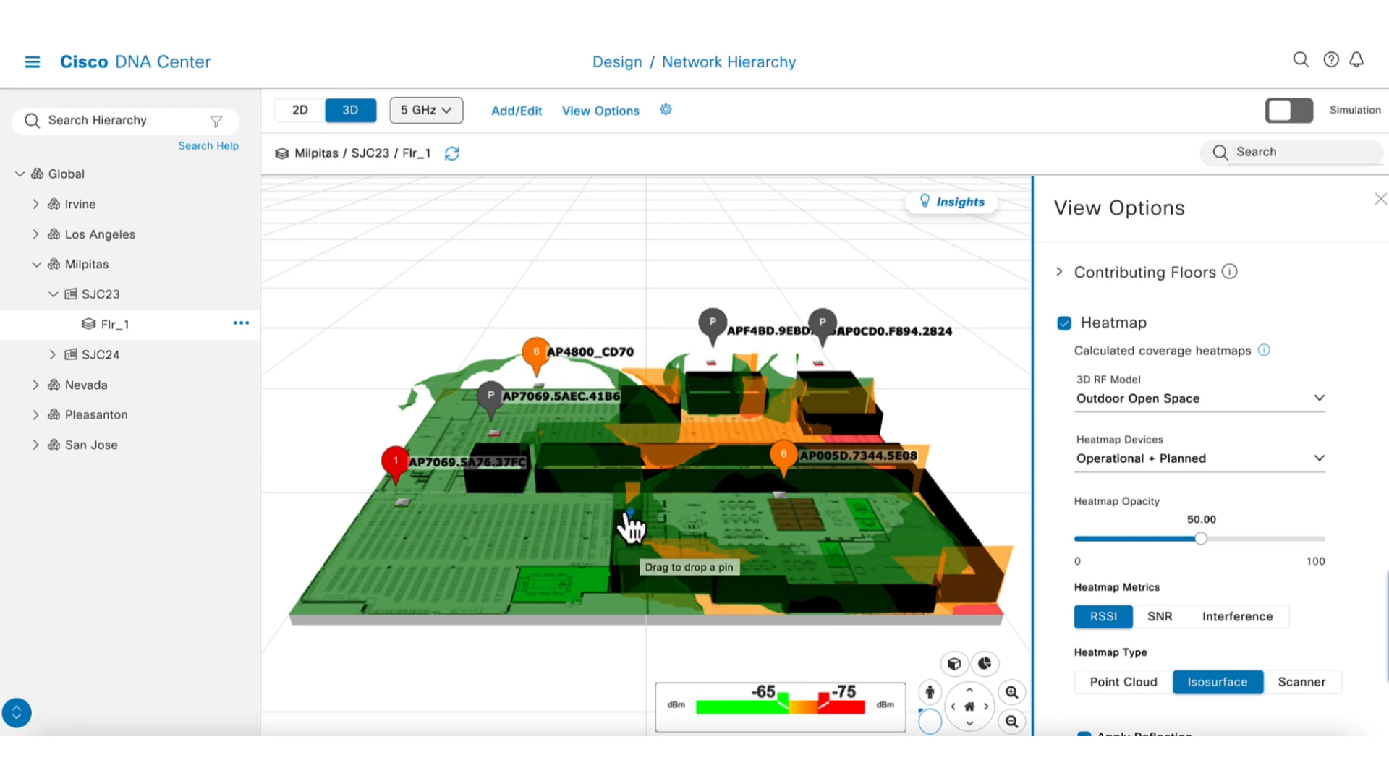
pyautogui.moveTo(699, 428)
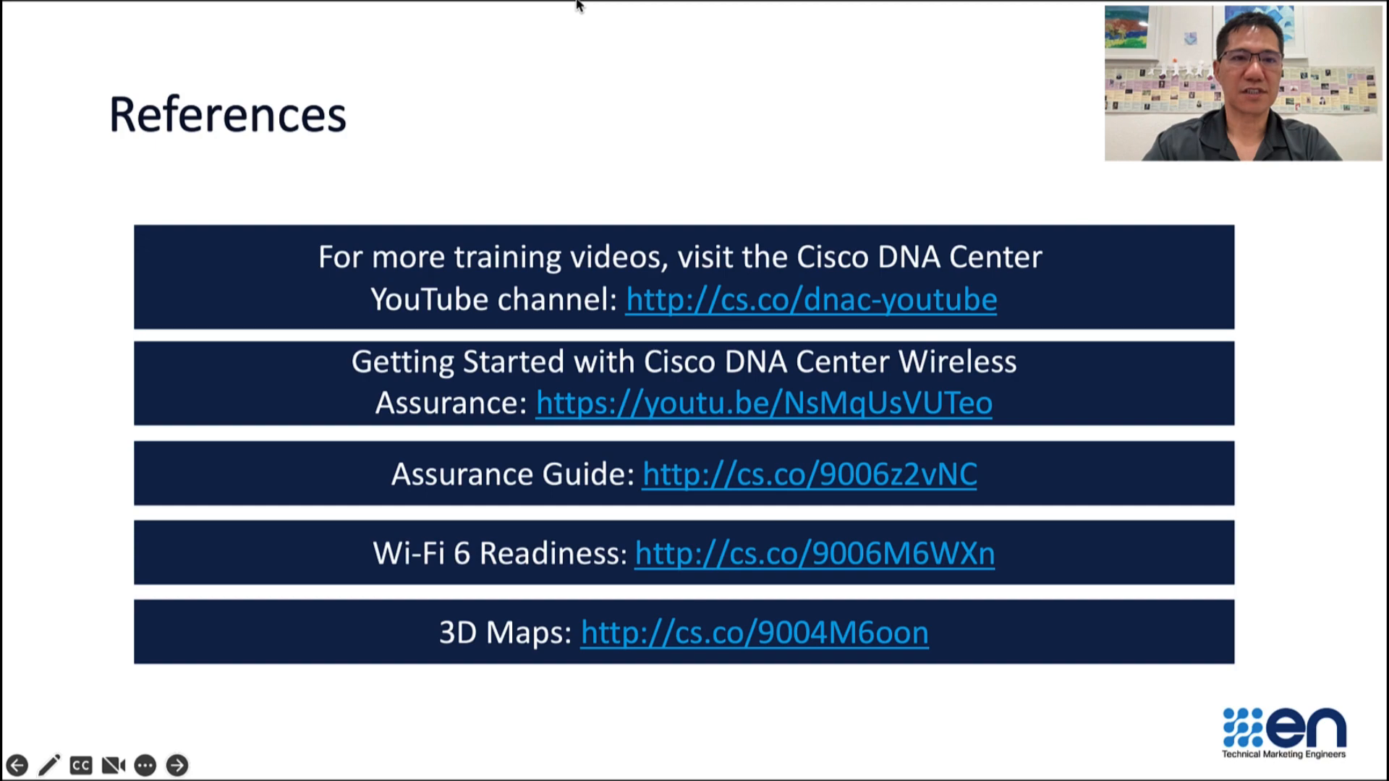
# Advance from the References slide to the closing Cisco slide
pyautogui.click(177, 766)
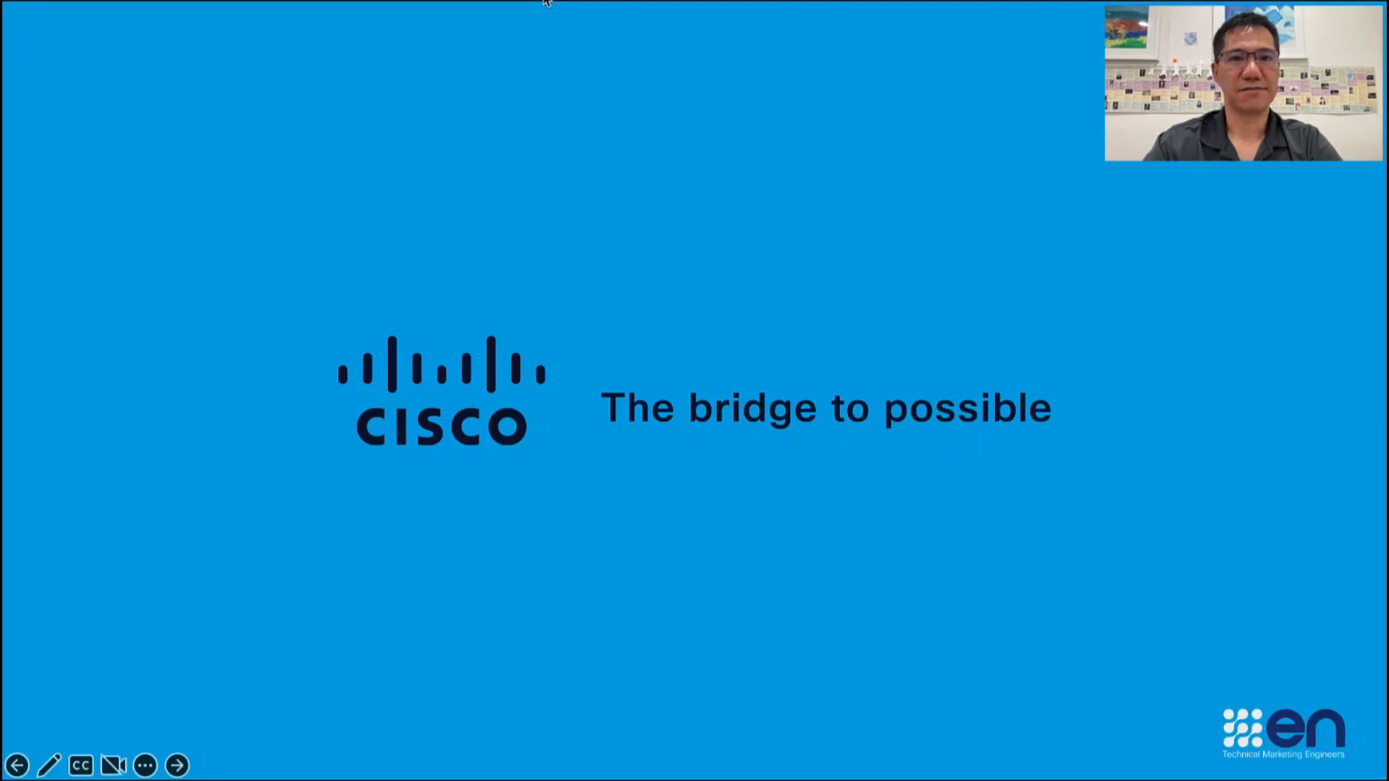